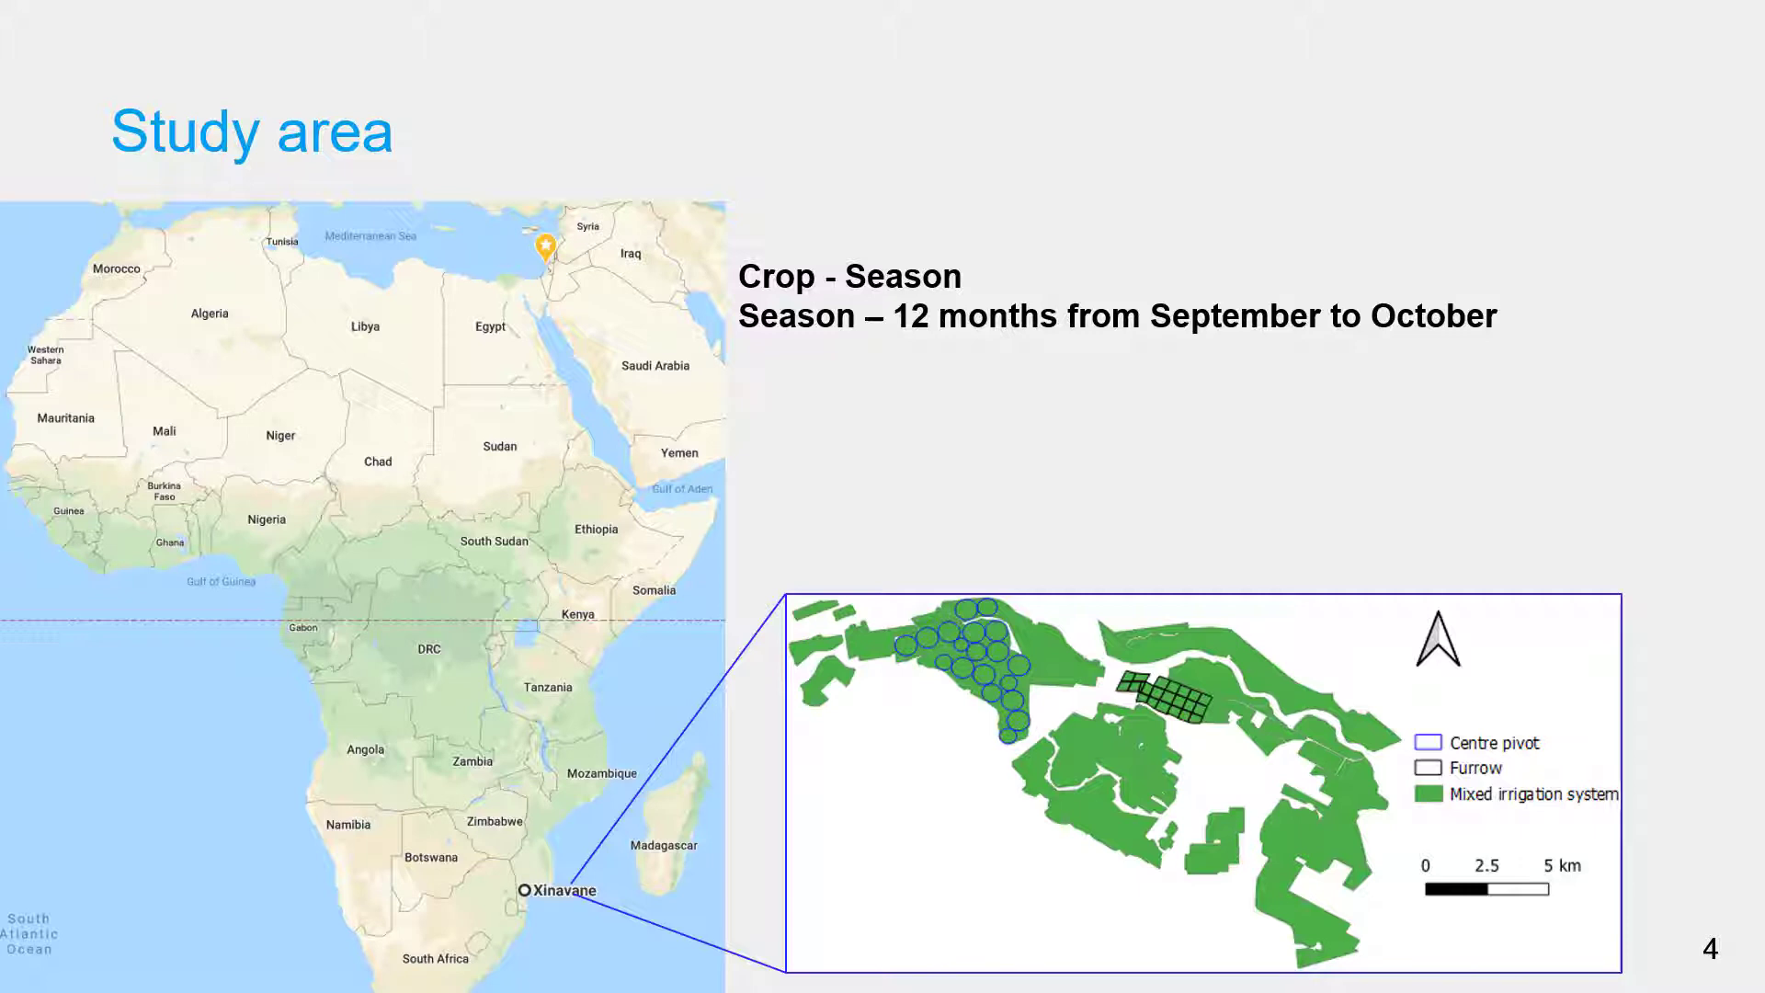
- Advance the slideshow to slide 6, Data for exercise
{"action": "key", "text": "Right"}
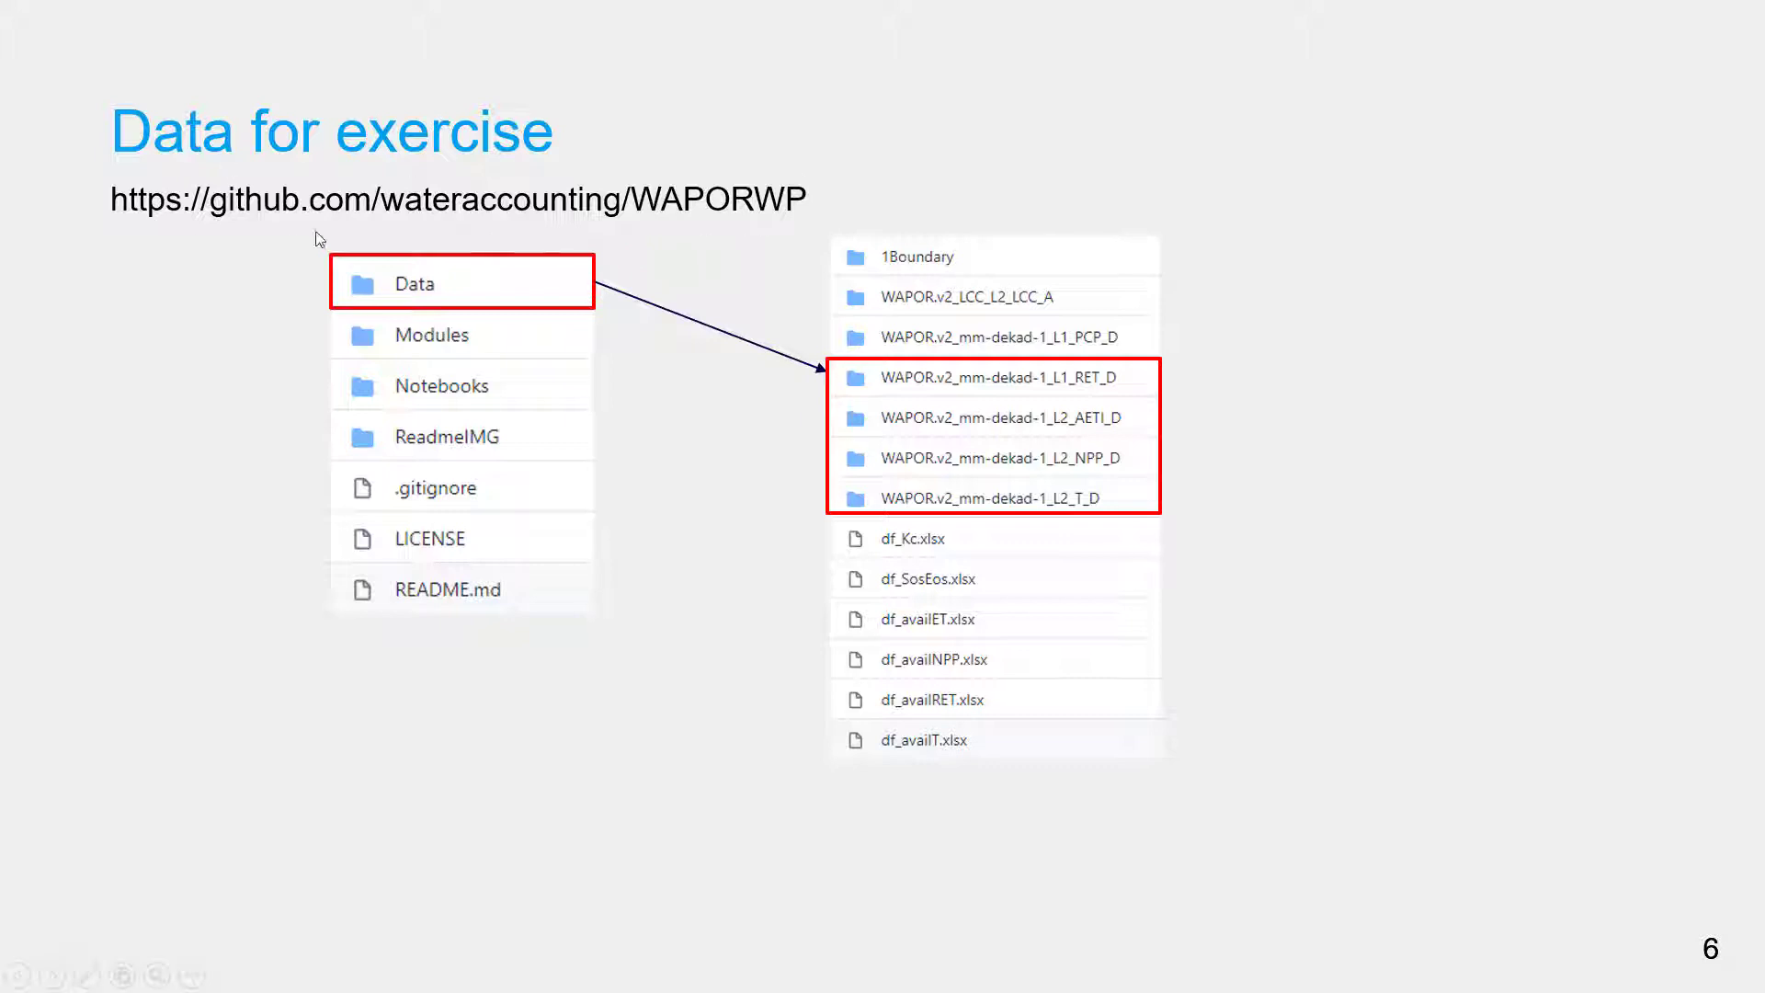
{"action": "mouse_move", "coordinate": [532, 228]}
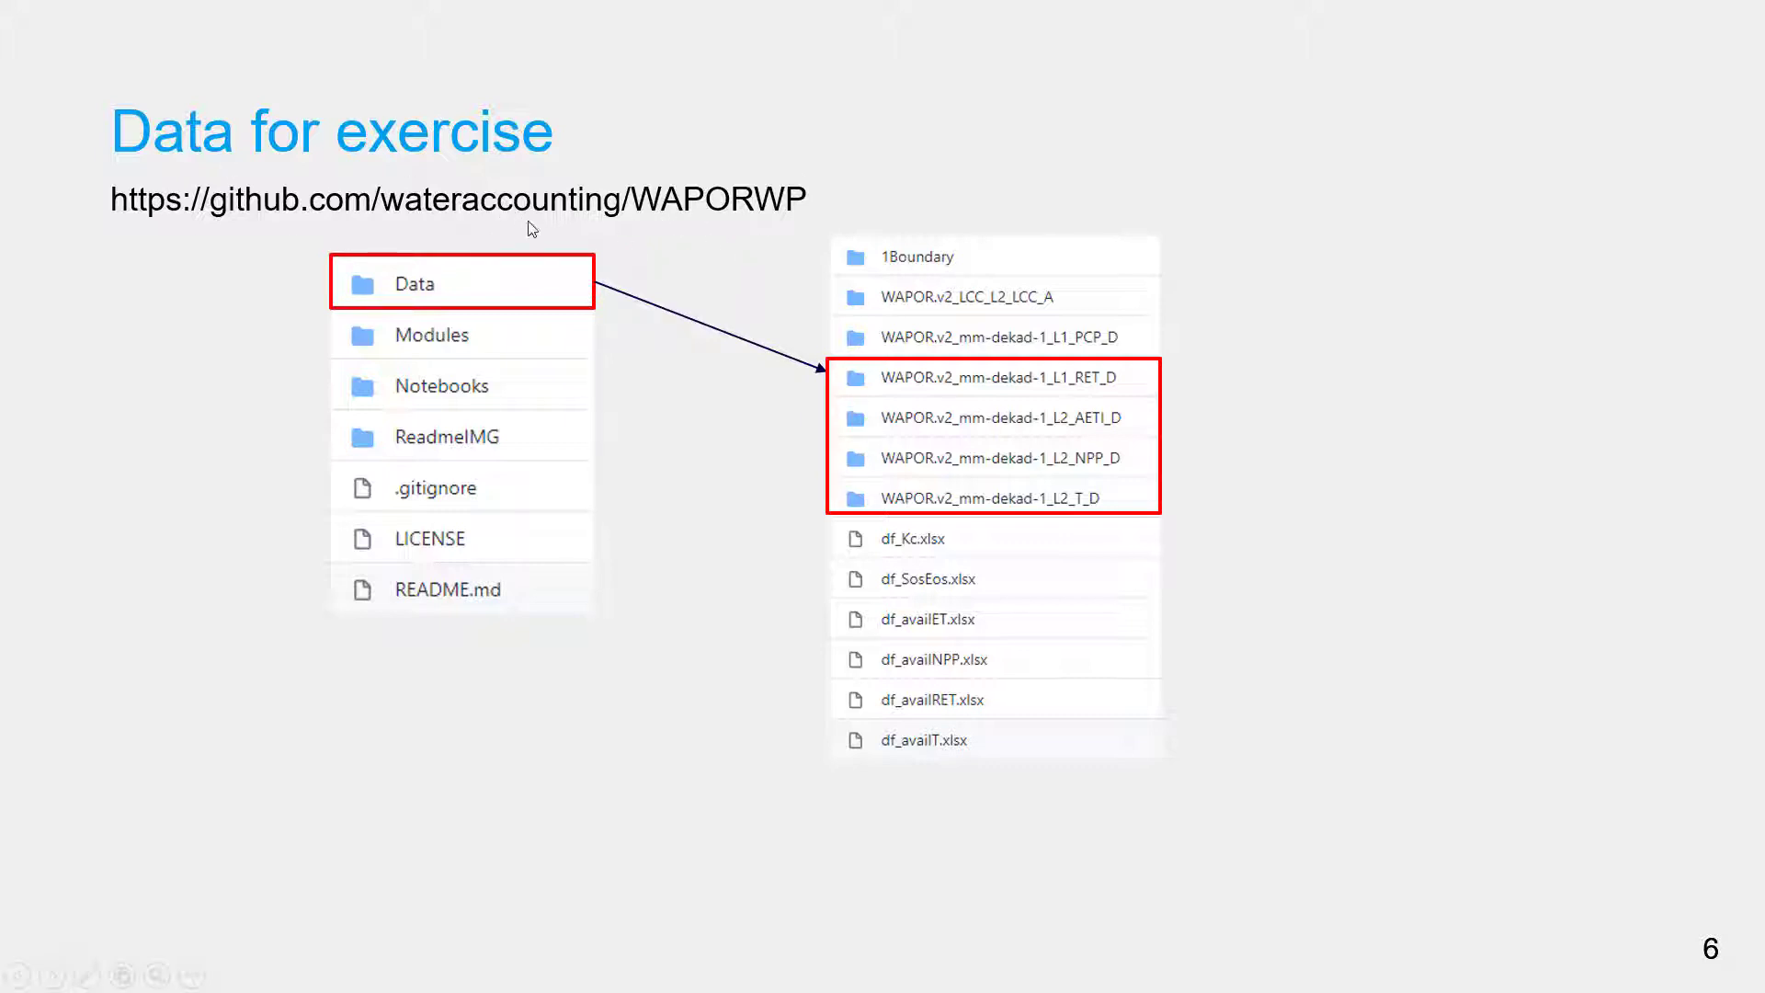
{"action": "mouse_move", "coordinate": [402, 310]}
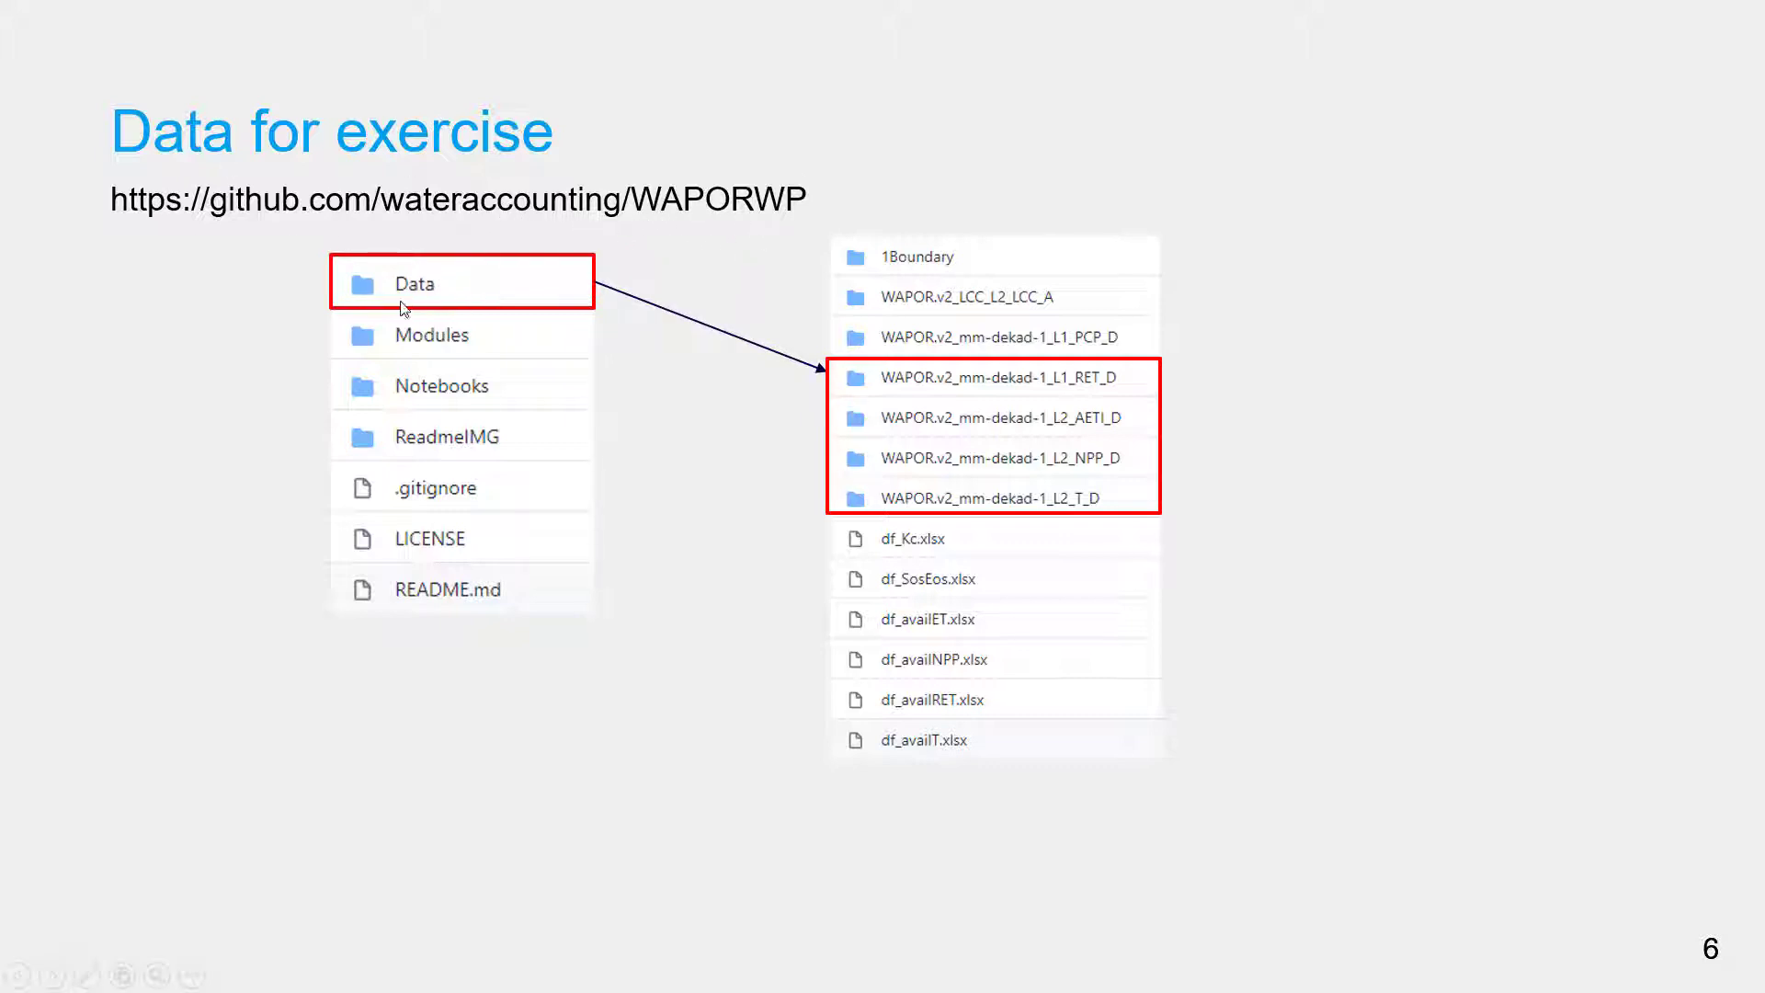
{"action": "mouse_move", "coordinate": [944, 316]}
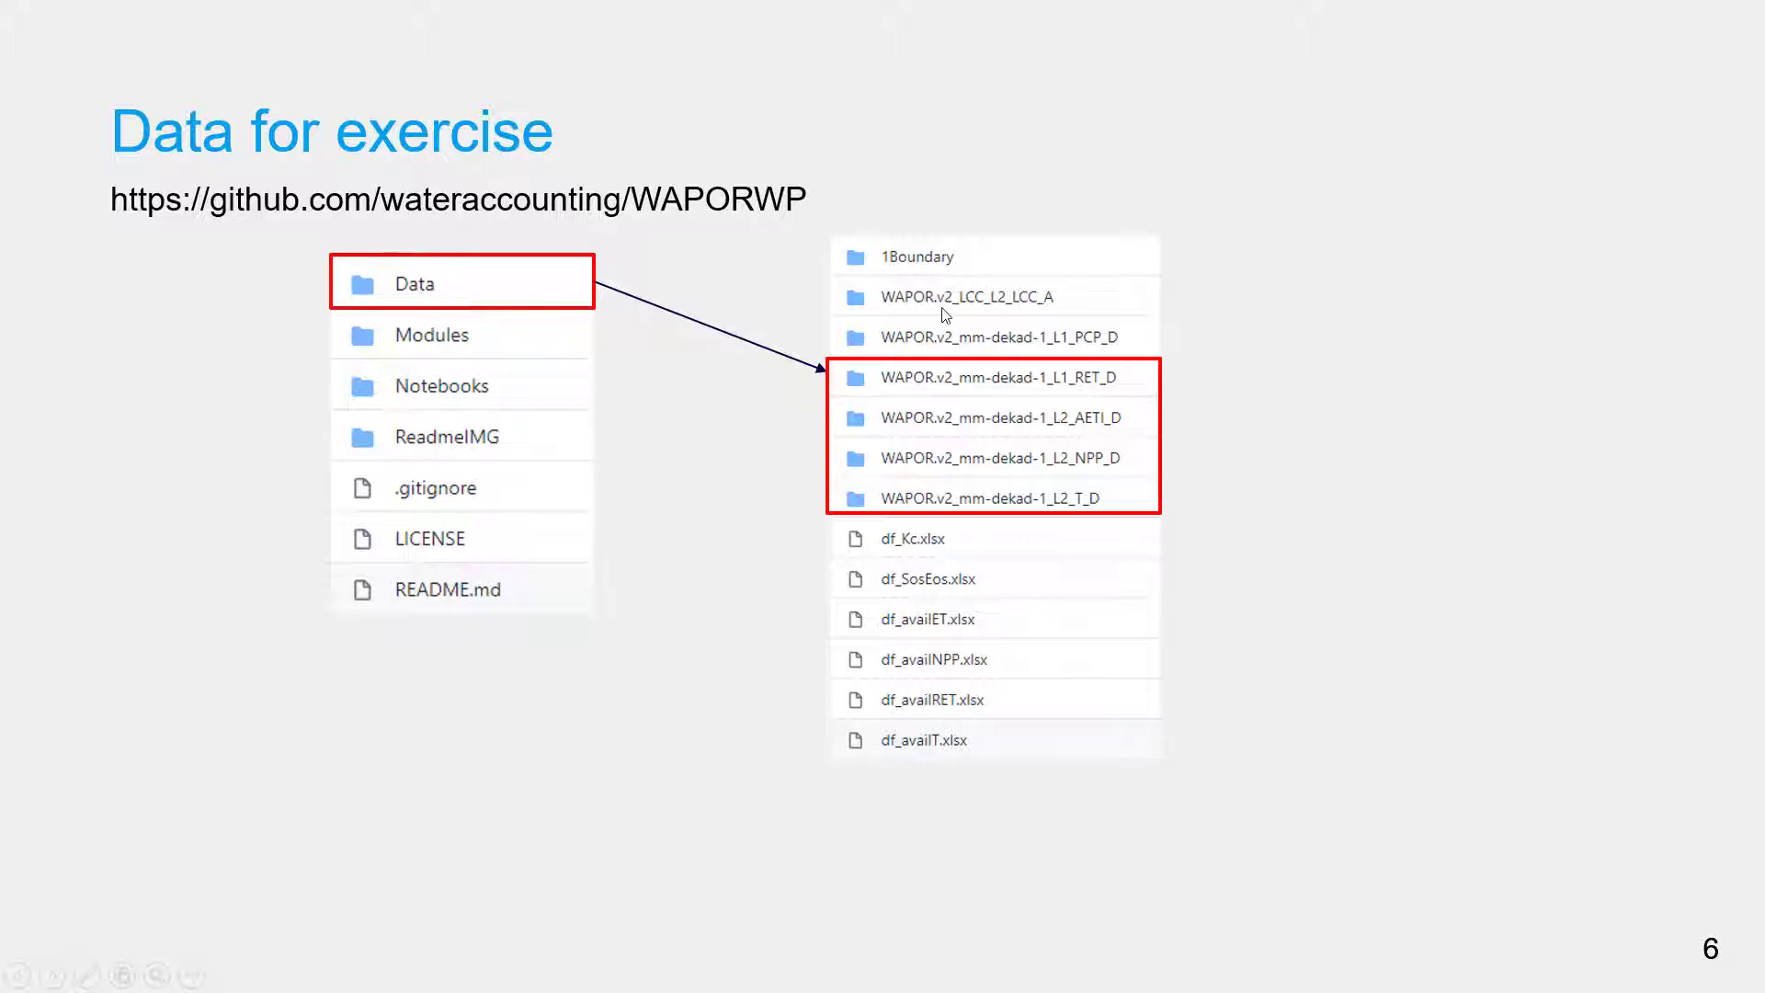
{"action": "mouse_move", "coordinate": [746, 420]}
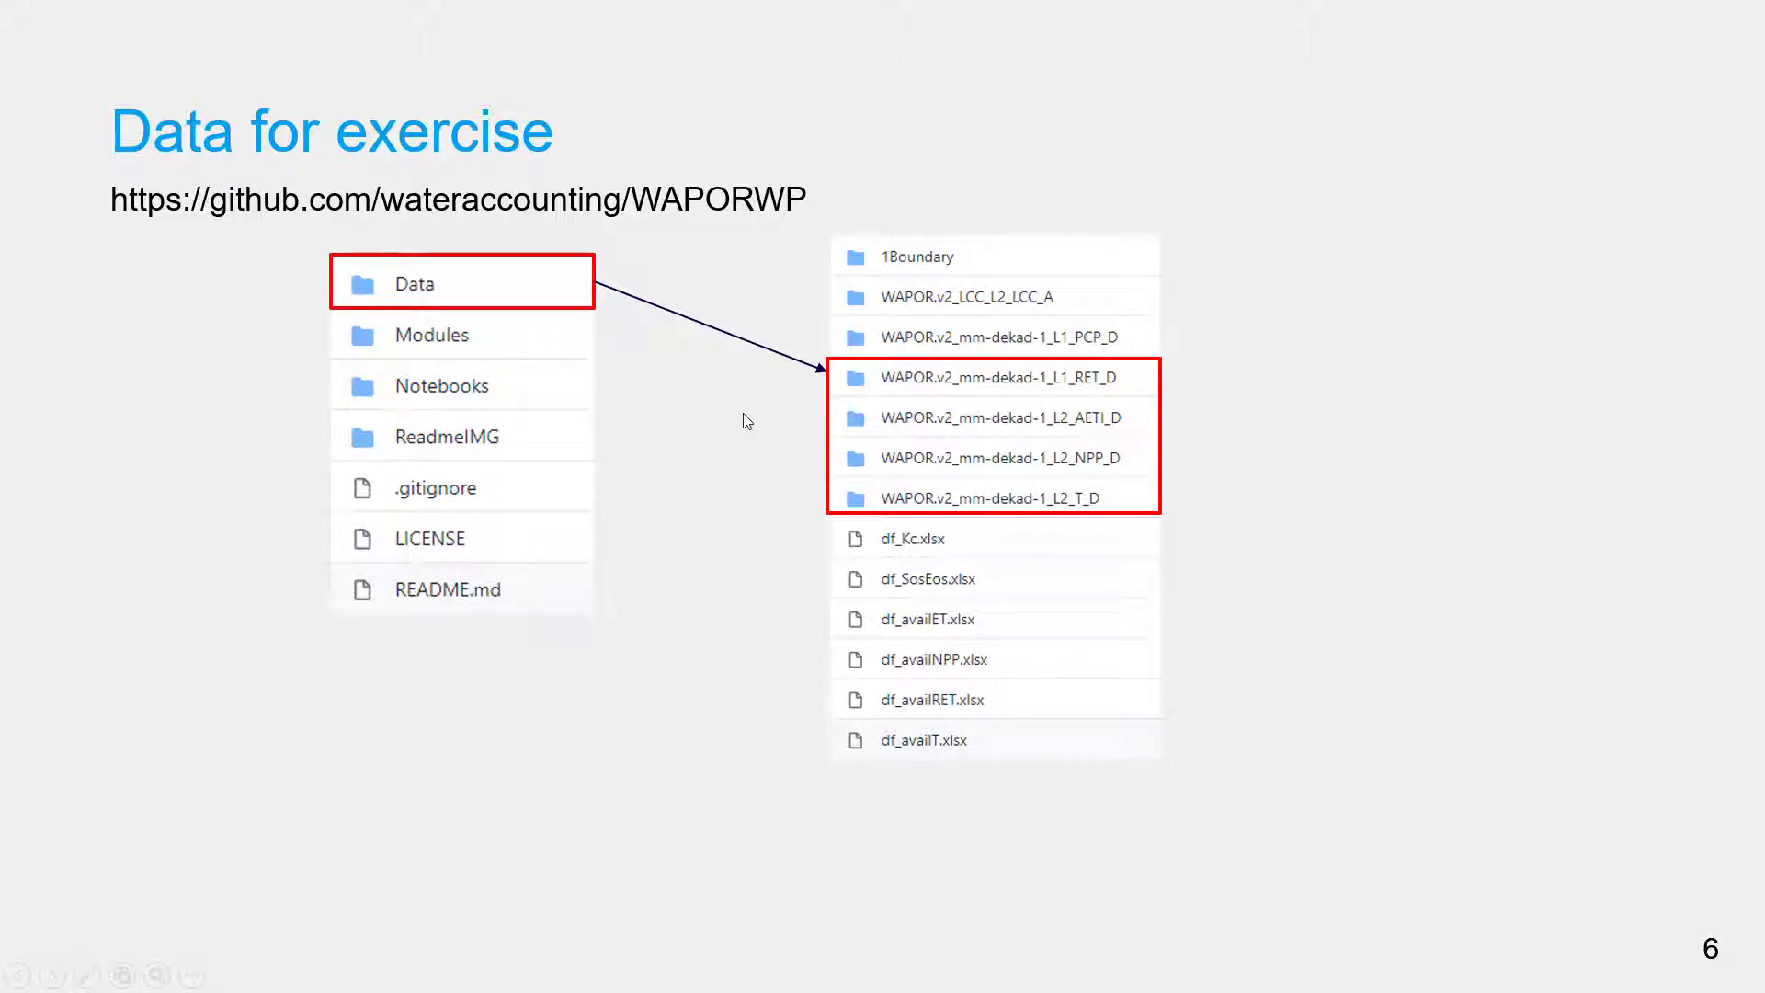
{"action": "mouse_move", "coordinate": [754, 530]}
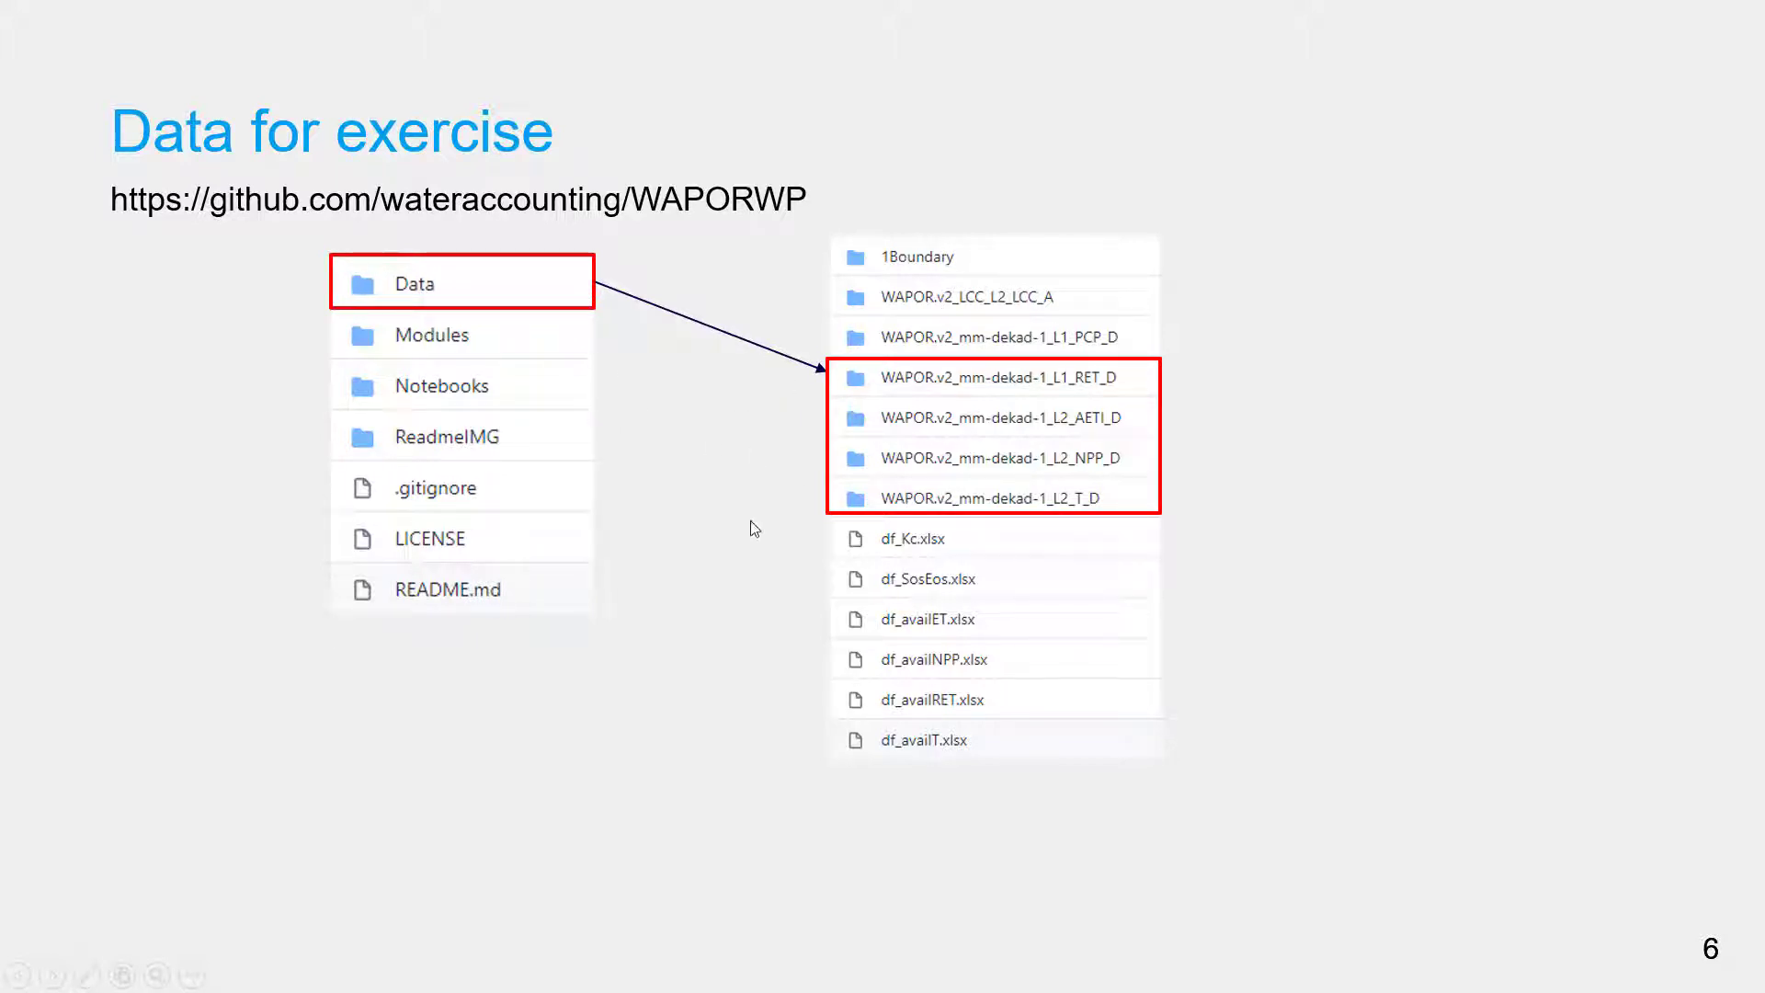
{"action": "left_click", "coordinate": [21, 975]}
{"action": "type", "text": "QGIS"}
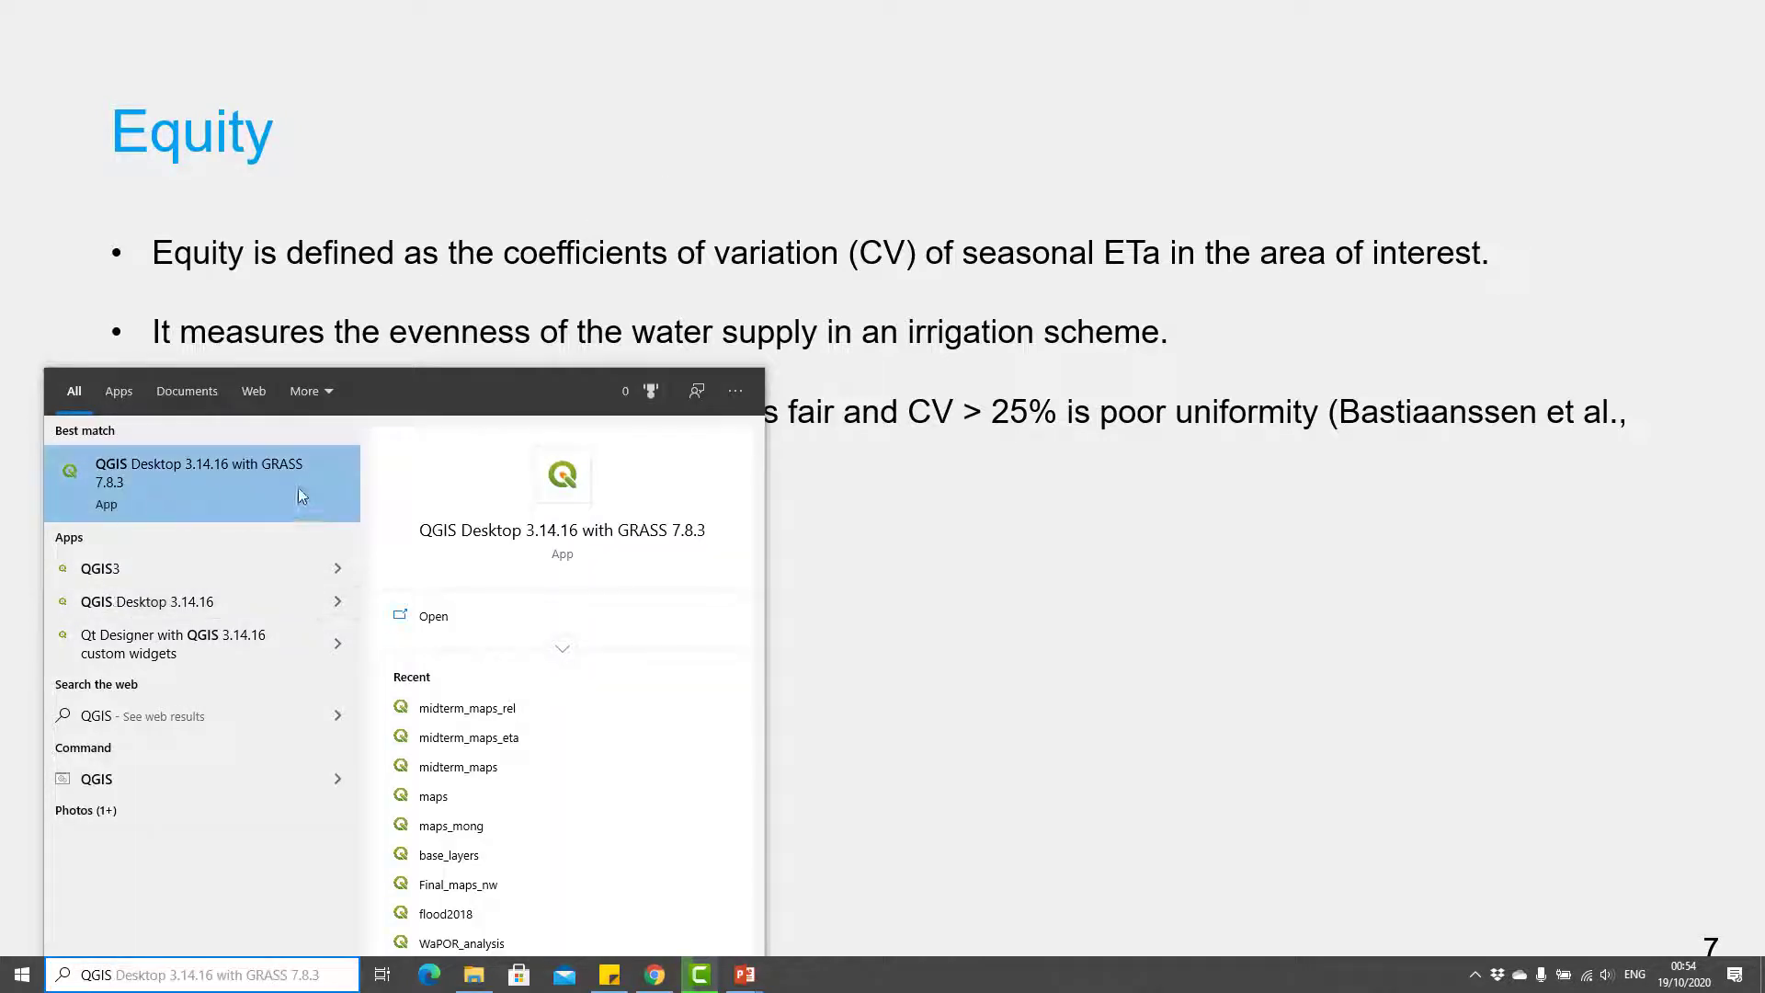
{"action": "mouse_move", "coordinate": [237, 501]}
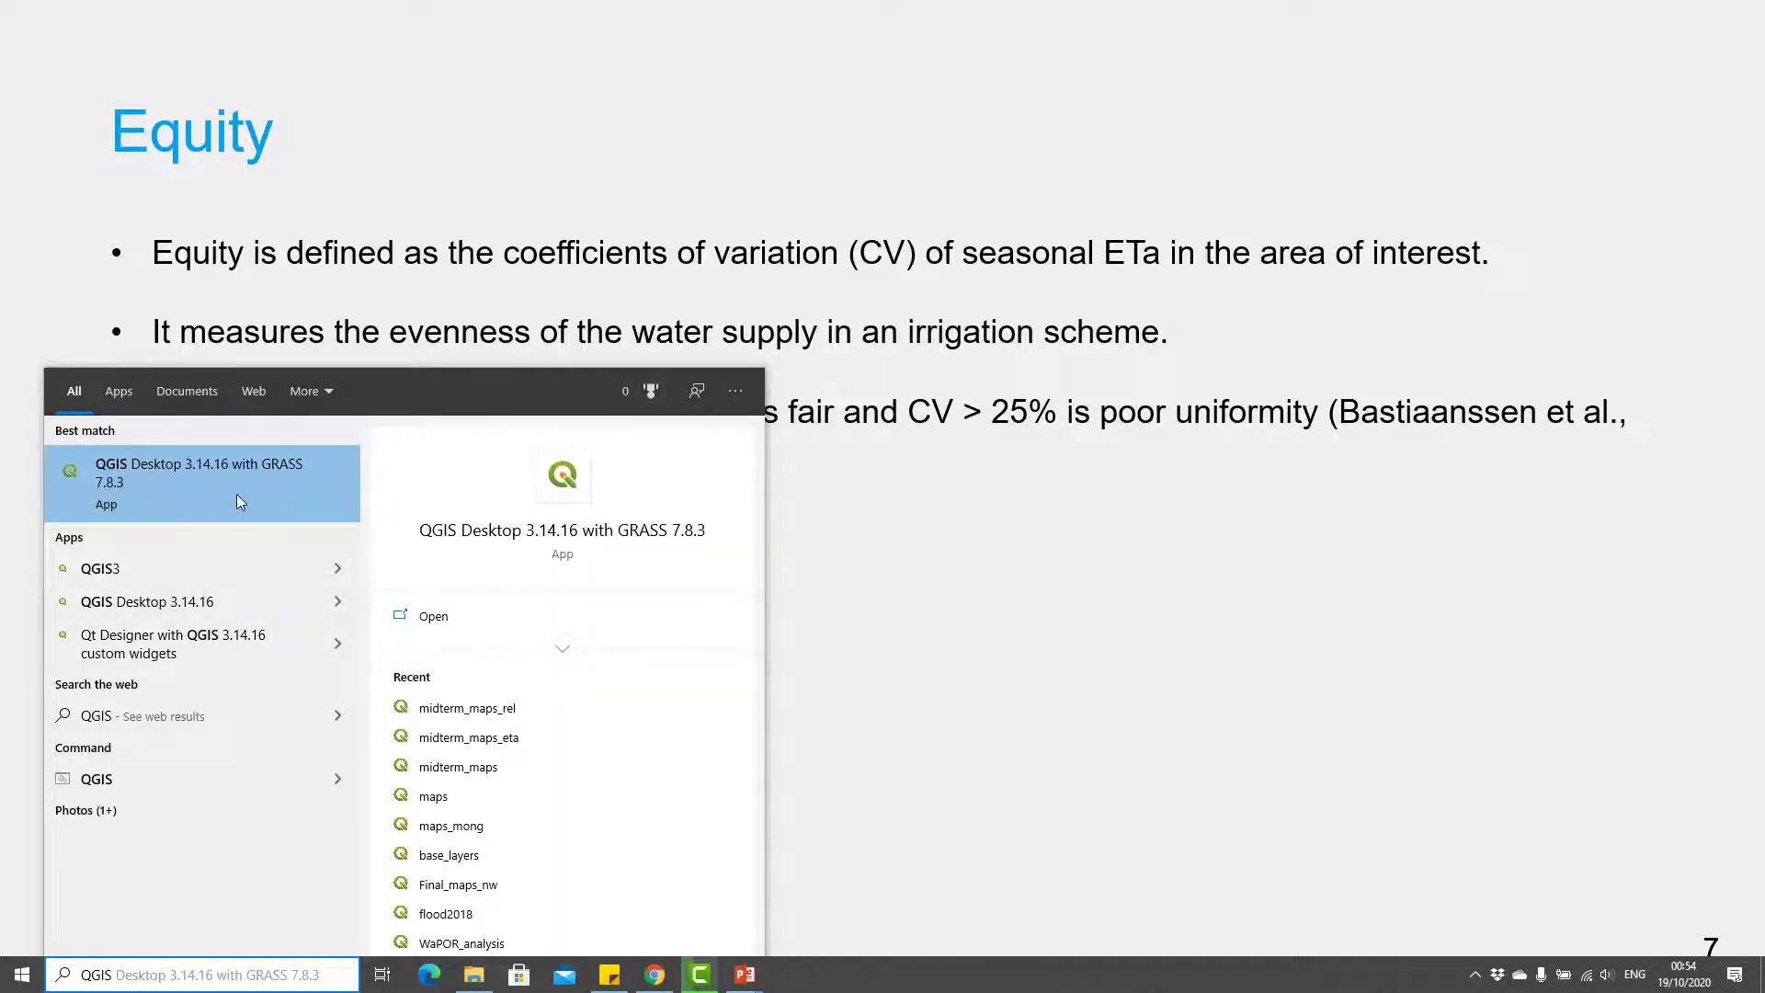
- Launch QGIS Desktop and open the recent 'seasonal' project
{"action": "left_click", "coordinate": [202, 482]}
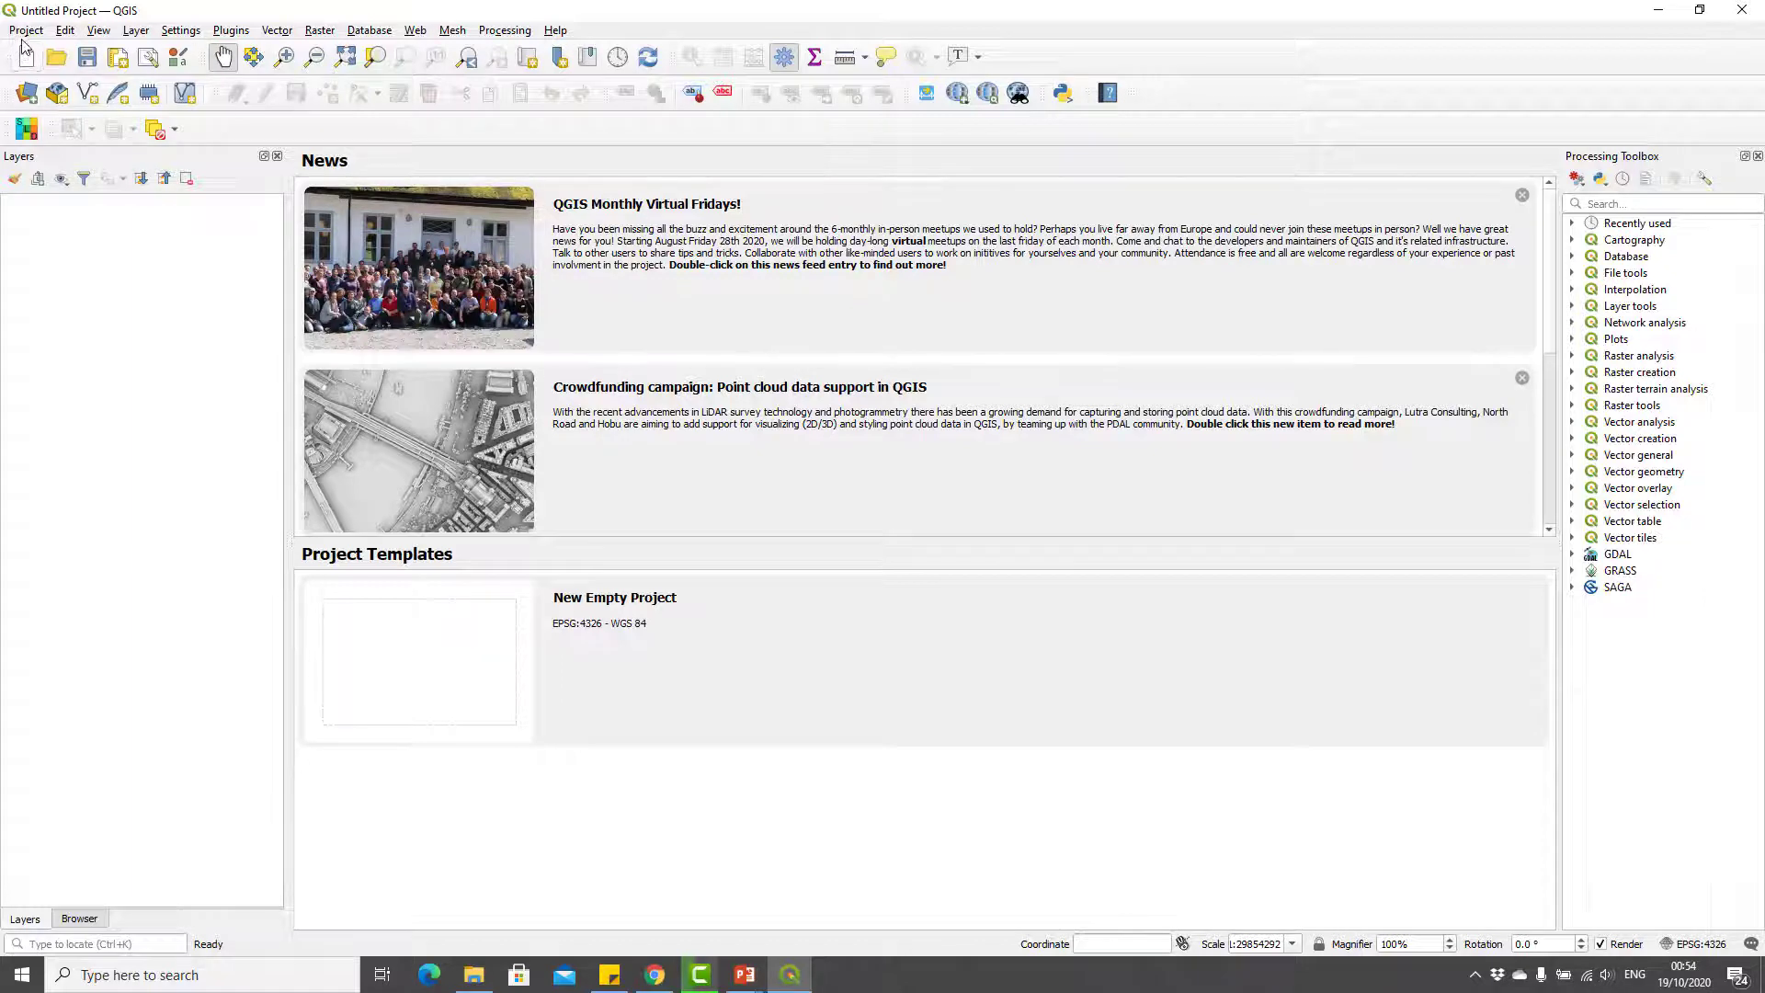
{"action": "left_click", "coordinate": [25, 29]}
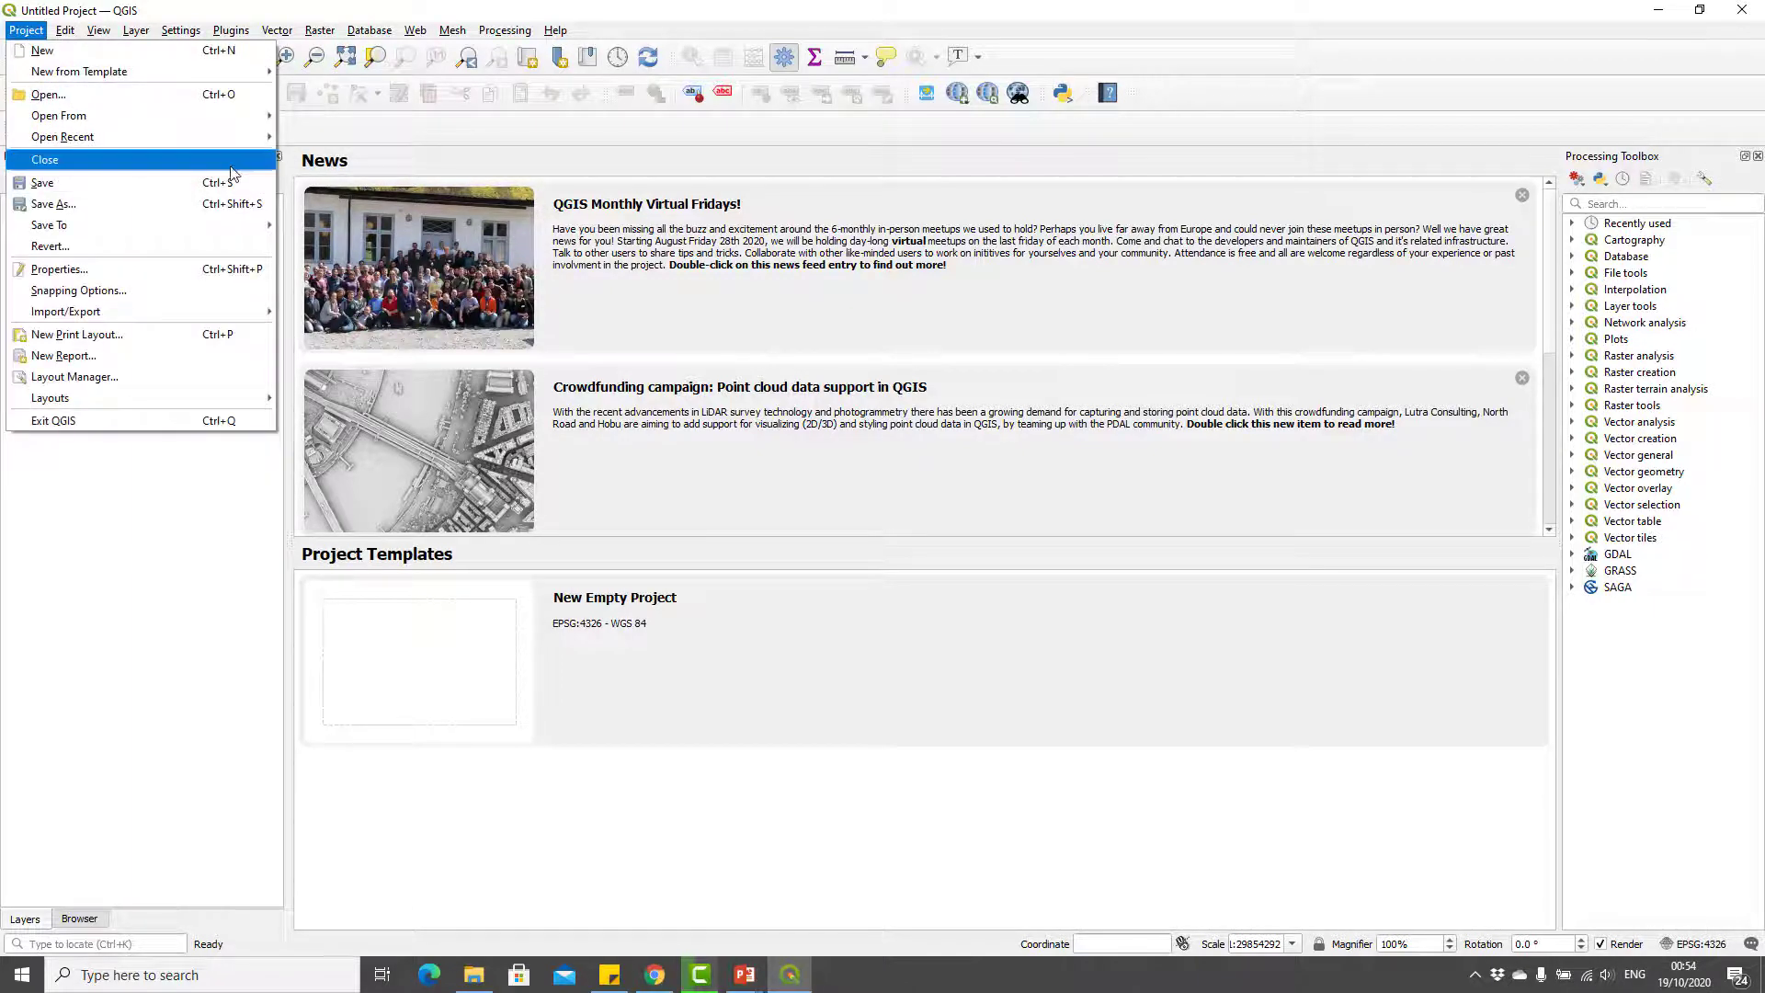
{"action": "mouse_move", "coordinate": [61, 136]}
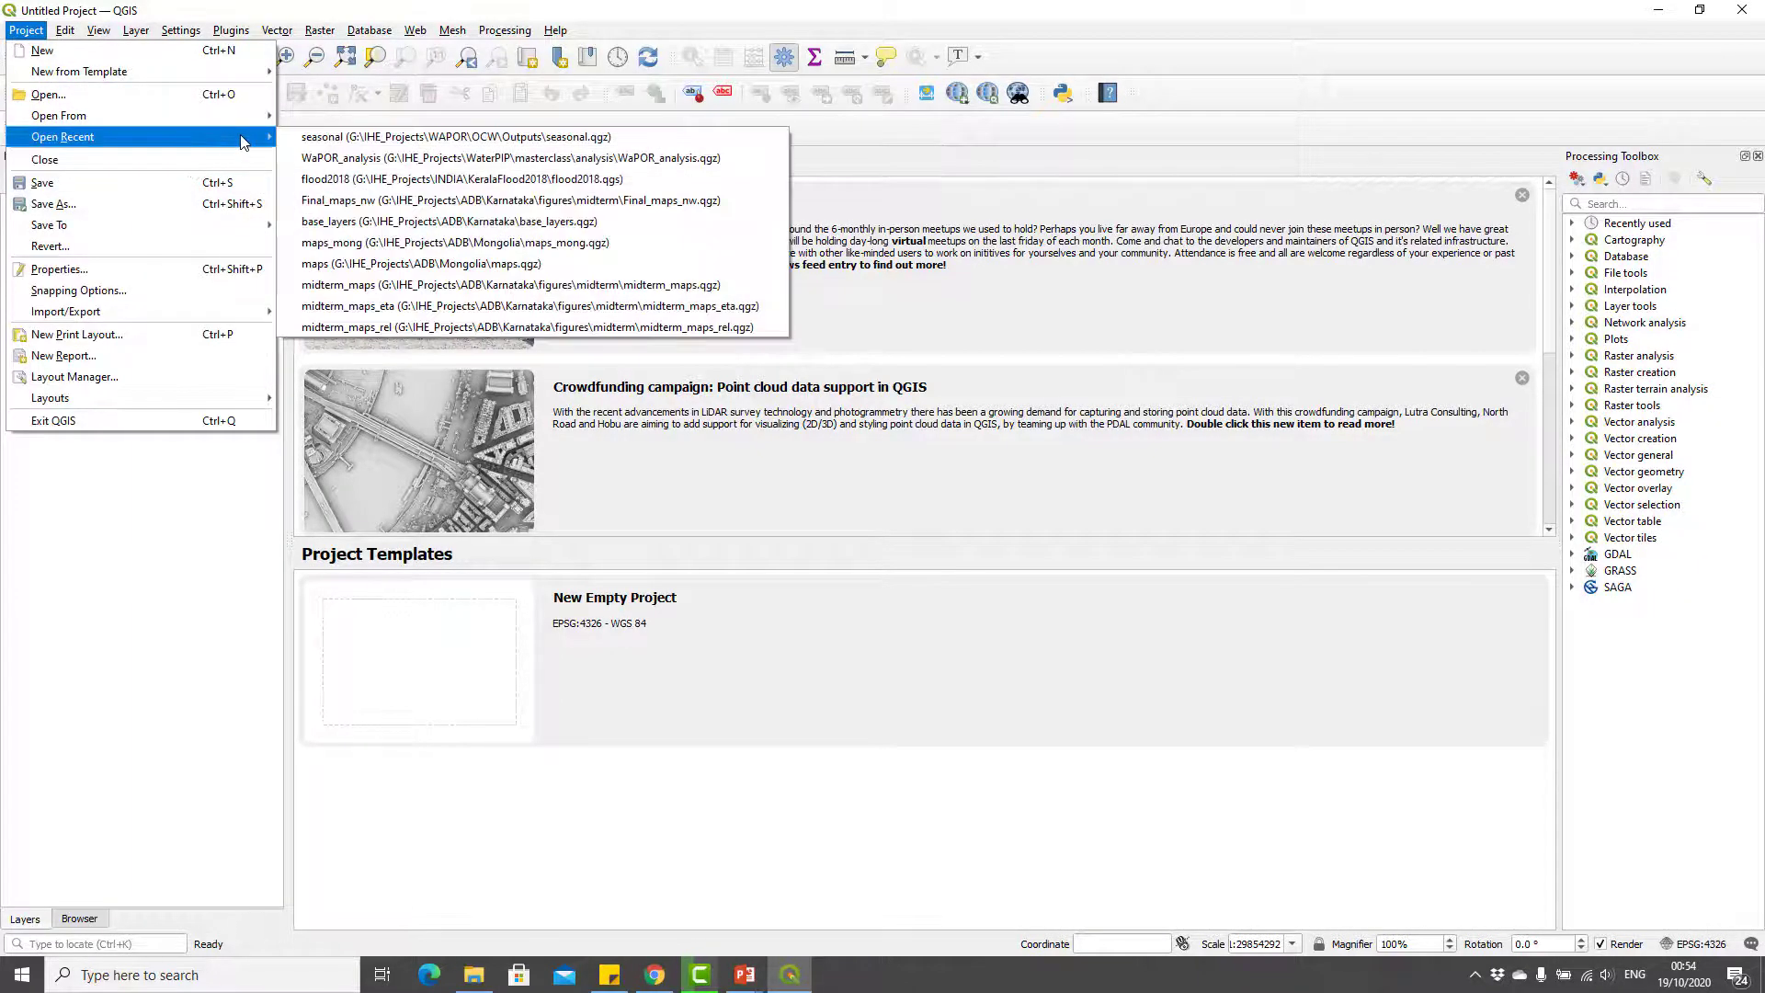
{"action": "mouse_move", "coordinate": [456, 136]}
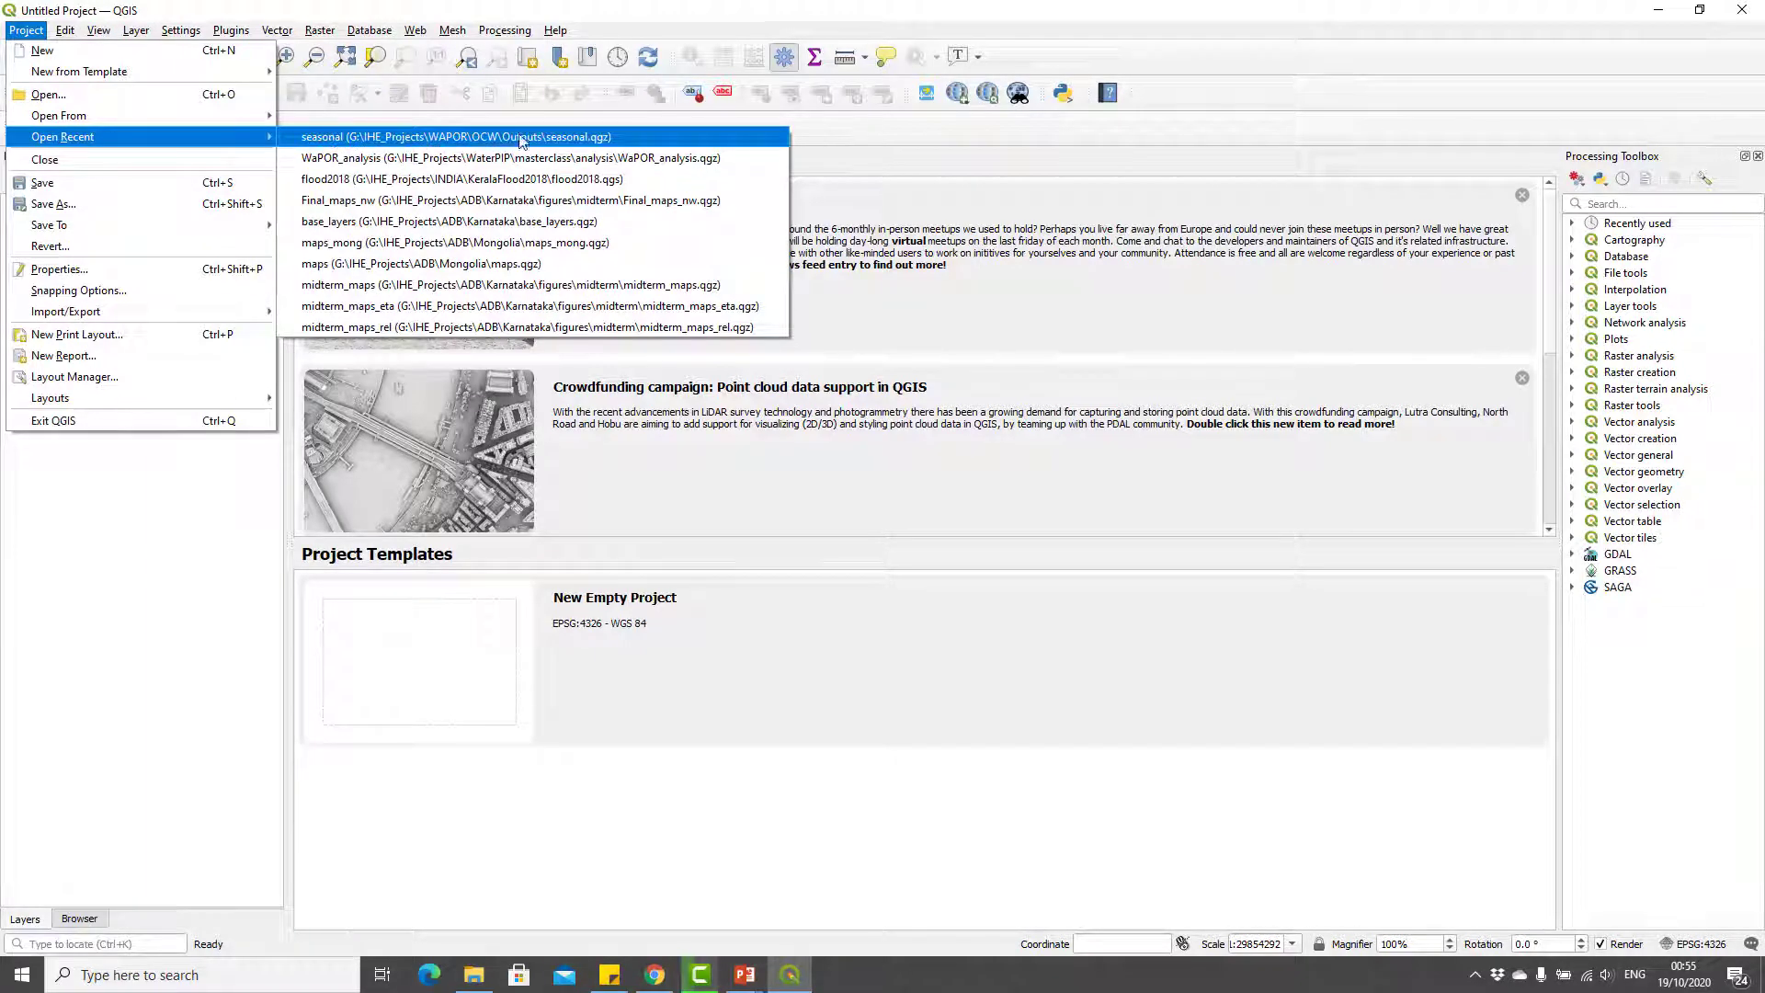
{"action": "left_click", "coordinate": [460, 136]}
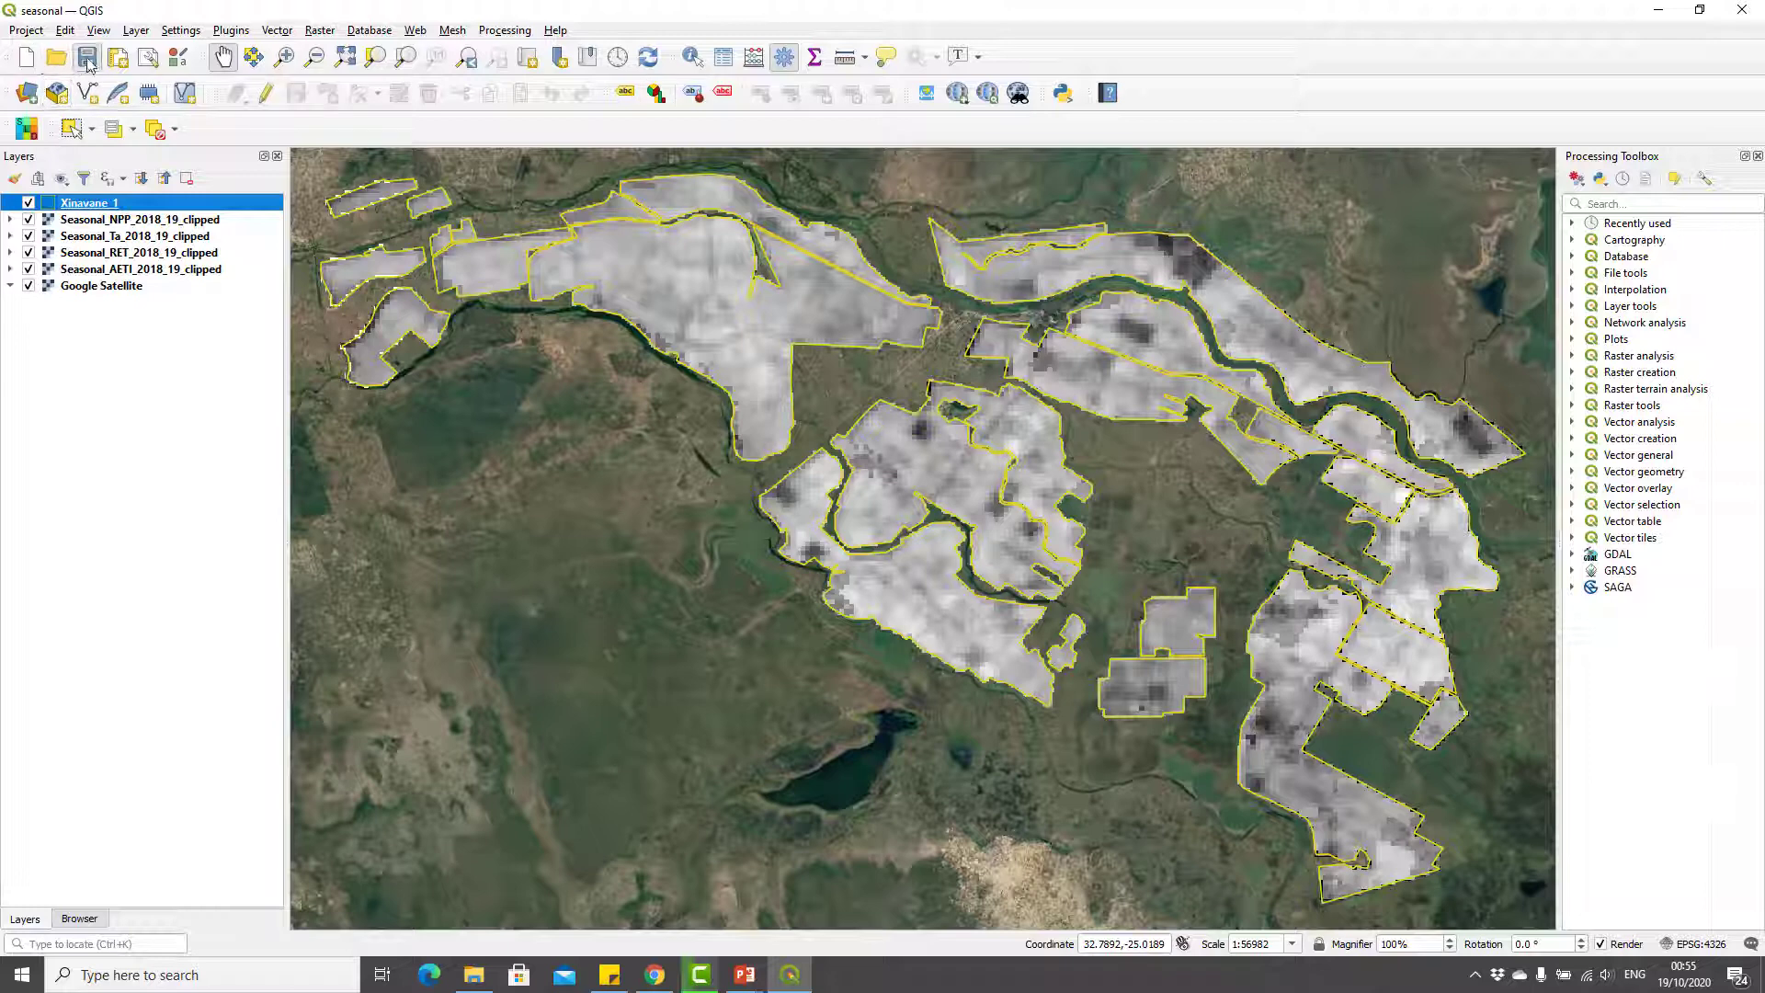
- Save the project, hide the NPP, Ta and RET layers, and search for r.univar
{"action": "left_click", "coordinate": [87, 56]}
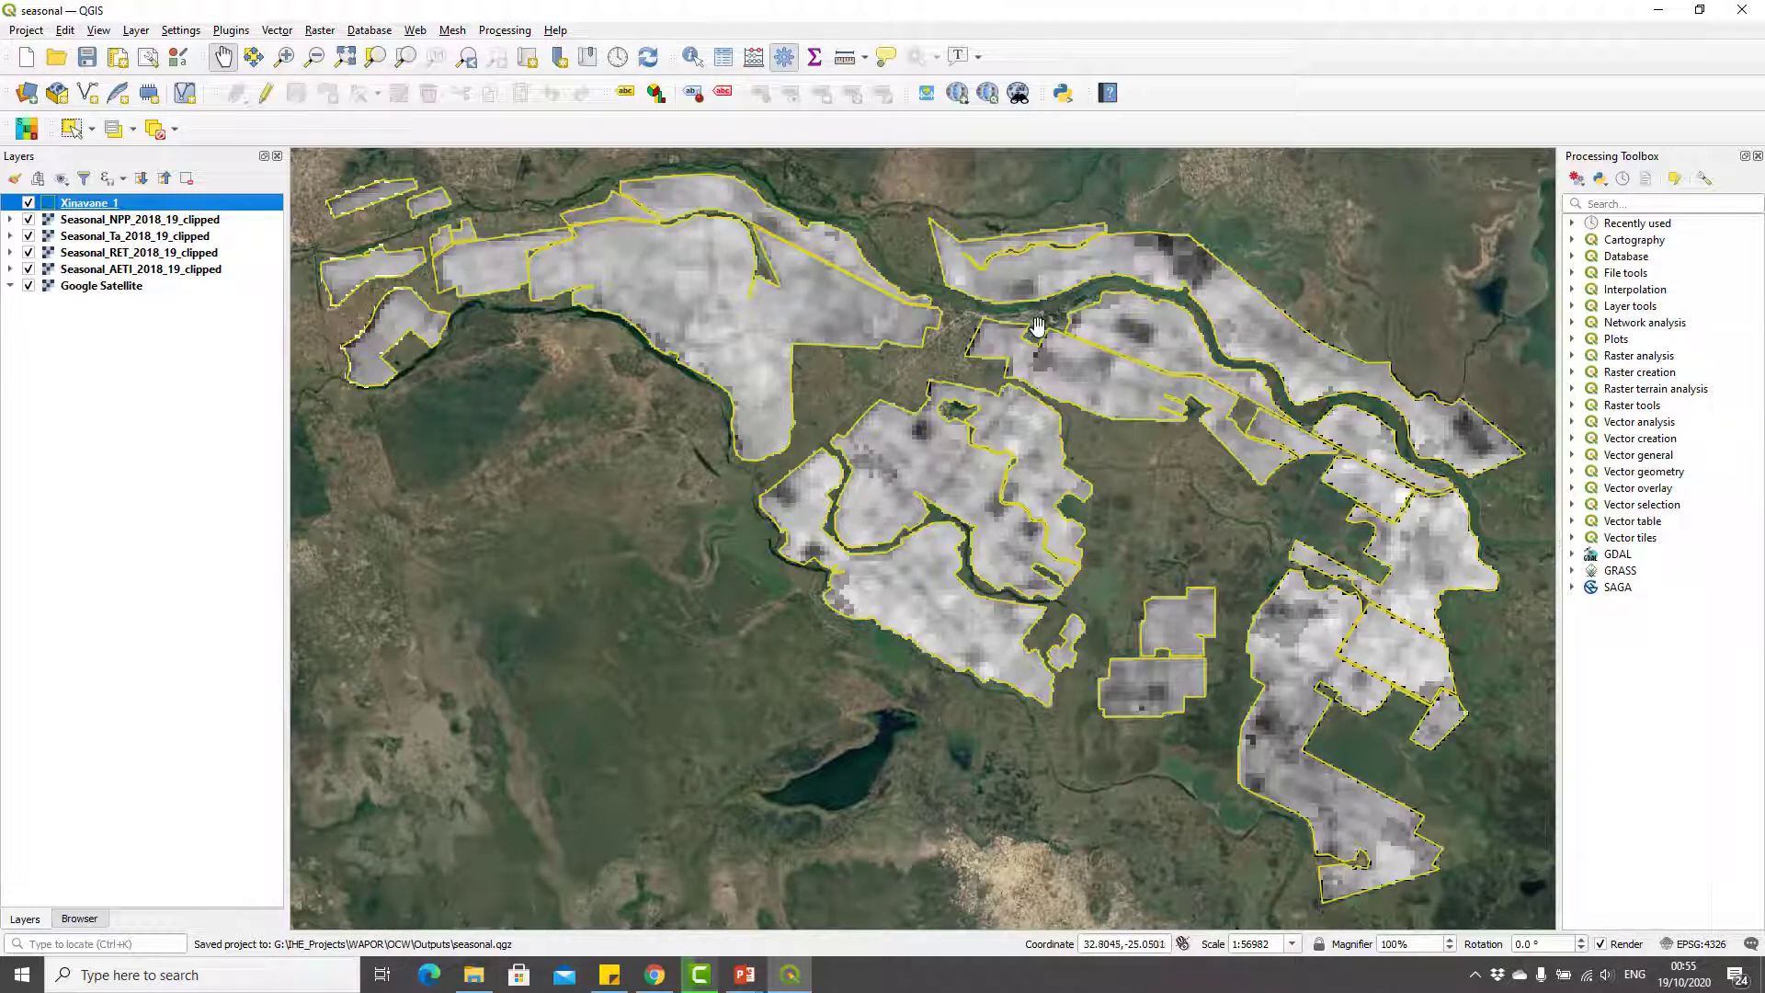
{"action": "left_click_drag", "start_coordinate": [1037, 327], "coordinate": [619, 262]}
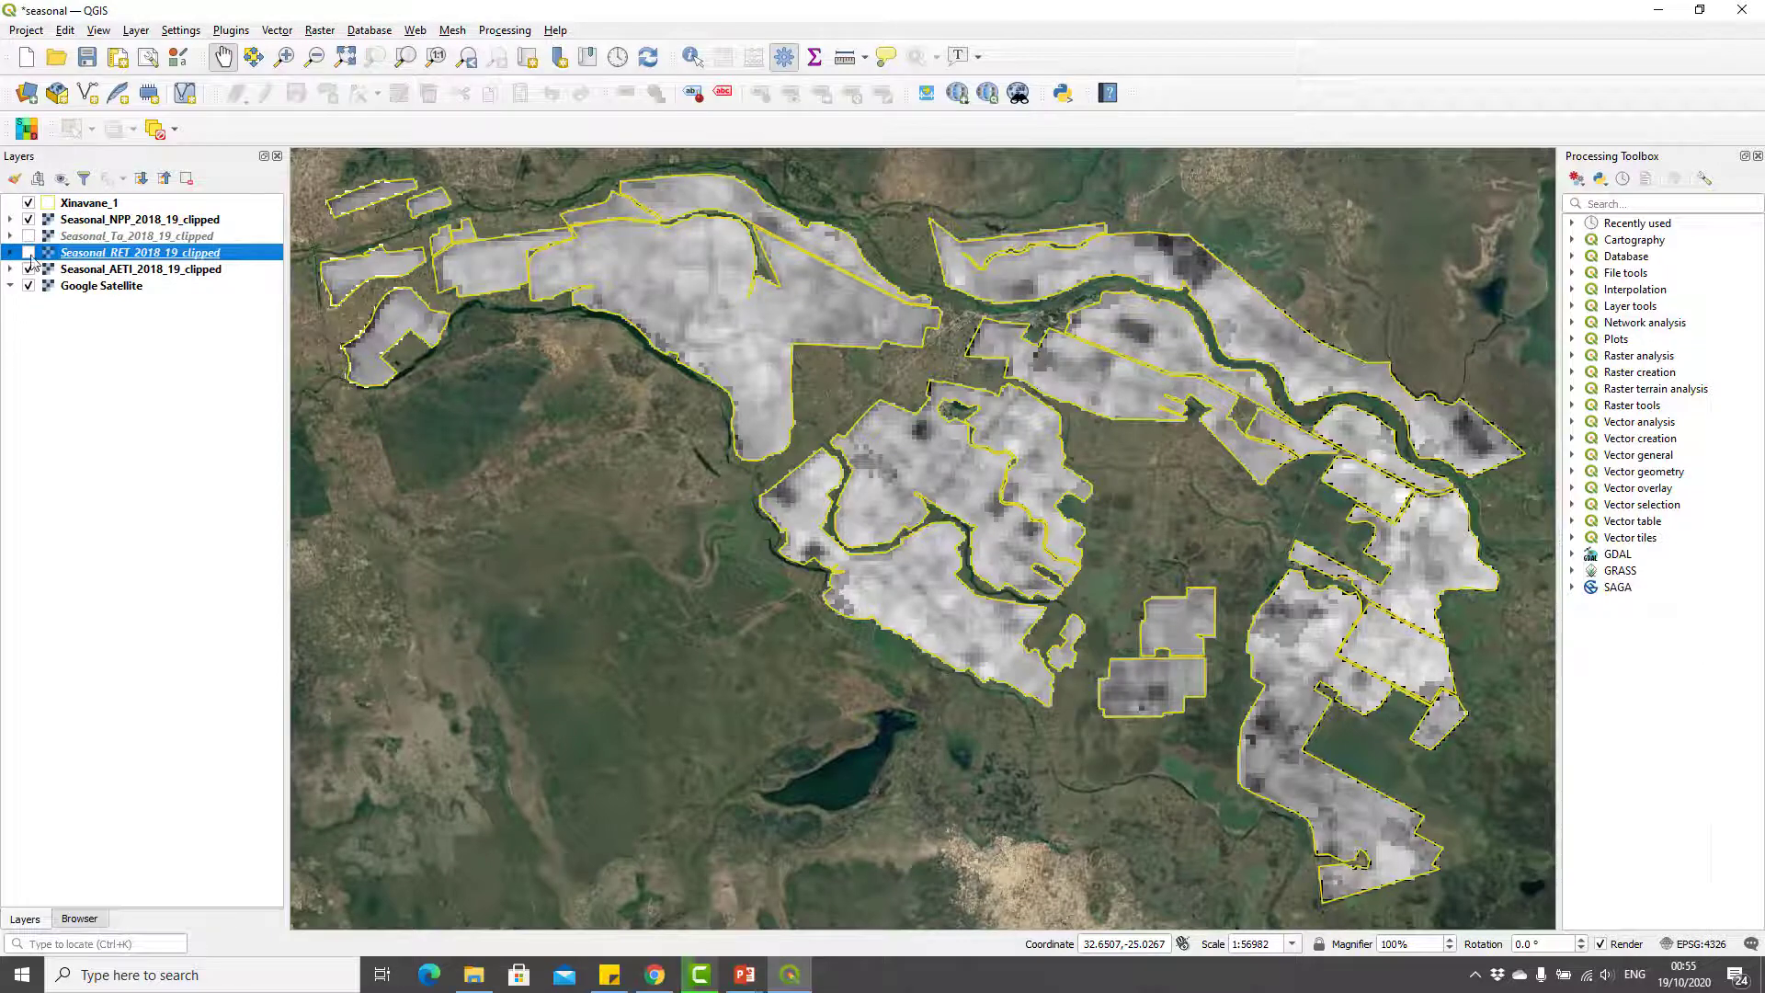
{"action": "left_click", "coordinate": [27, 252]}
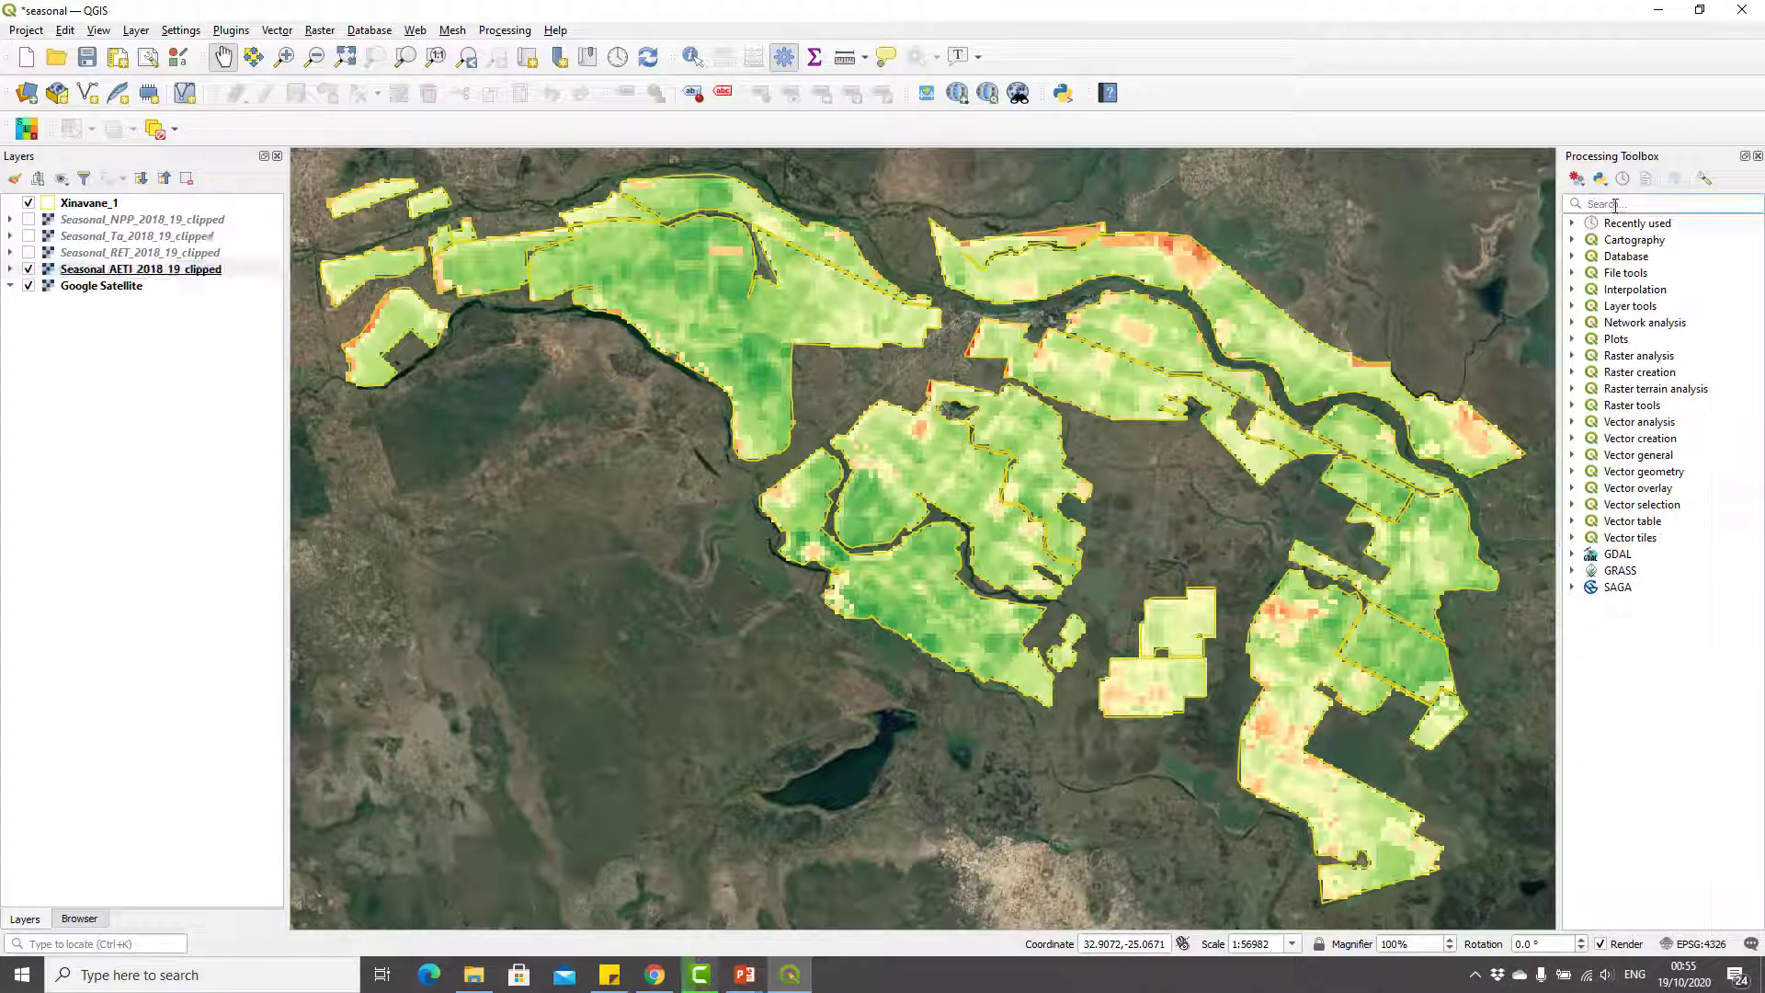
{"action": "type", "text": "r.univar"}
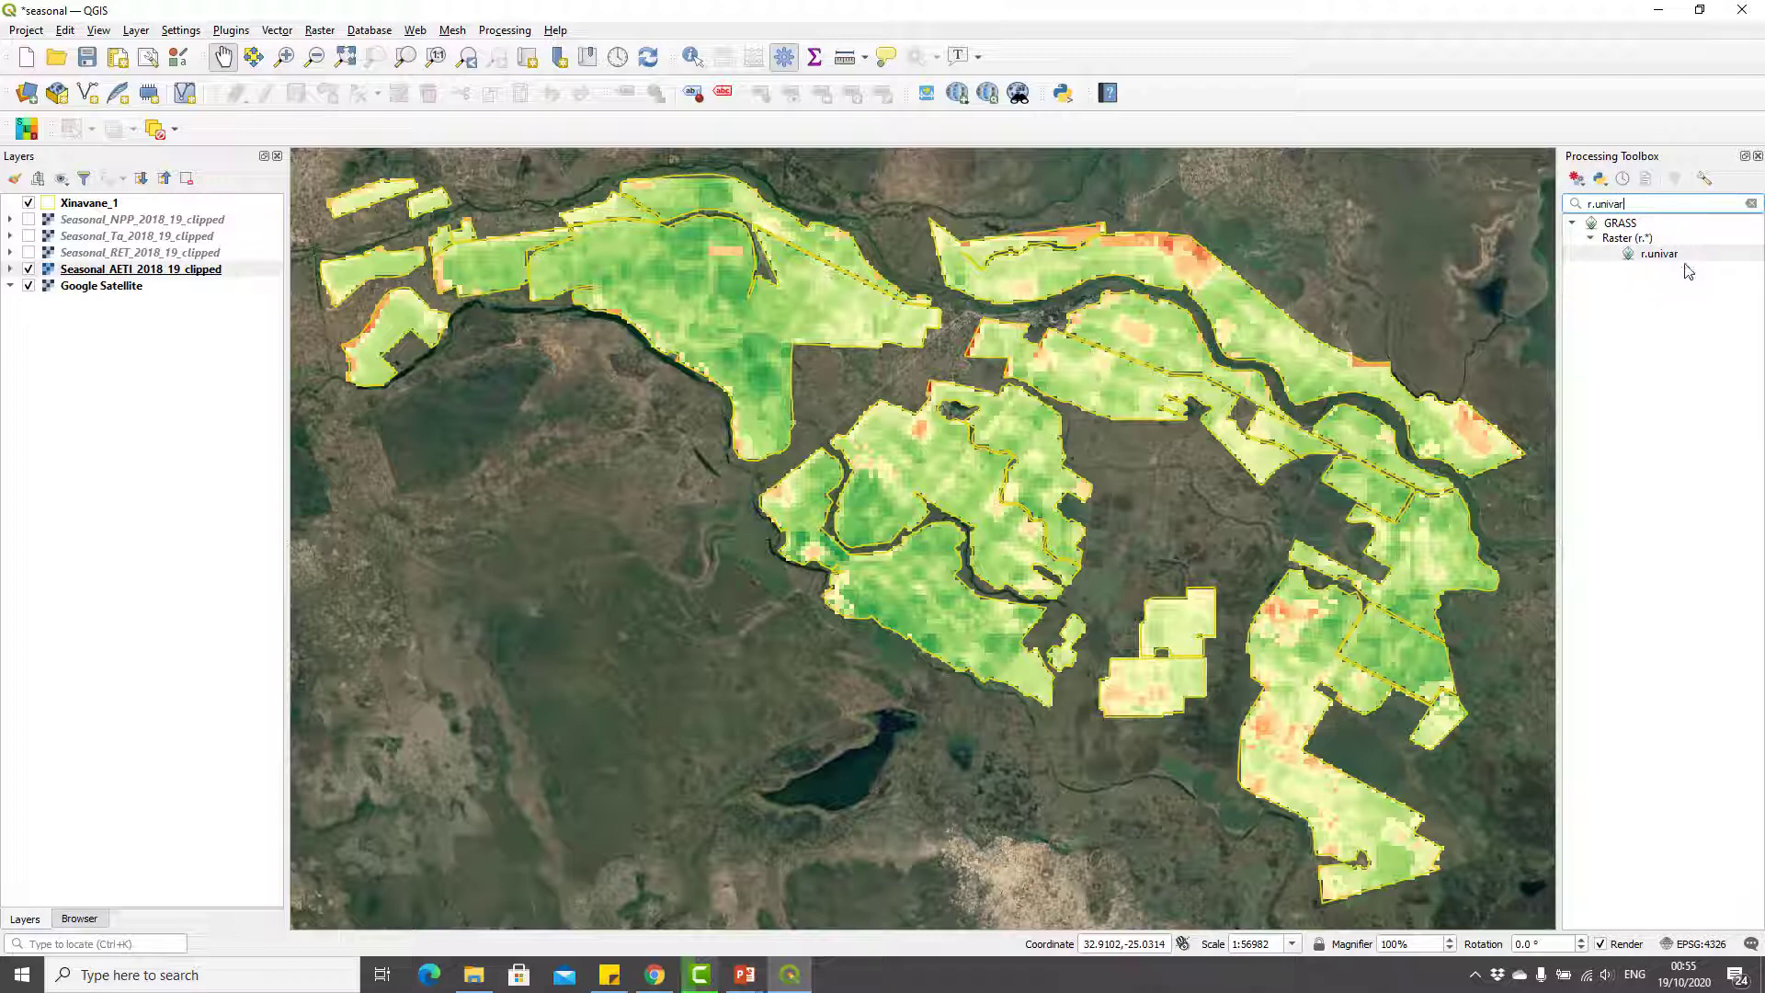
- Open r.univar with Seasonal_AETI_2018_19_clipped as the input raster
{"action": "left_click", "coordinate": [1659, 254]}
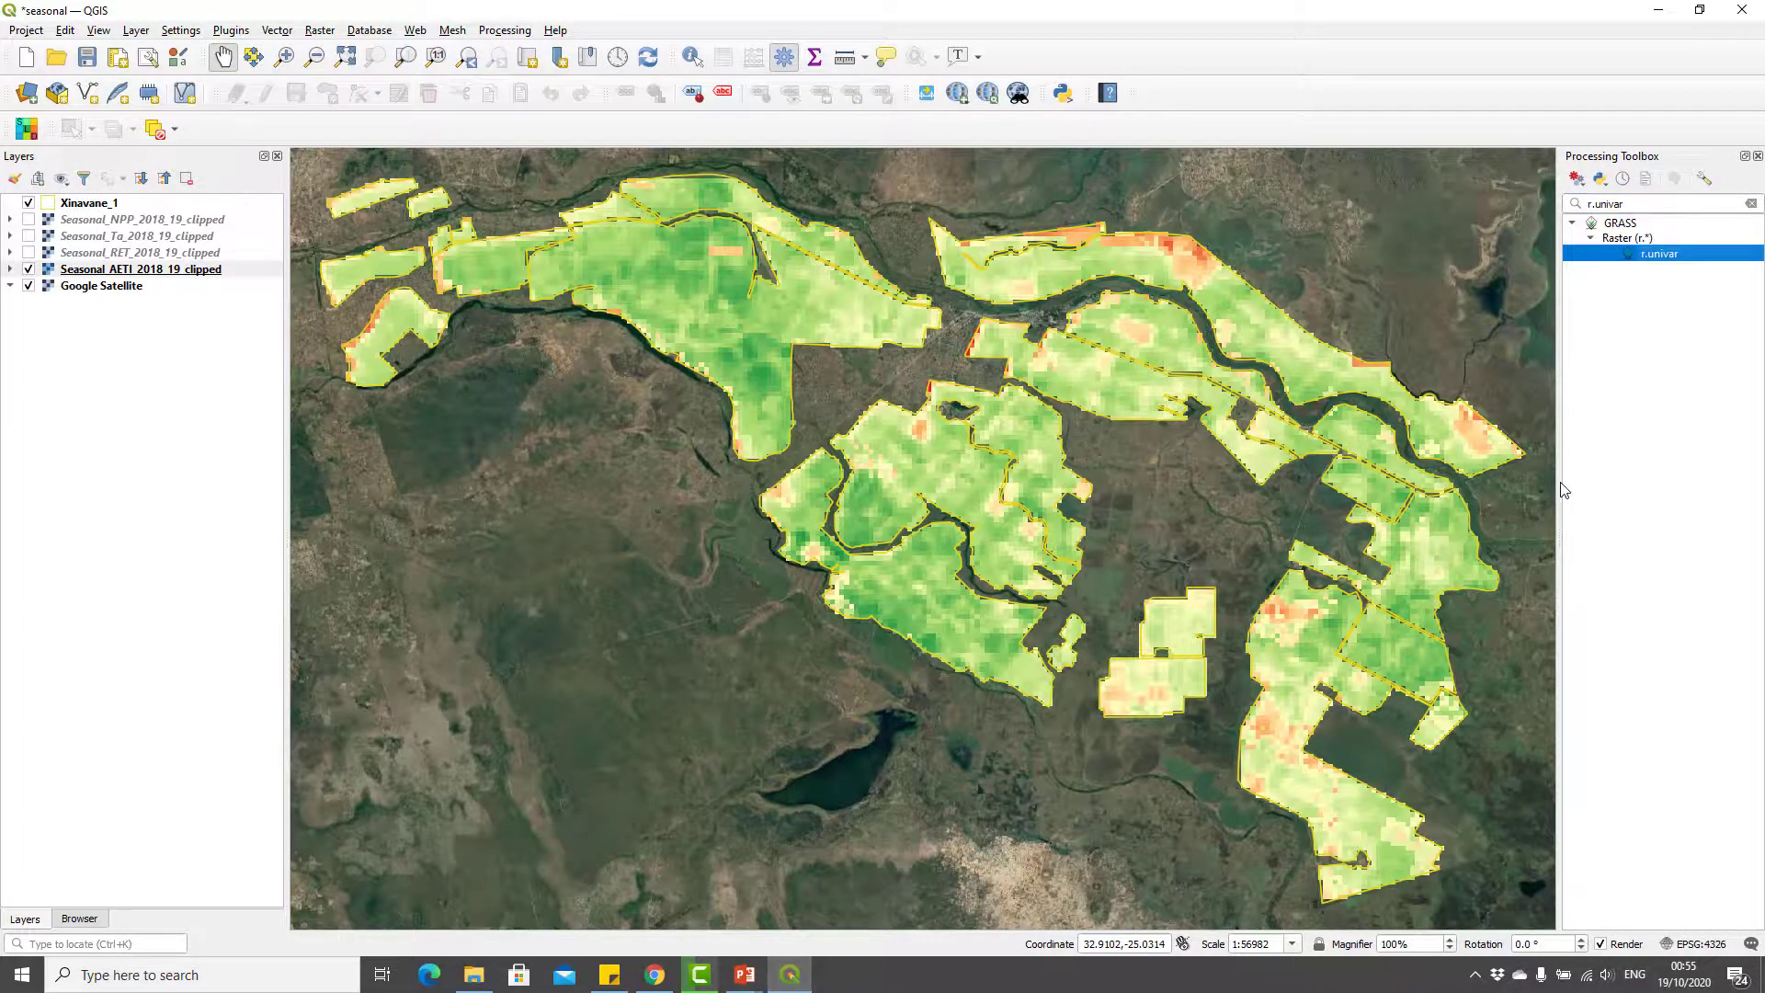
{"action": "double_click", "coordinate": [1659, 254]}
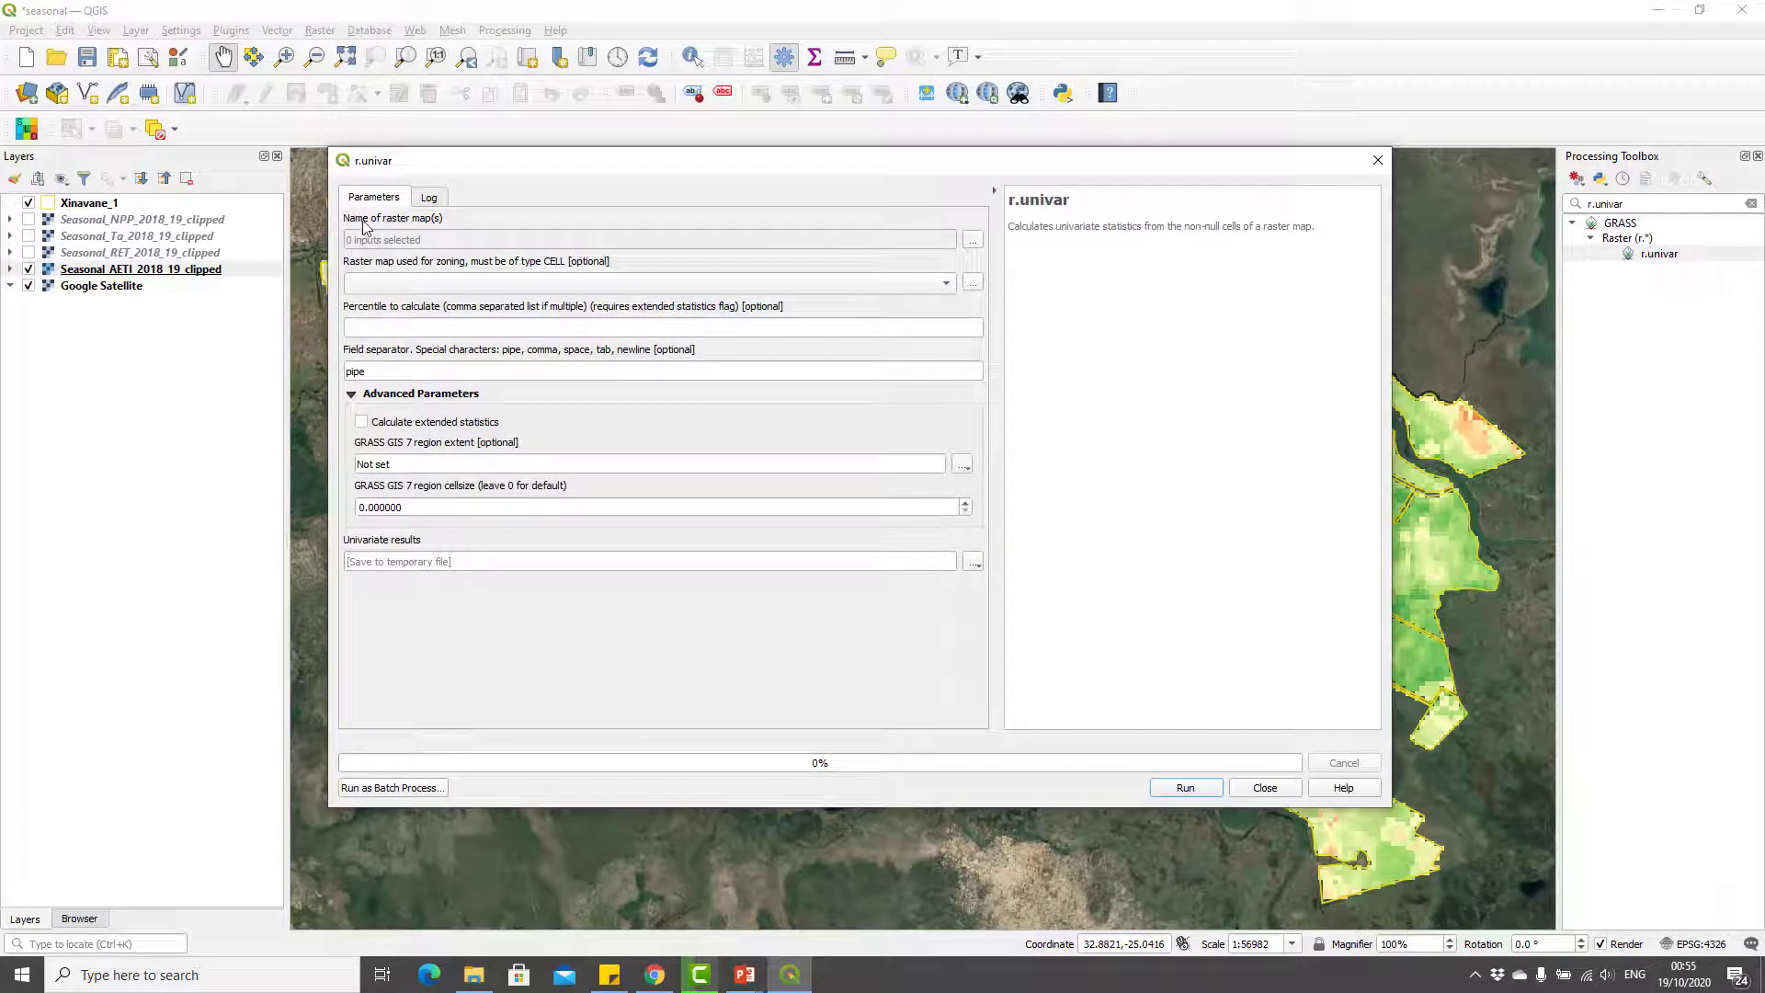
{"action": "mouse_move", "coordinate": [436, 183]}
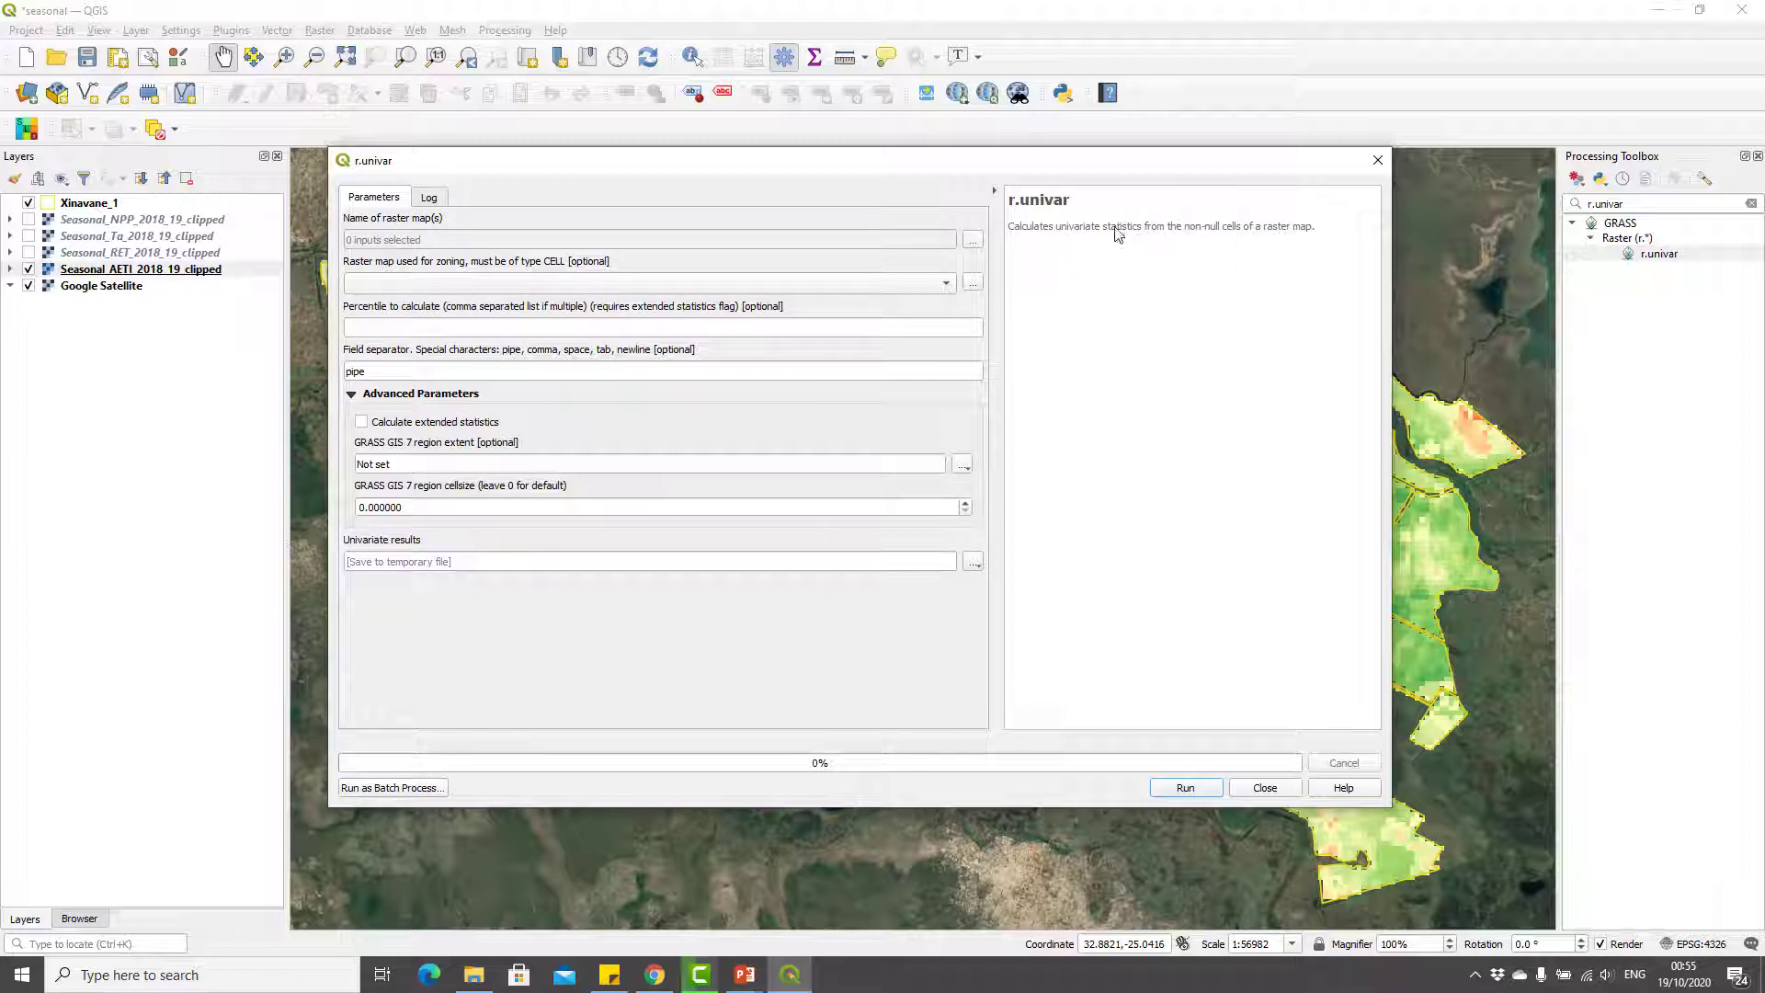
{"action": "mouse_move", "coordinate": [1084, 245]}
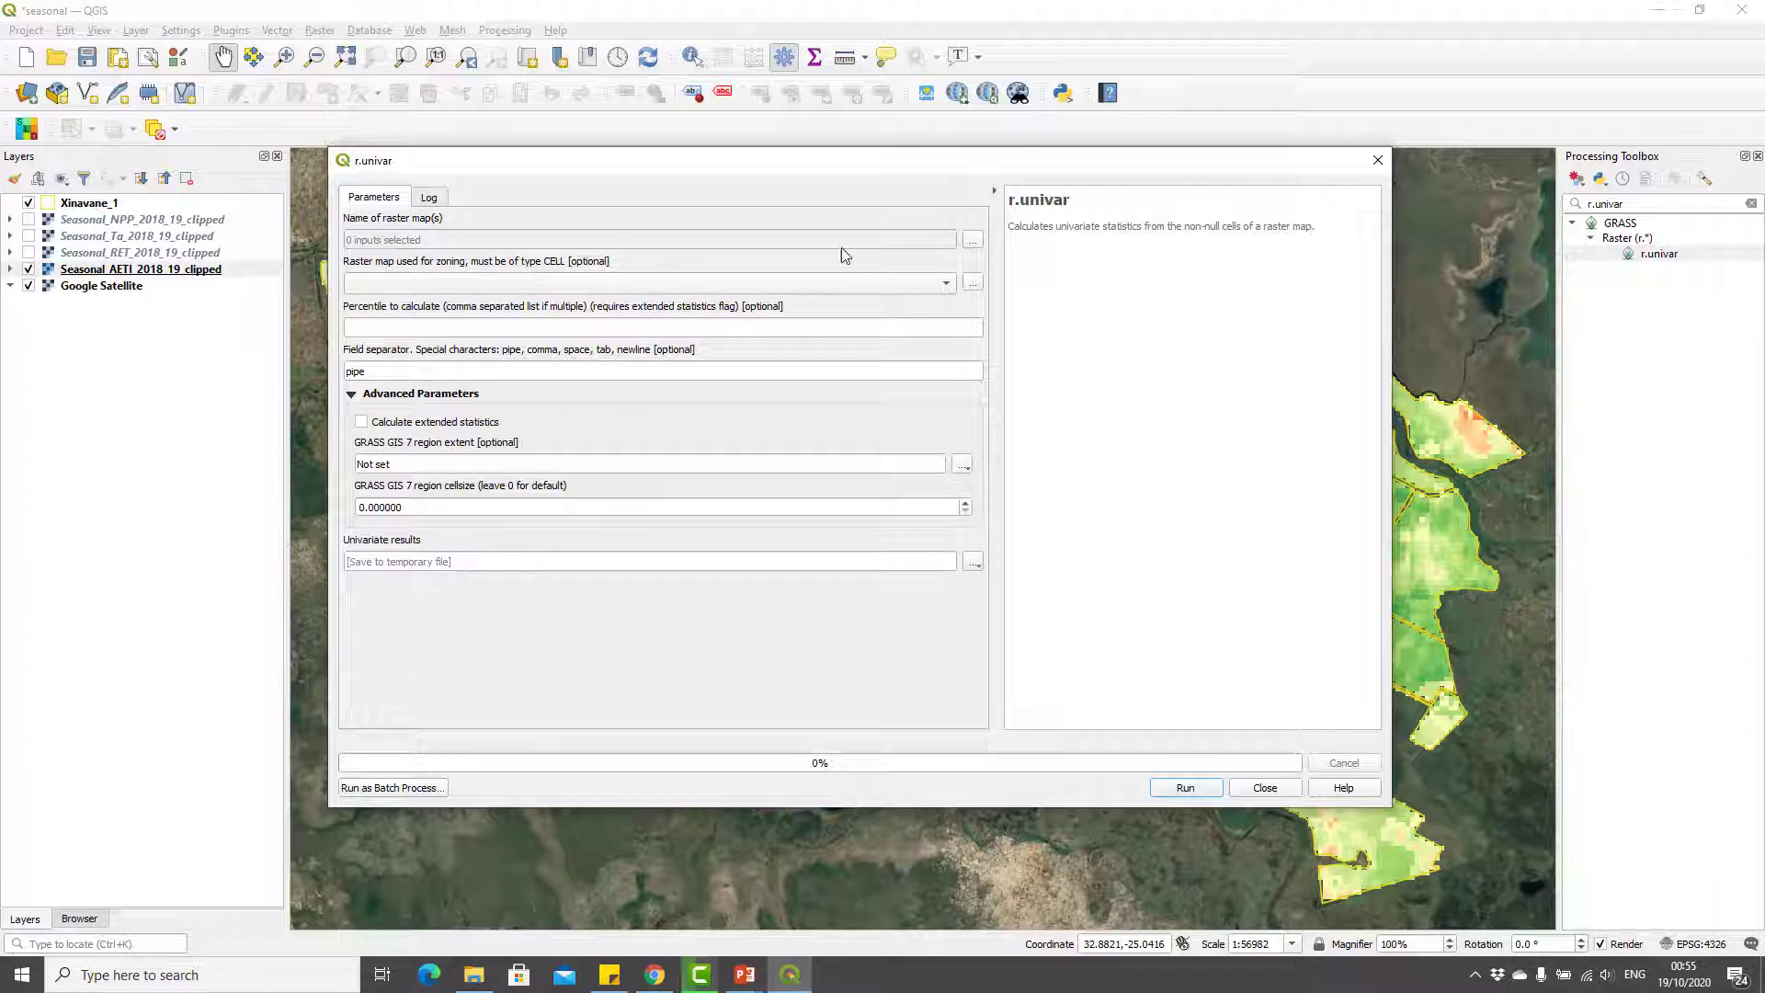
{"action": "left_click", "coordinate": [971, 239]}
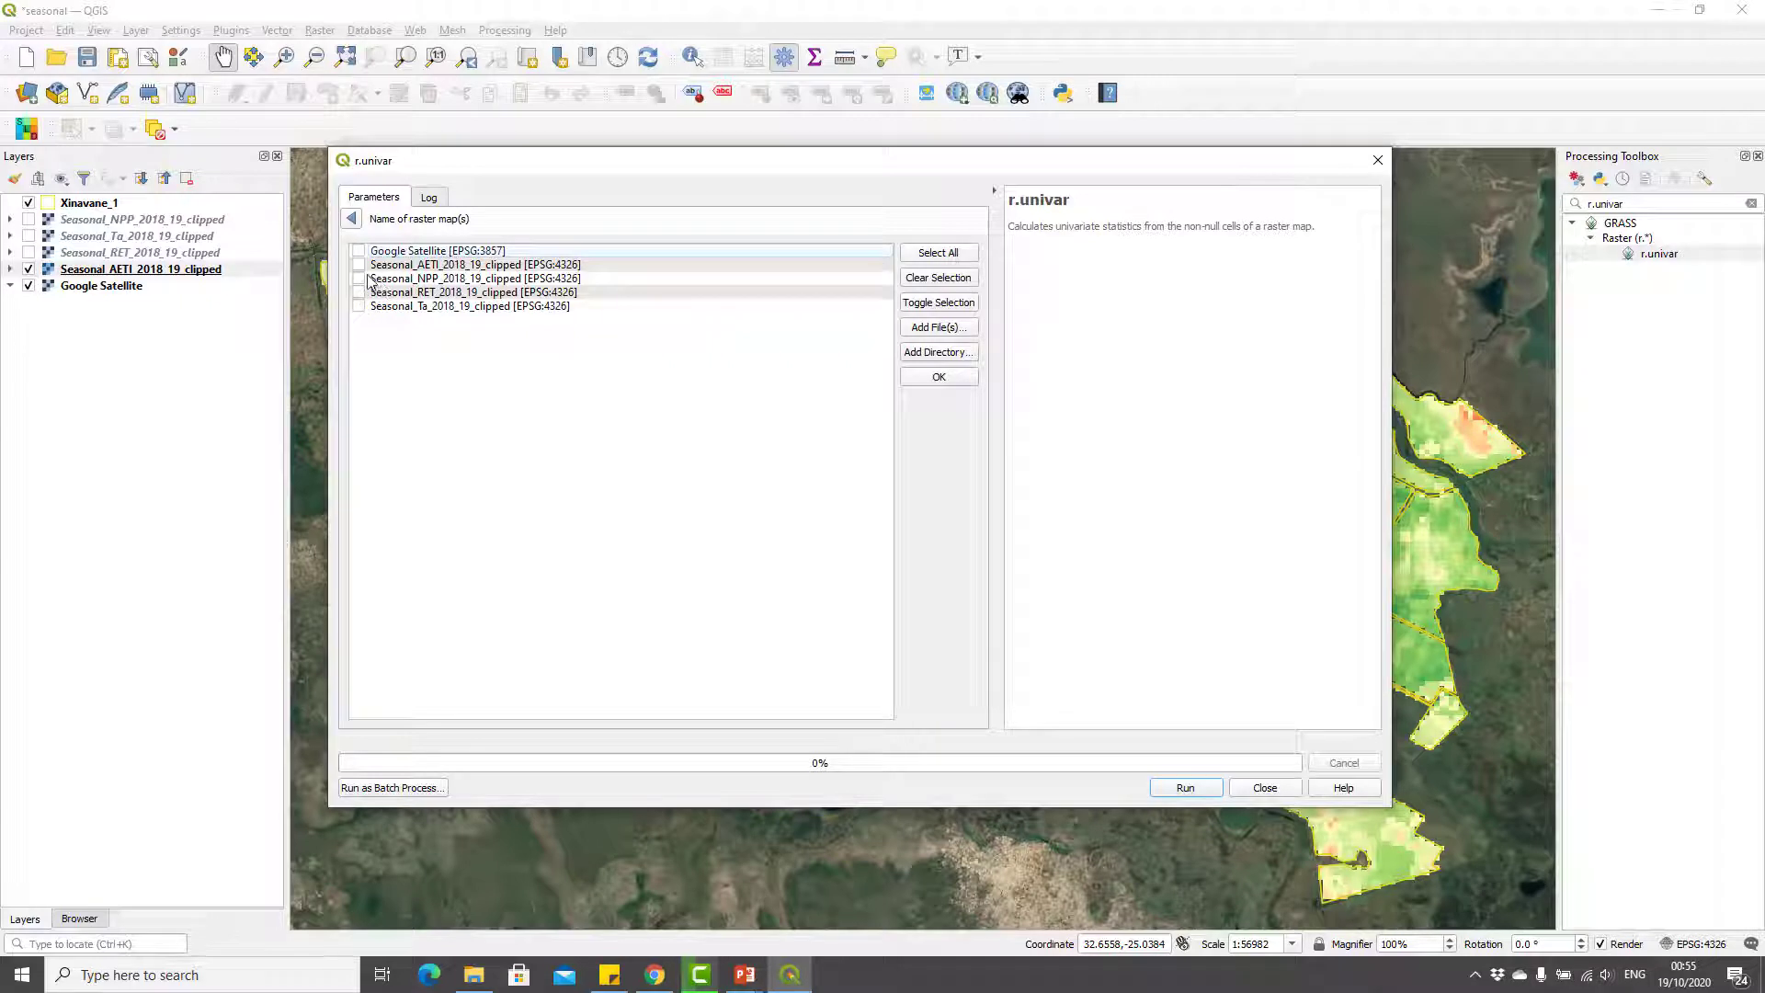
{"action": "left_click", "coordinate": [360, 265]}
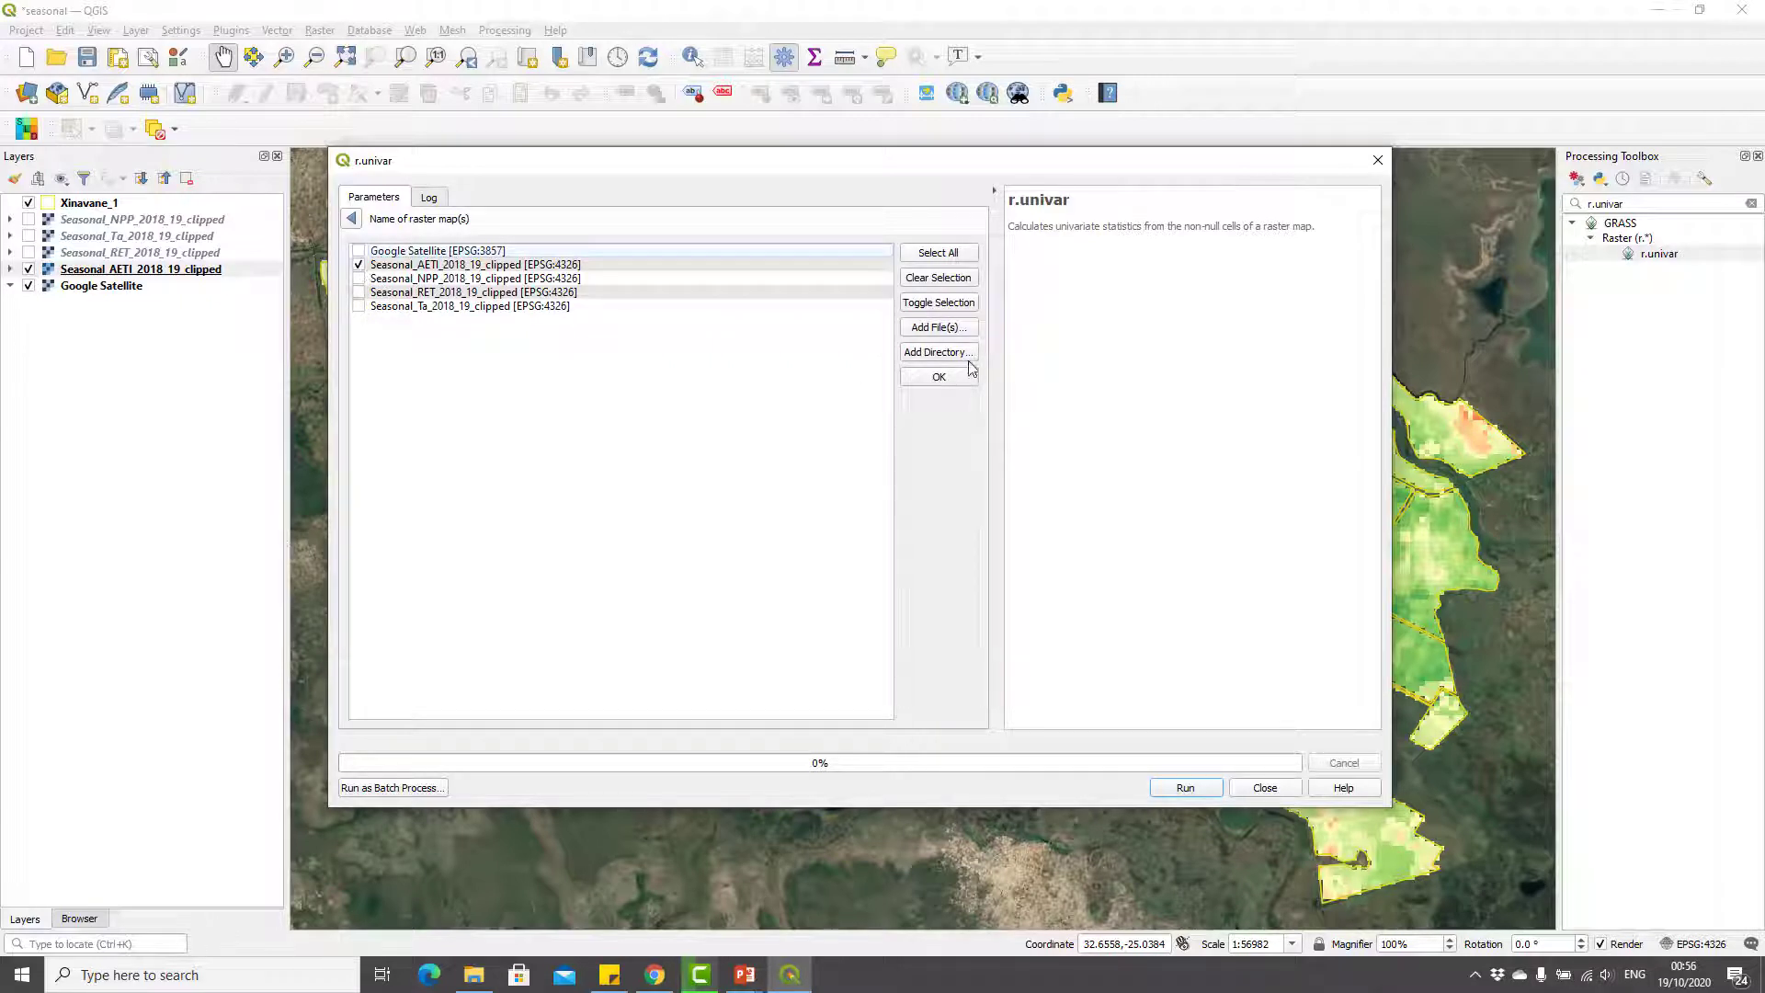
{"action": "left_click", "coordinate": [939, 376]}
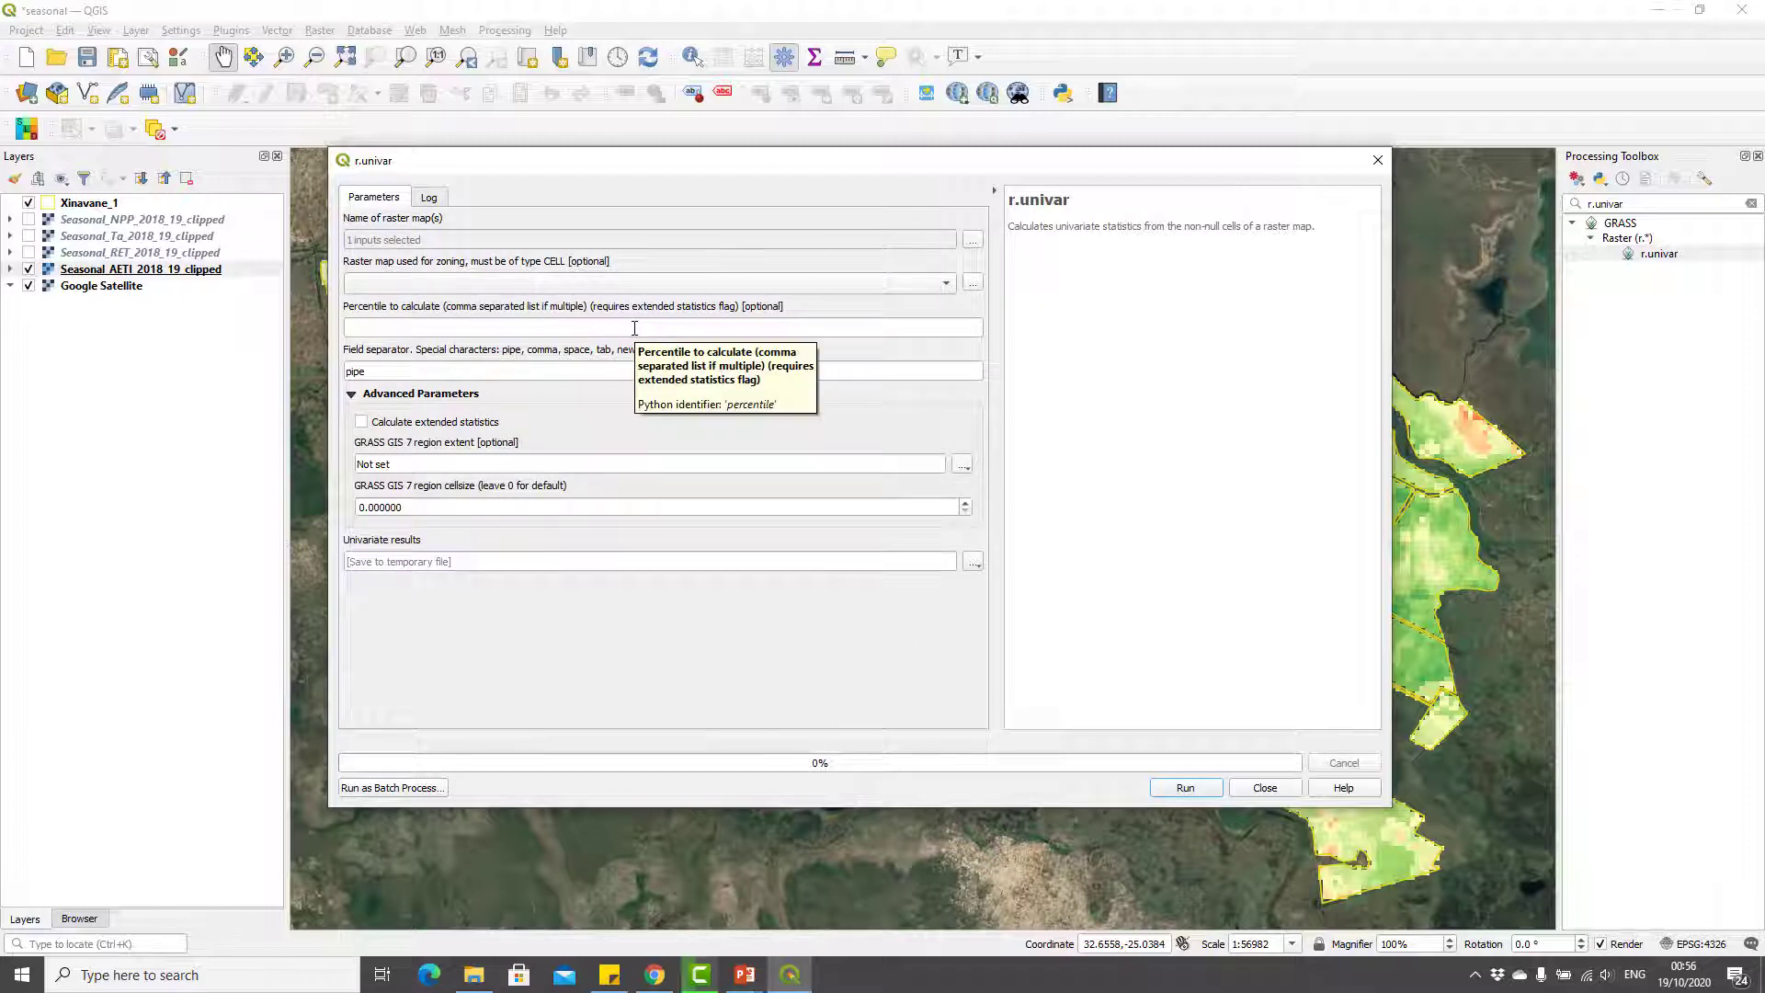
{"action": "mouse_move", "coordinate": [466, 327]}
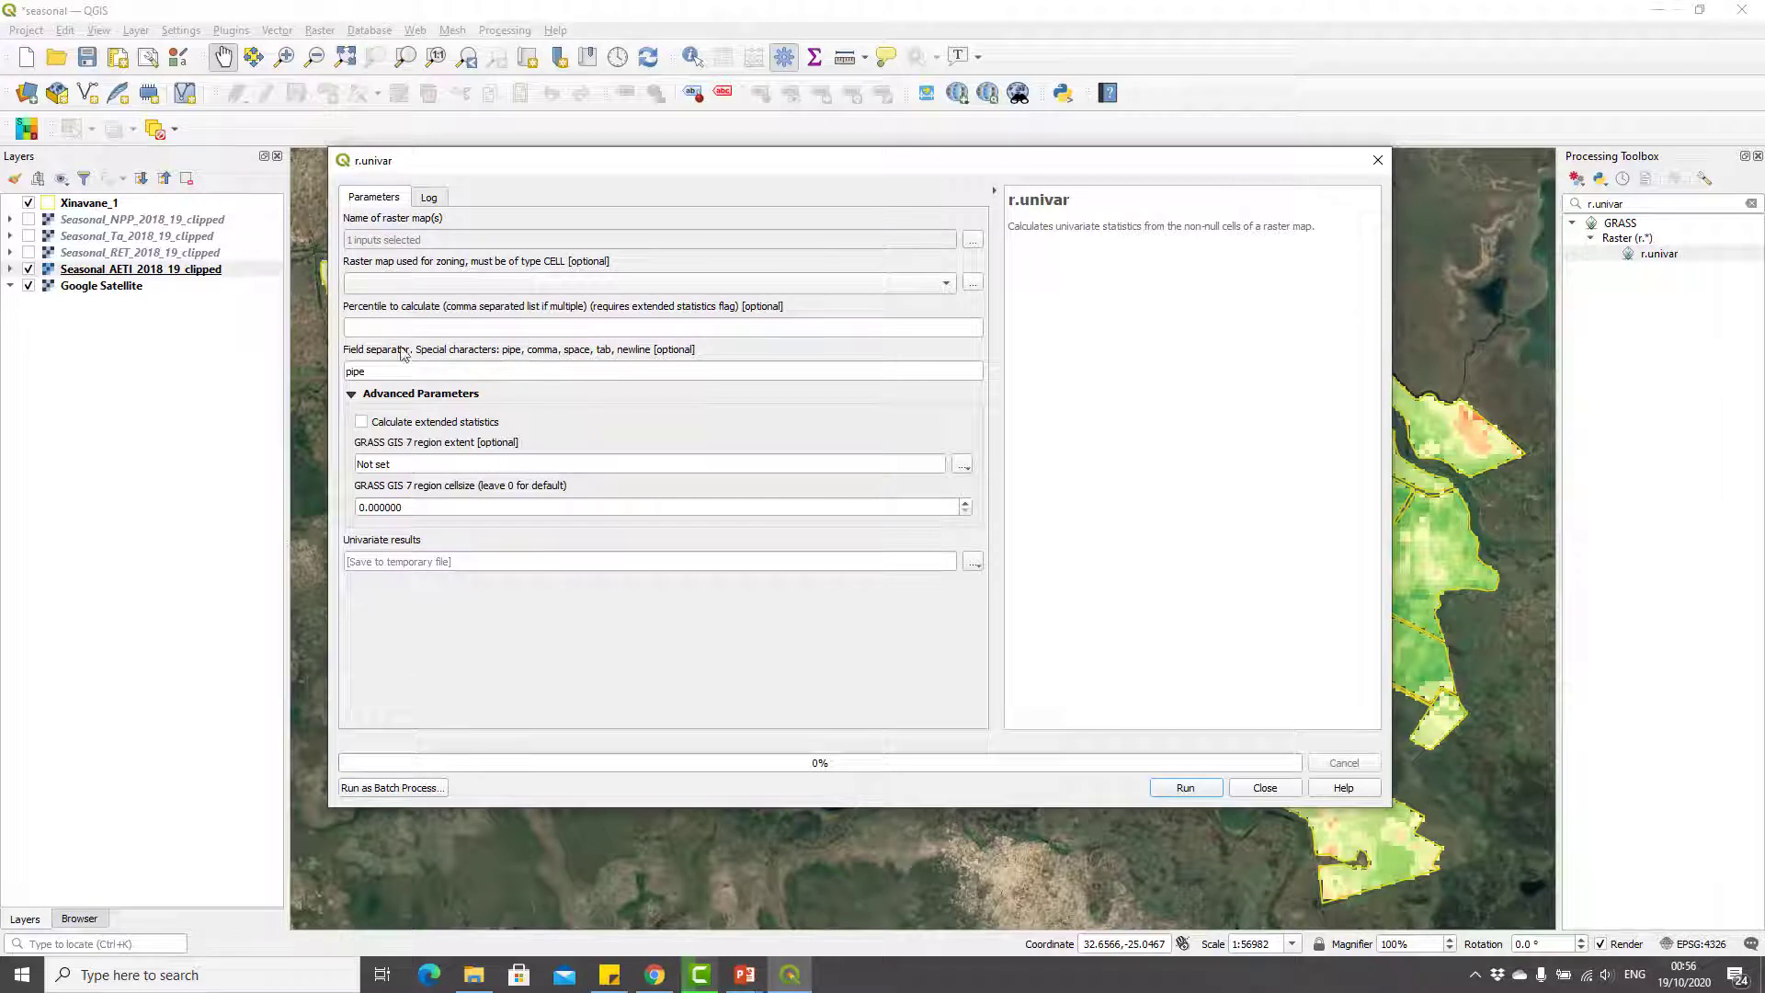
{"action": "mouse_move", "coordinate": [394, 326]}
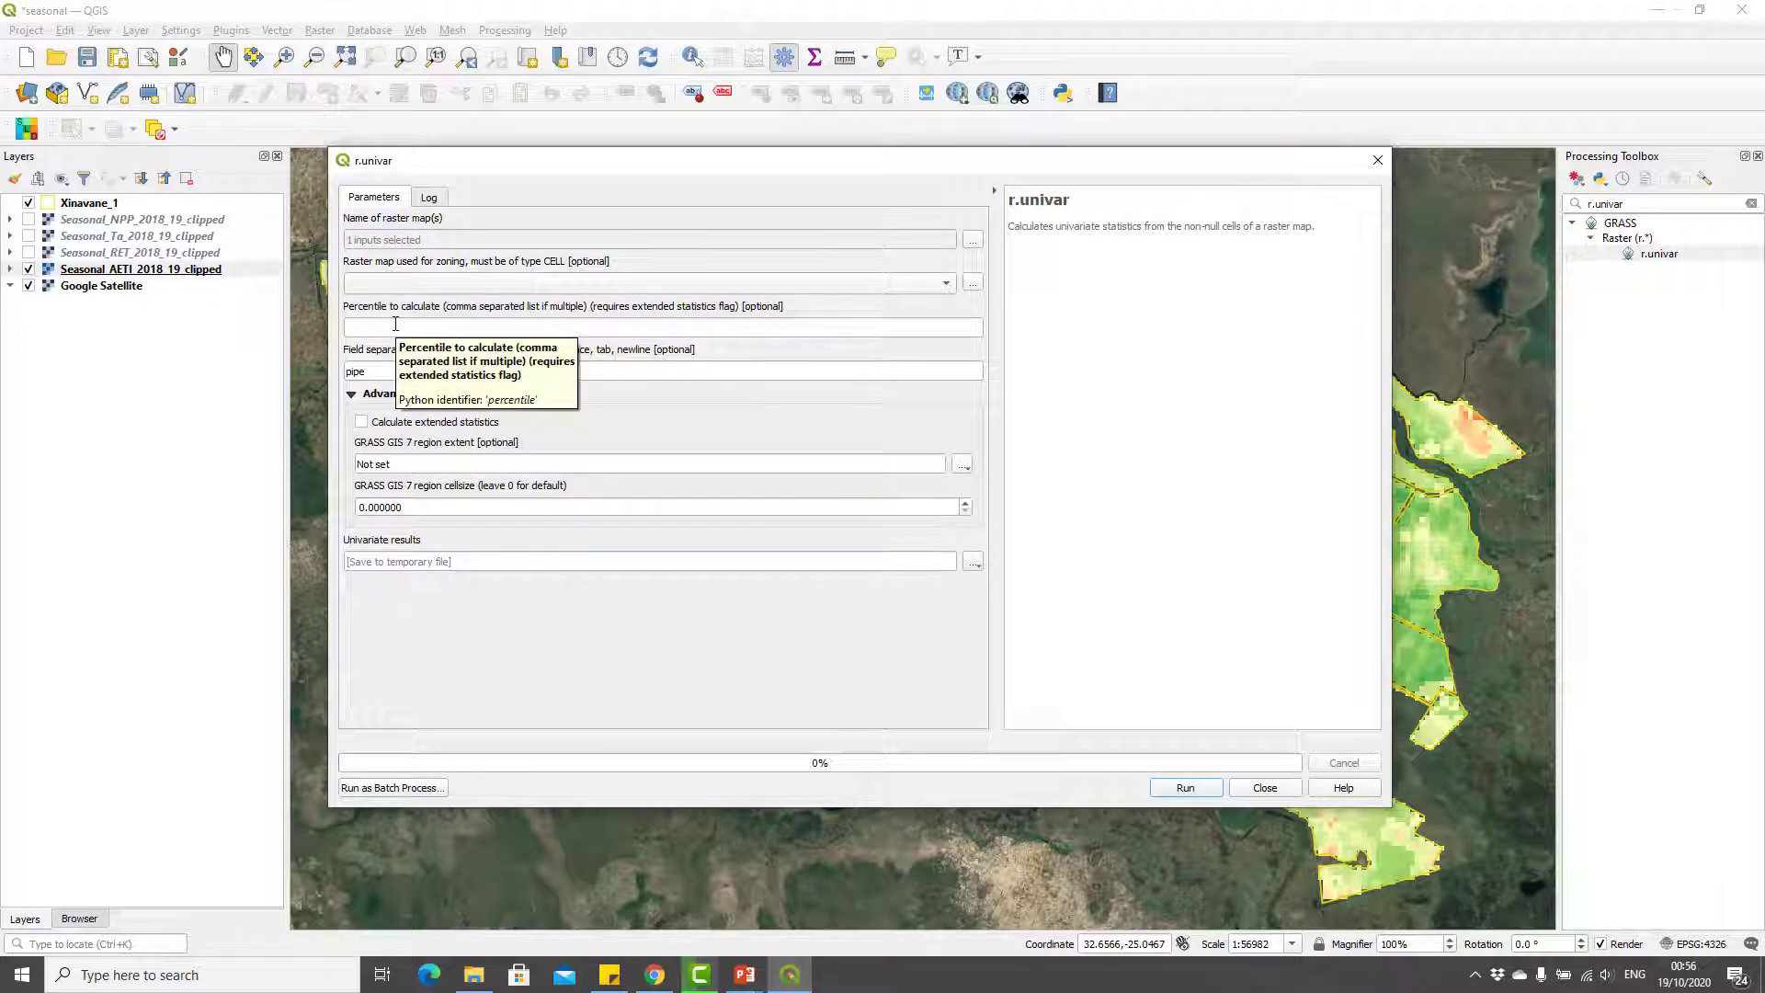
{"action": "mouse_move", "coordinate": [764, 487]}
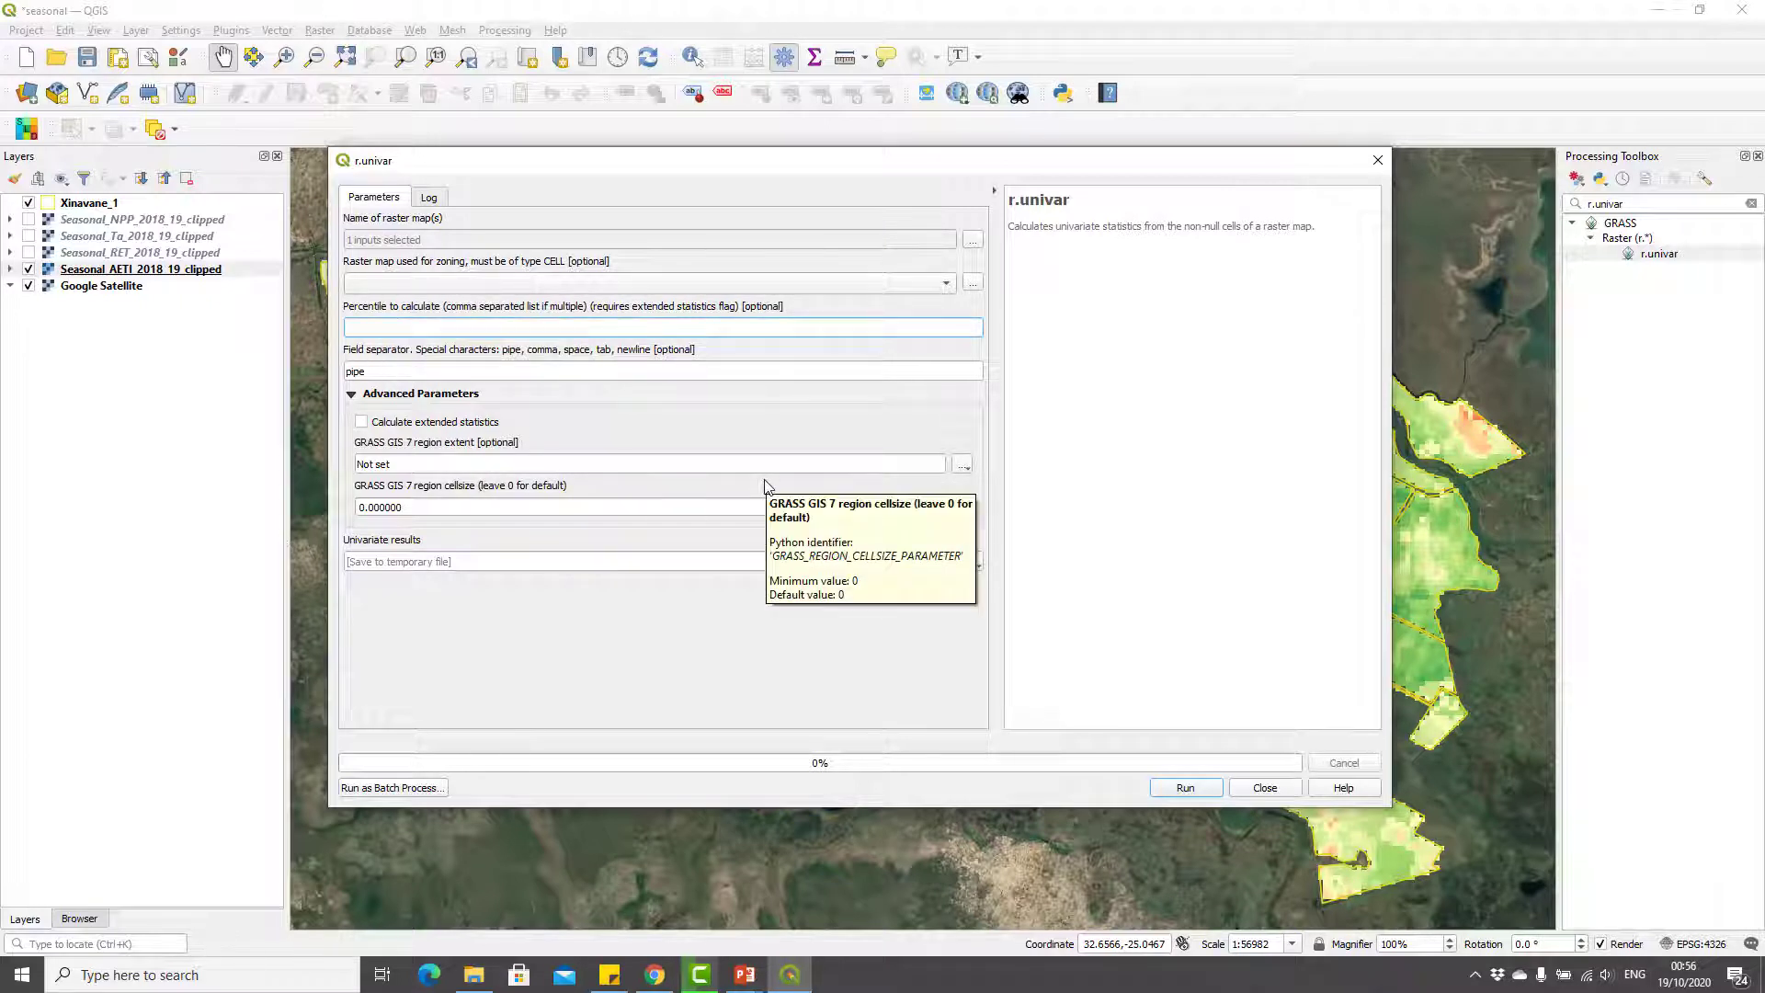
- Set percentile to 99, comma field separator, and enable extended statistics
{"action": "type", "text": "99"}
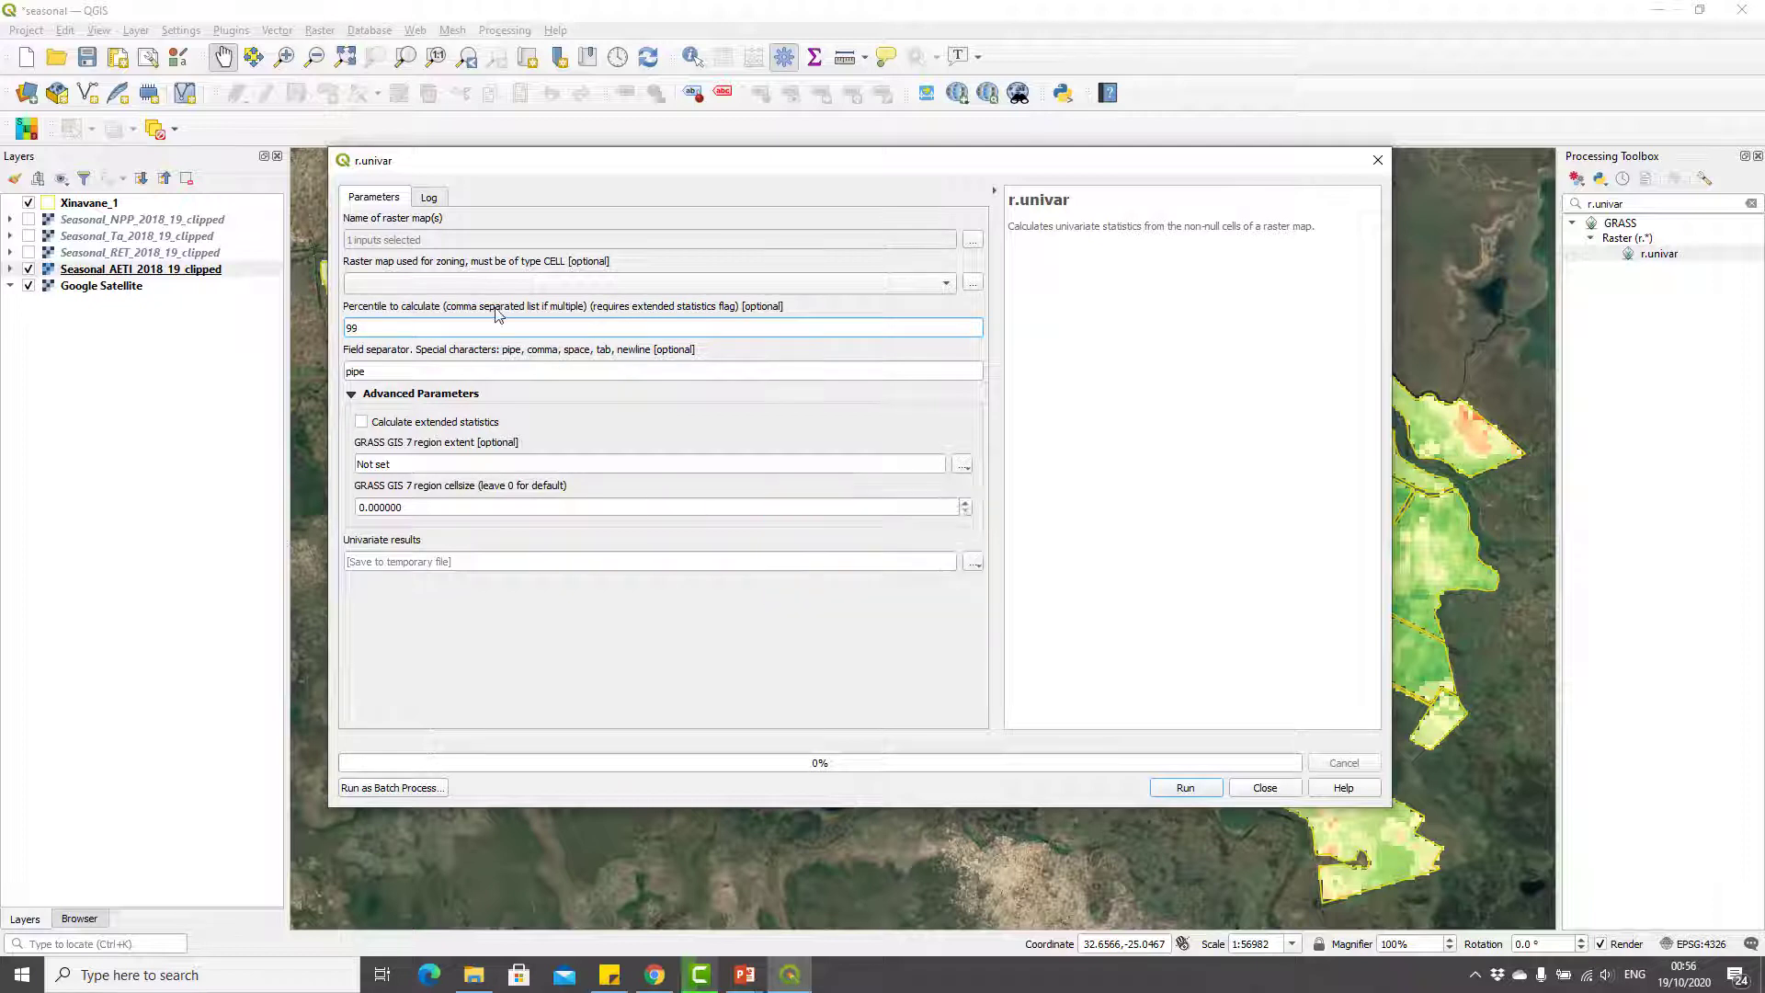
{"action": "mouse_move", "coordinate": [496, 326]}
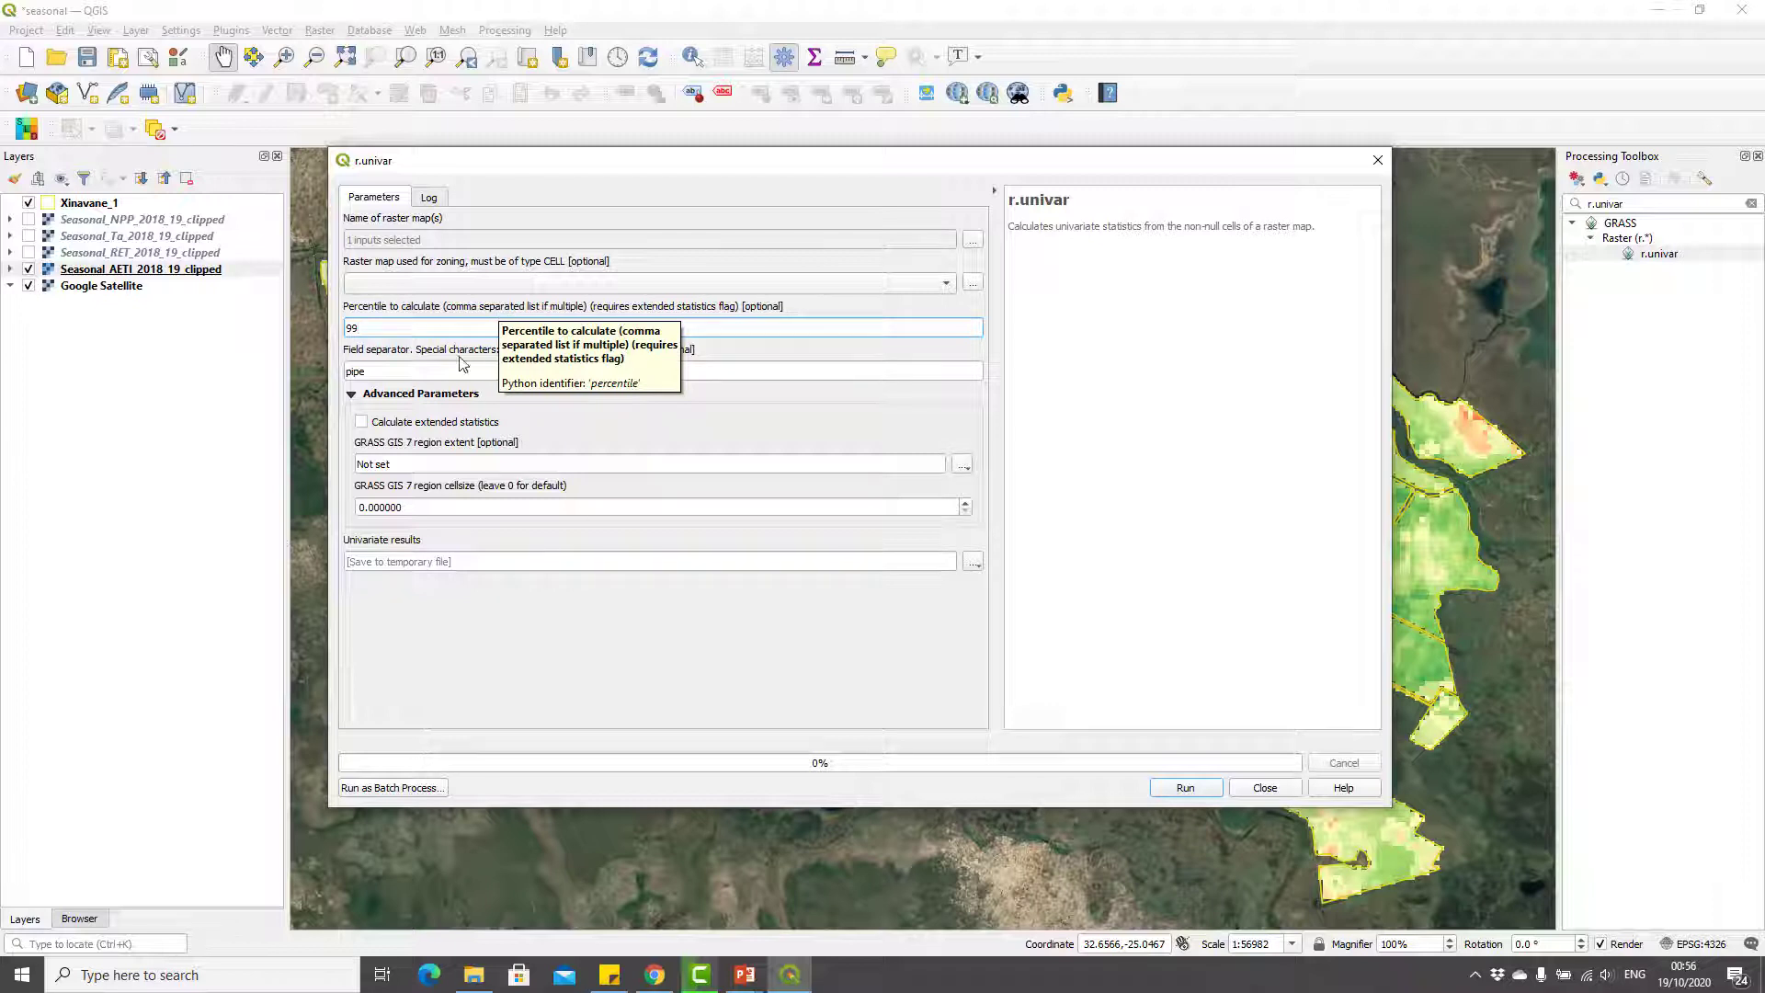
{"action": "mouse_move", "coordinate": [377, 371]}
{"action": "type", "text": "c"}
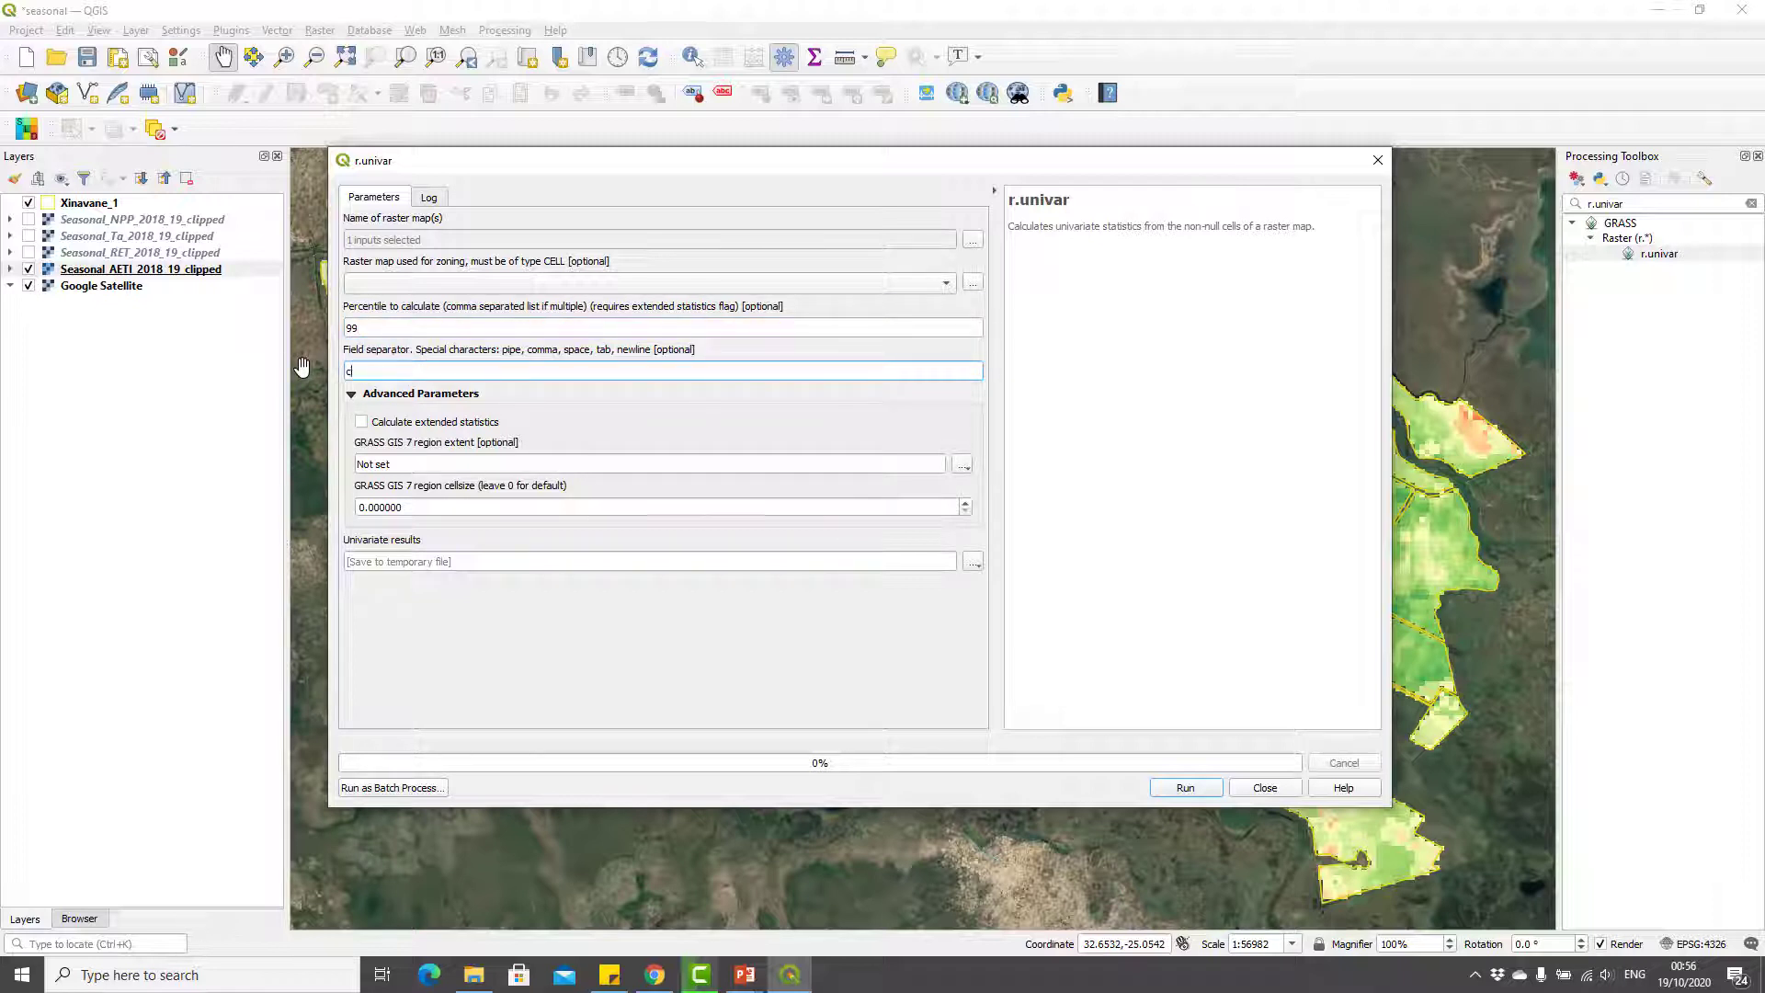
{"action": "type", "text": "omma"}
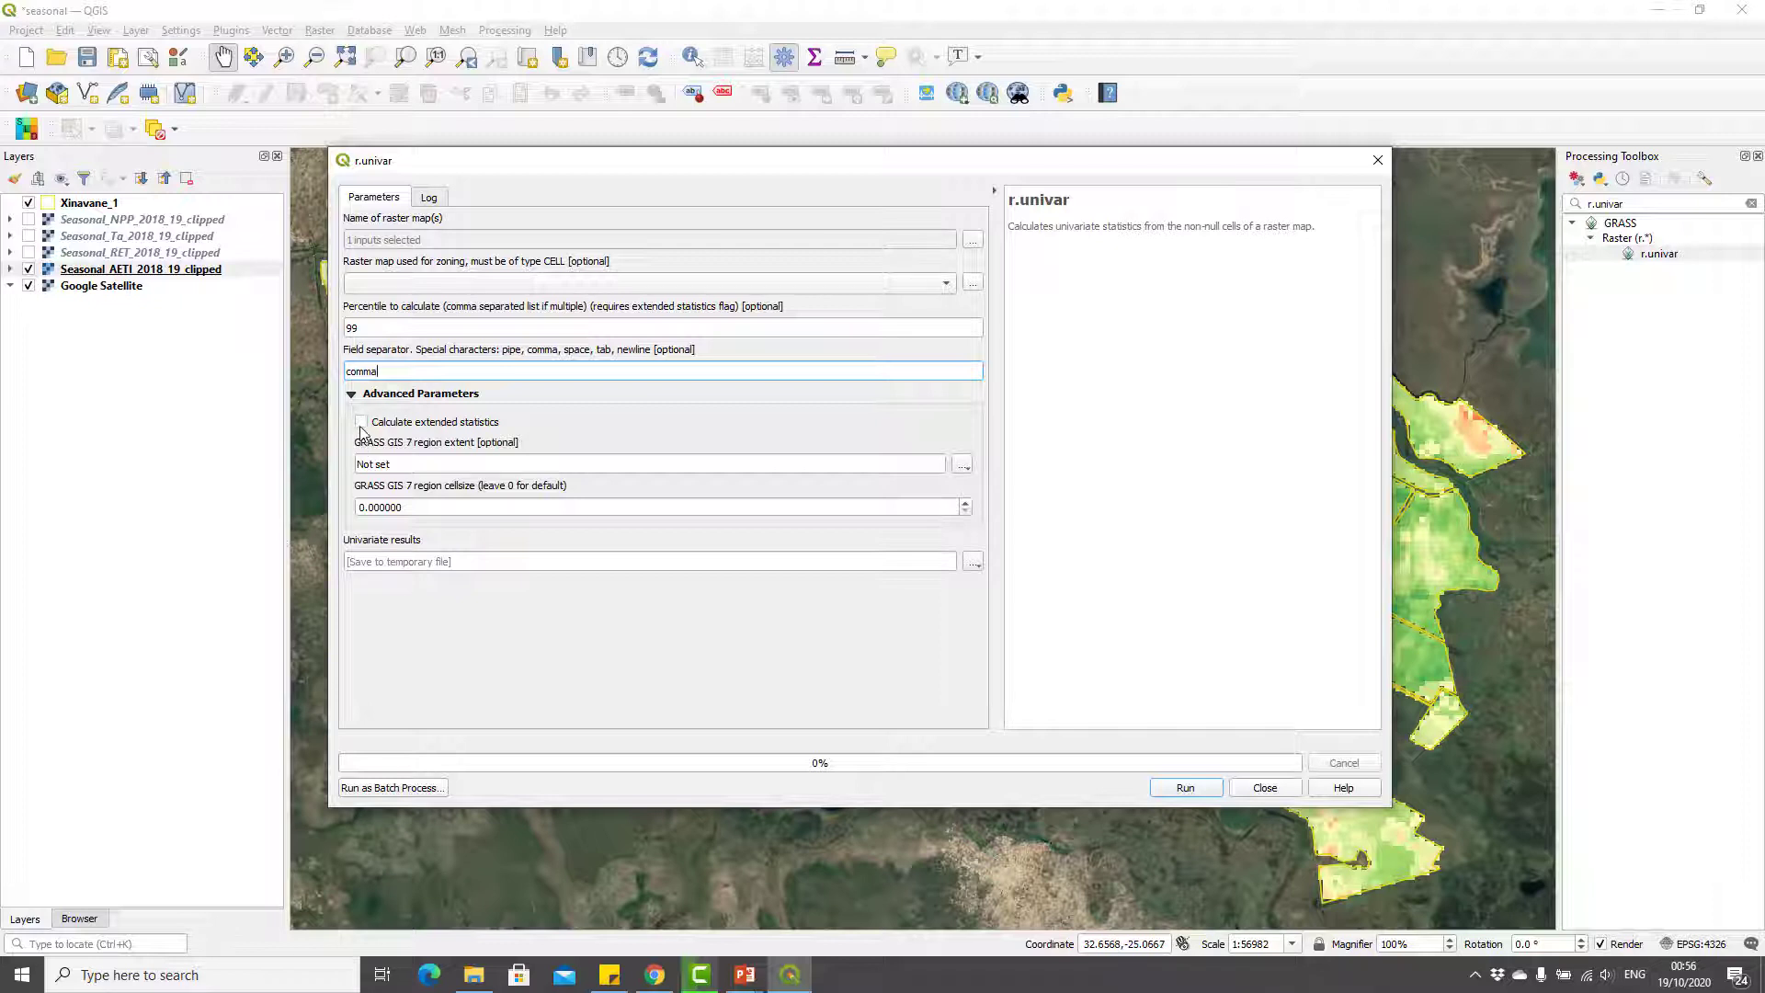
{"action": "left_click", "coordinate": [361, 421]}
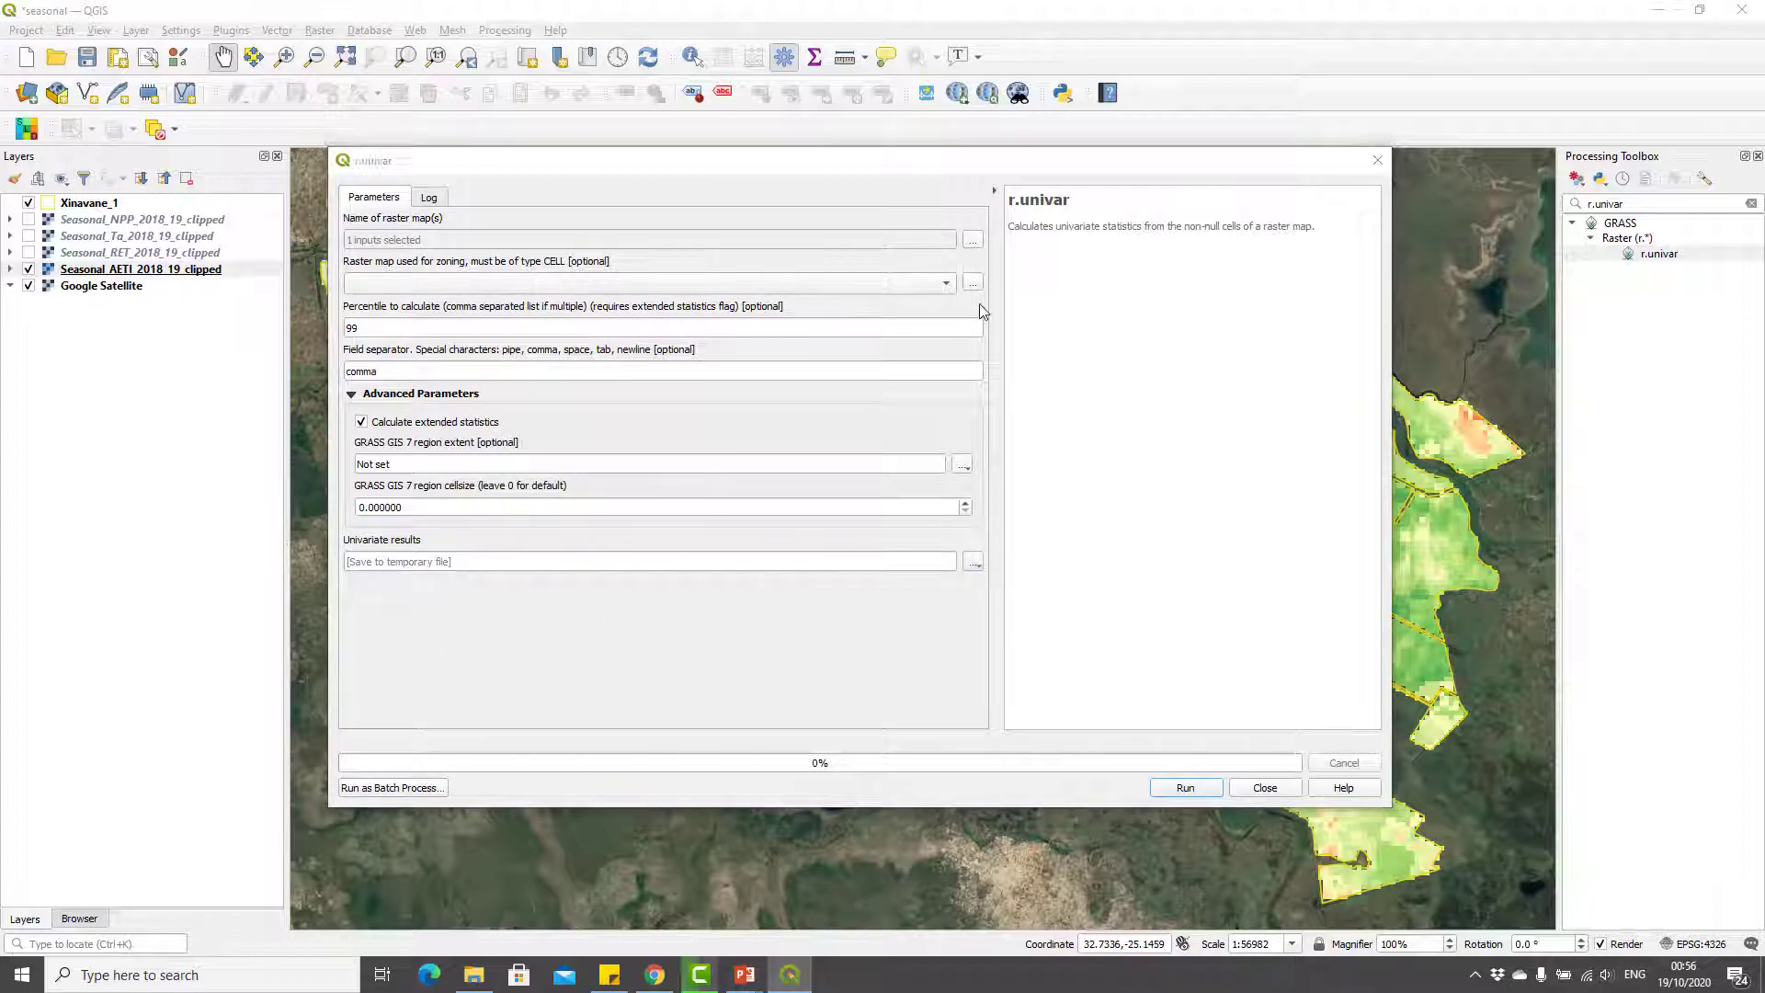
- Save the univariate results as ETa_stats in Outputs and run r.univar
{"action": "left_click", "coordinate": [972, 562]}
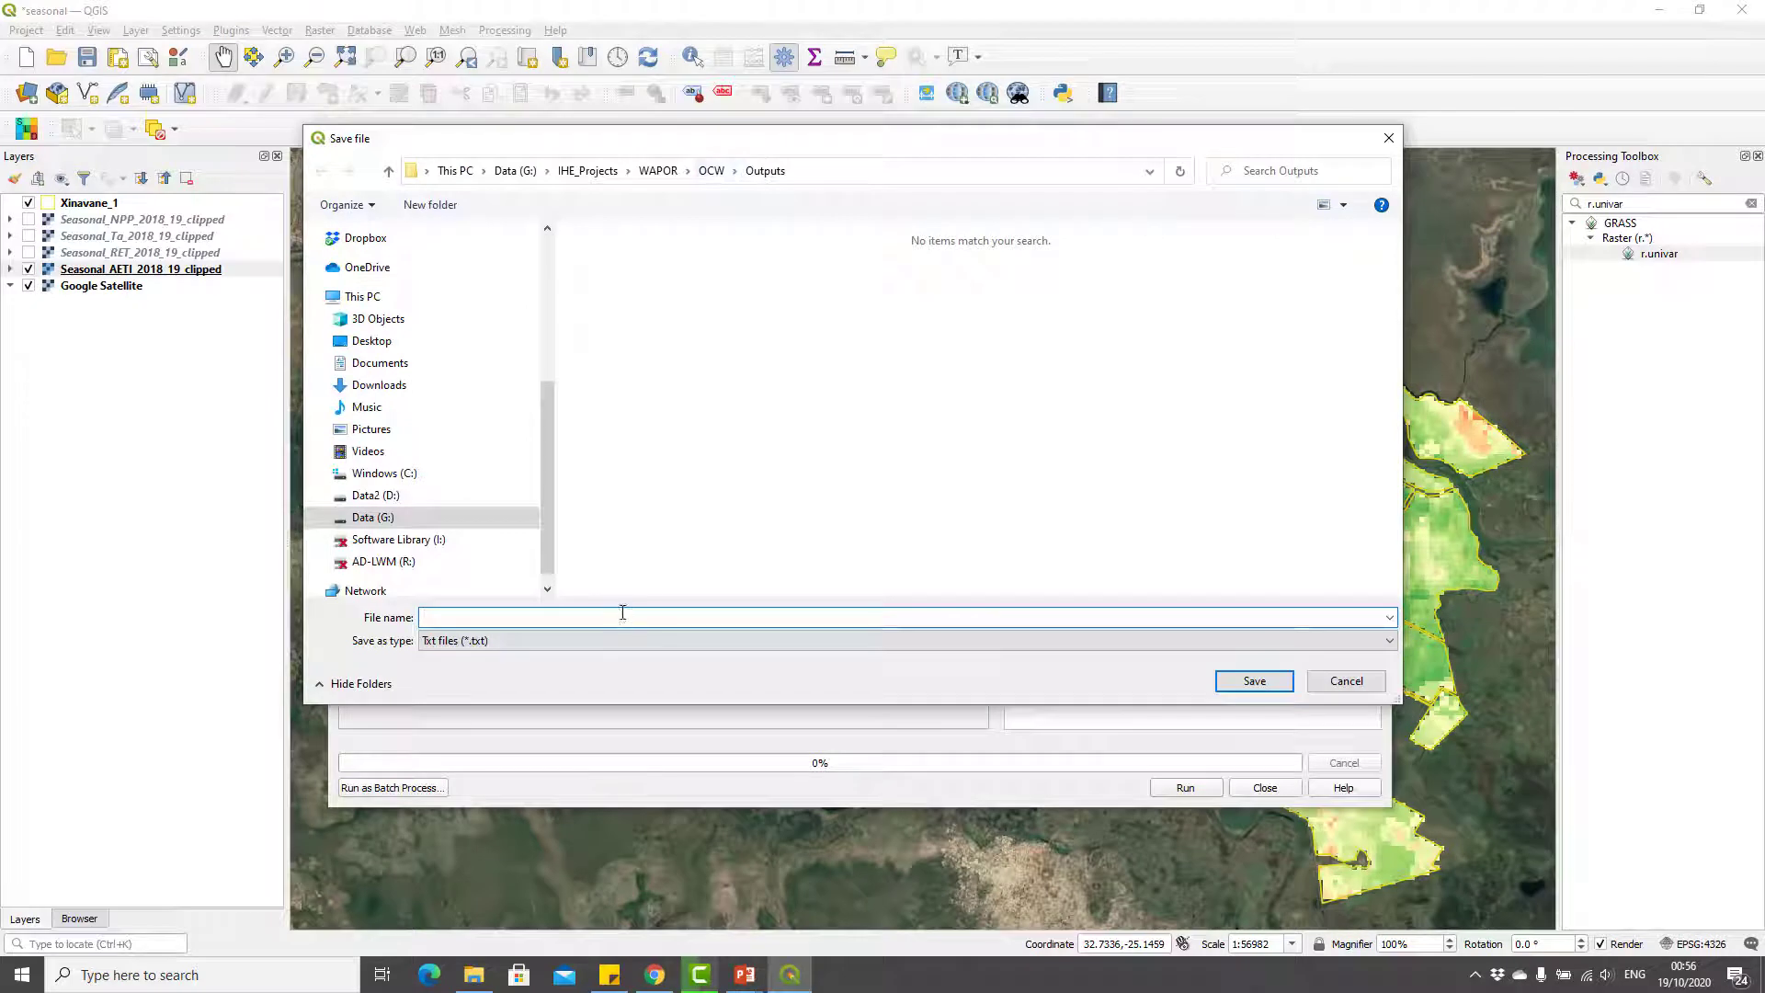
{"action": "type", "text": "ETa_stats"}
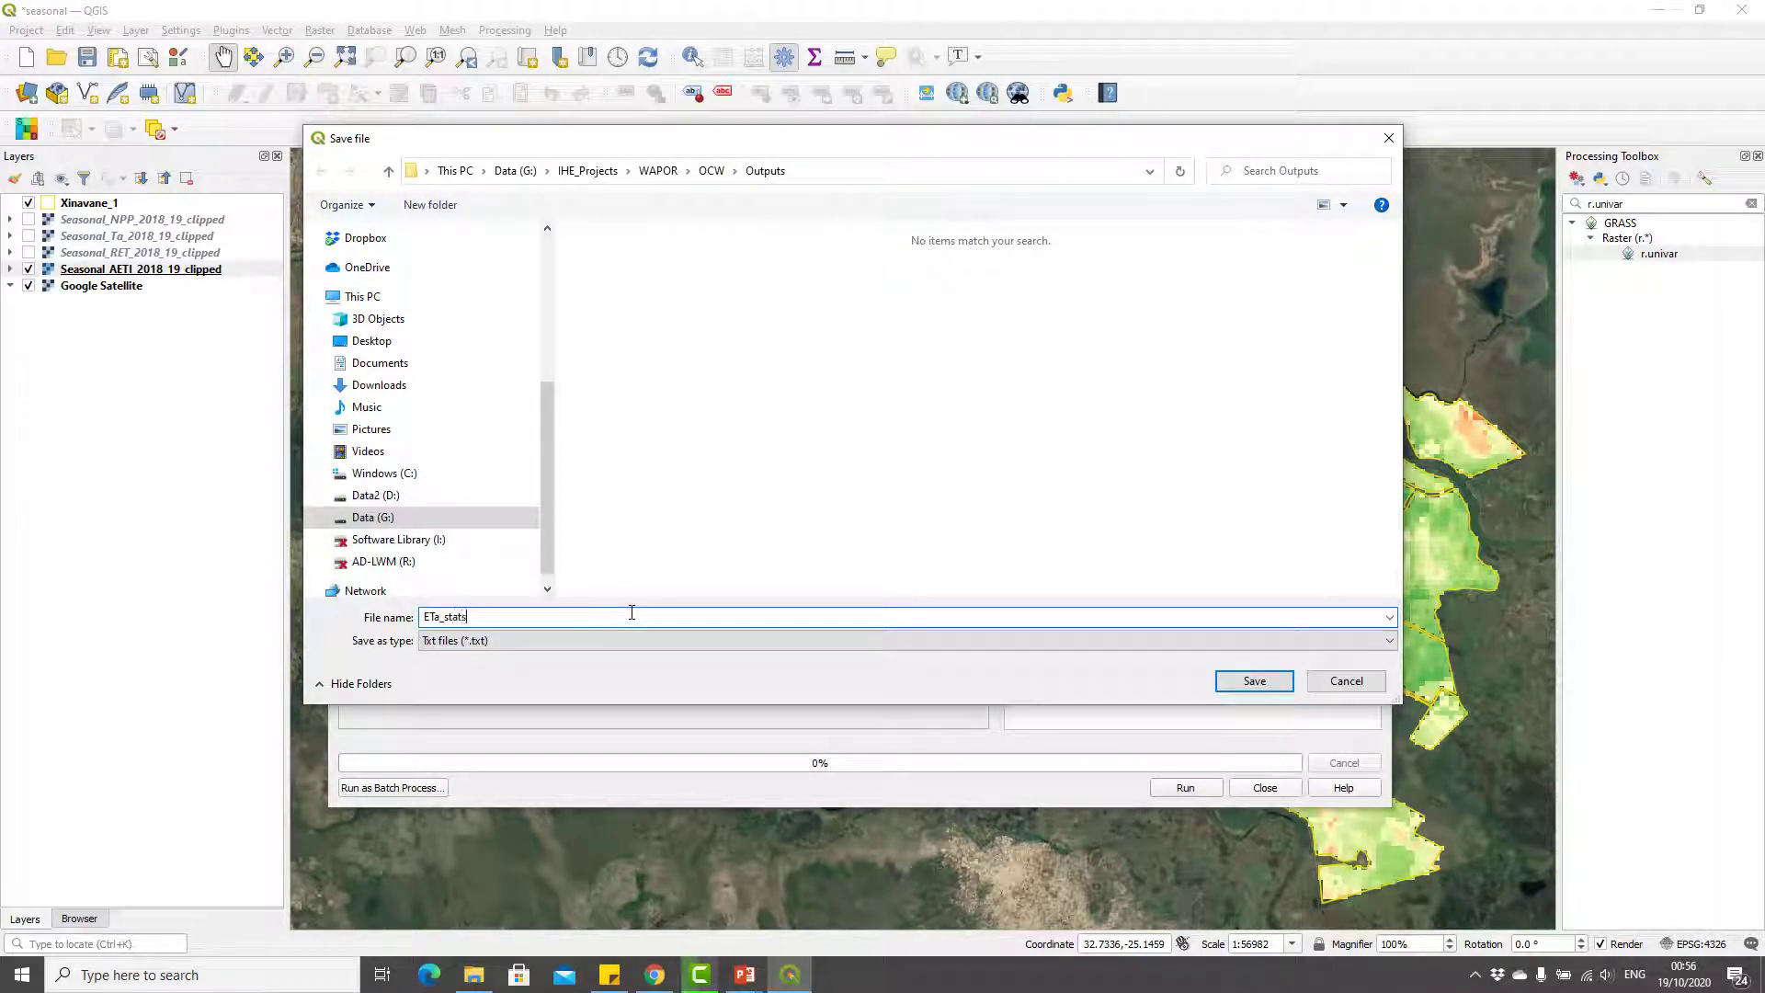
{"action": "left_click", "coordinate": [1253, 681]}
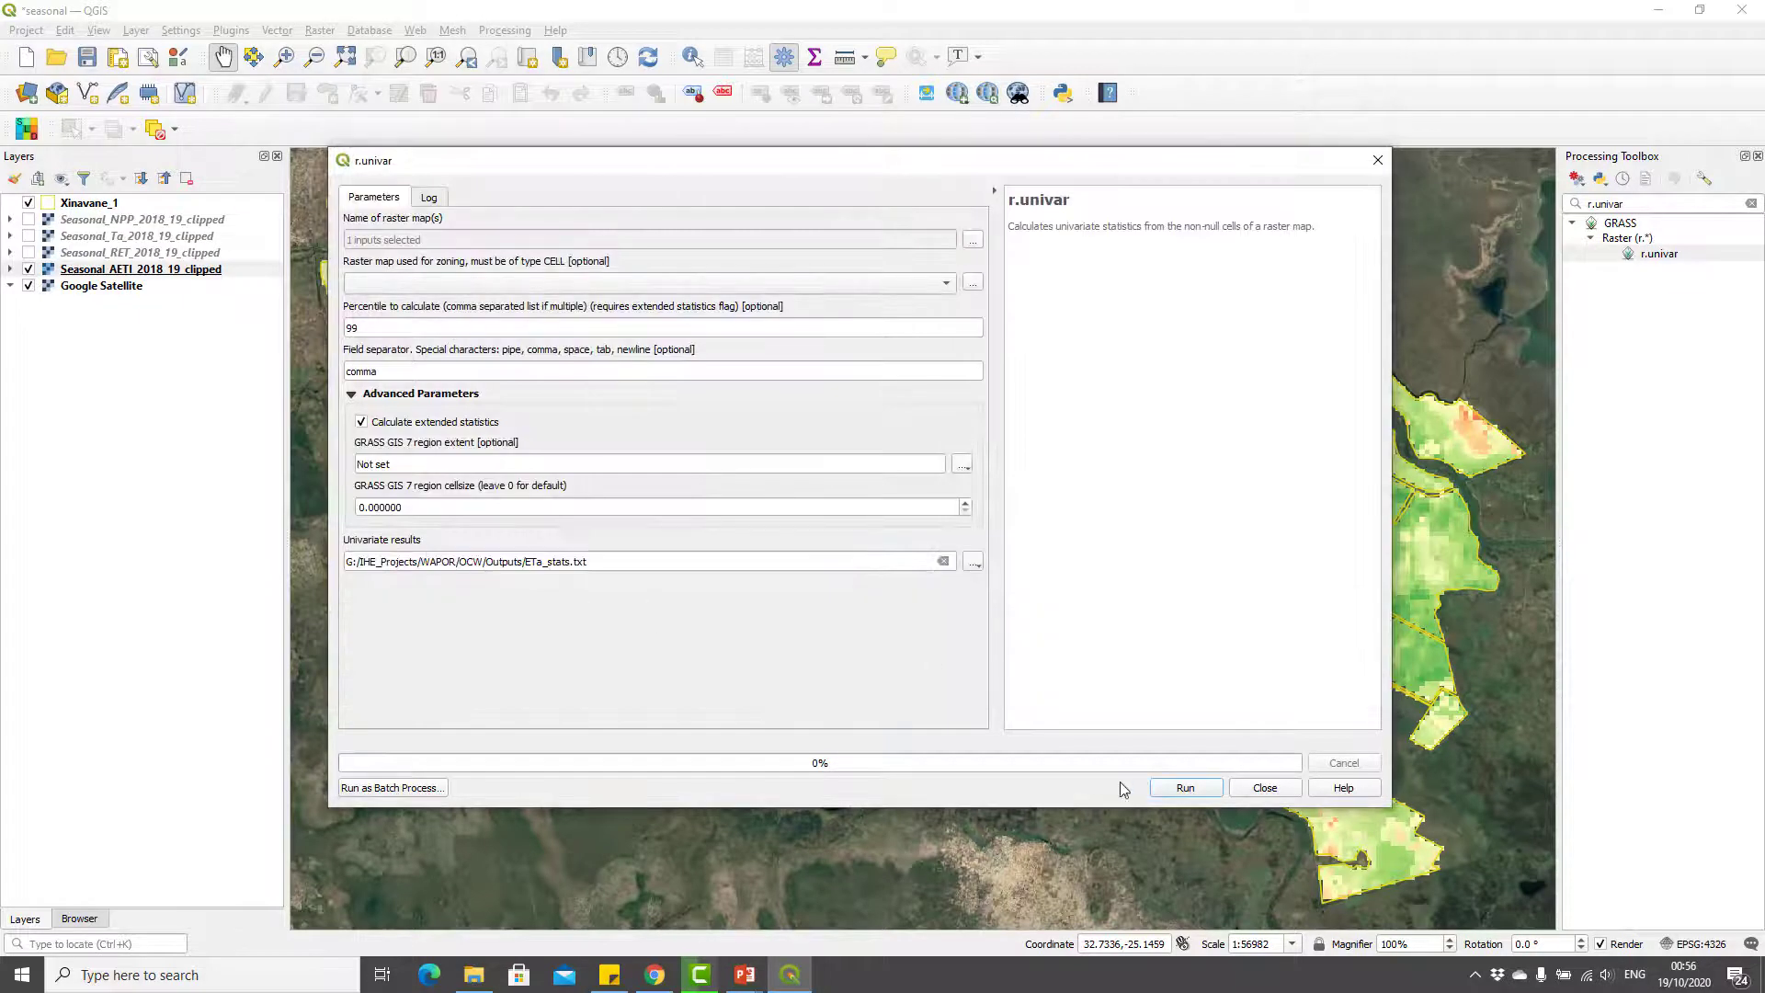
{"action": "left_click", "coordinate": [1184, 787]}
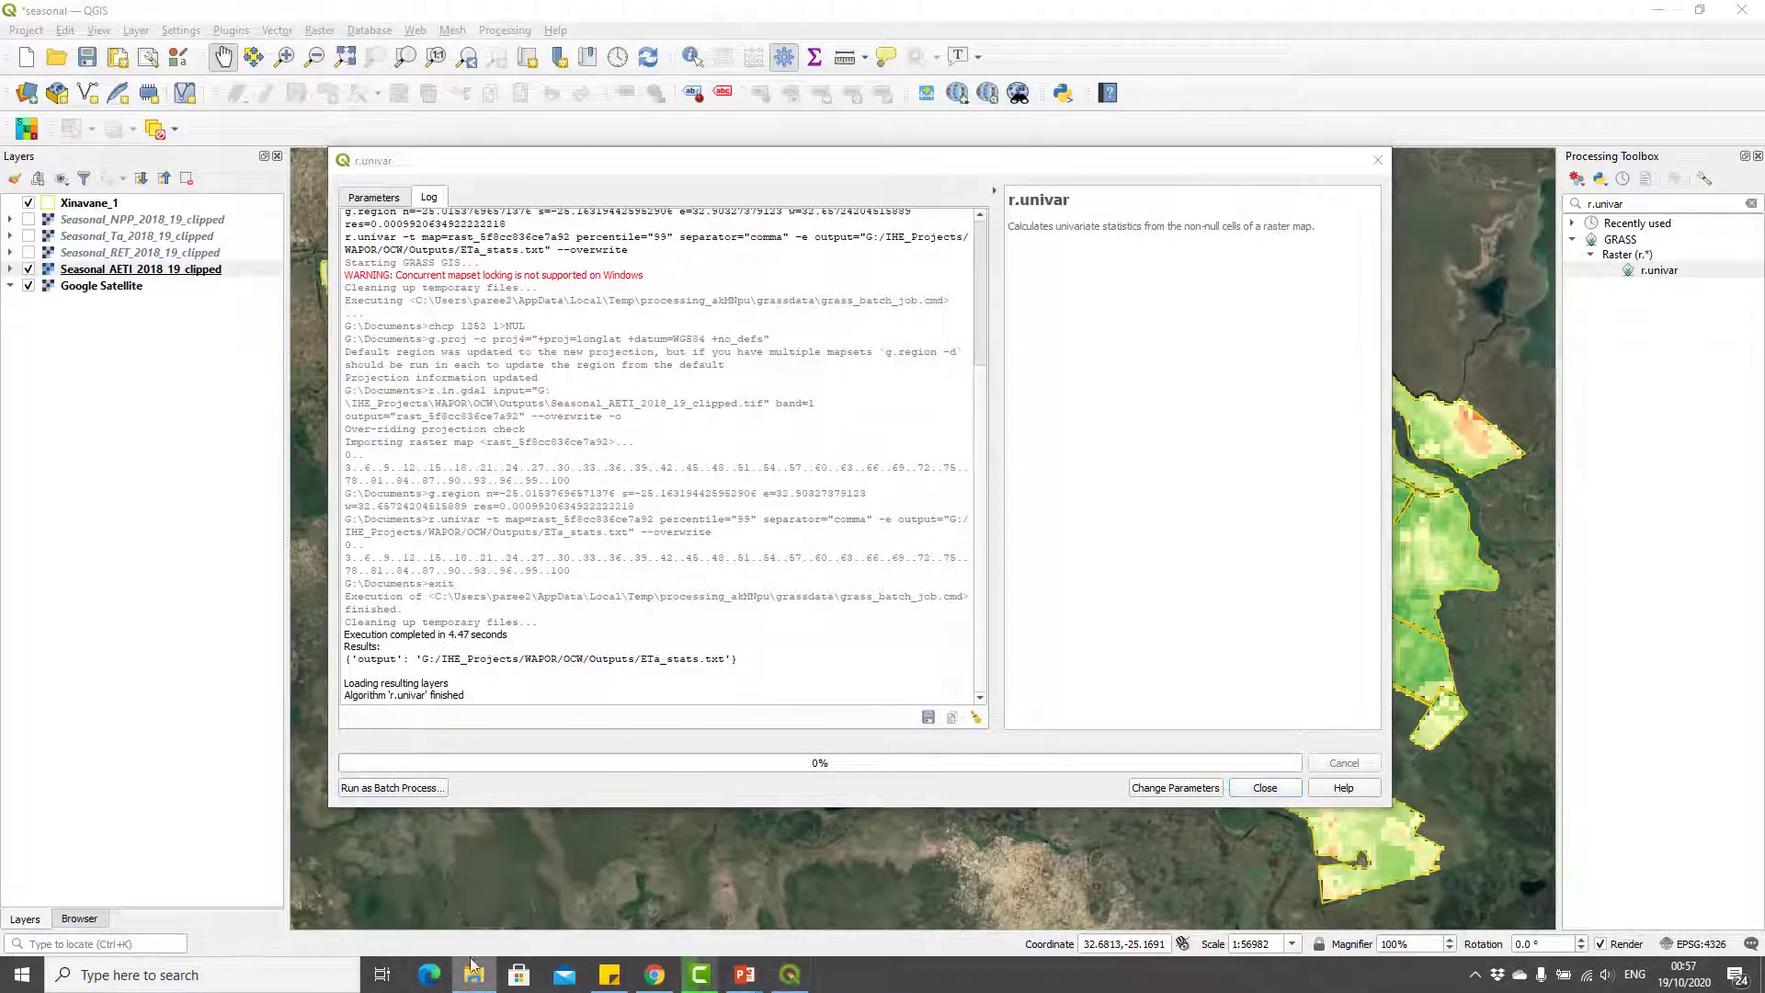
- Open the Outputs folder in File Explorer and preview the ETa_stats file
{"action": "left_click", "coordinate": [472, 974]}
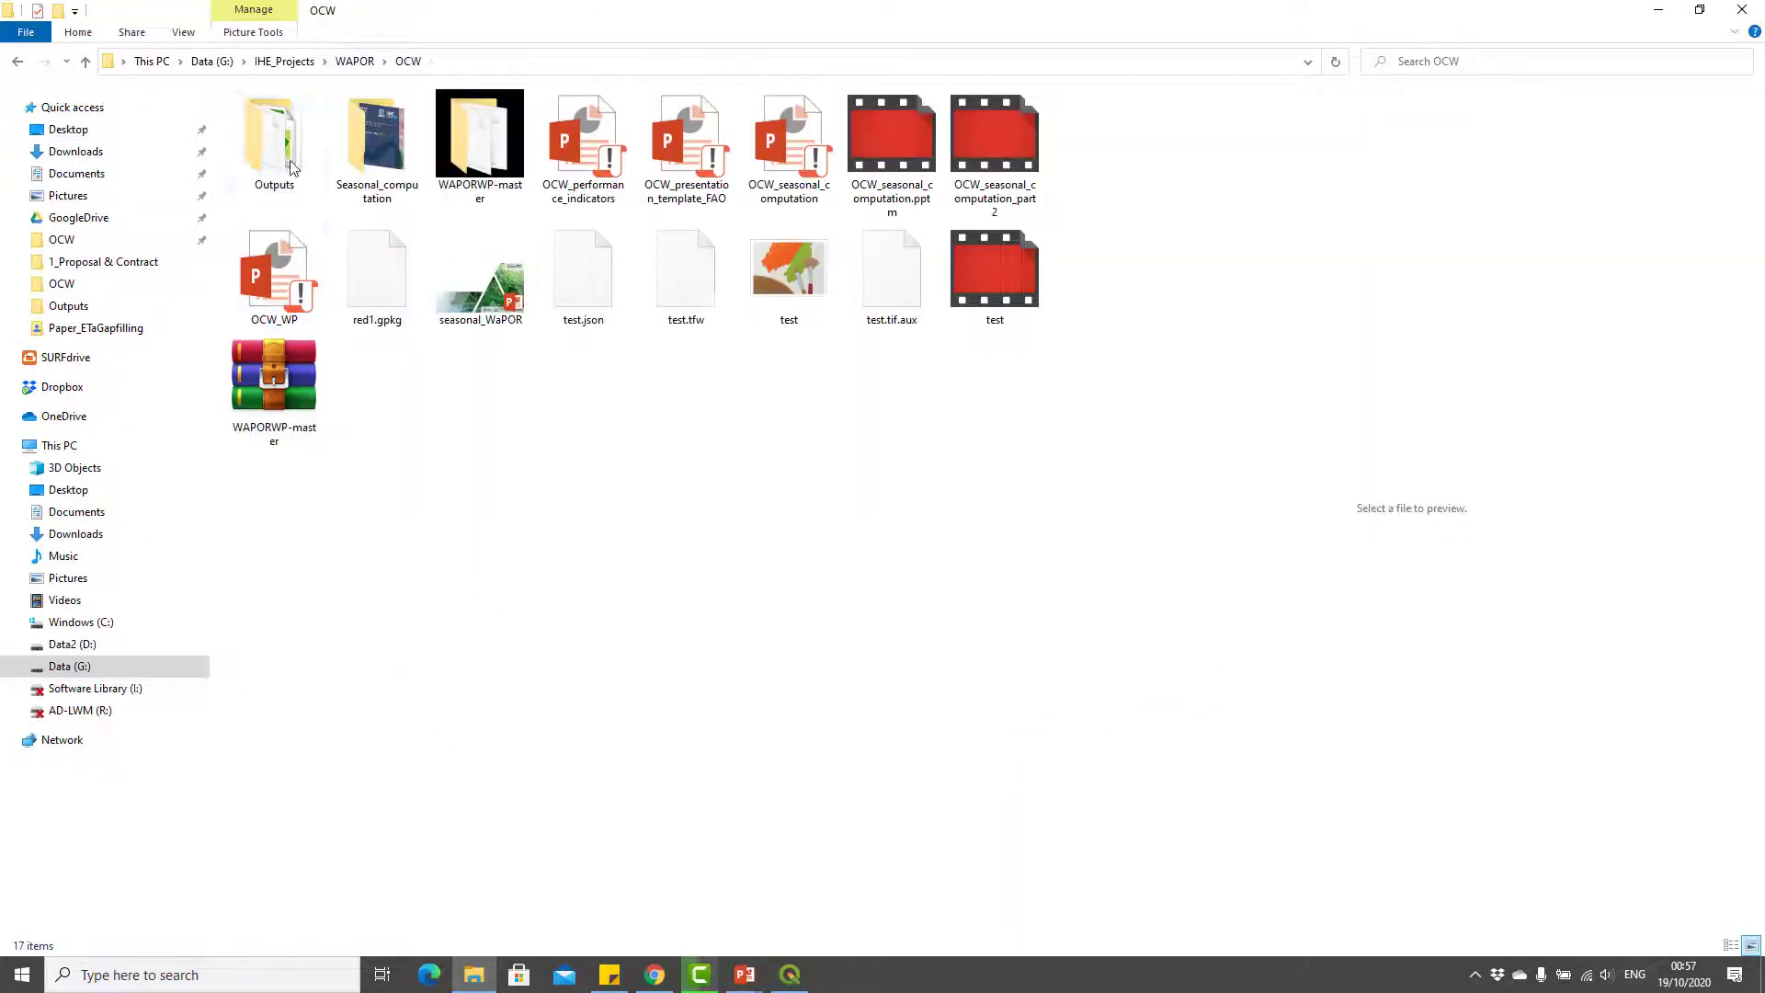
{"action": "double_click", "coordinate": [274, 135]}
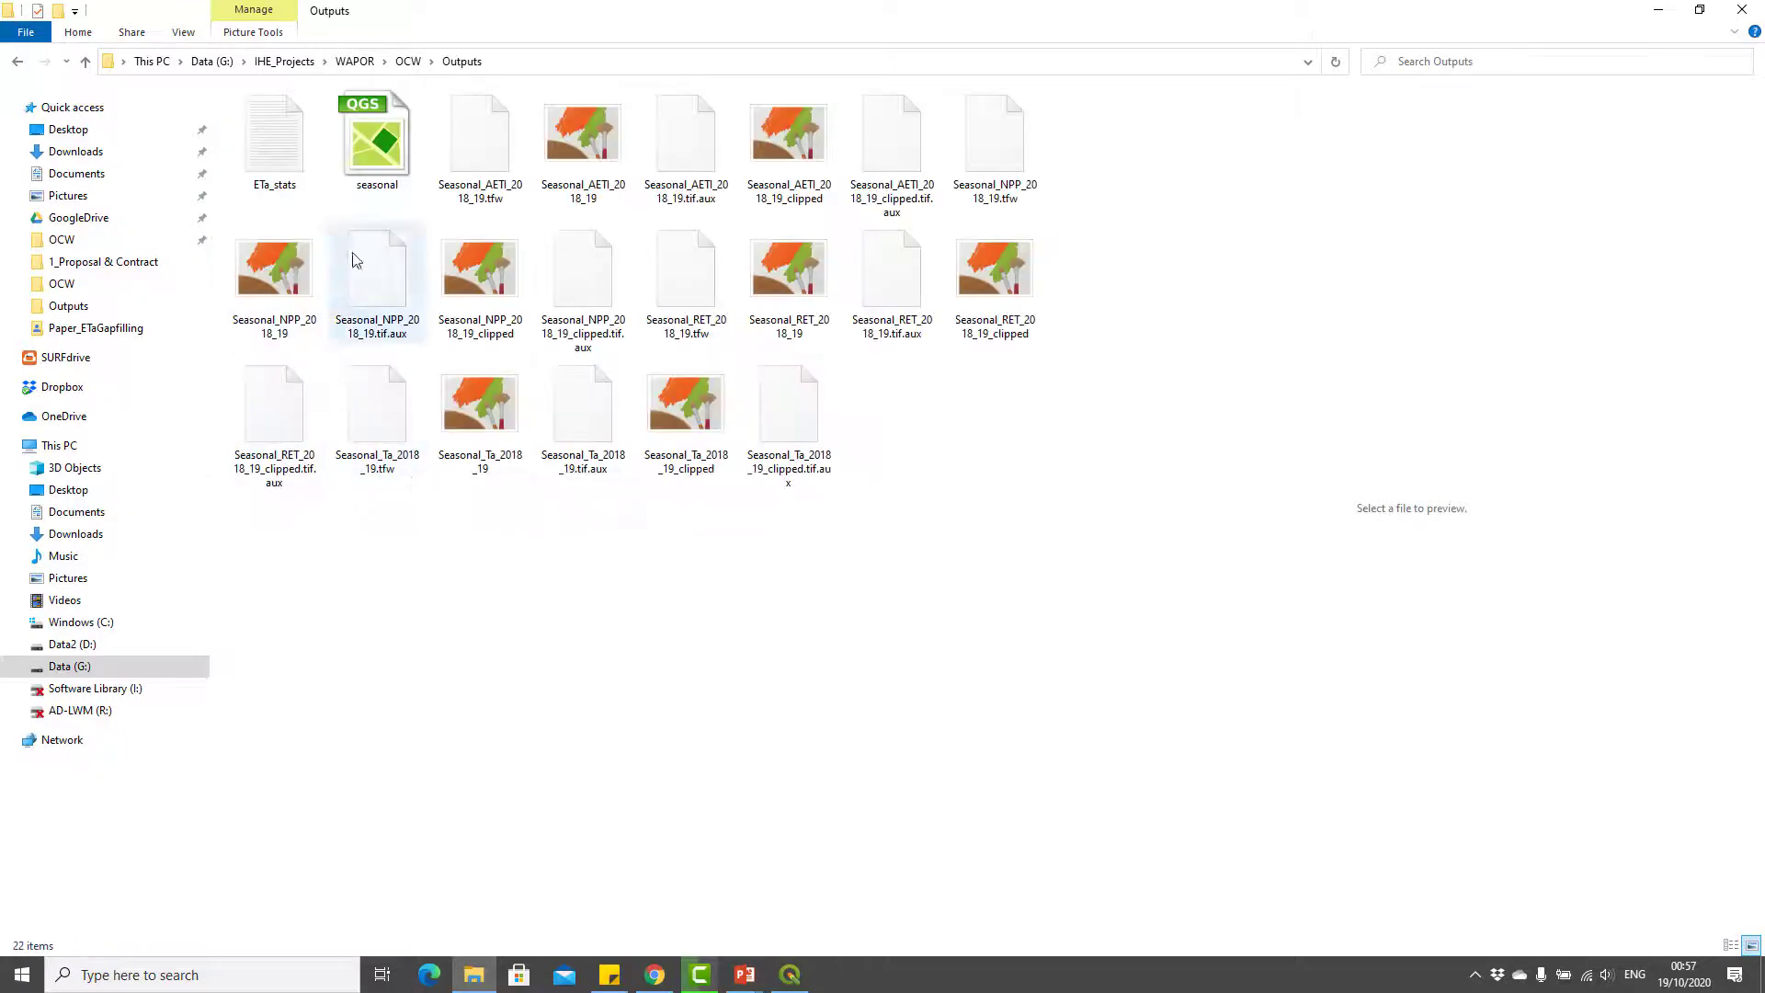
{"action": "left_click", "coordinate": [274, 139]}
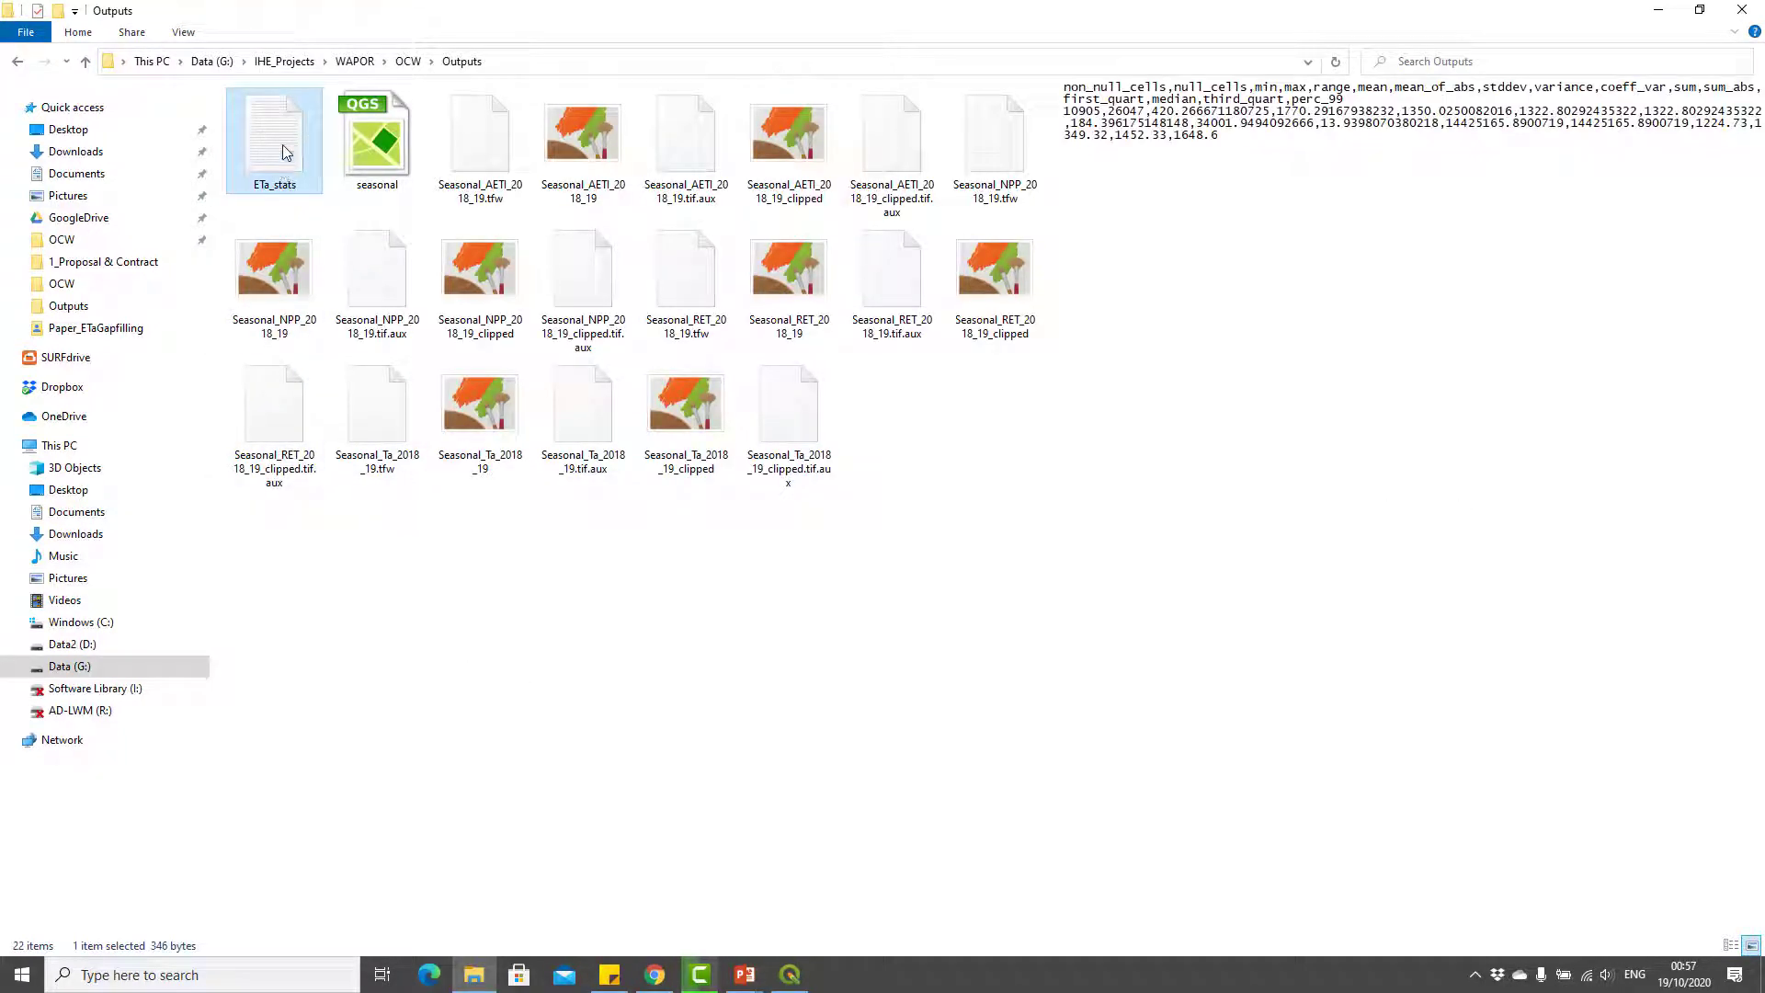
{"action": "right_click", "coordinate": [274, 139]}
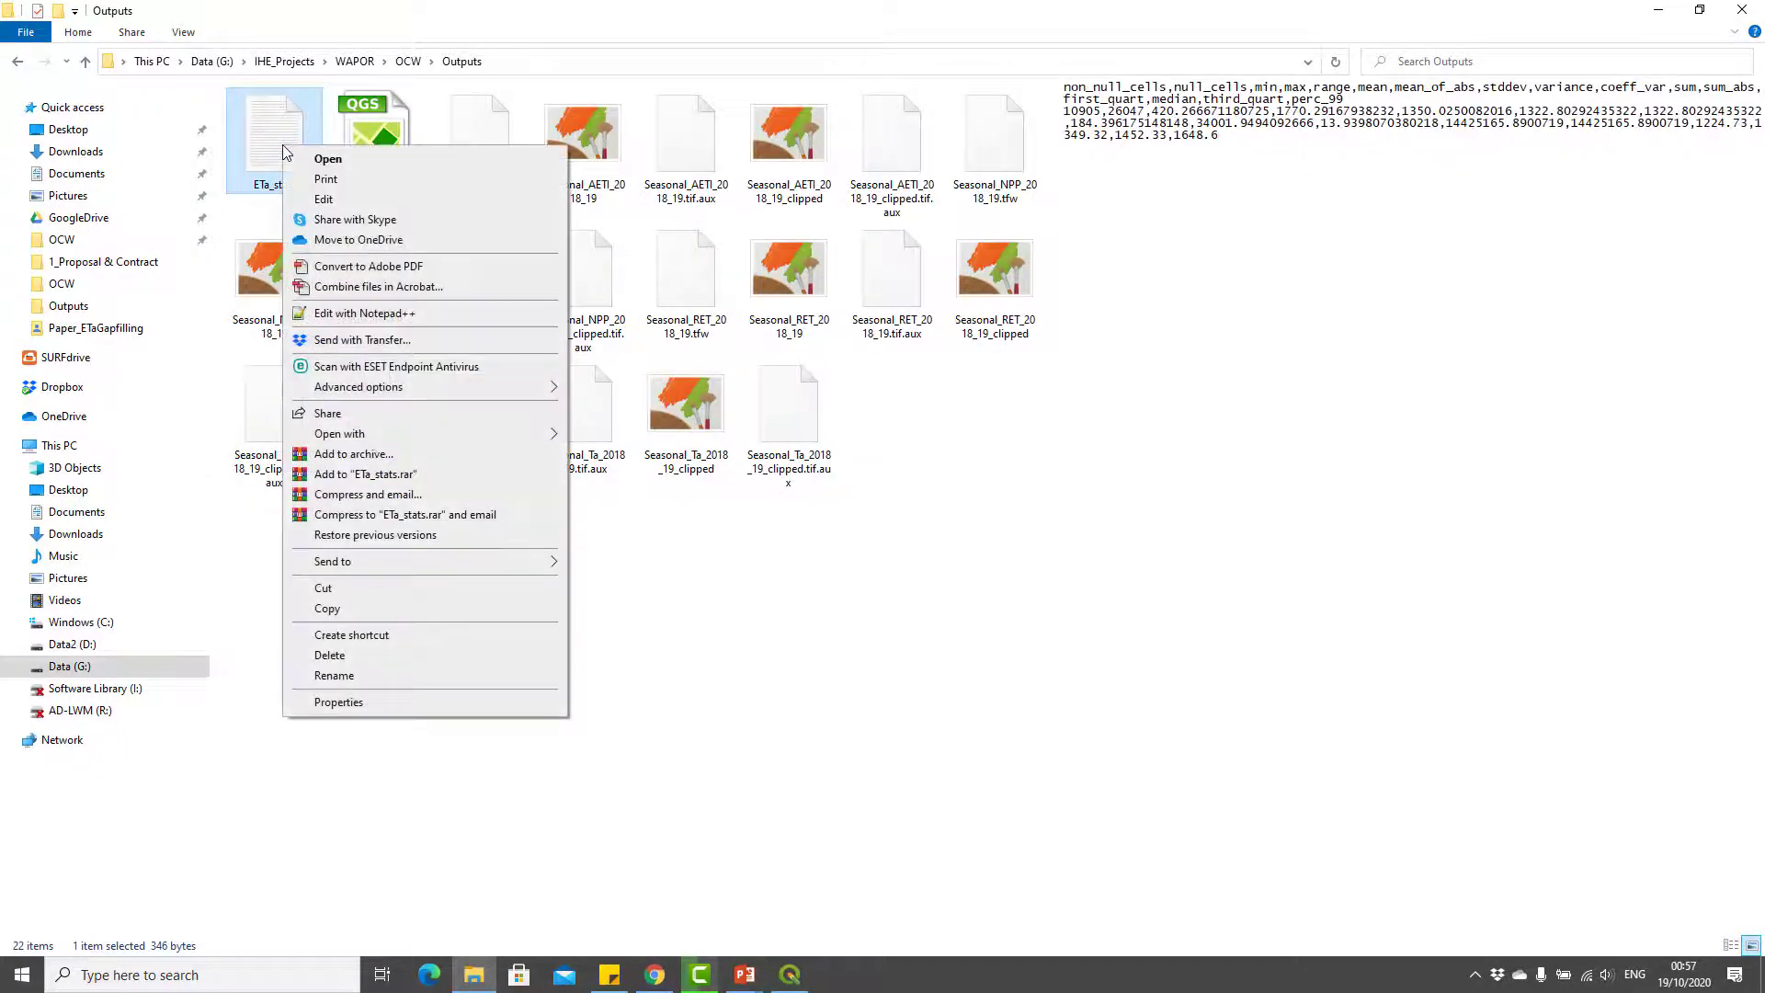
- Dismiss the context menu and bring up a blank Excel workbook beside Explorer
{"action": "left_click", "coordinate": [340, 433]}
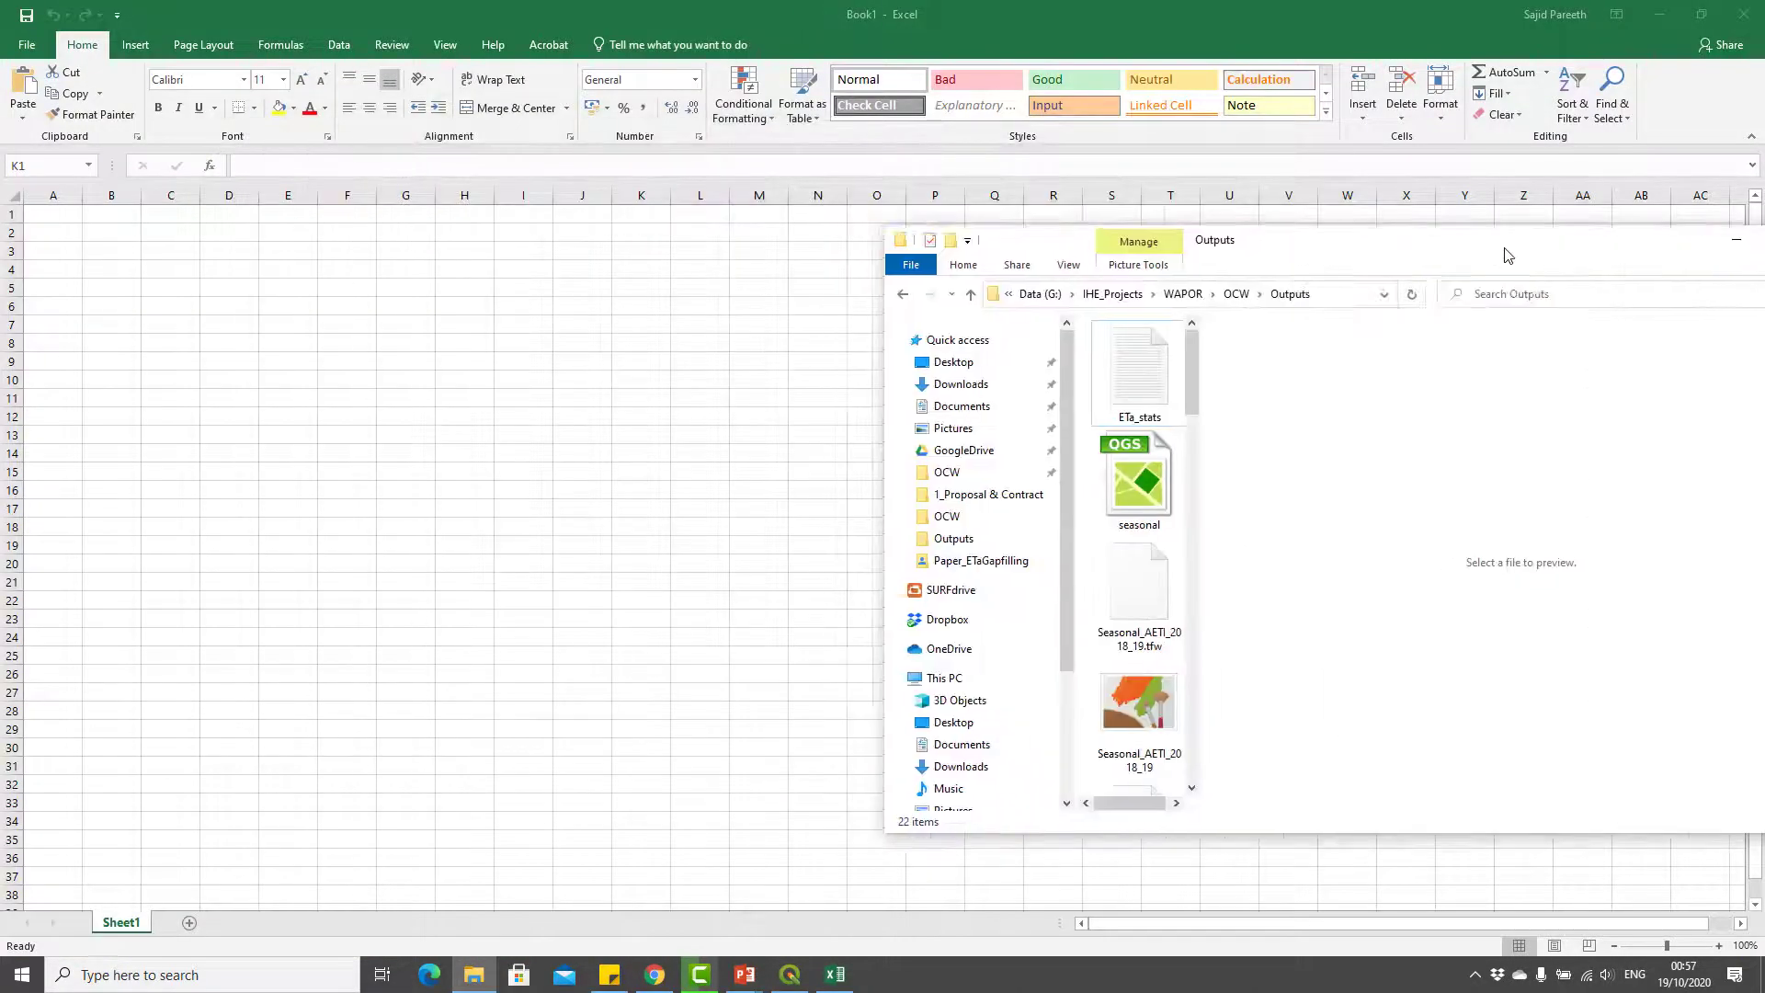
- Open ETa_stats.txt in Excel and split column A on commas with Text to Columns
{"action": "double_click", "coordinate": [1138, 366]}
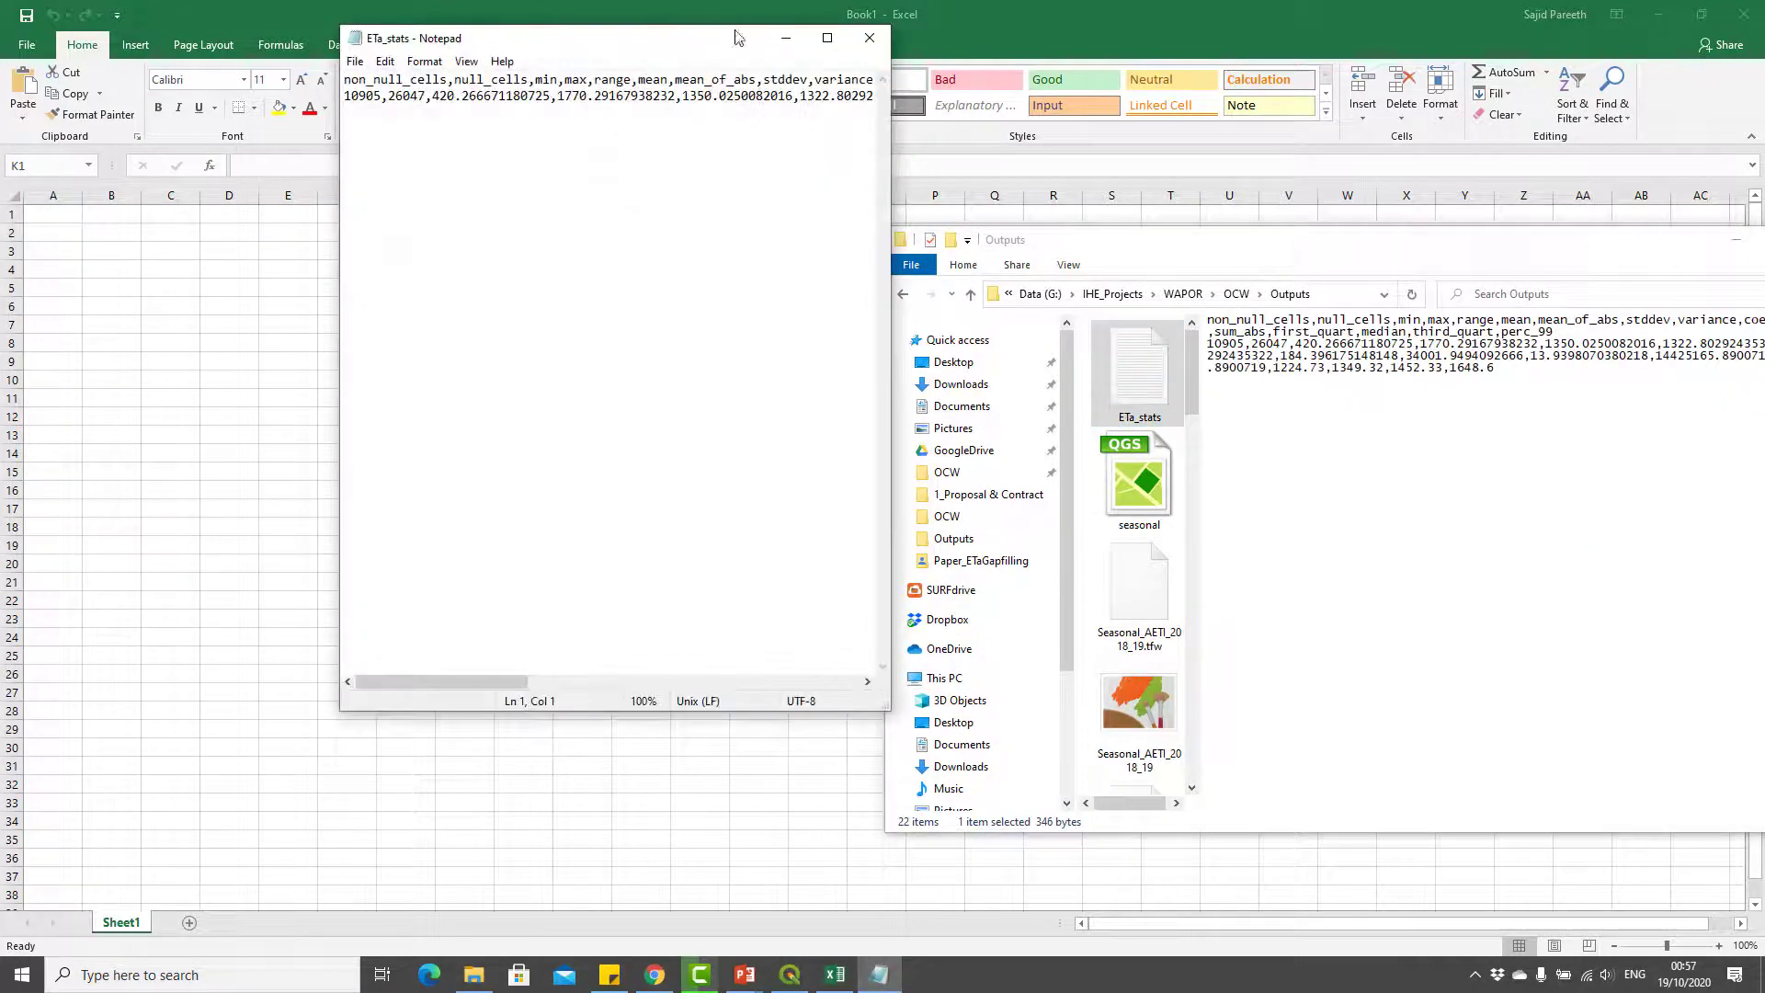
{"action": "left_click", "coordinate": [868, 37]}
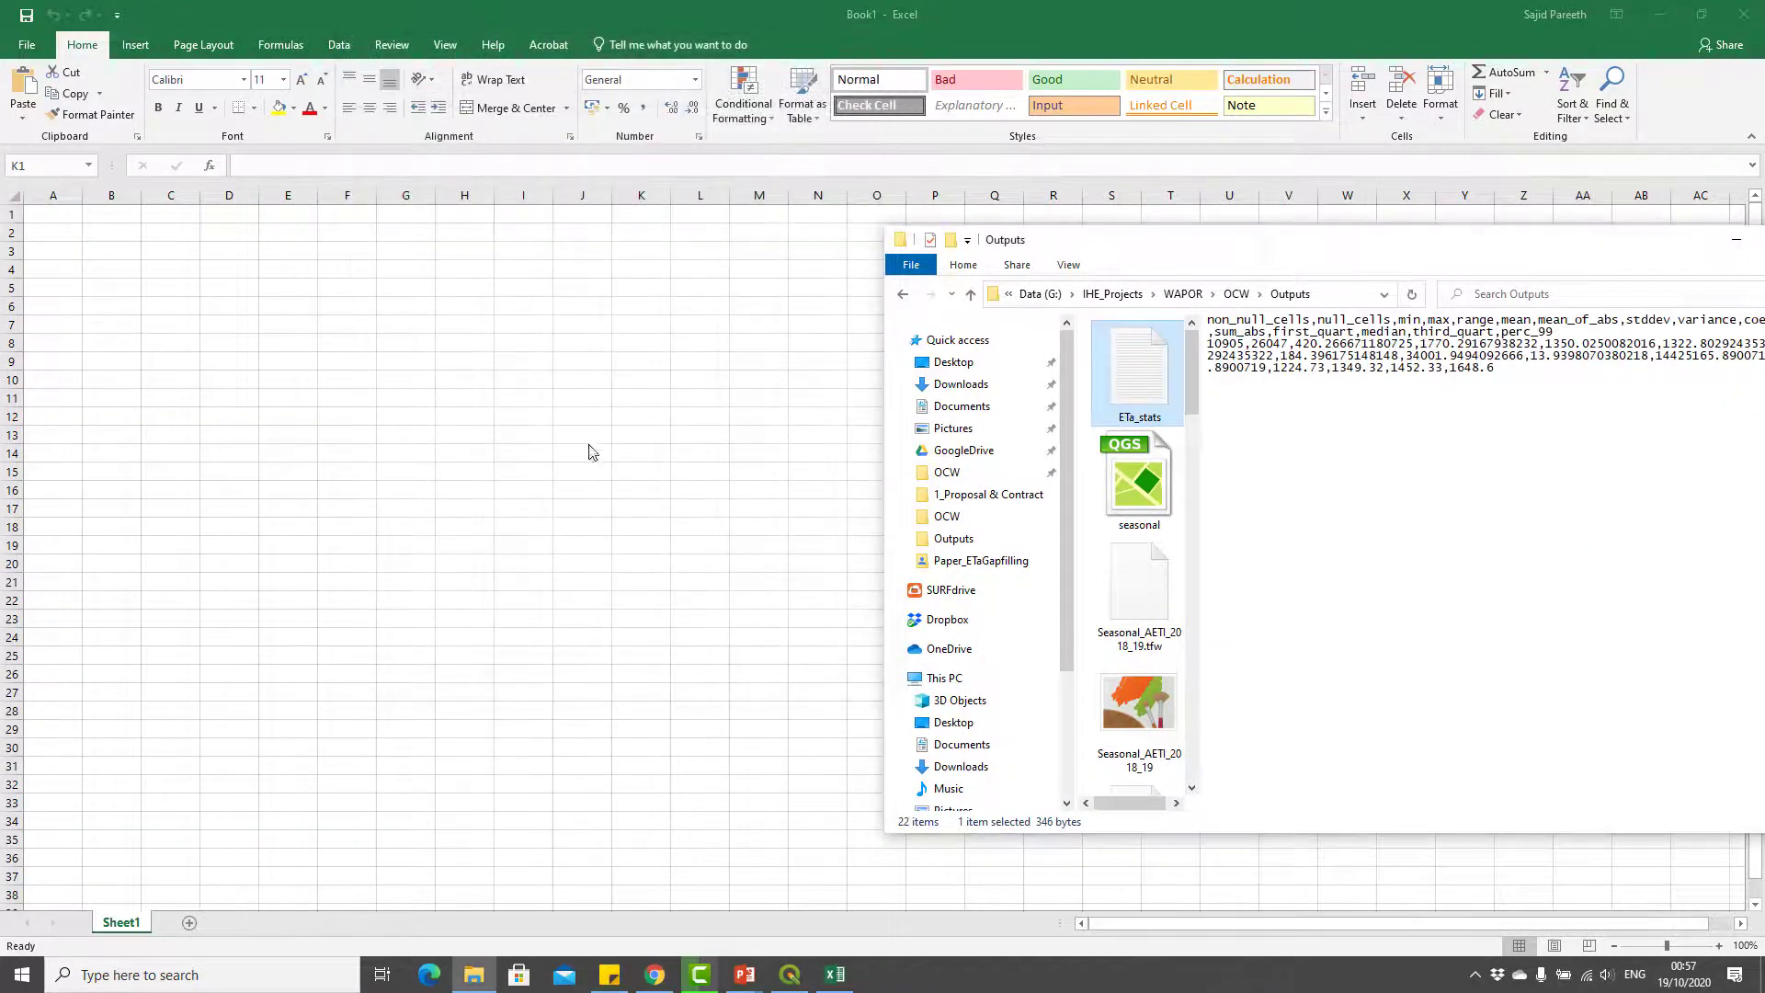
{"action": "double_click", "coordinate": [1136, 371]}
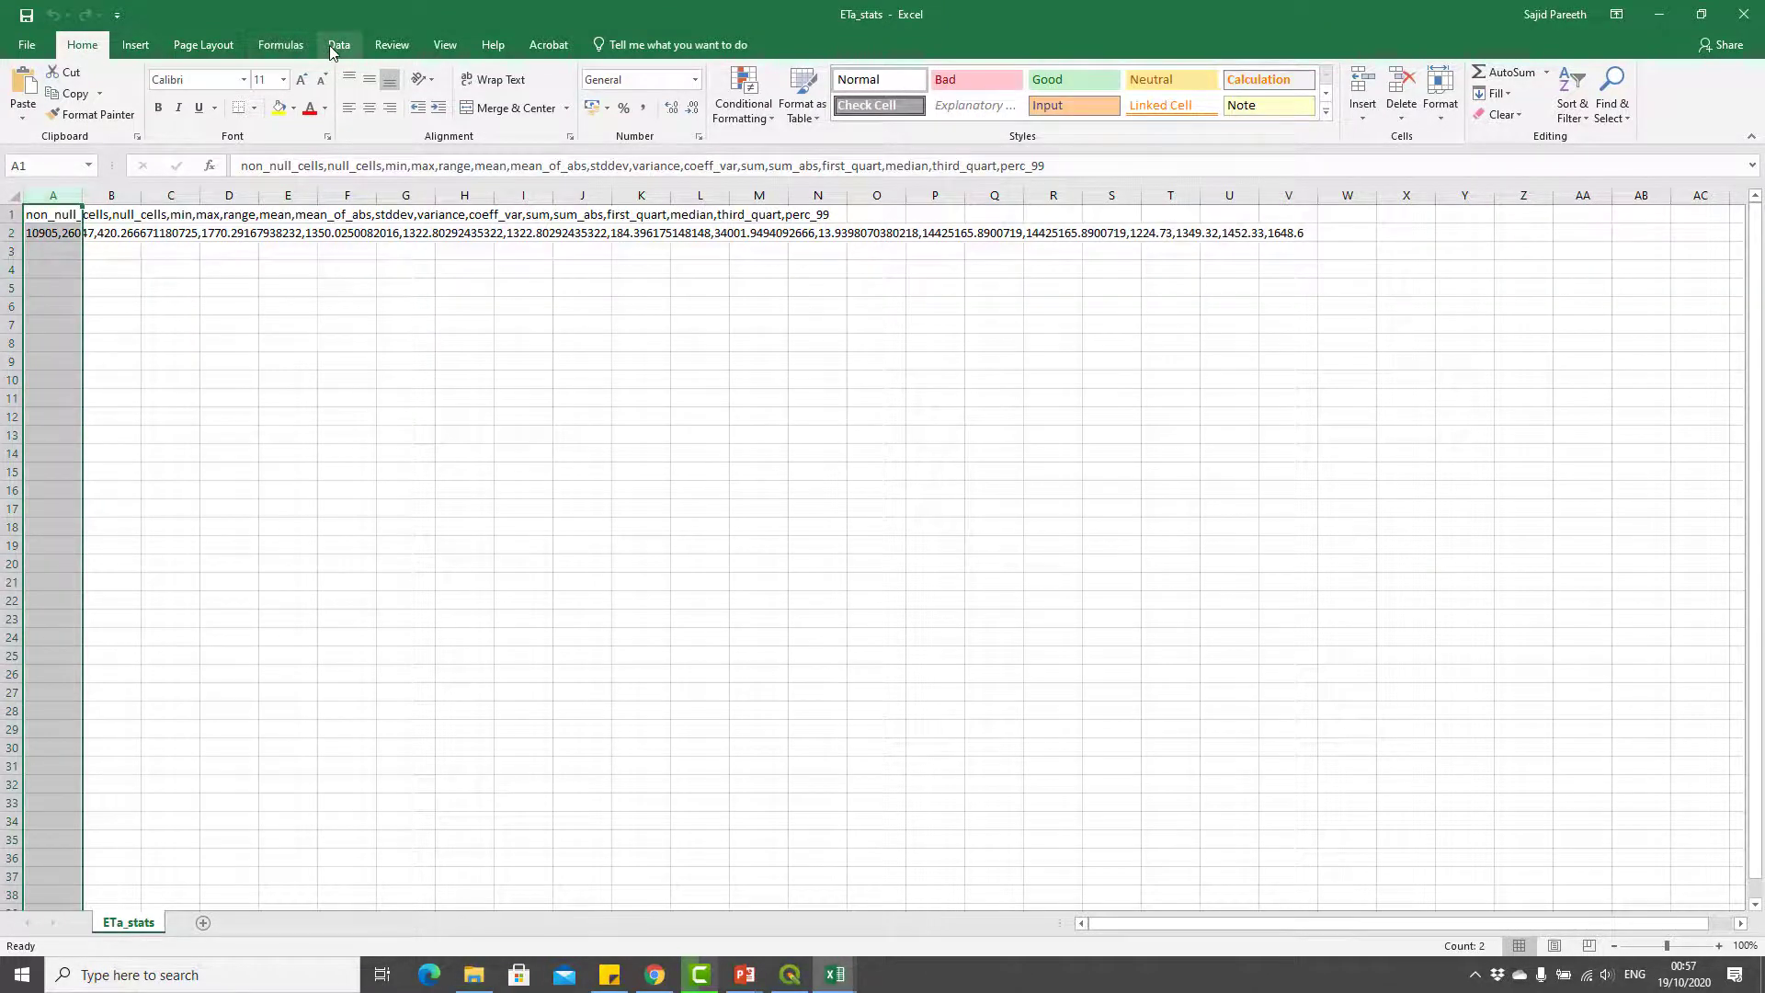
{"action": "left_click", "coordinate": [337, 45]}
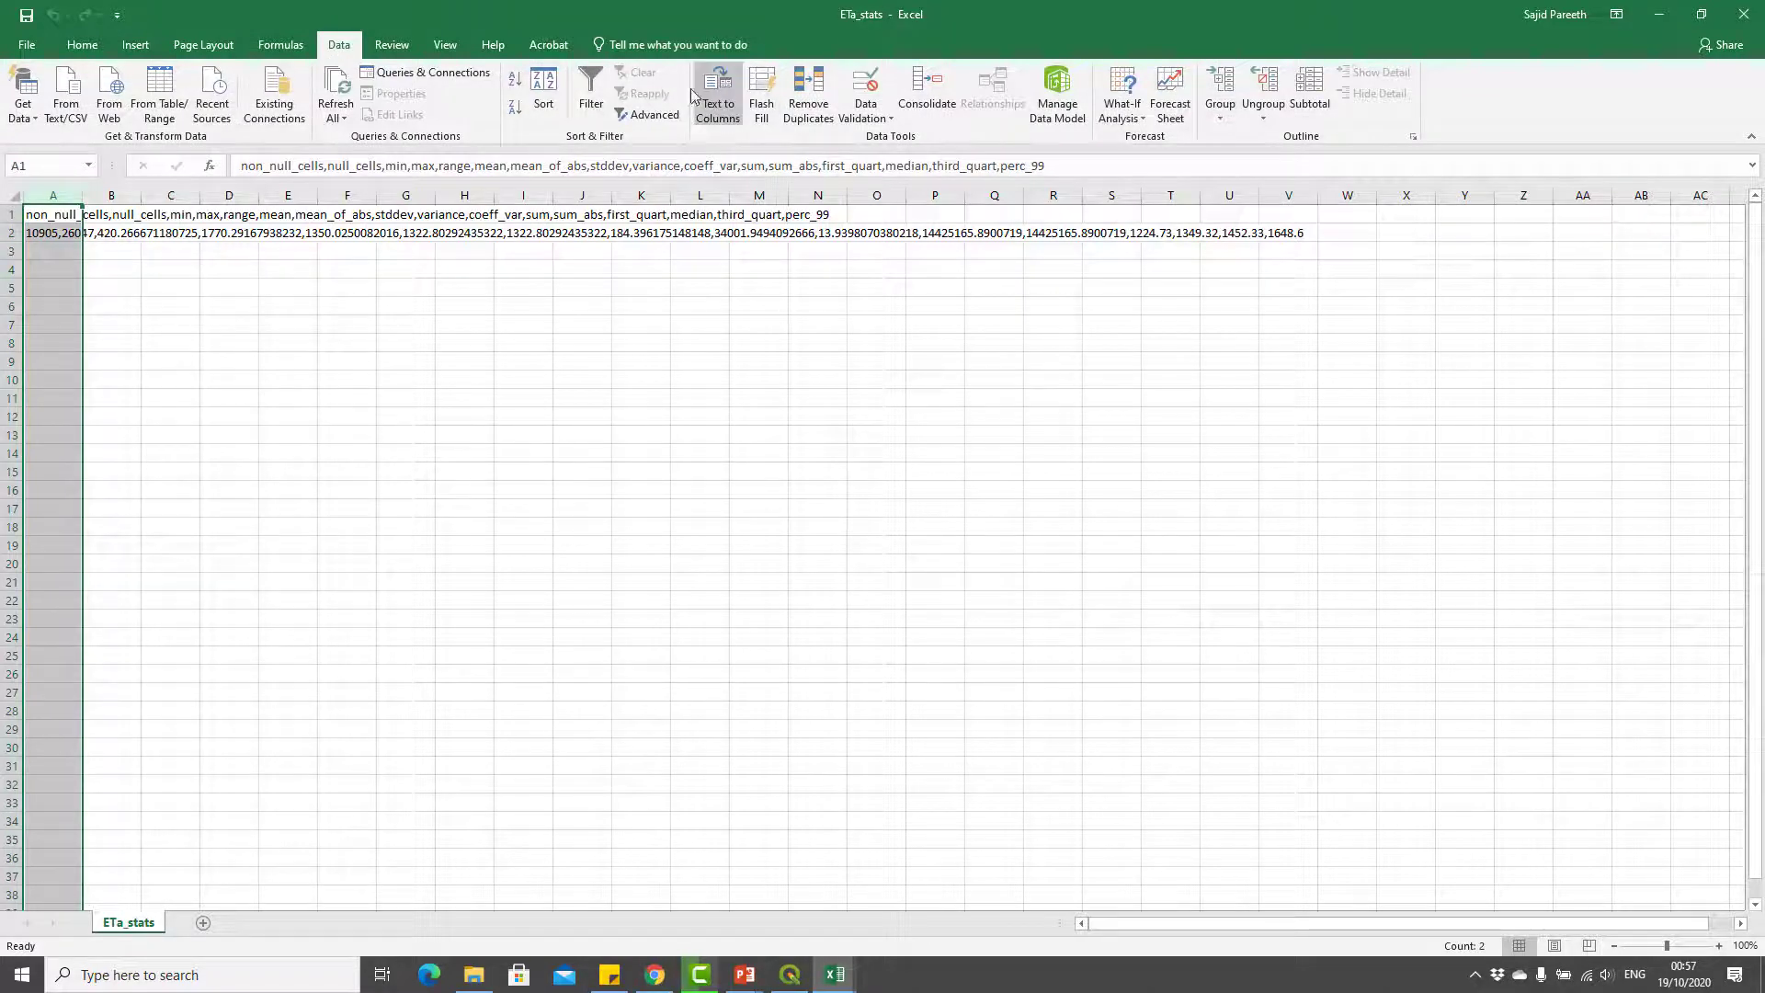
{"action": "left_click", "coordinate": [717, 94]}
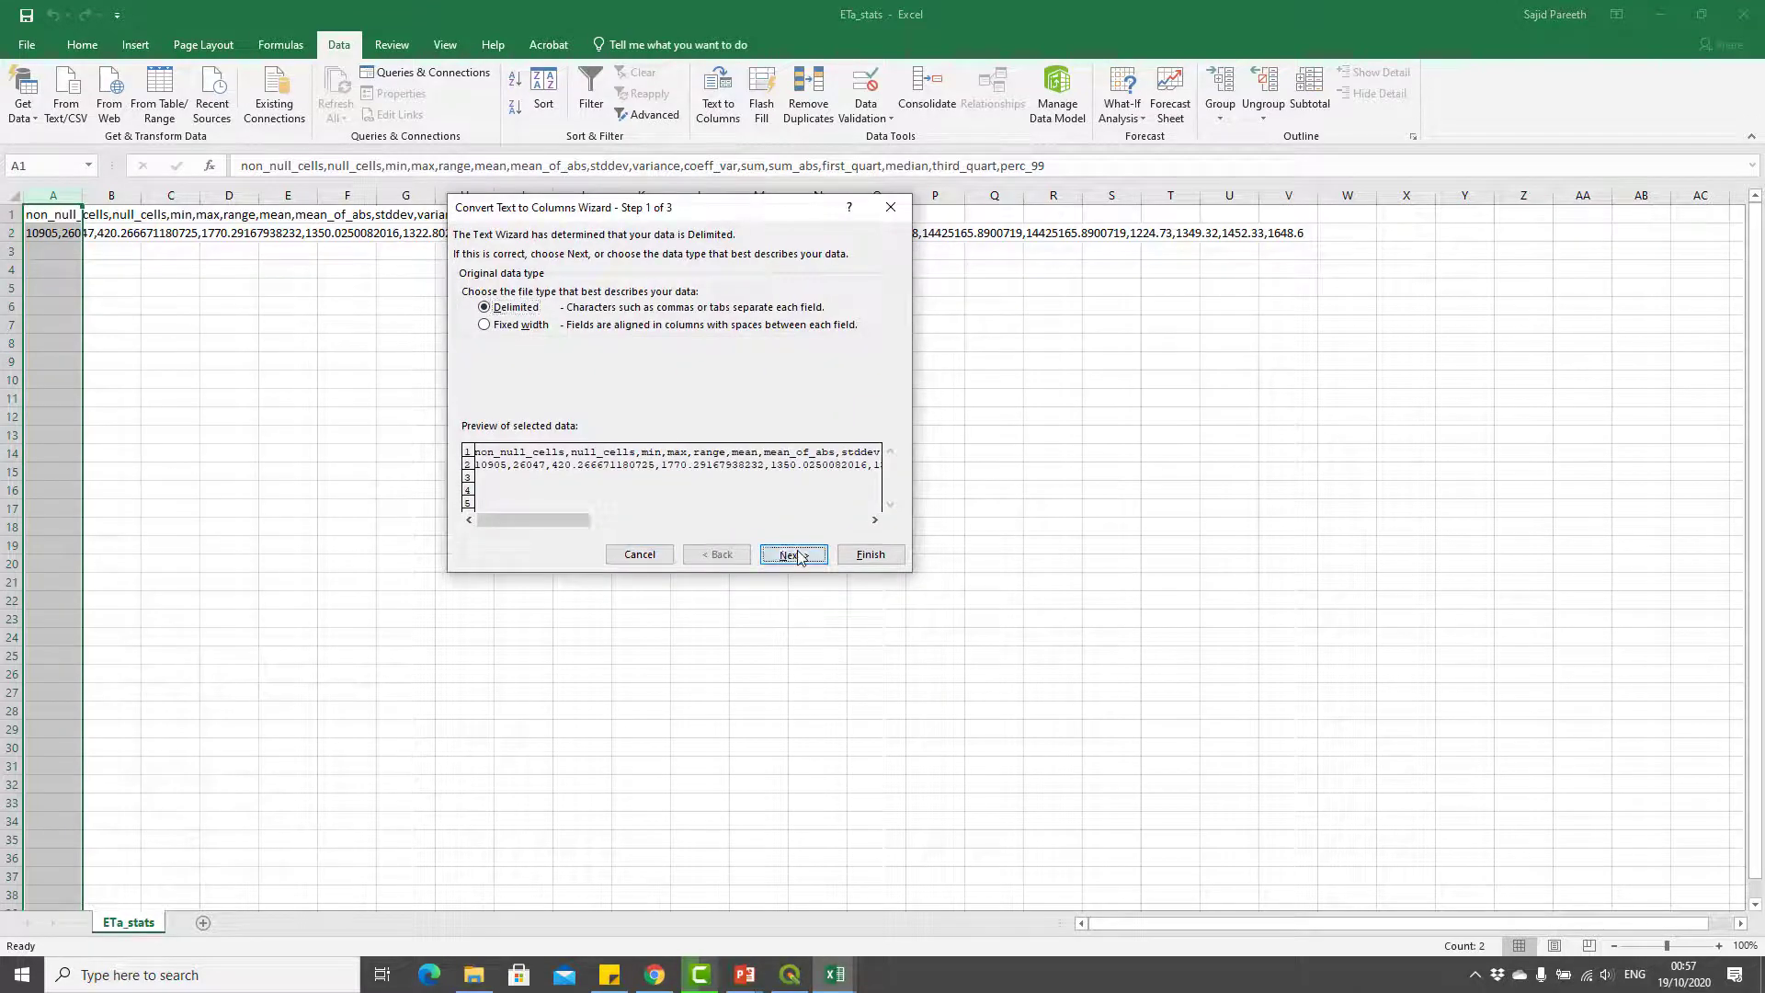
{"action": "left_click", "coordinate": [792, 554]}
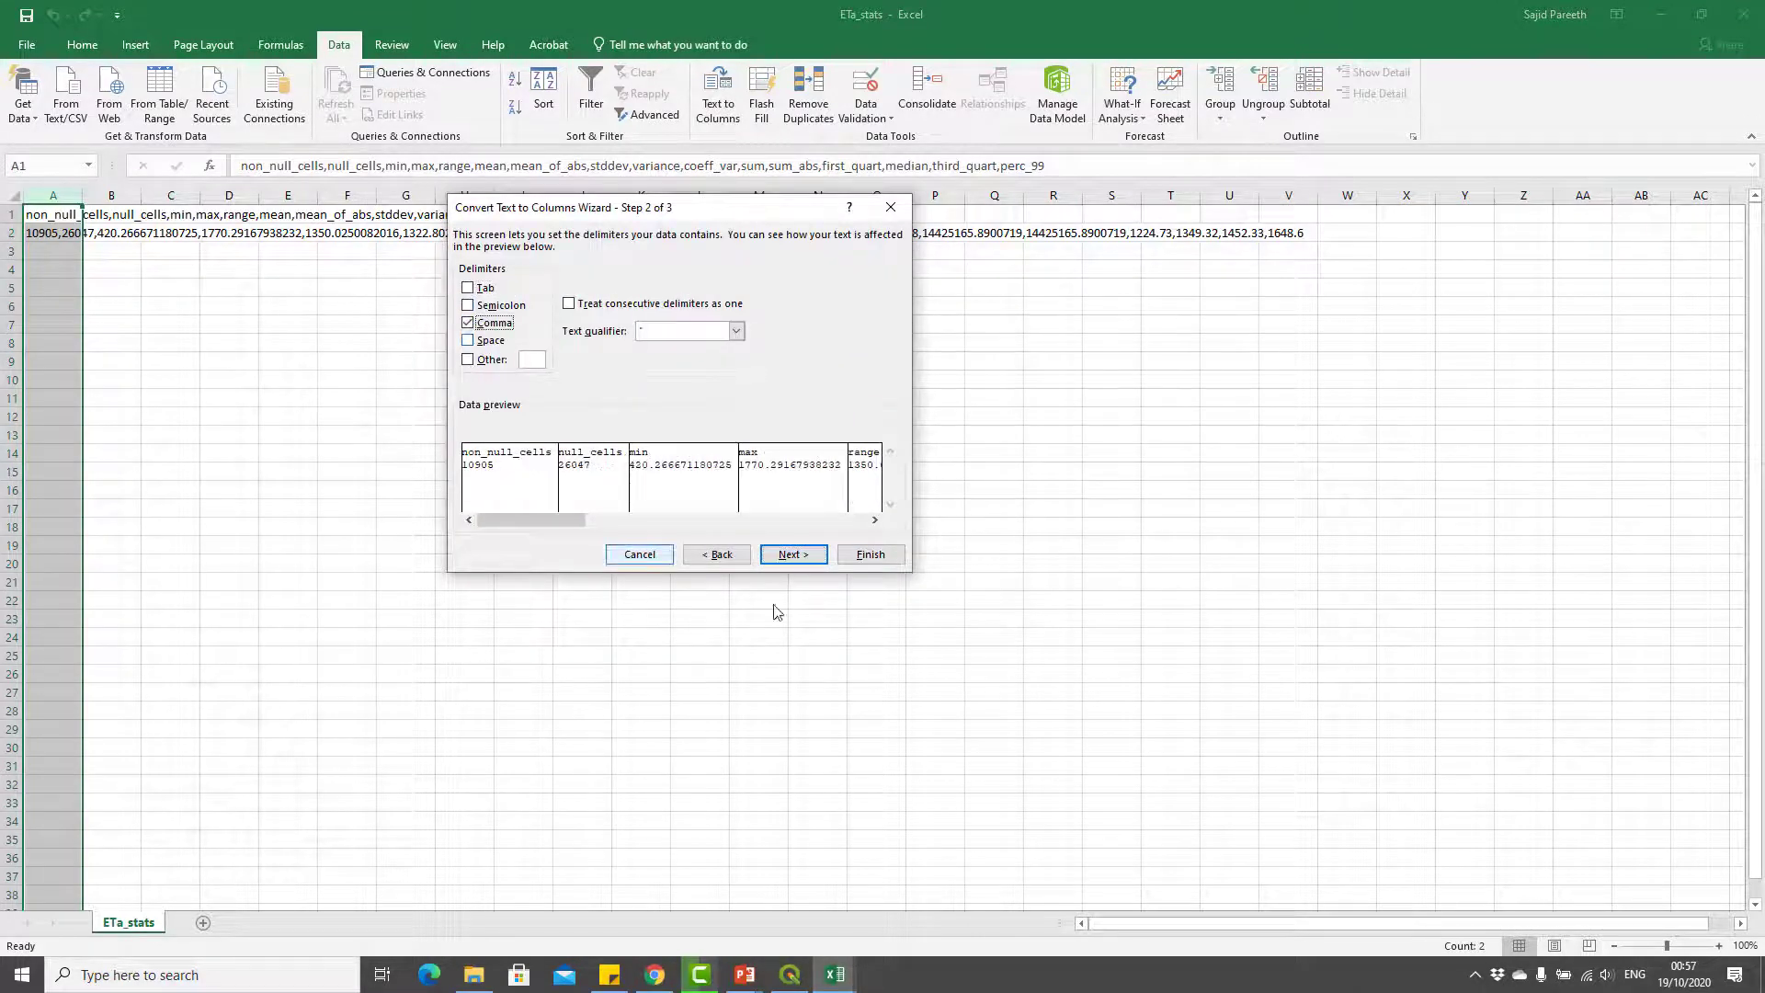
{"action": "left_click", "coordinate": [869, 553]}
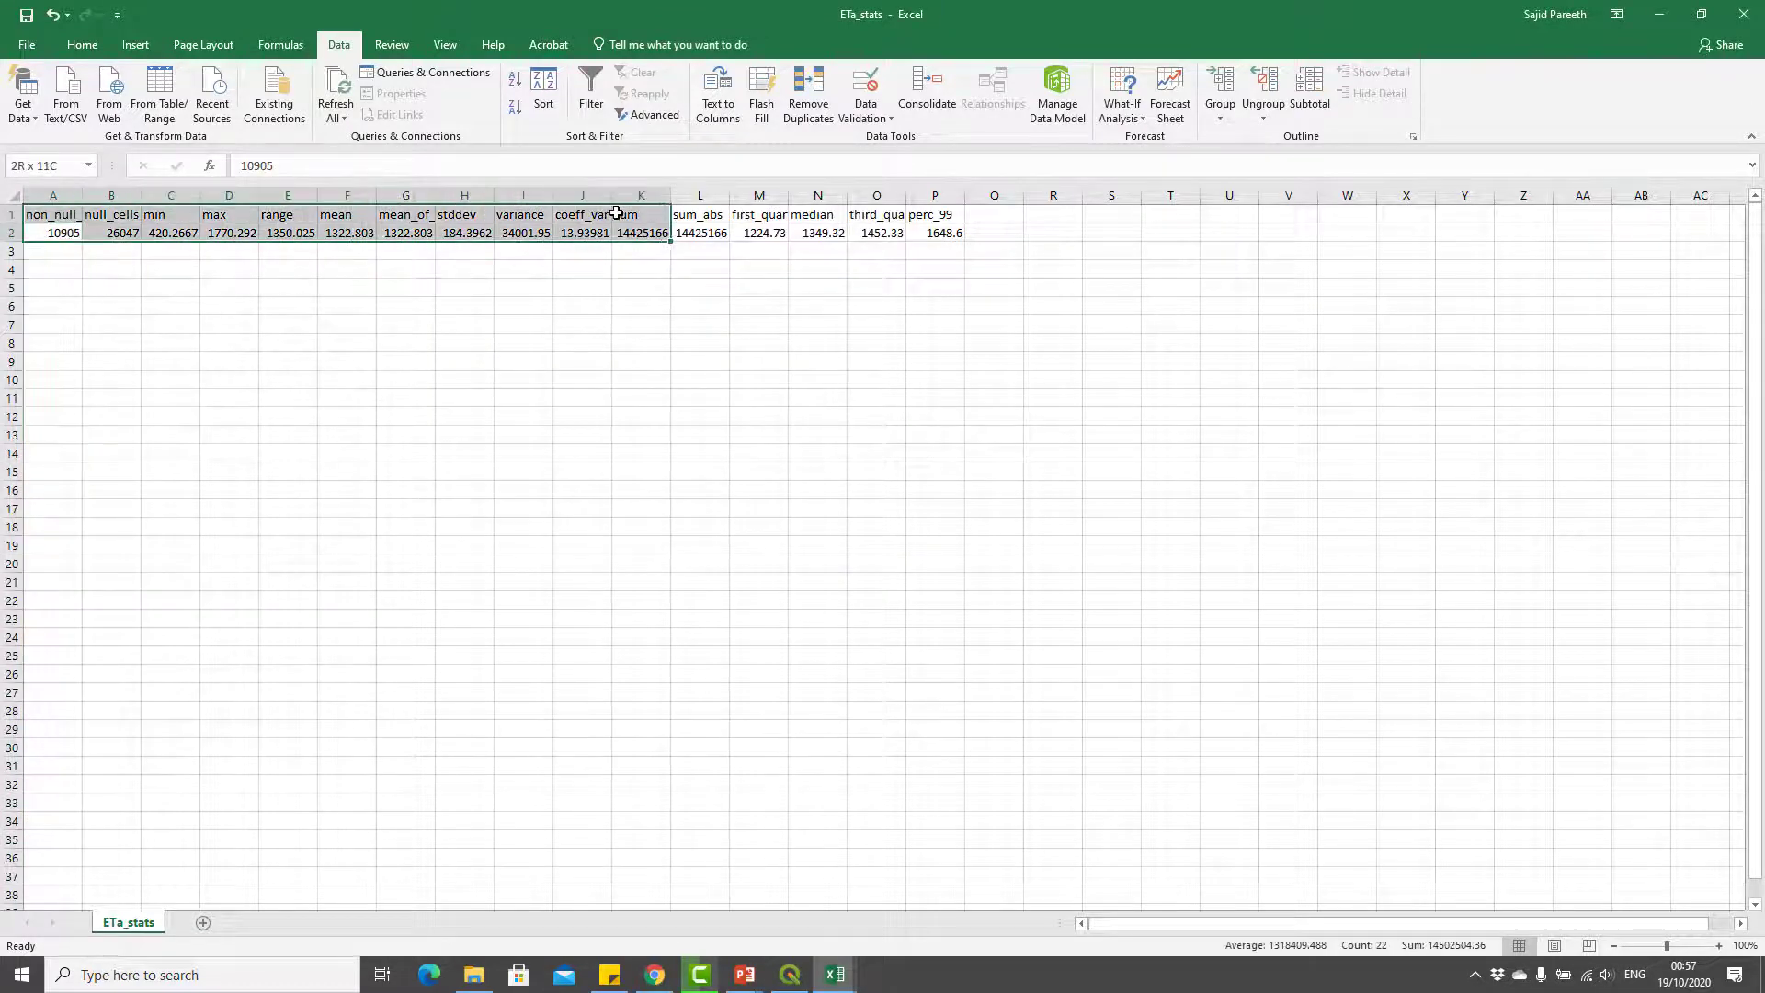
- Inspect range, stddev, coeff_var (13.94) and perc_99 (1648.6), autofitting the coeff_var column
{"action": "left_click", "coordinate": [582, 232]}
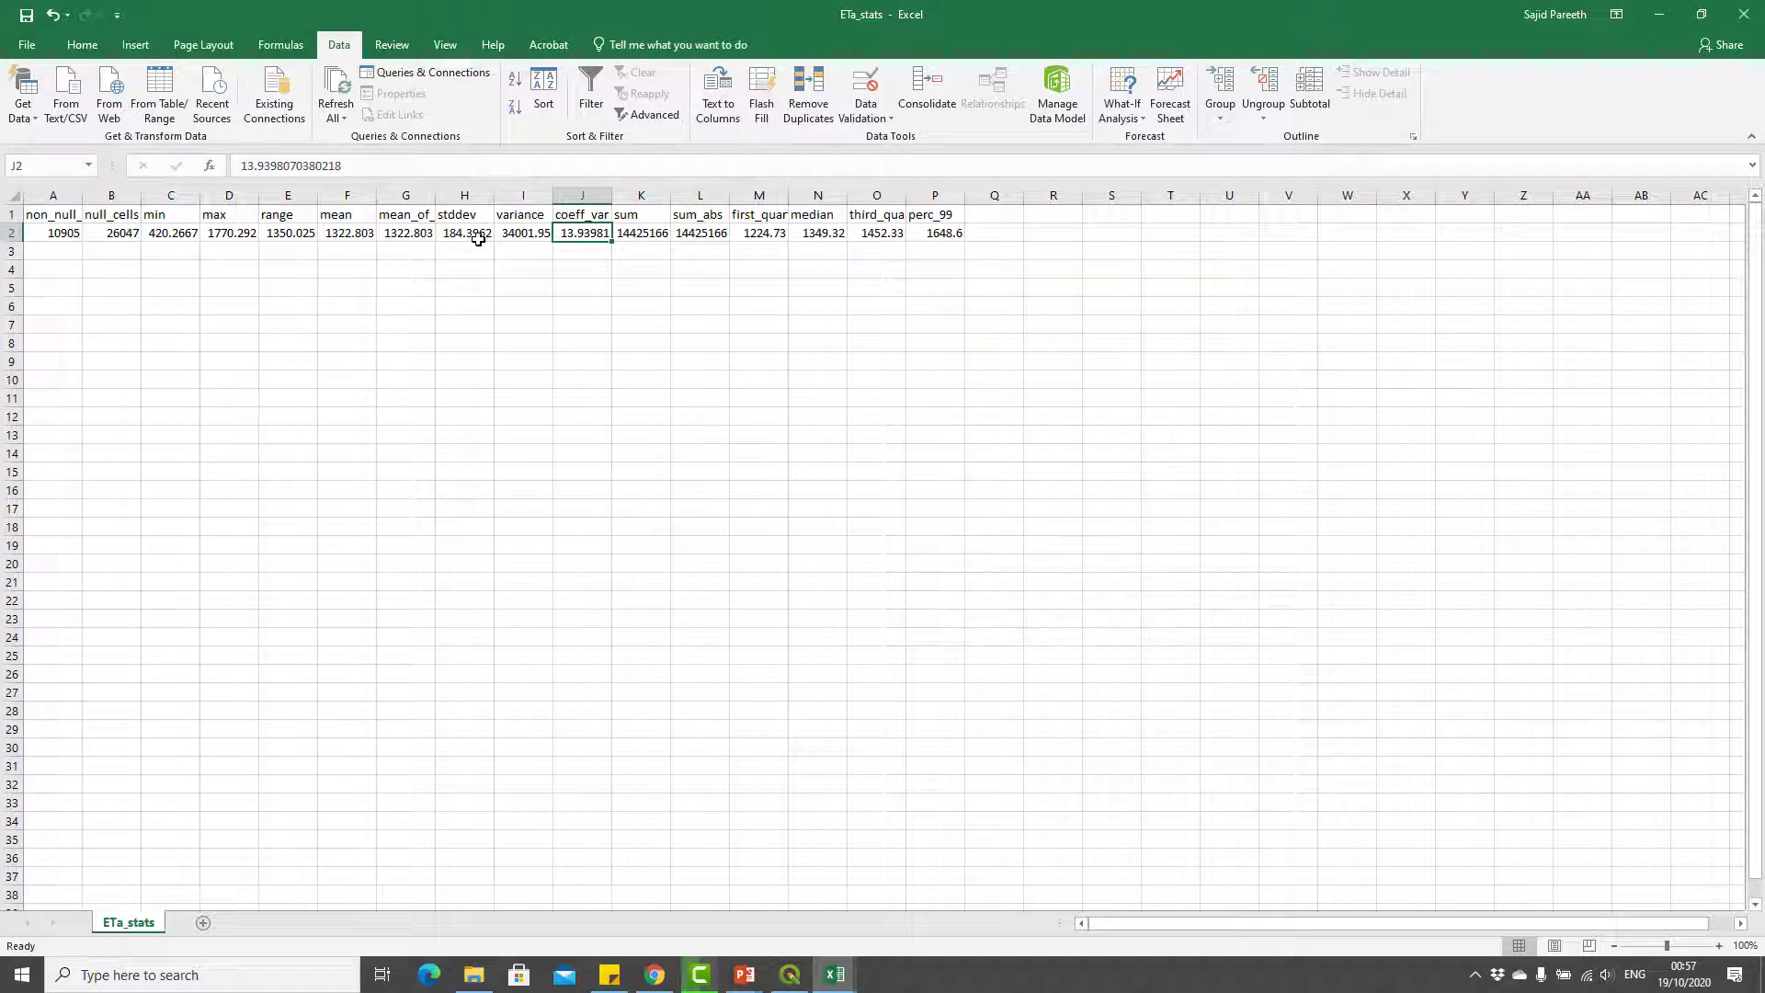
{"action": "left_click", "coordinate": [463, 233]}
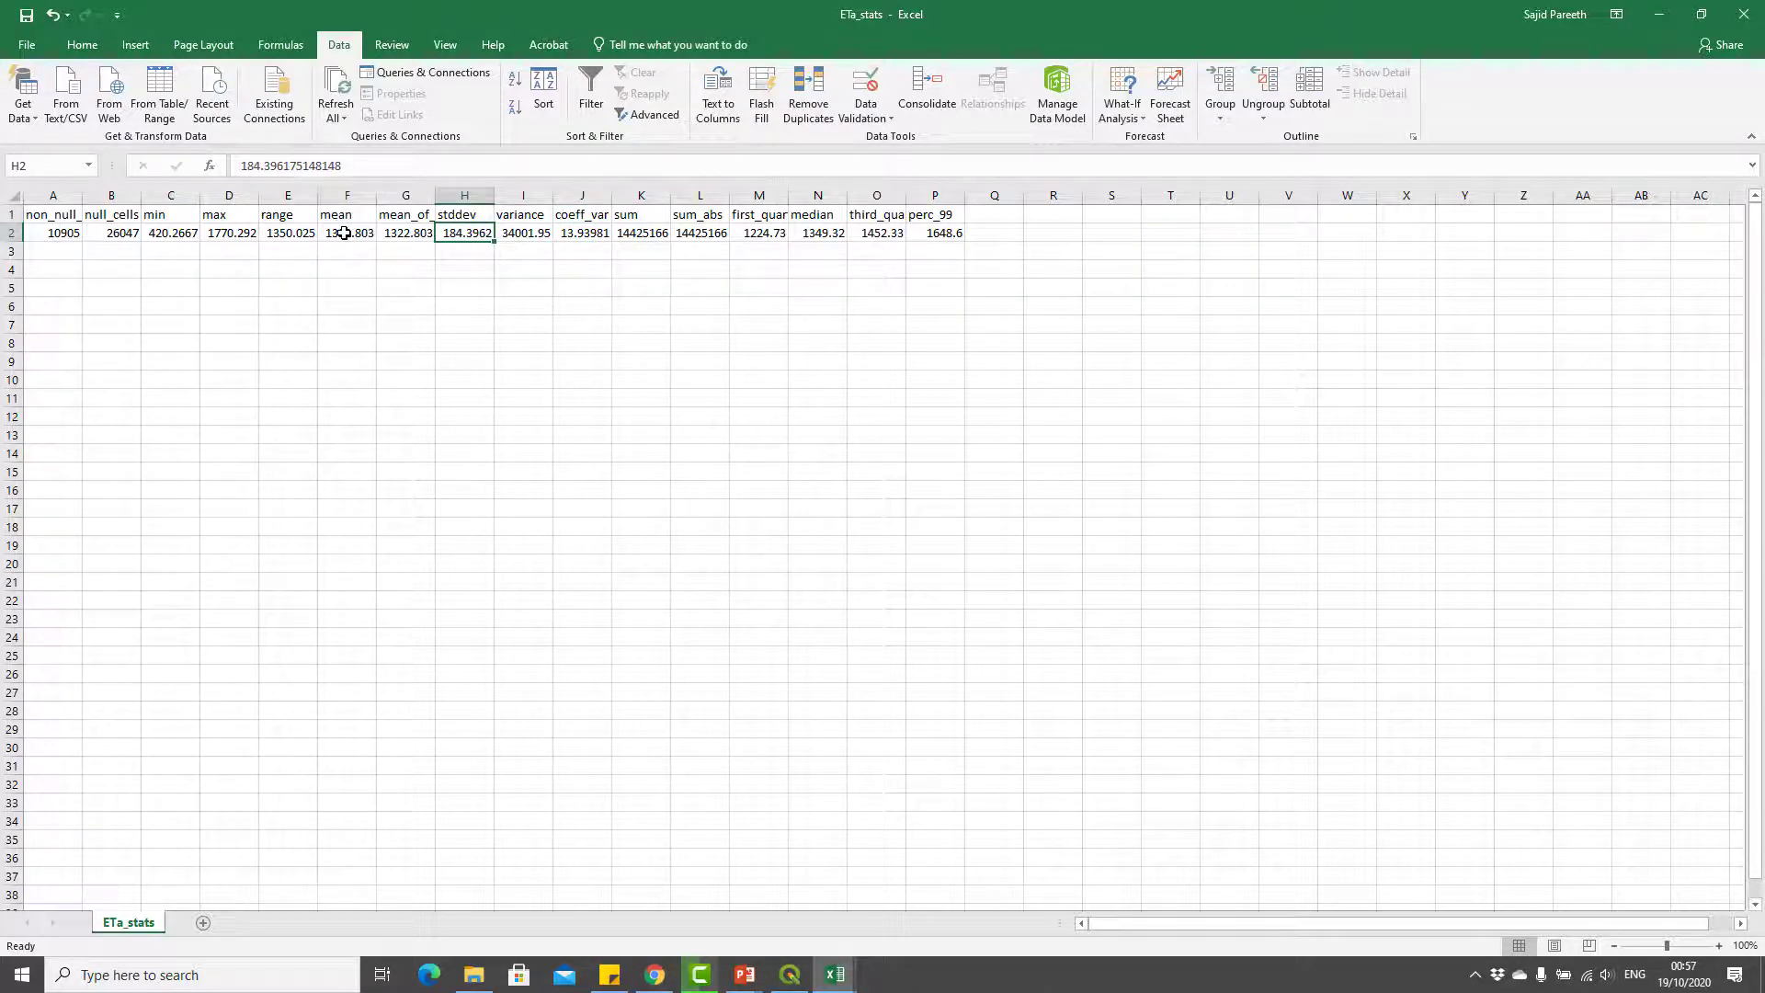
{"action": "left_click", "coordinate": [346, 233]}
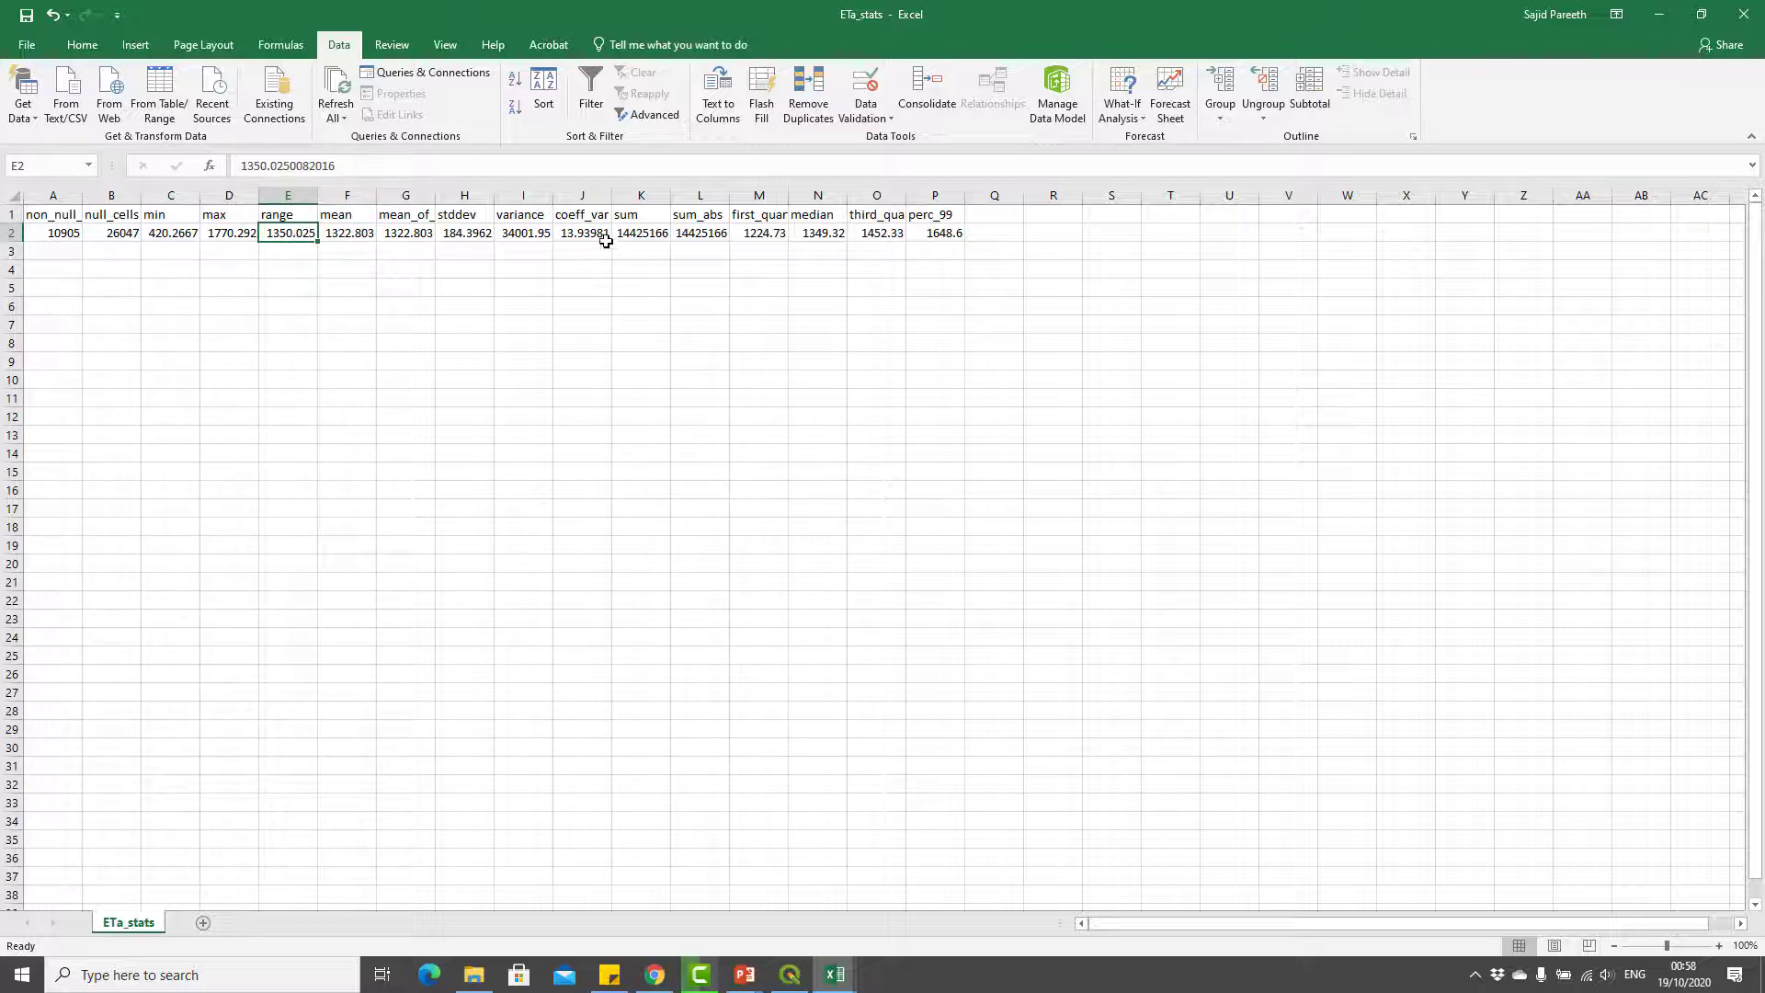
{"action": "left_click", "coordinate": [590, 232]}
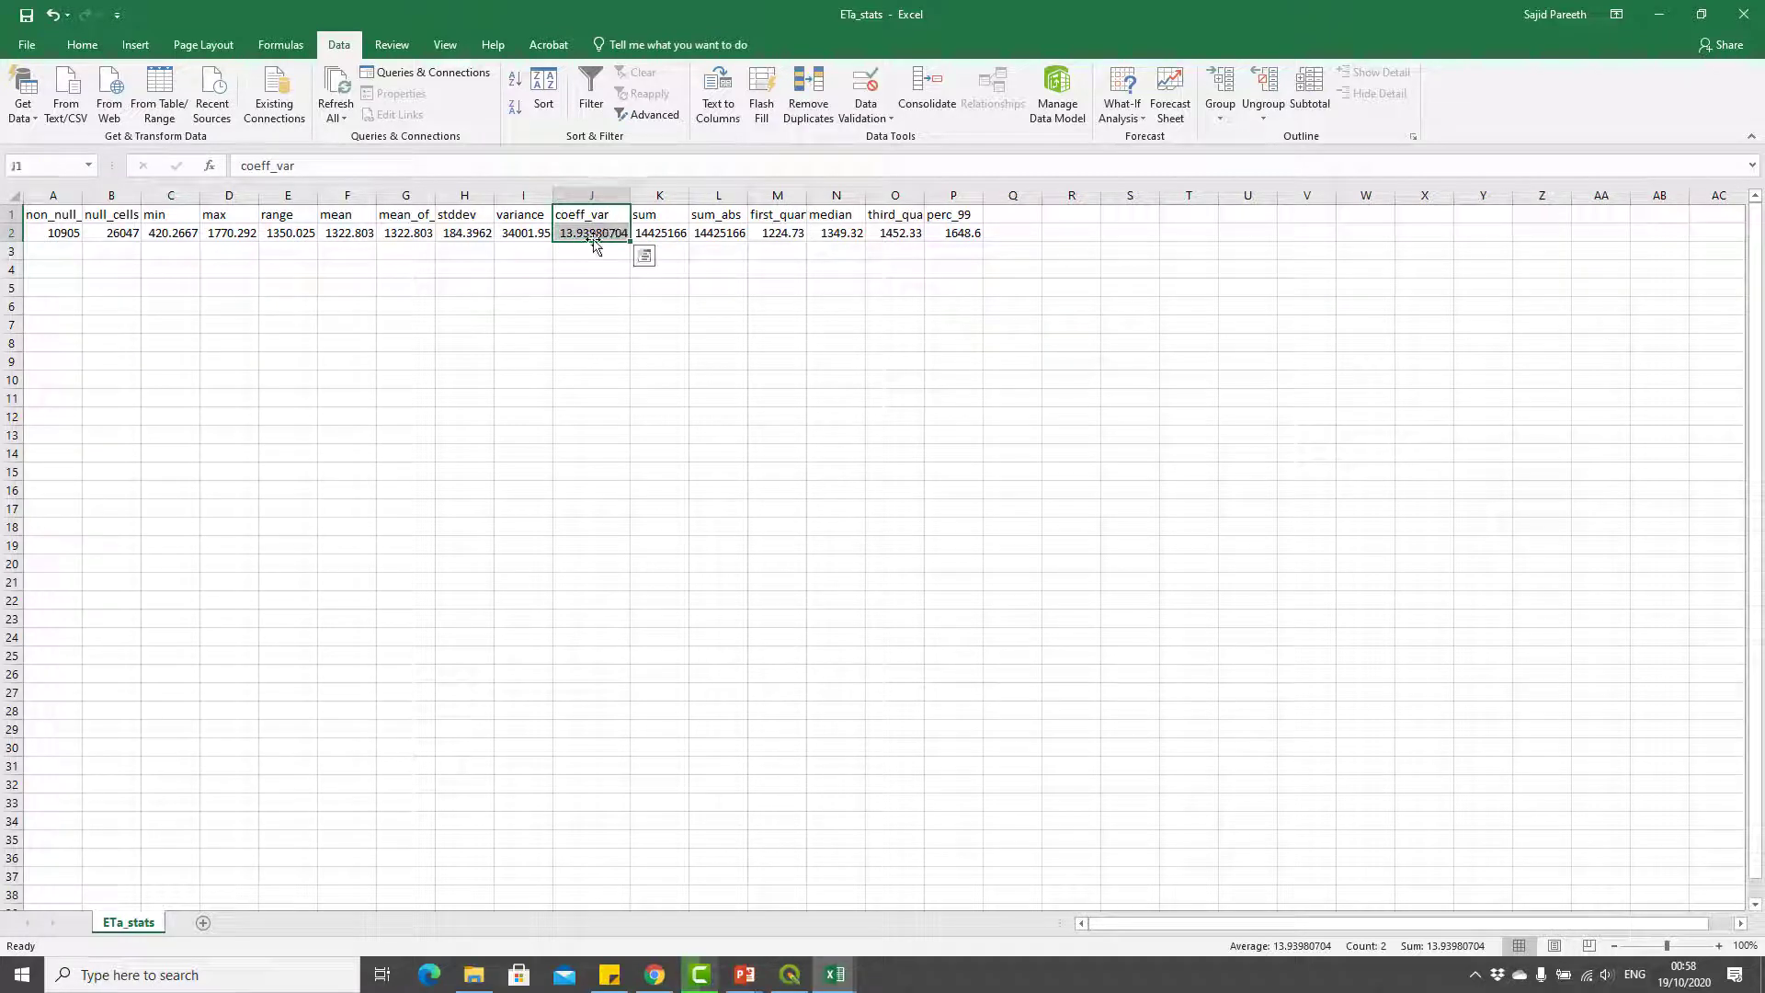
{"action": "left_click", "coordinate": [591, 233]}
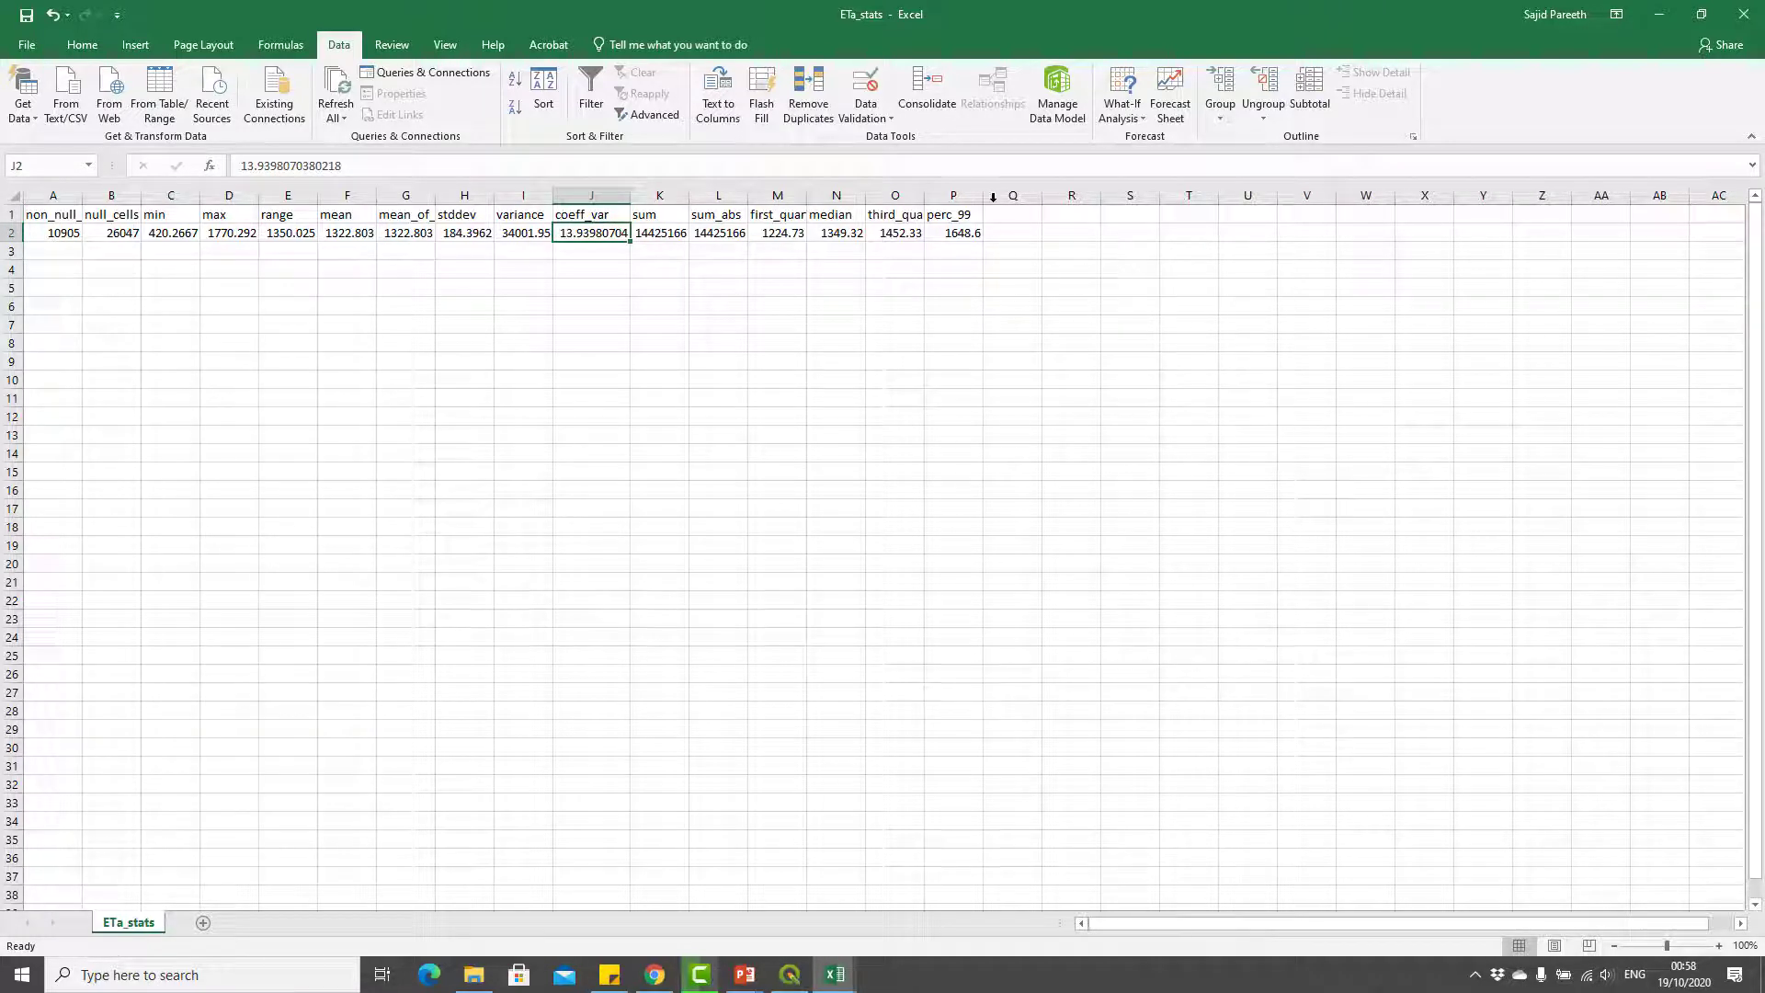
{"action": "left_click", "coordinate": [952, 215]}
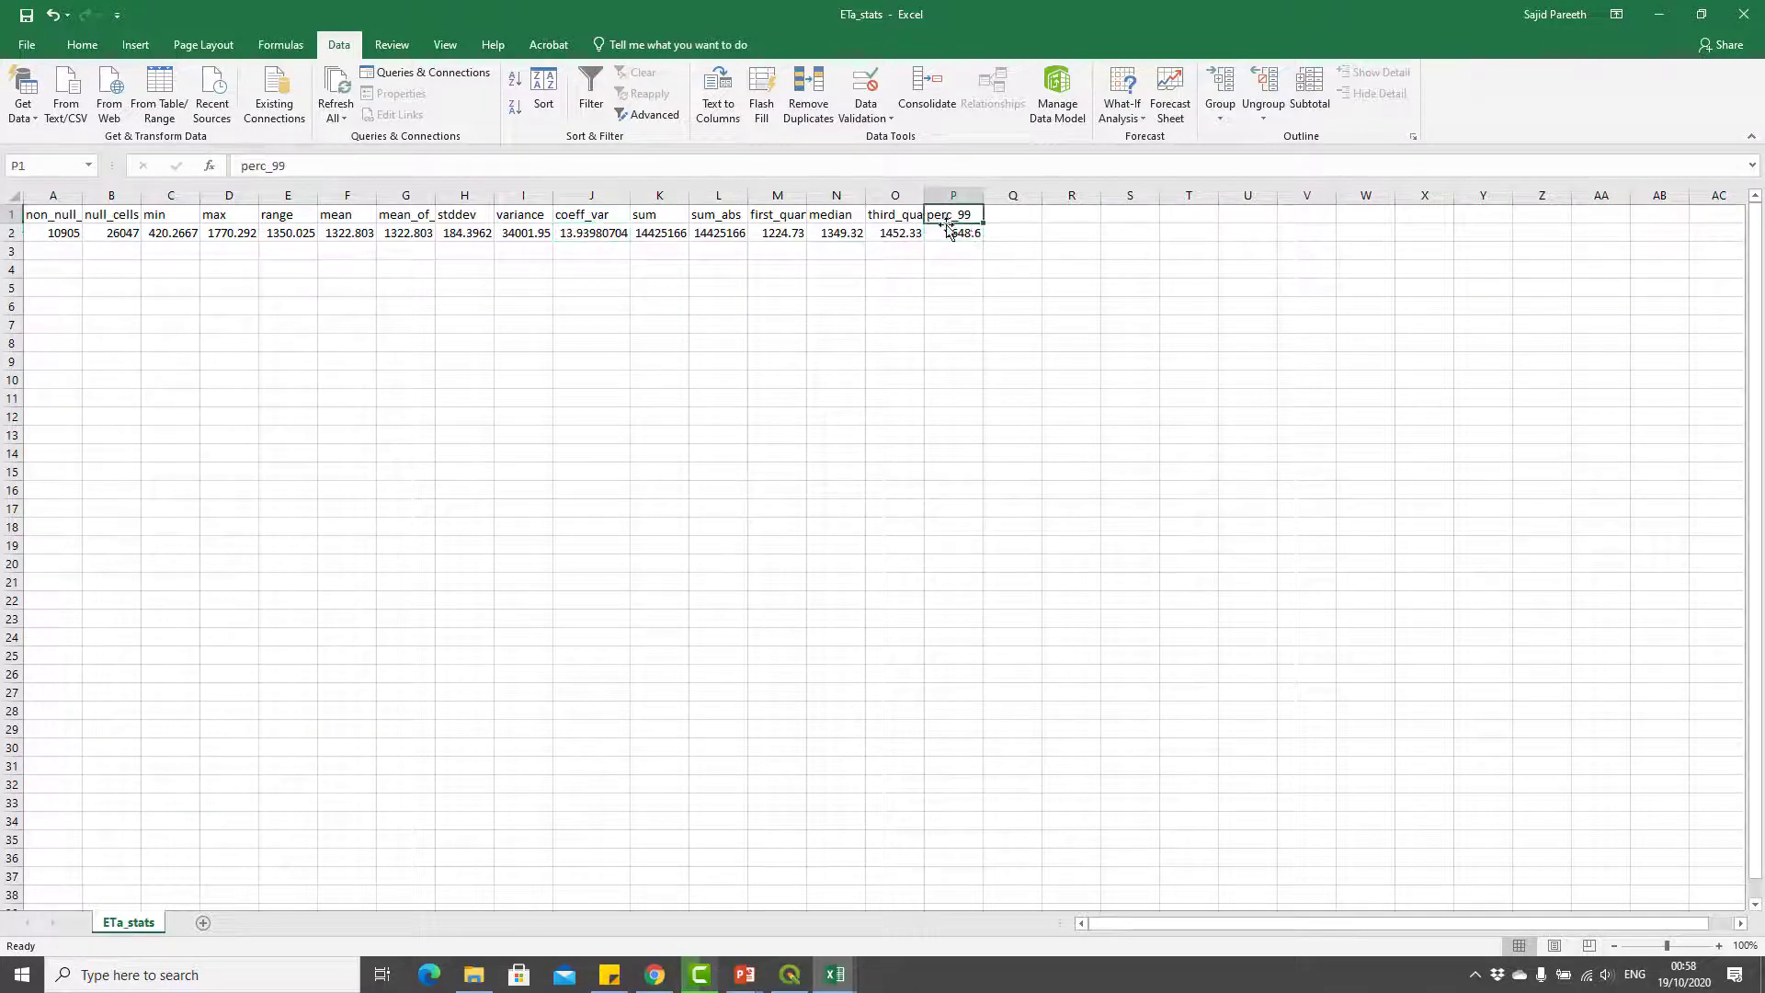
{"action": "left_click", "coordinate": [953, 233]}
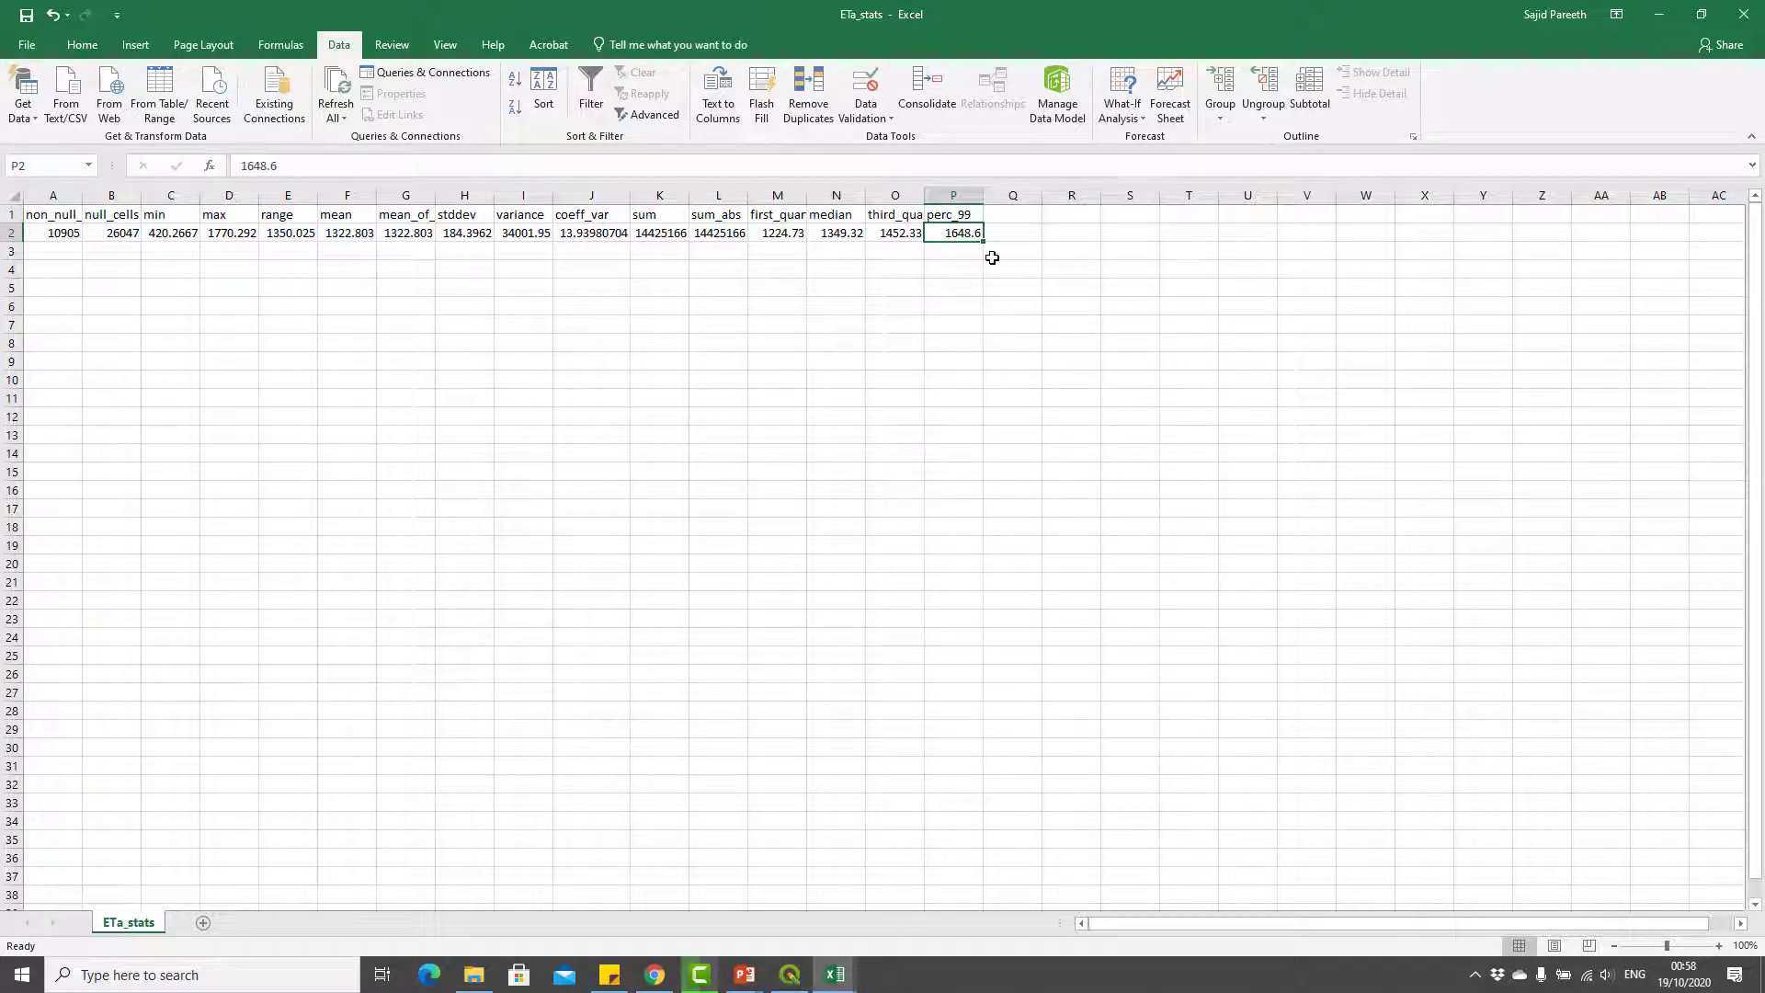
{"action": "mouse_move", "coordinate": [994, 262]}
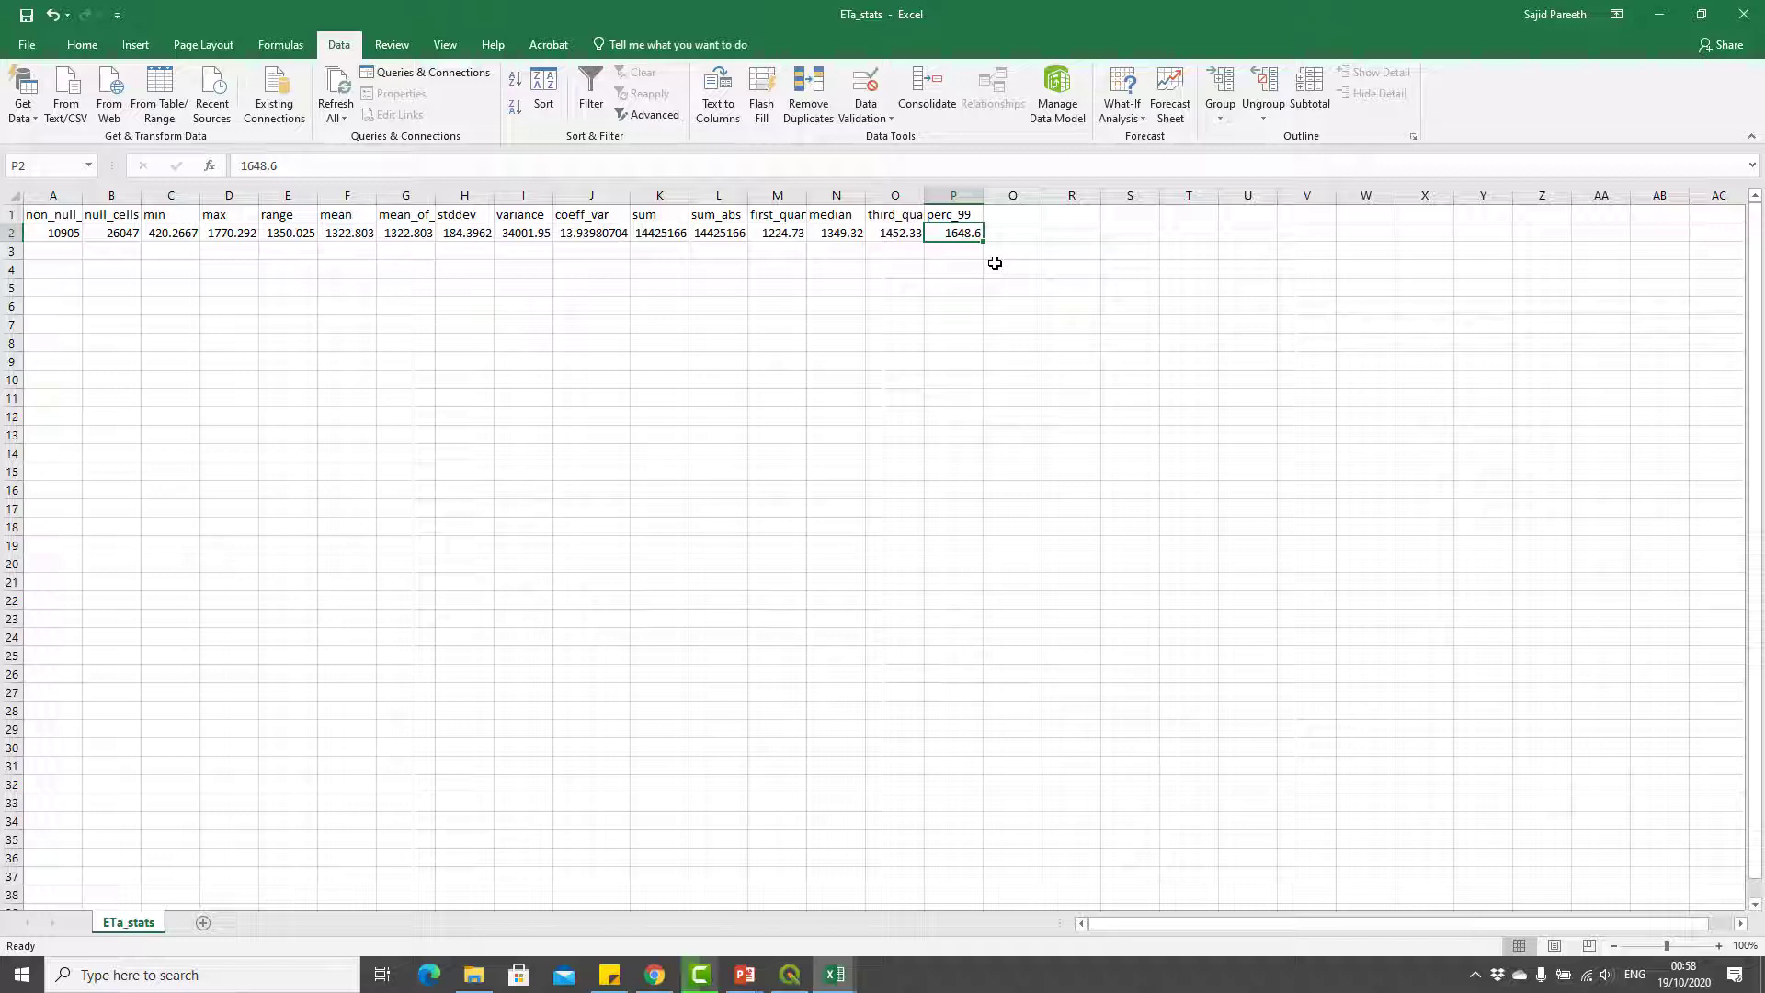
{"action": "mouse_move", "coordinate": [1079, 221]}
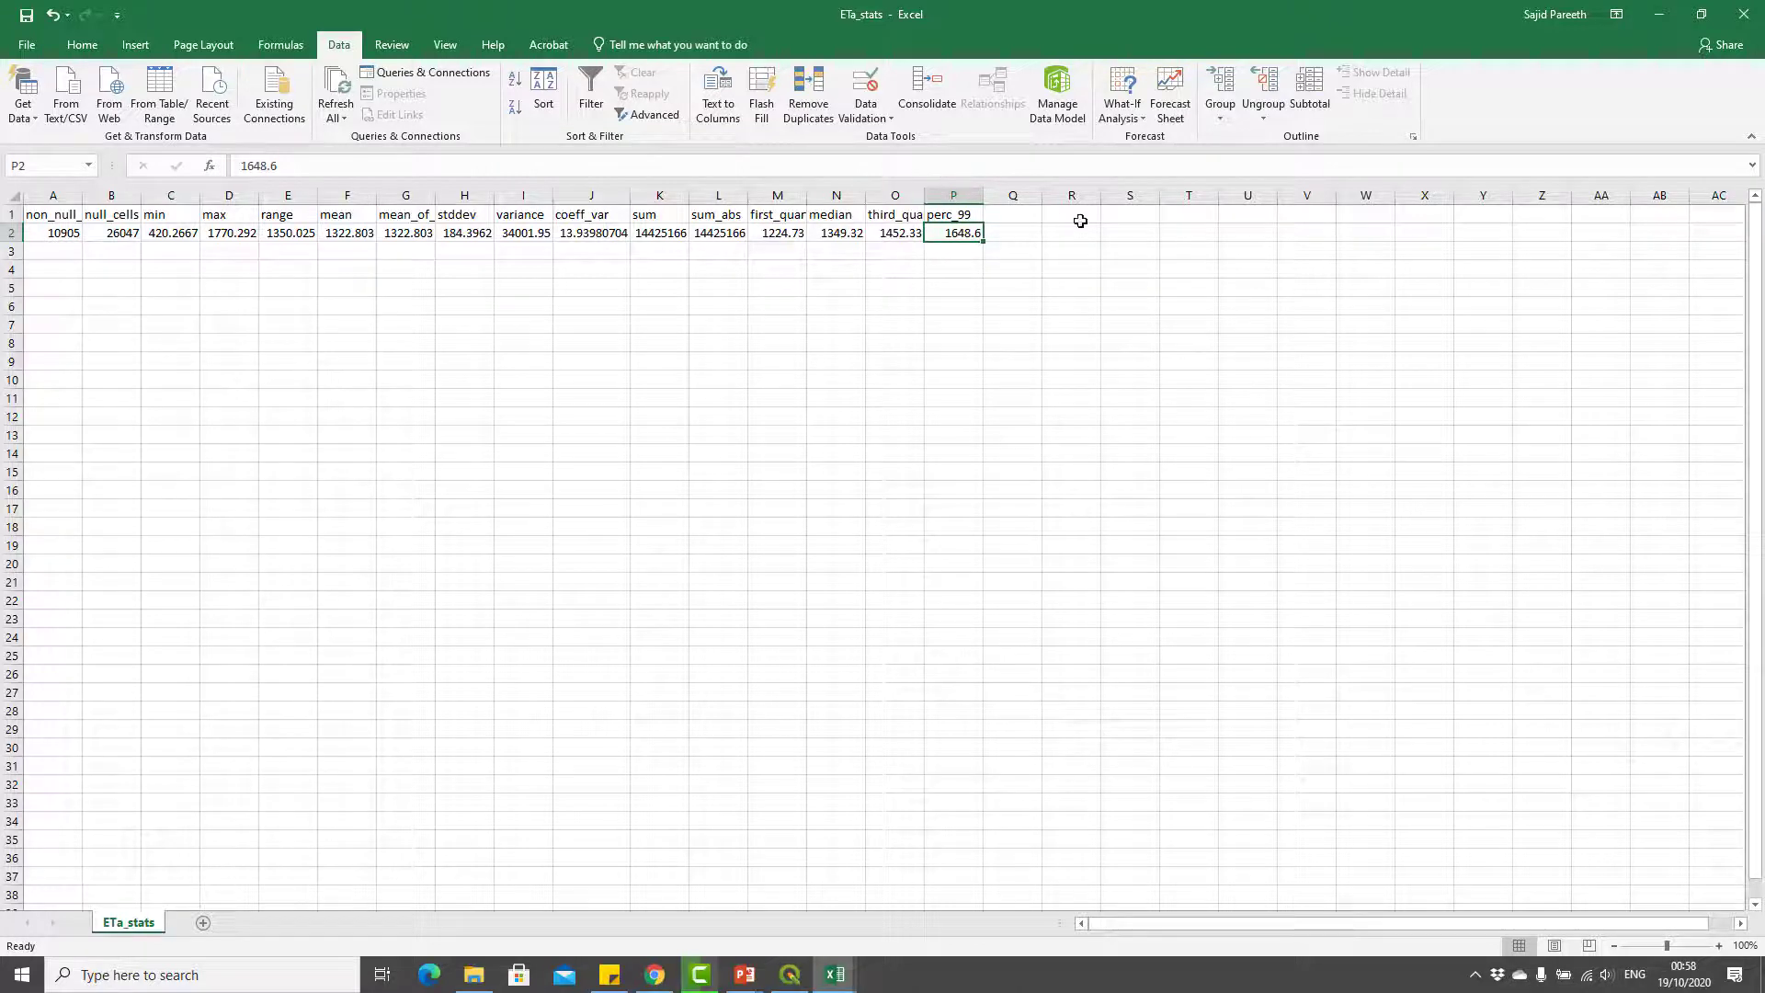
{"action": "mouse_move", "coordinate": [386, 265]}
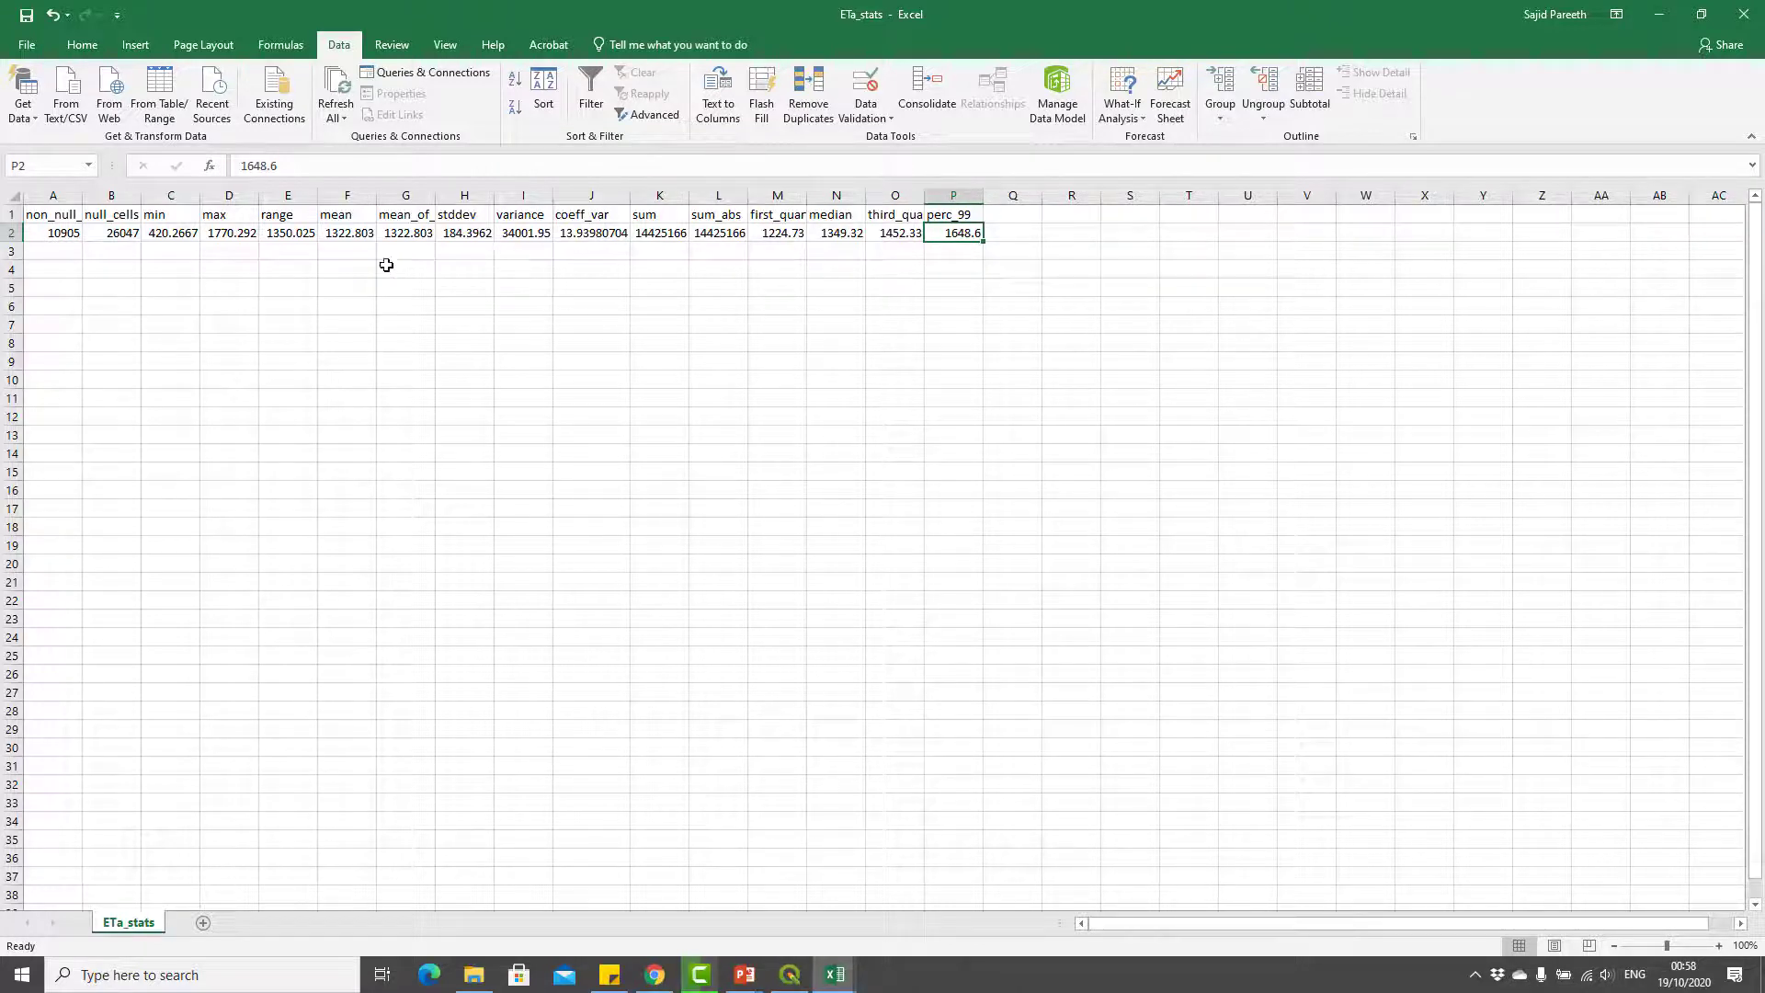
{"action": "left_click", "coordinate": [591, 233]}
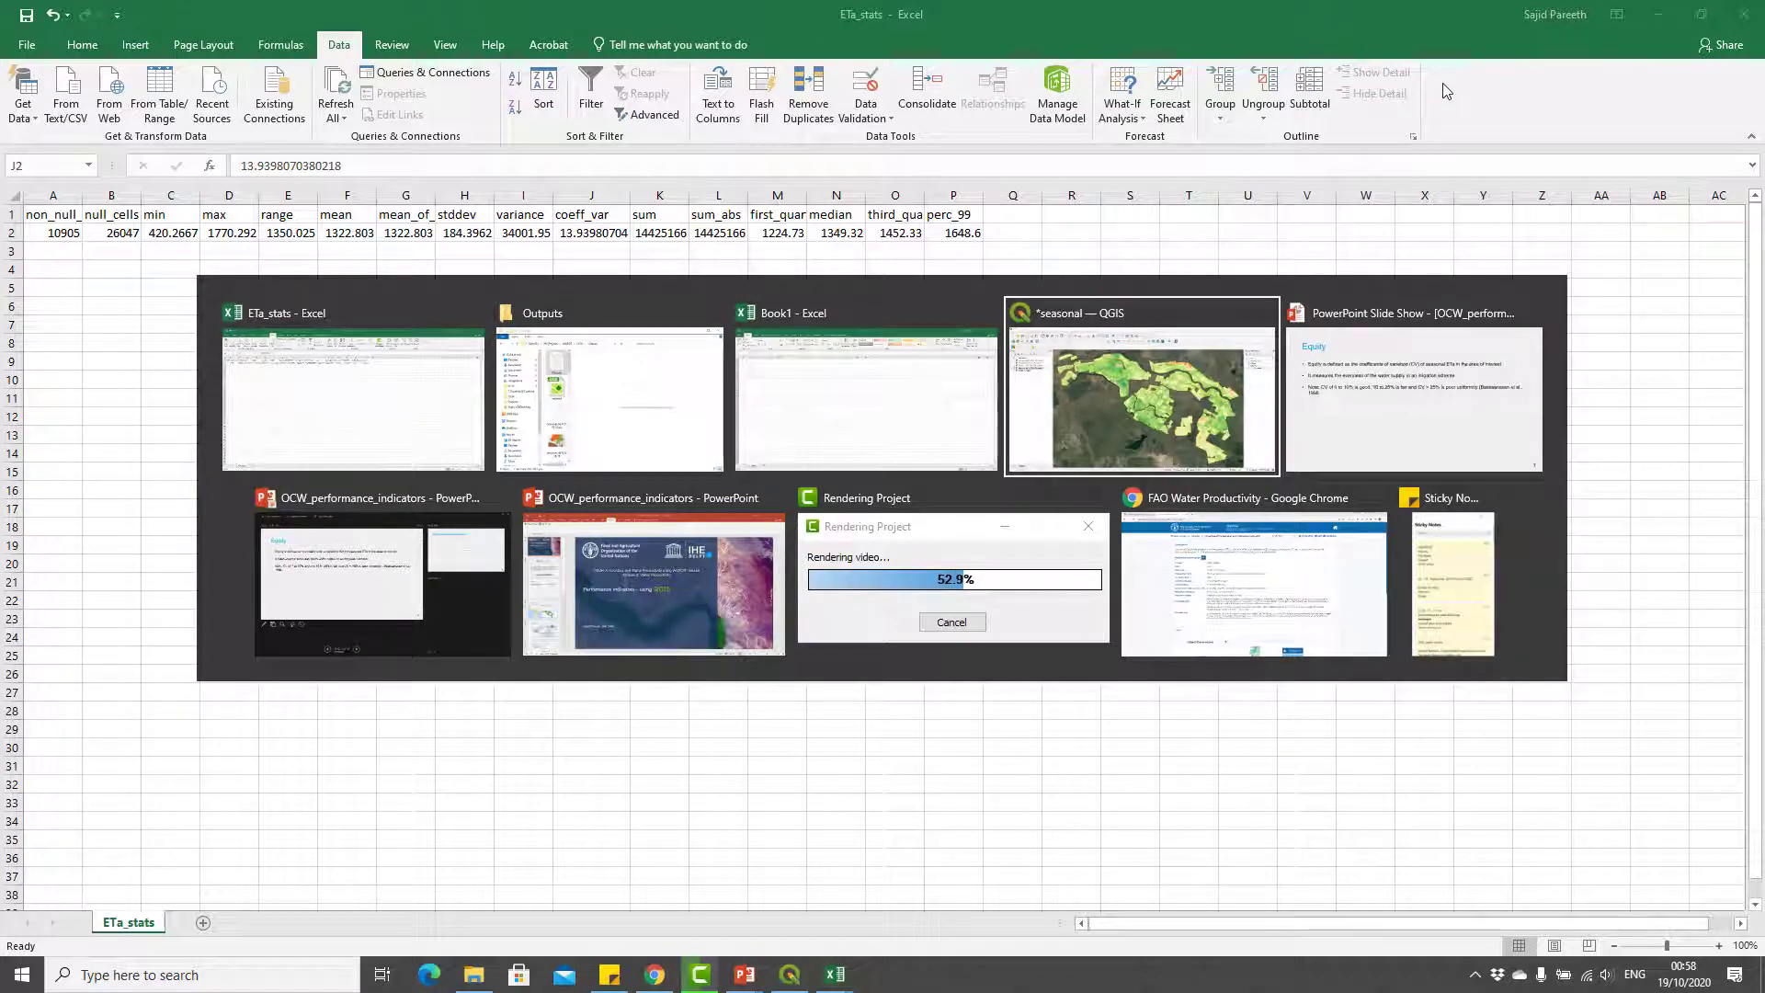
- Switch to the slide show, then return to QGIS and its r.univar log
{"action": "left_click", "coordinate": [1139, 388]}
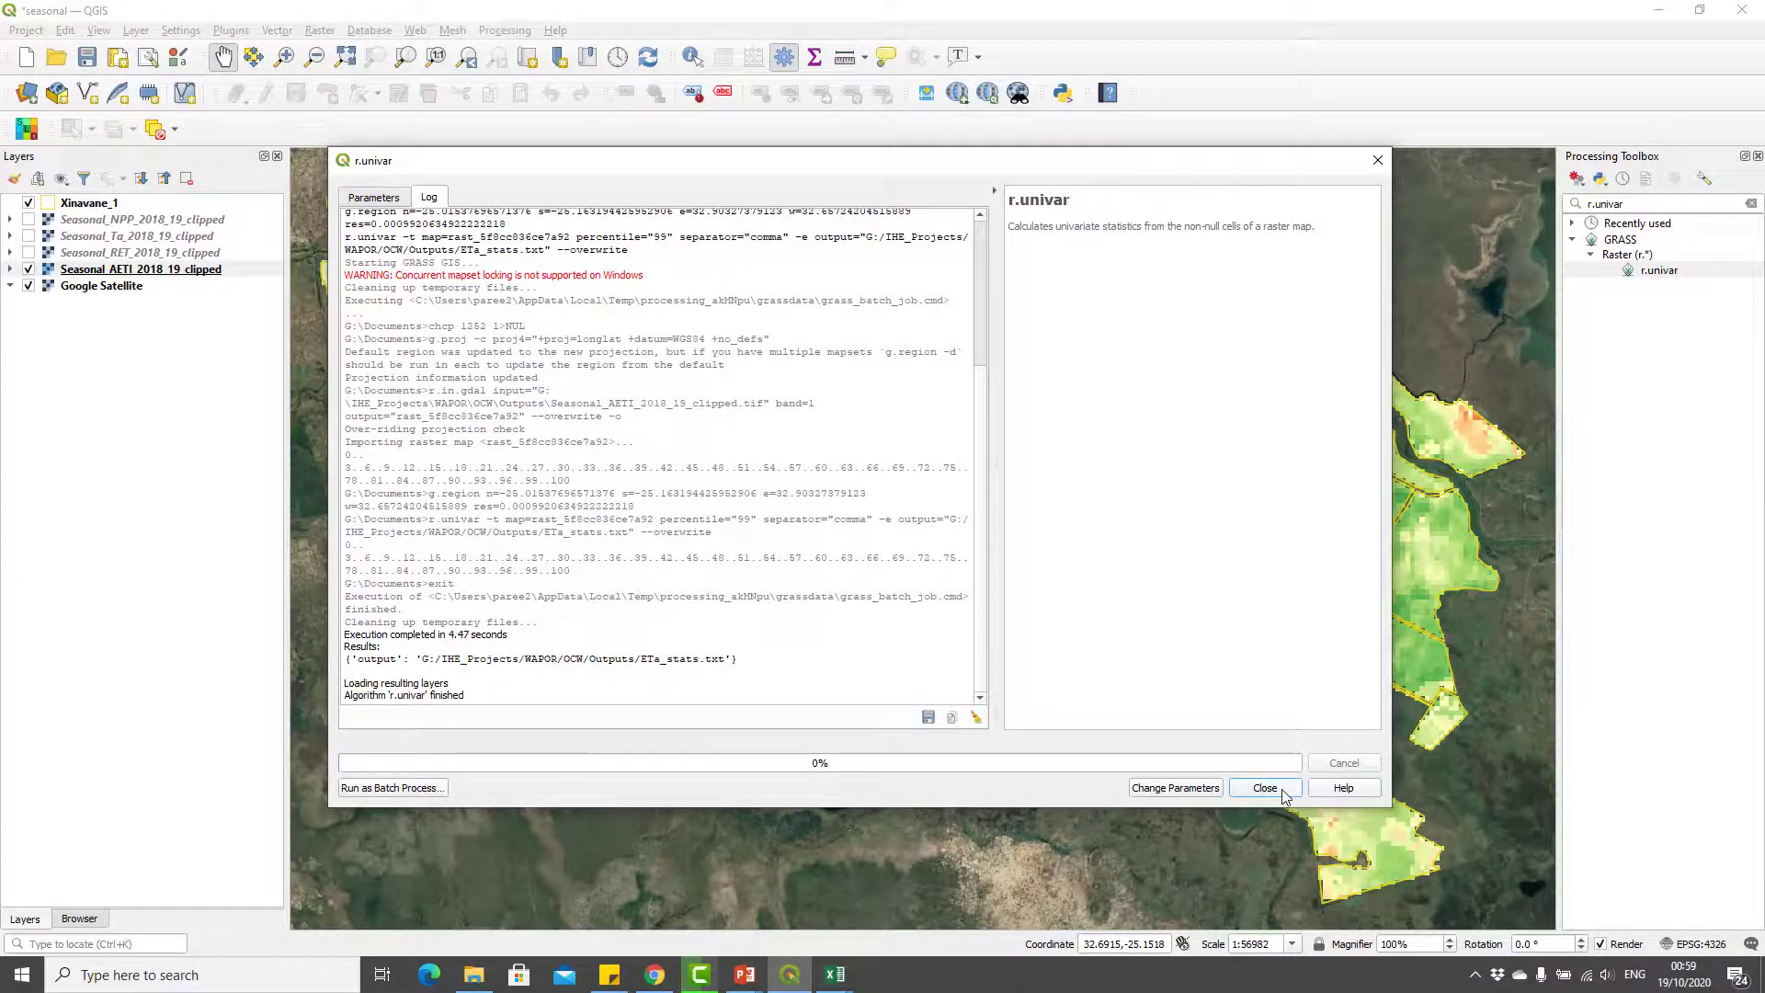
- Enter the expression "Seasonal_Ta@1" / "Seasonal_AETI@1" in the Raster Calculator
{"action": "left_click", "coordinate": [1263, 787]}
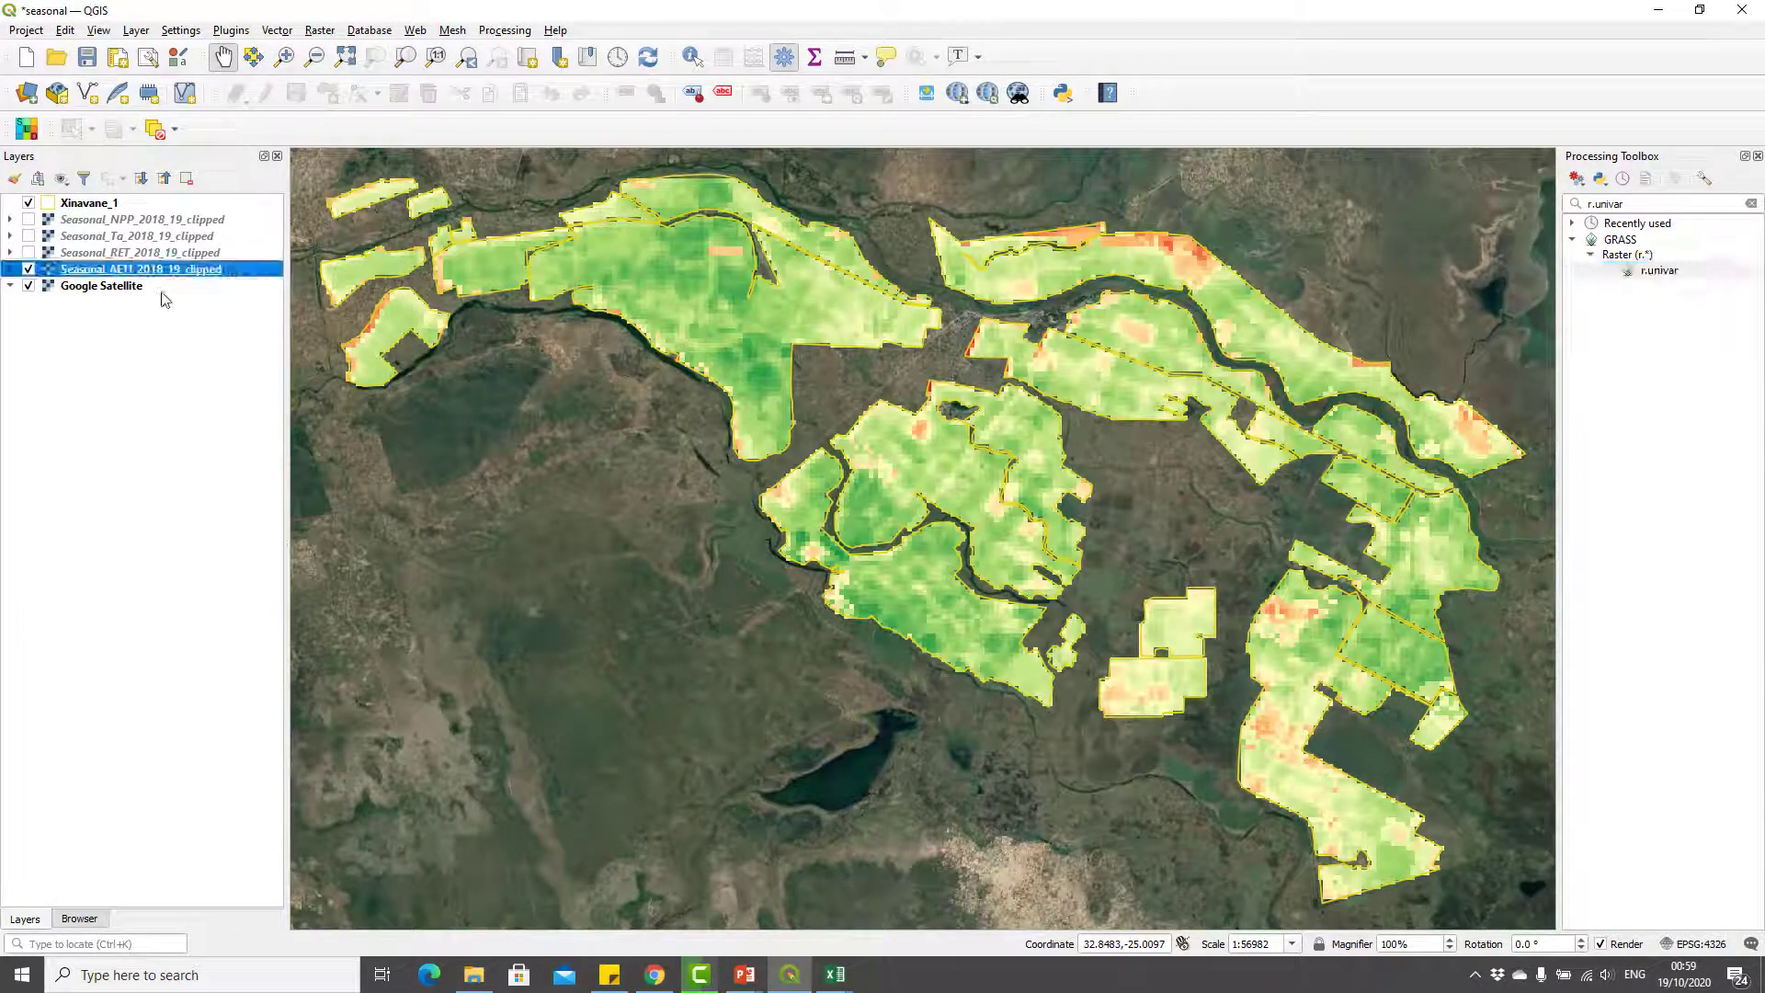
{"action": "left_click", "coordinate": [102, 285]}
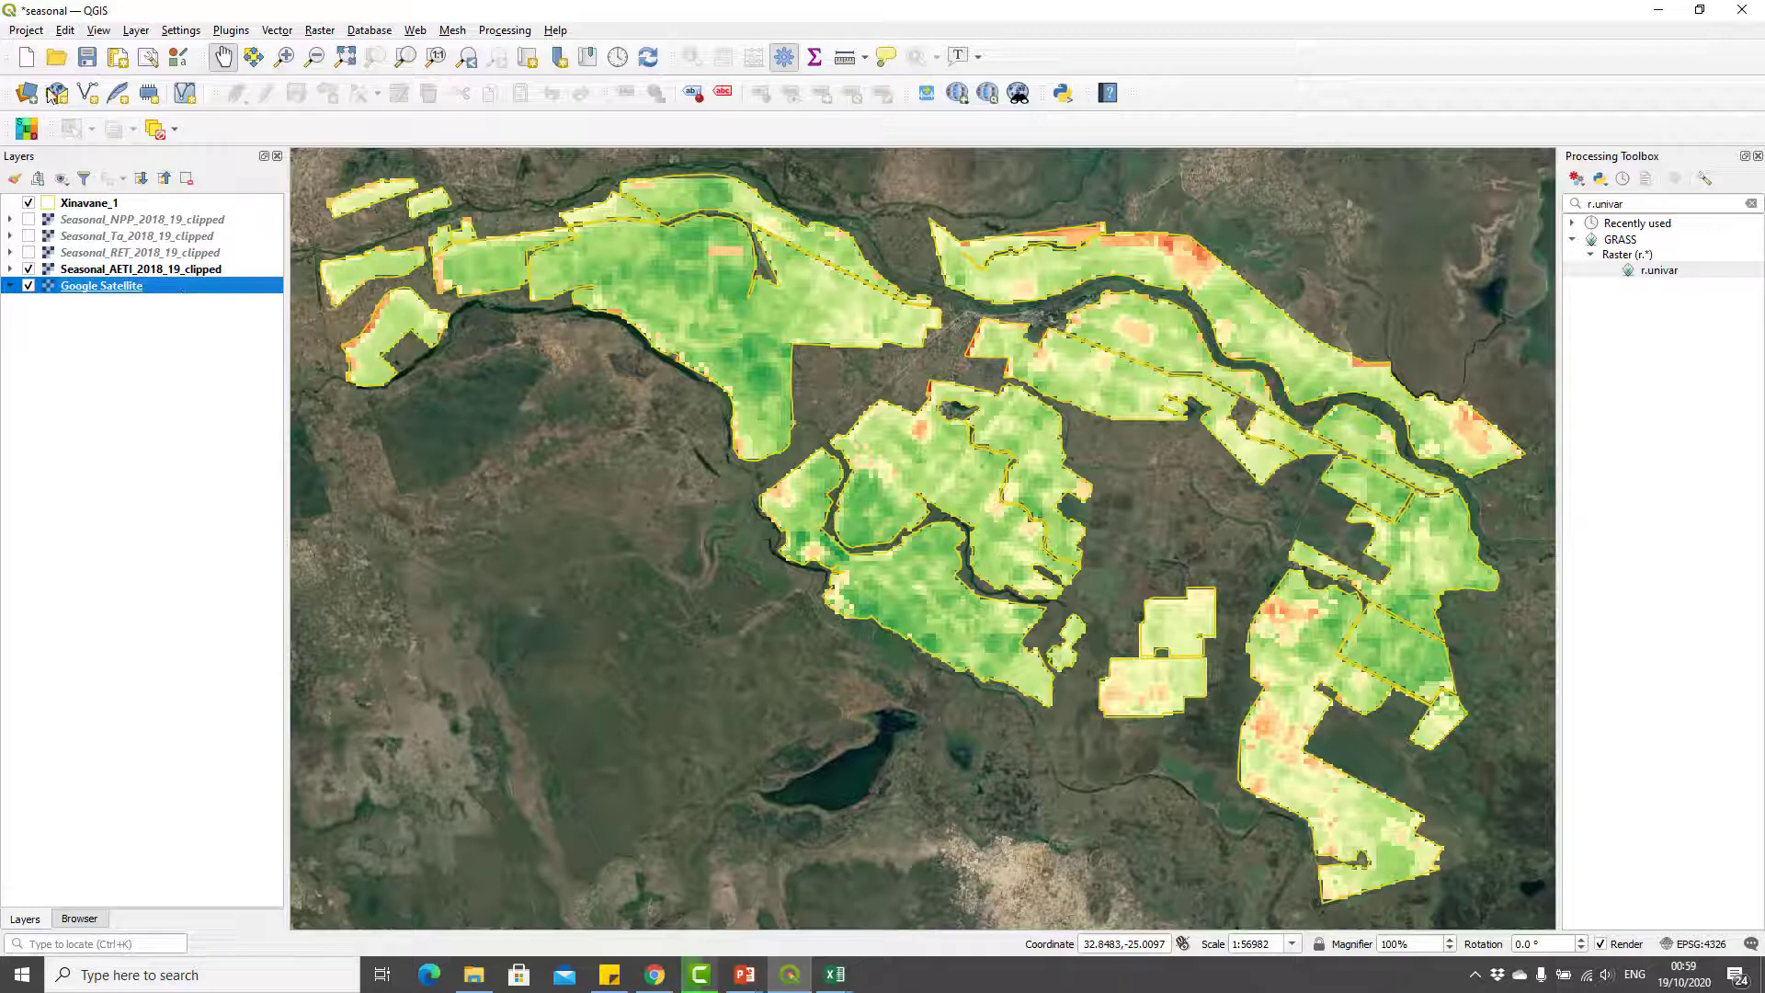
{"action": "left_click", "coordinate": [320, 30]}
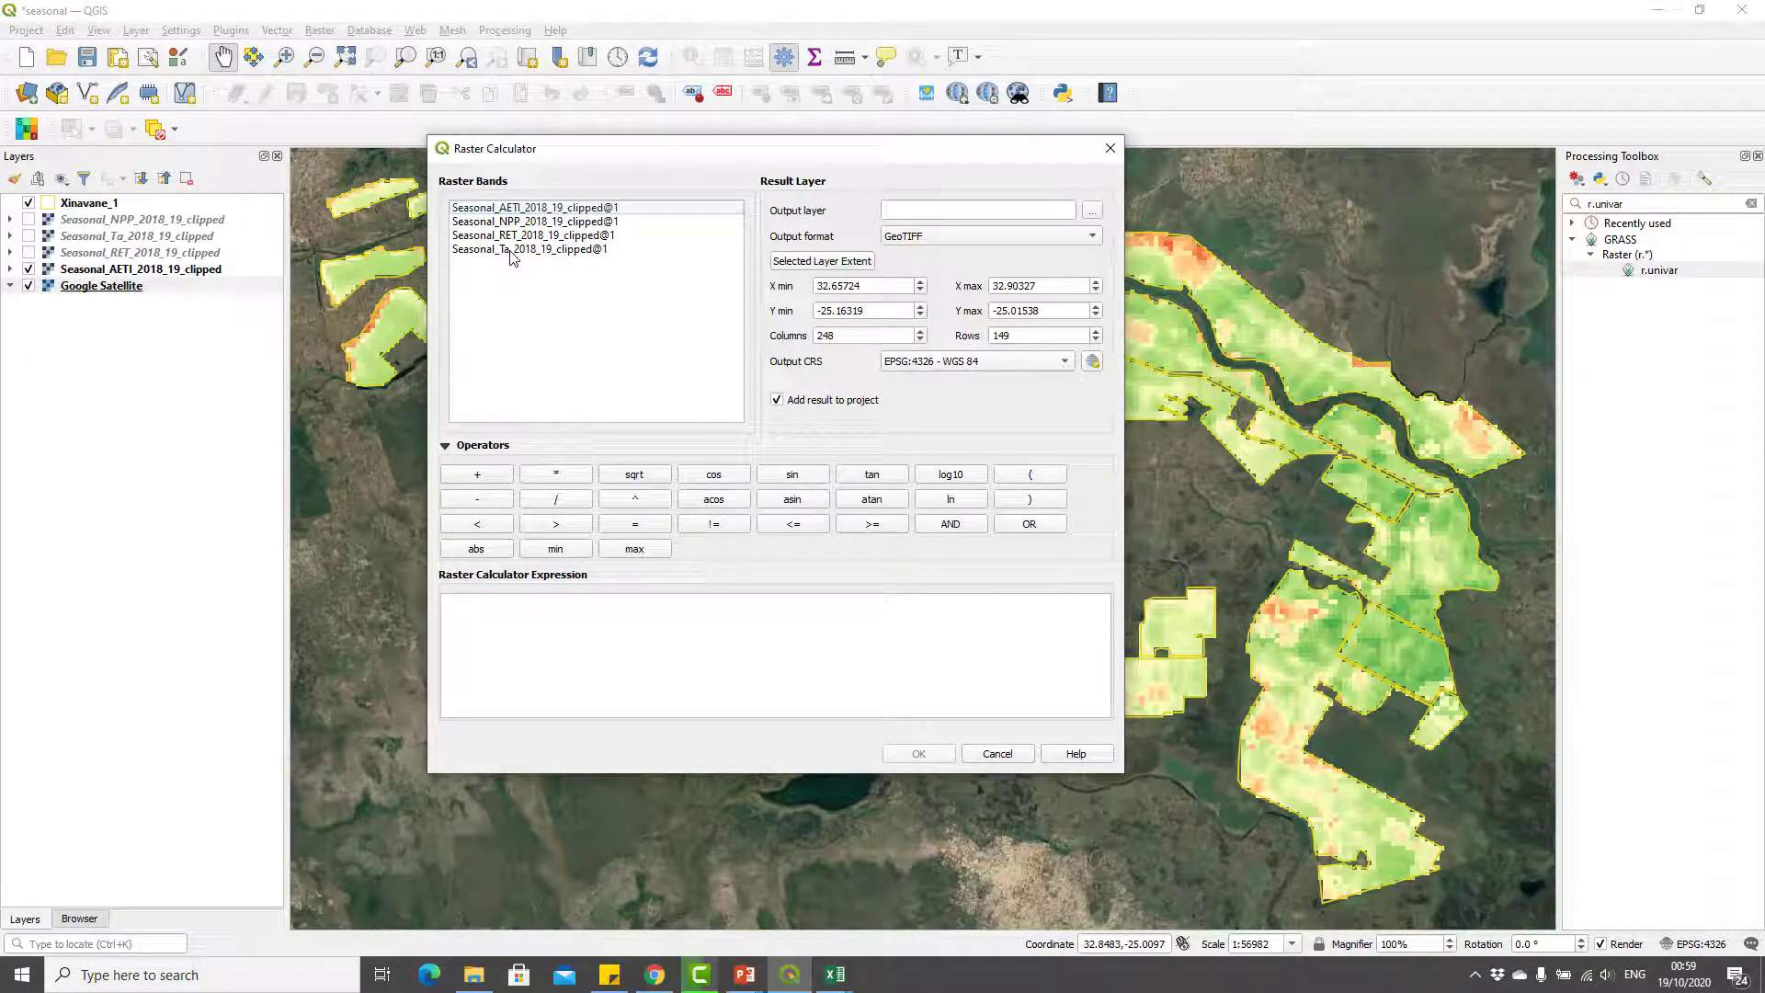
{"action": "left_click", "coordinate": [530, 249]}
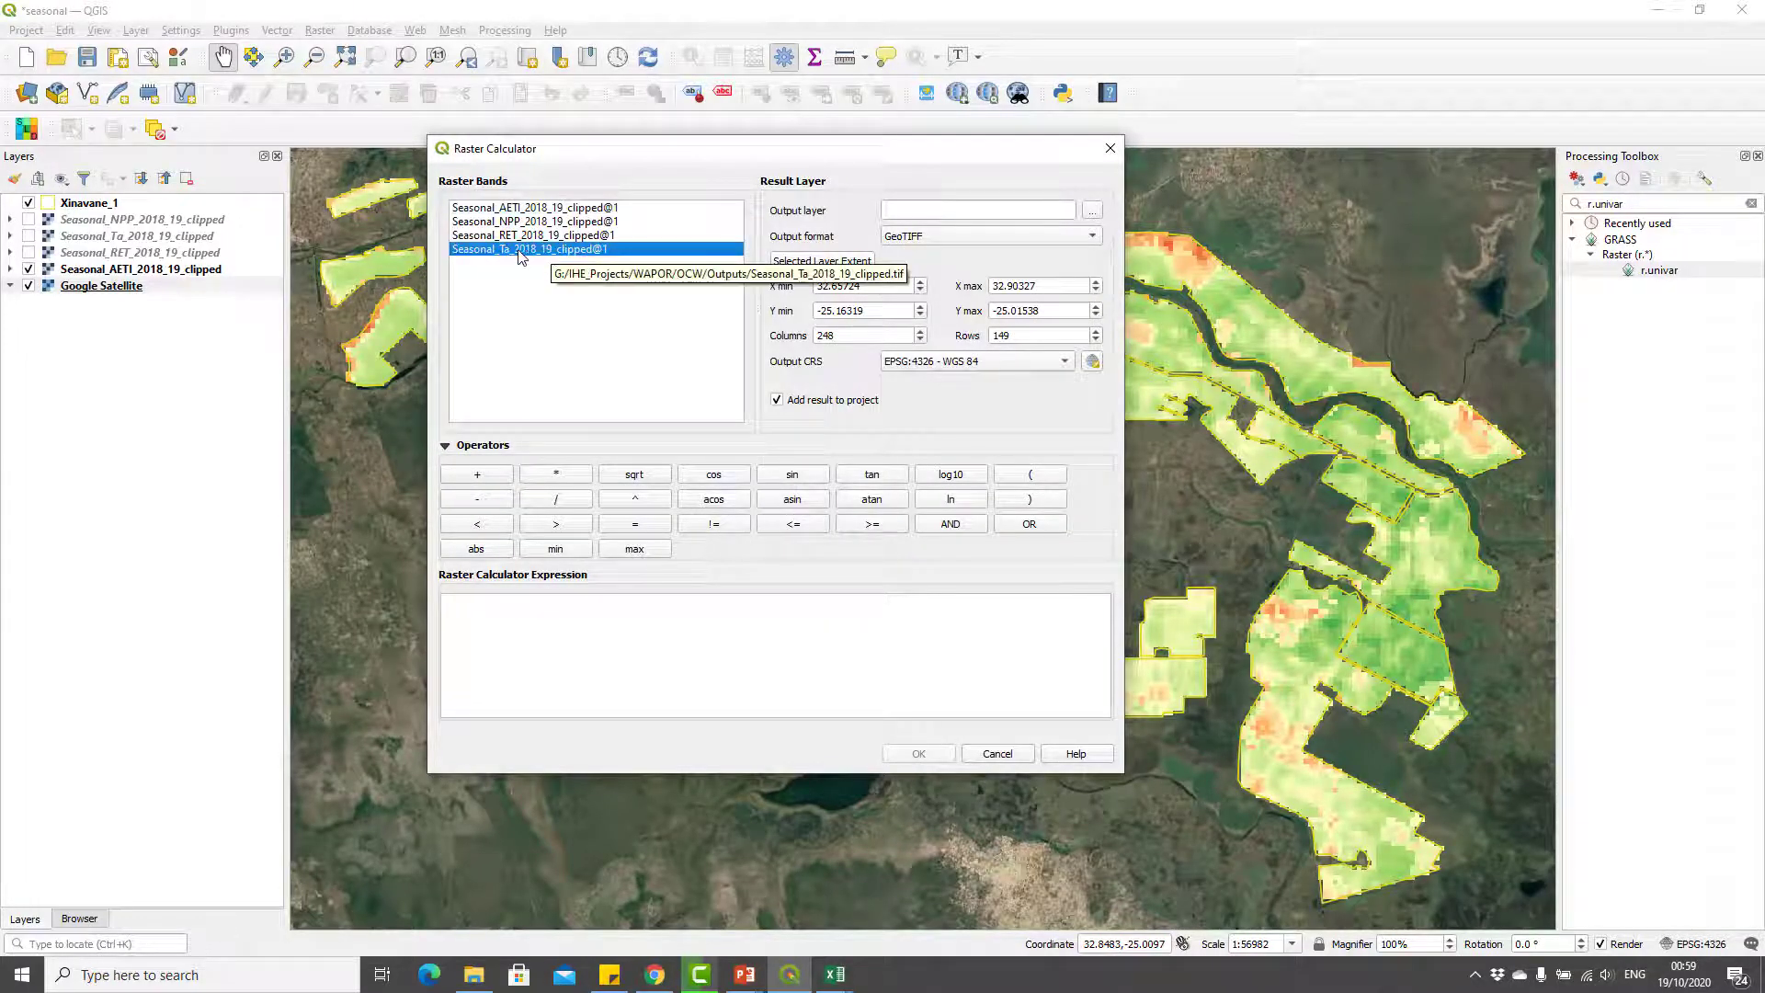
{"action": "double_click", "coordinate": [530, 249]}
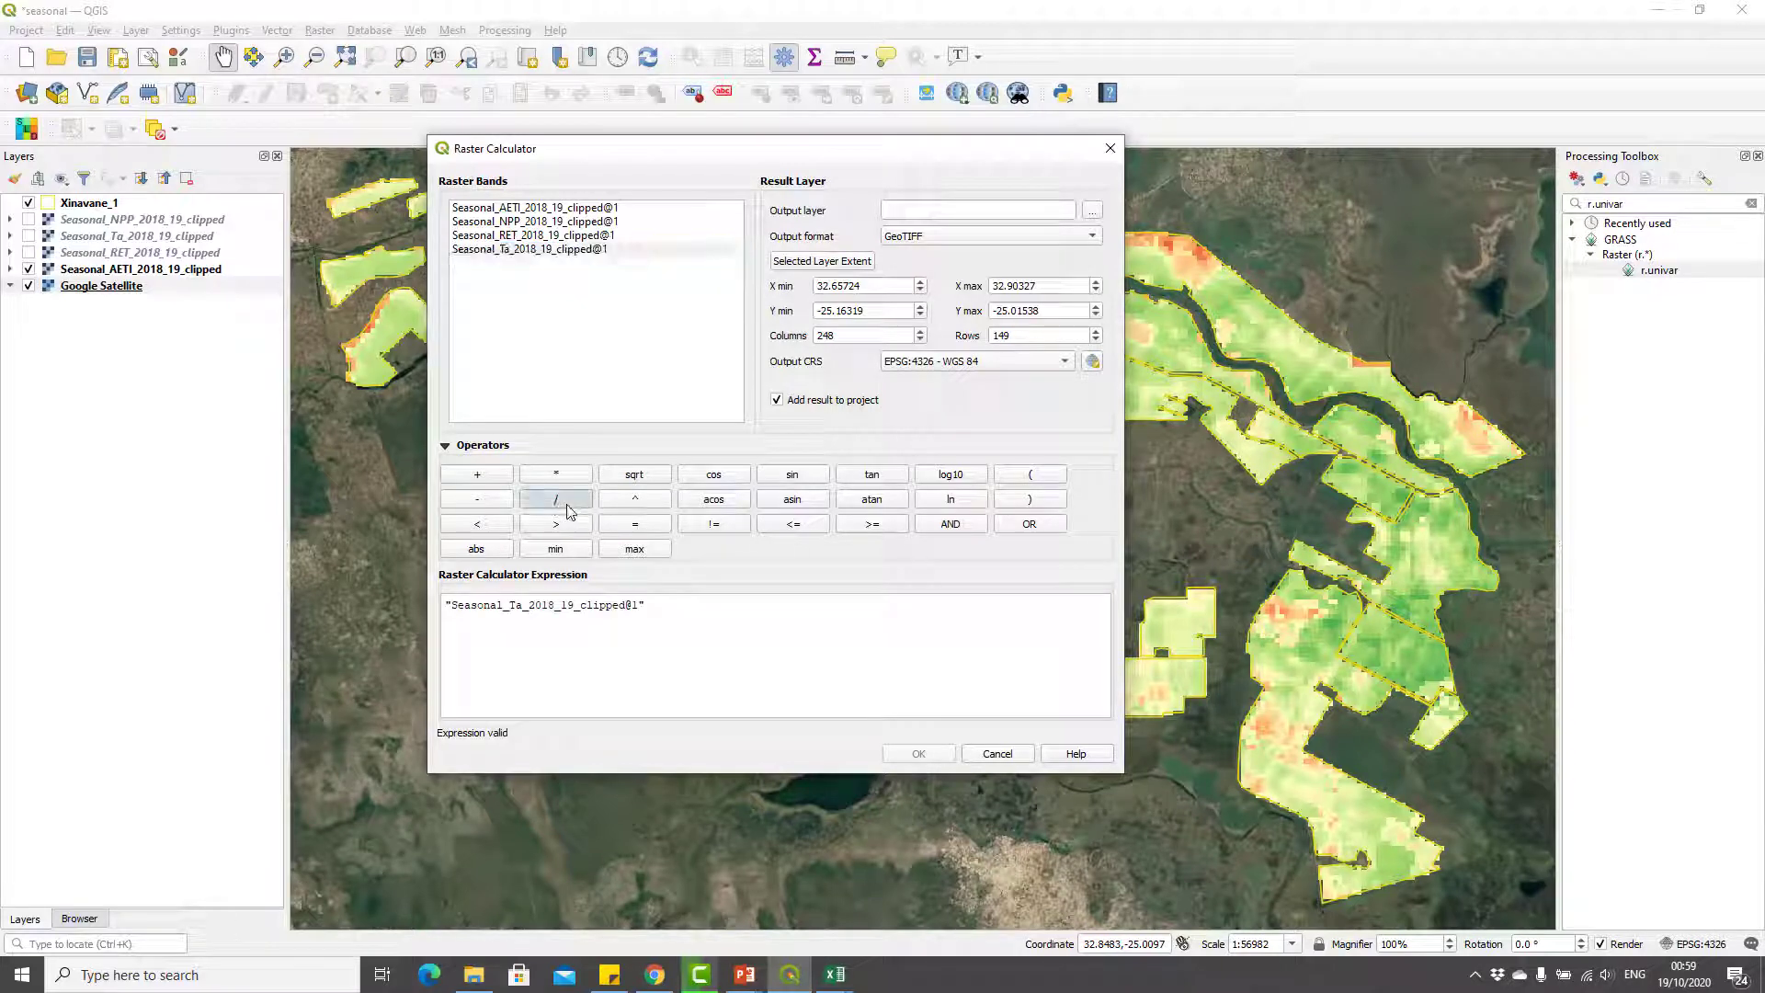
{"action": "double_click", "coordinate": [535, 206]}
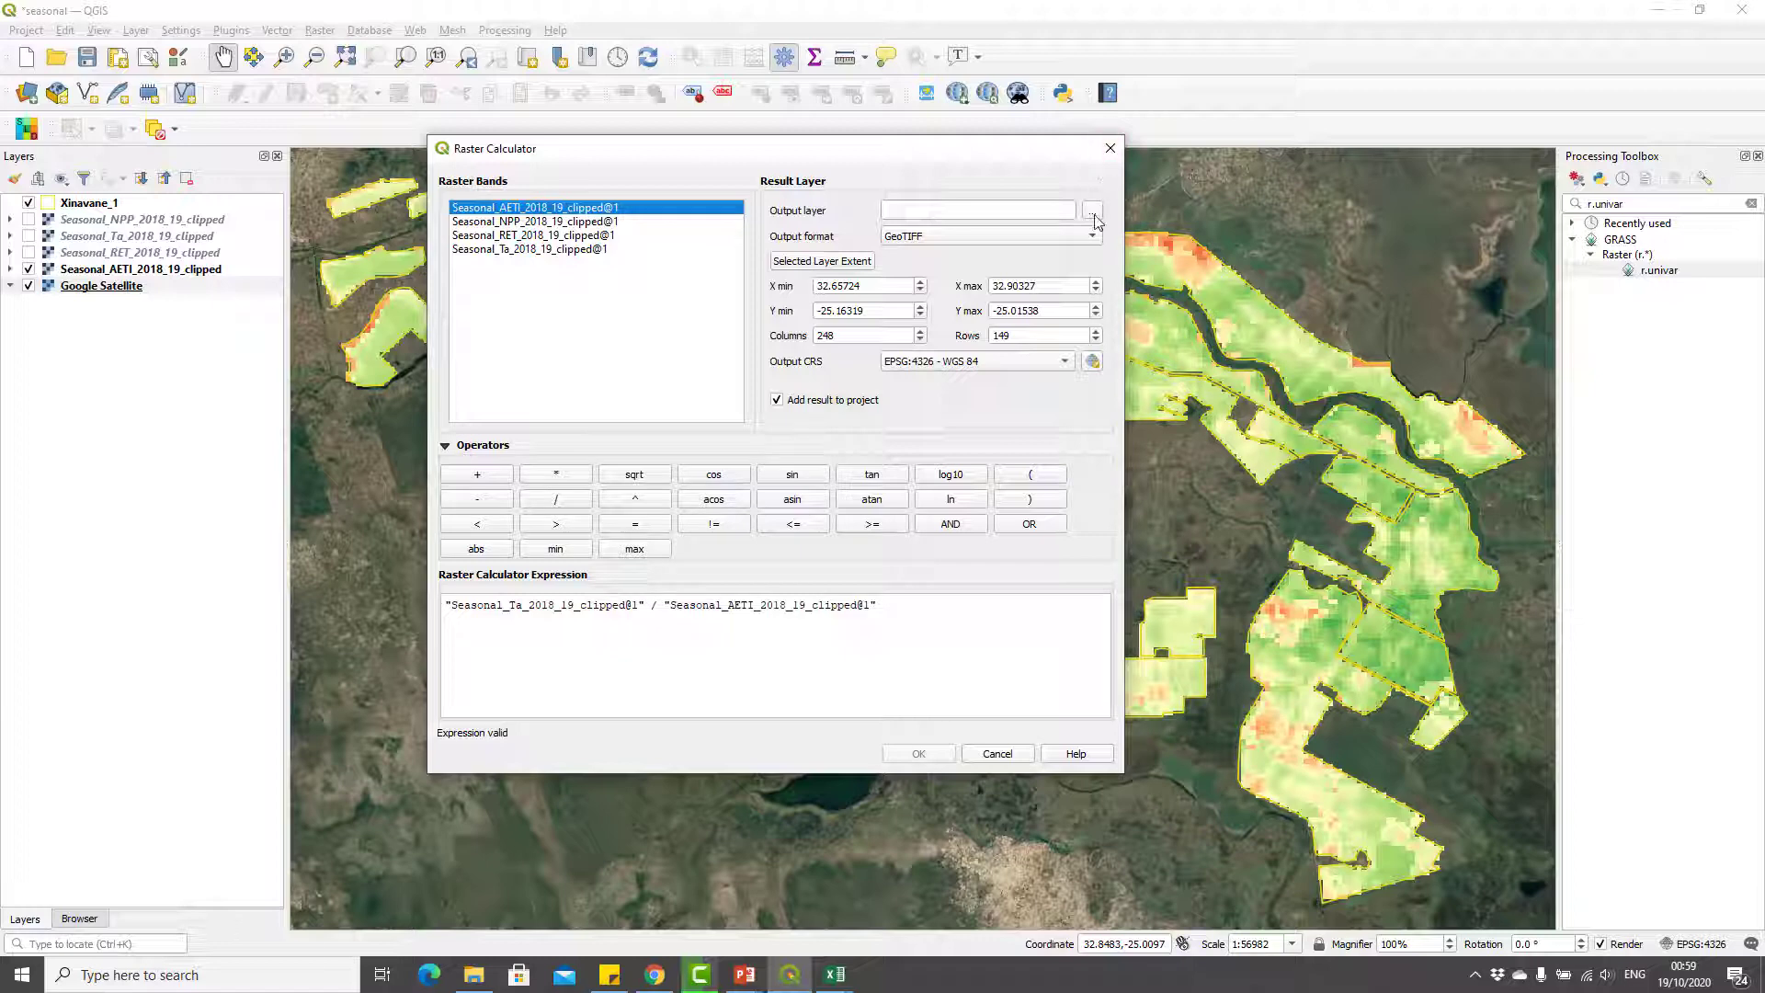
- Save the result as bf_2018_19 in the Outputs folder and run the calculation
{"action": "left_click", "coordinate": [1092, 210]}
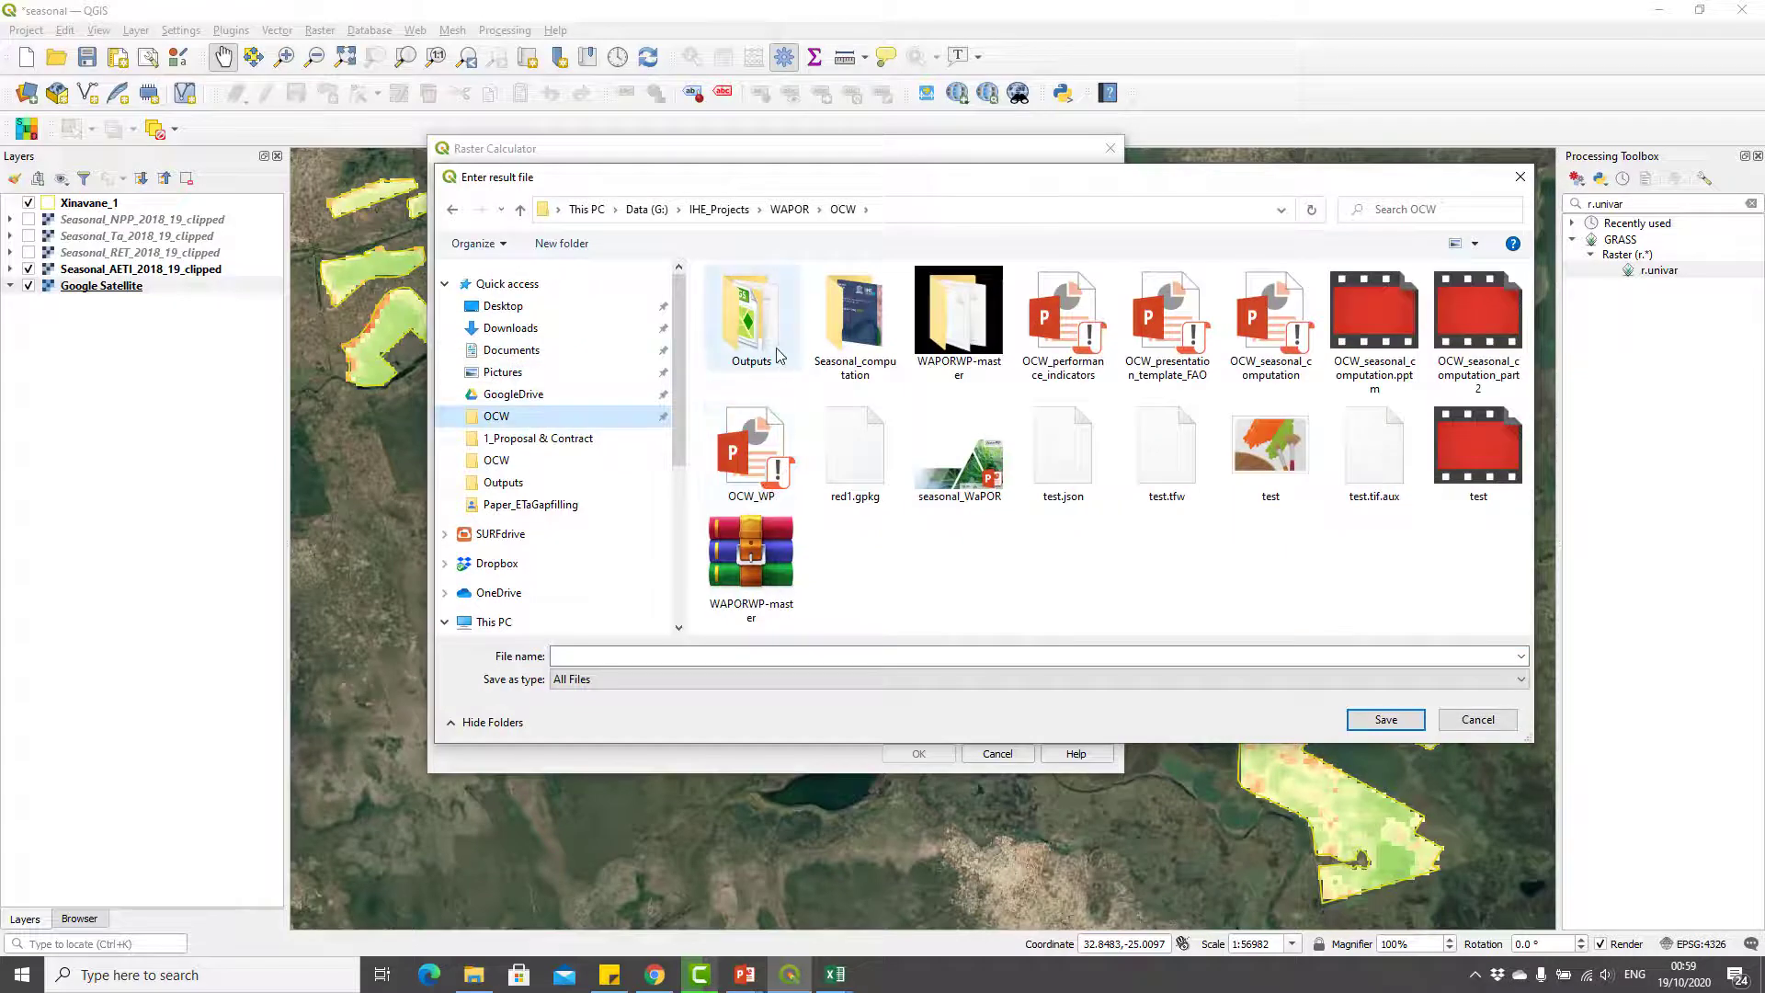
{"action": "mouse_move", "coordinate": [752, 320]}
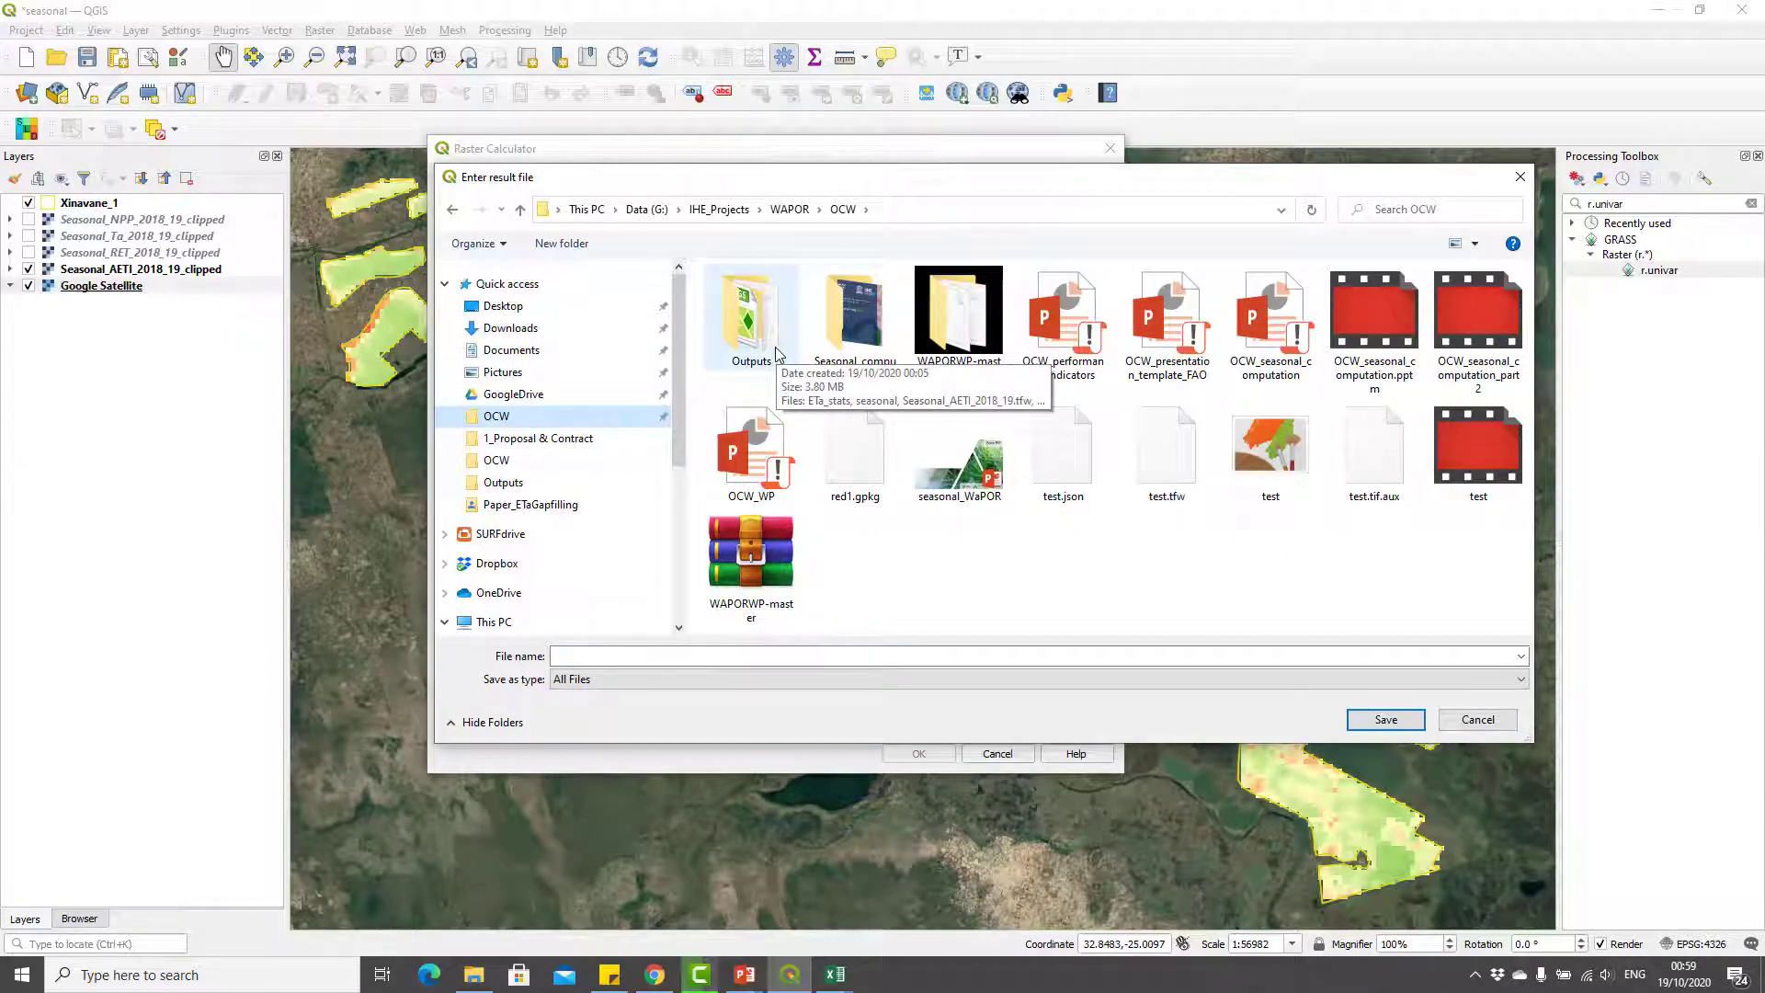
{"action": "double_click", "coordinate": [752, 310]}
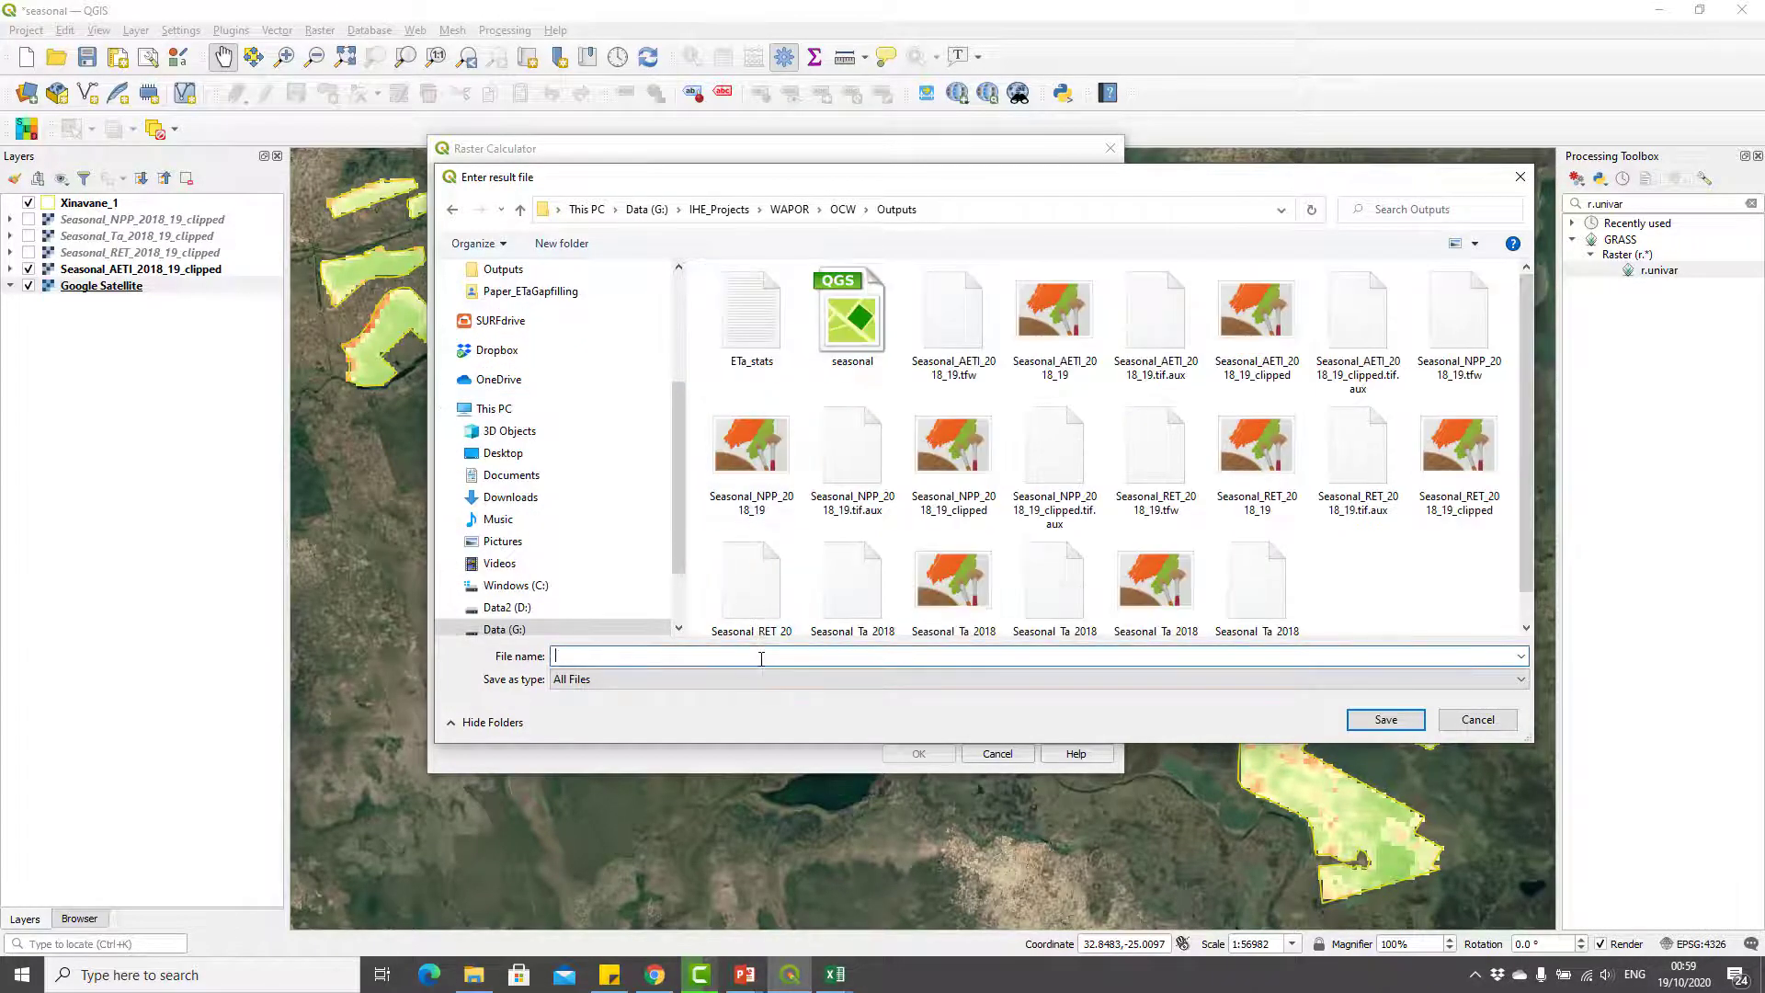
{"action": "type", "text": "b"}
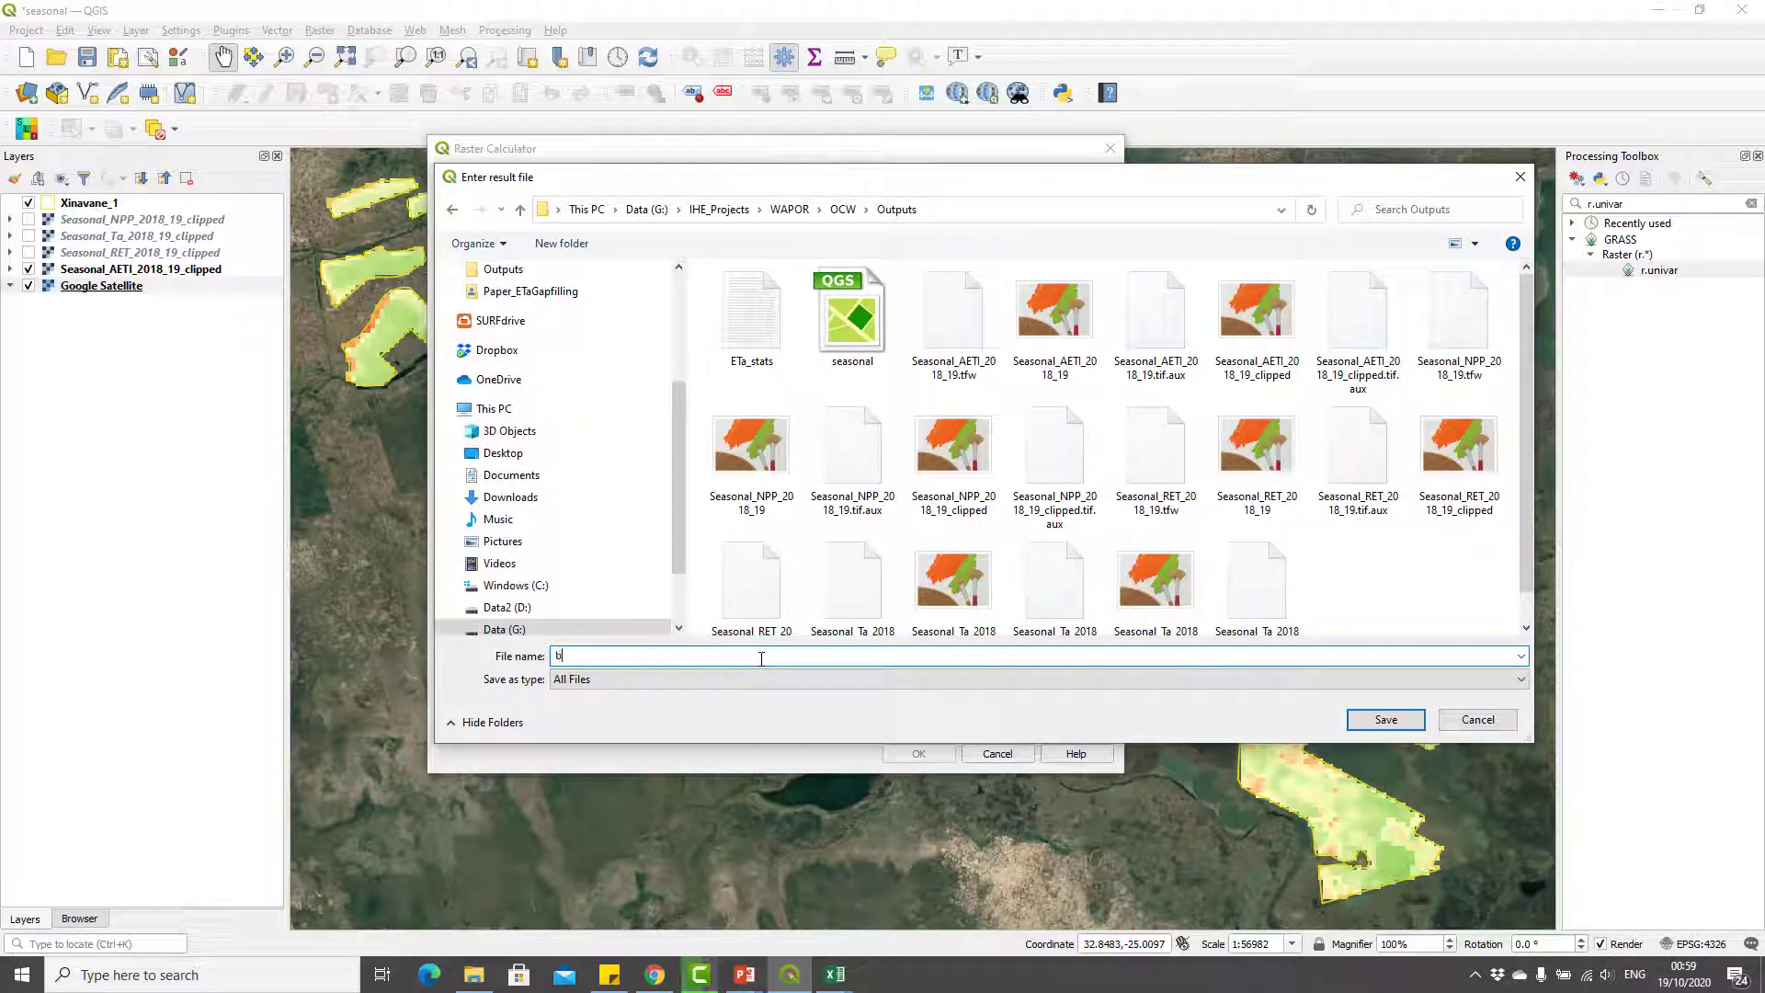
{"action": "type", "text": "f_2018_19"}
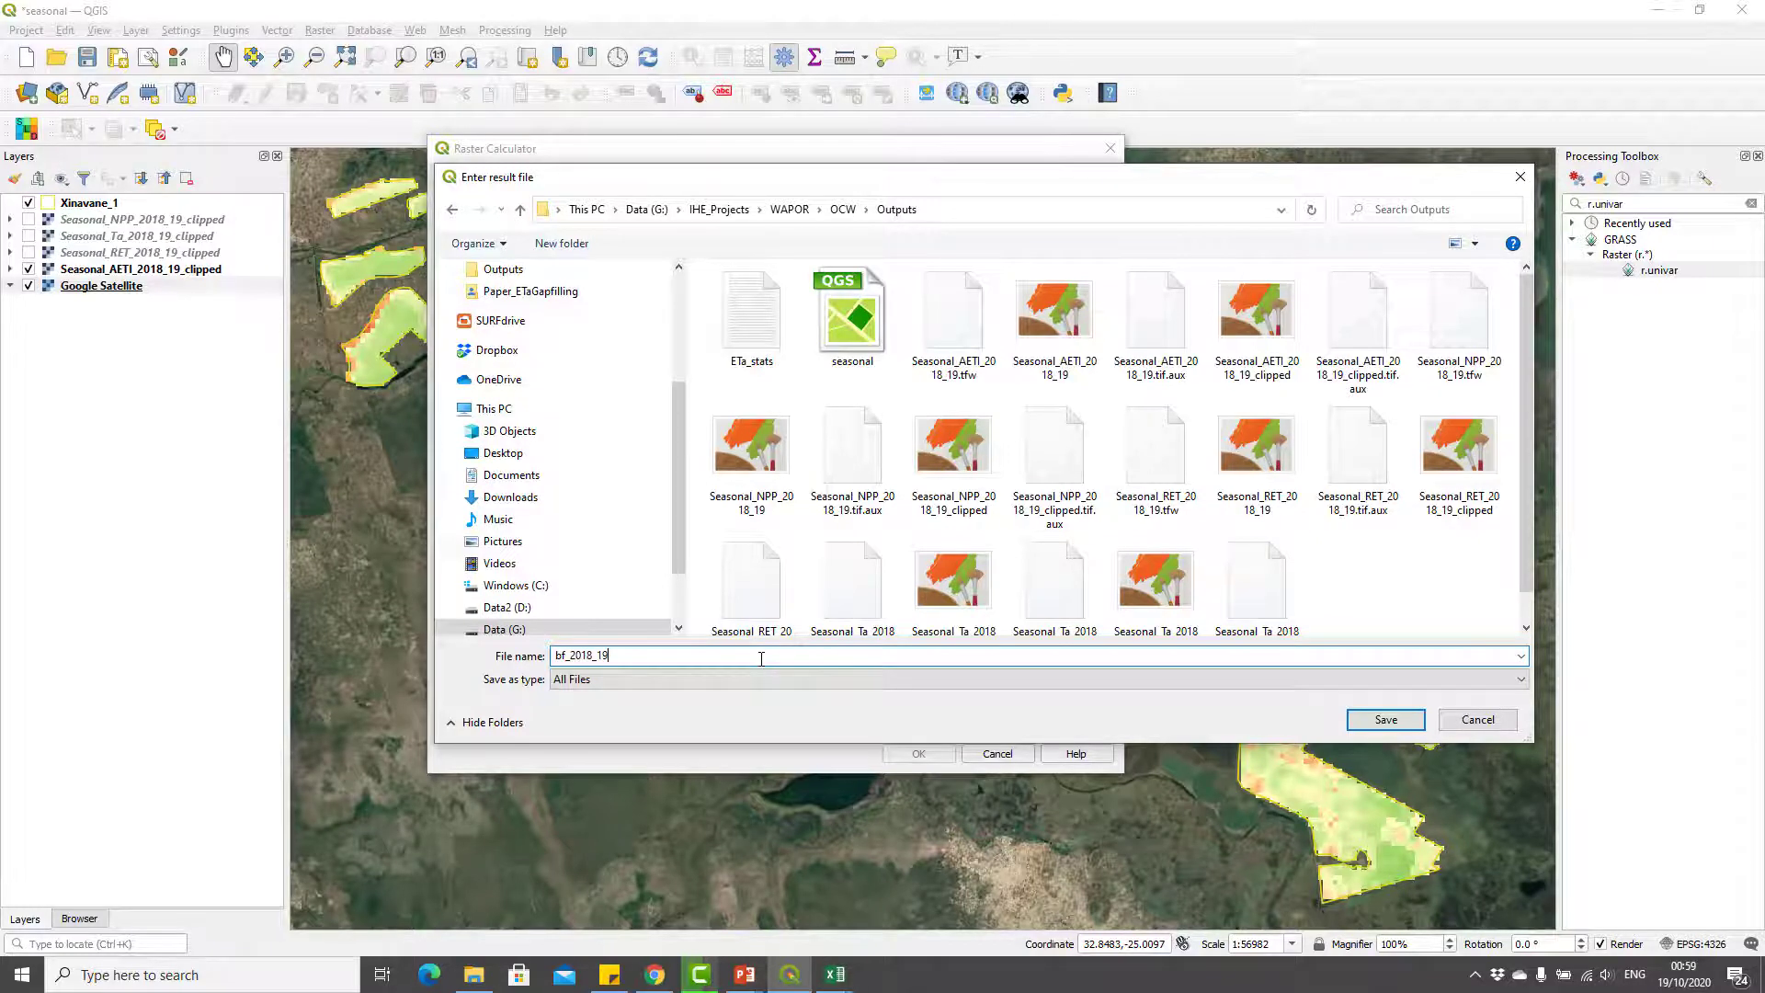
{"action": "left_click", "coordinate": [1385, 719]}
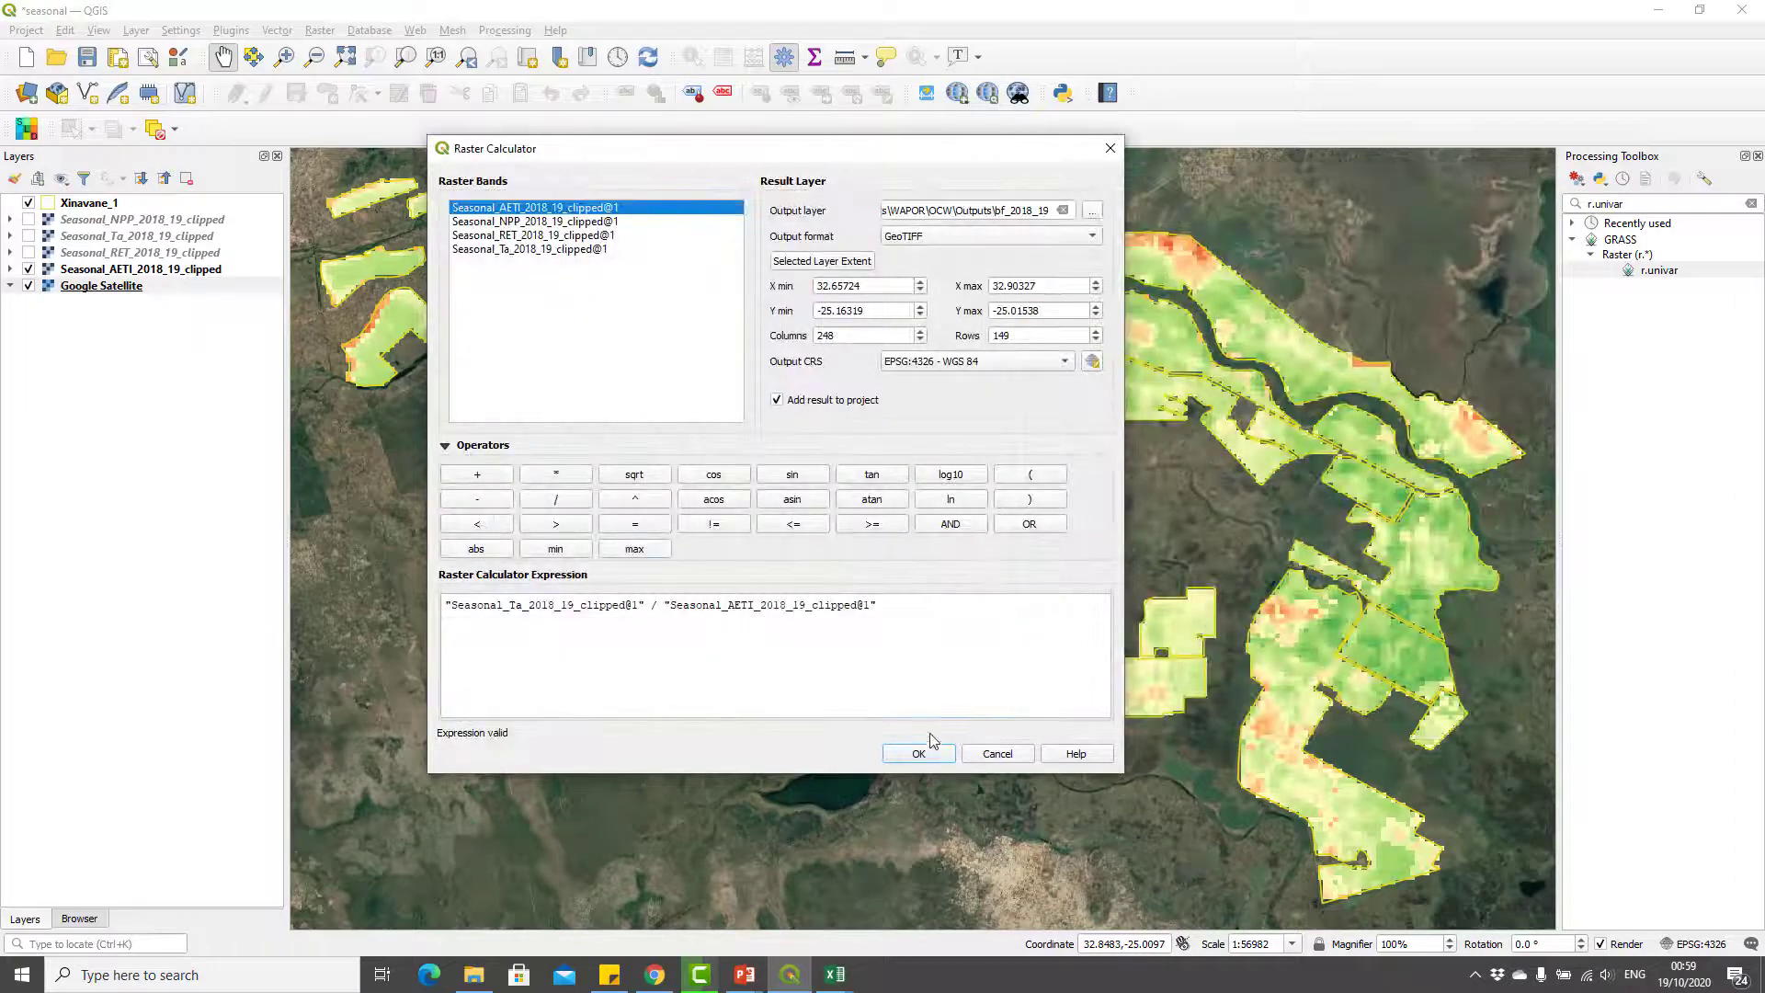
{"action": "left_click", "coordinate": [919, 754]}
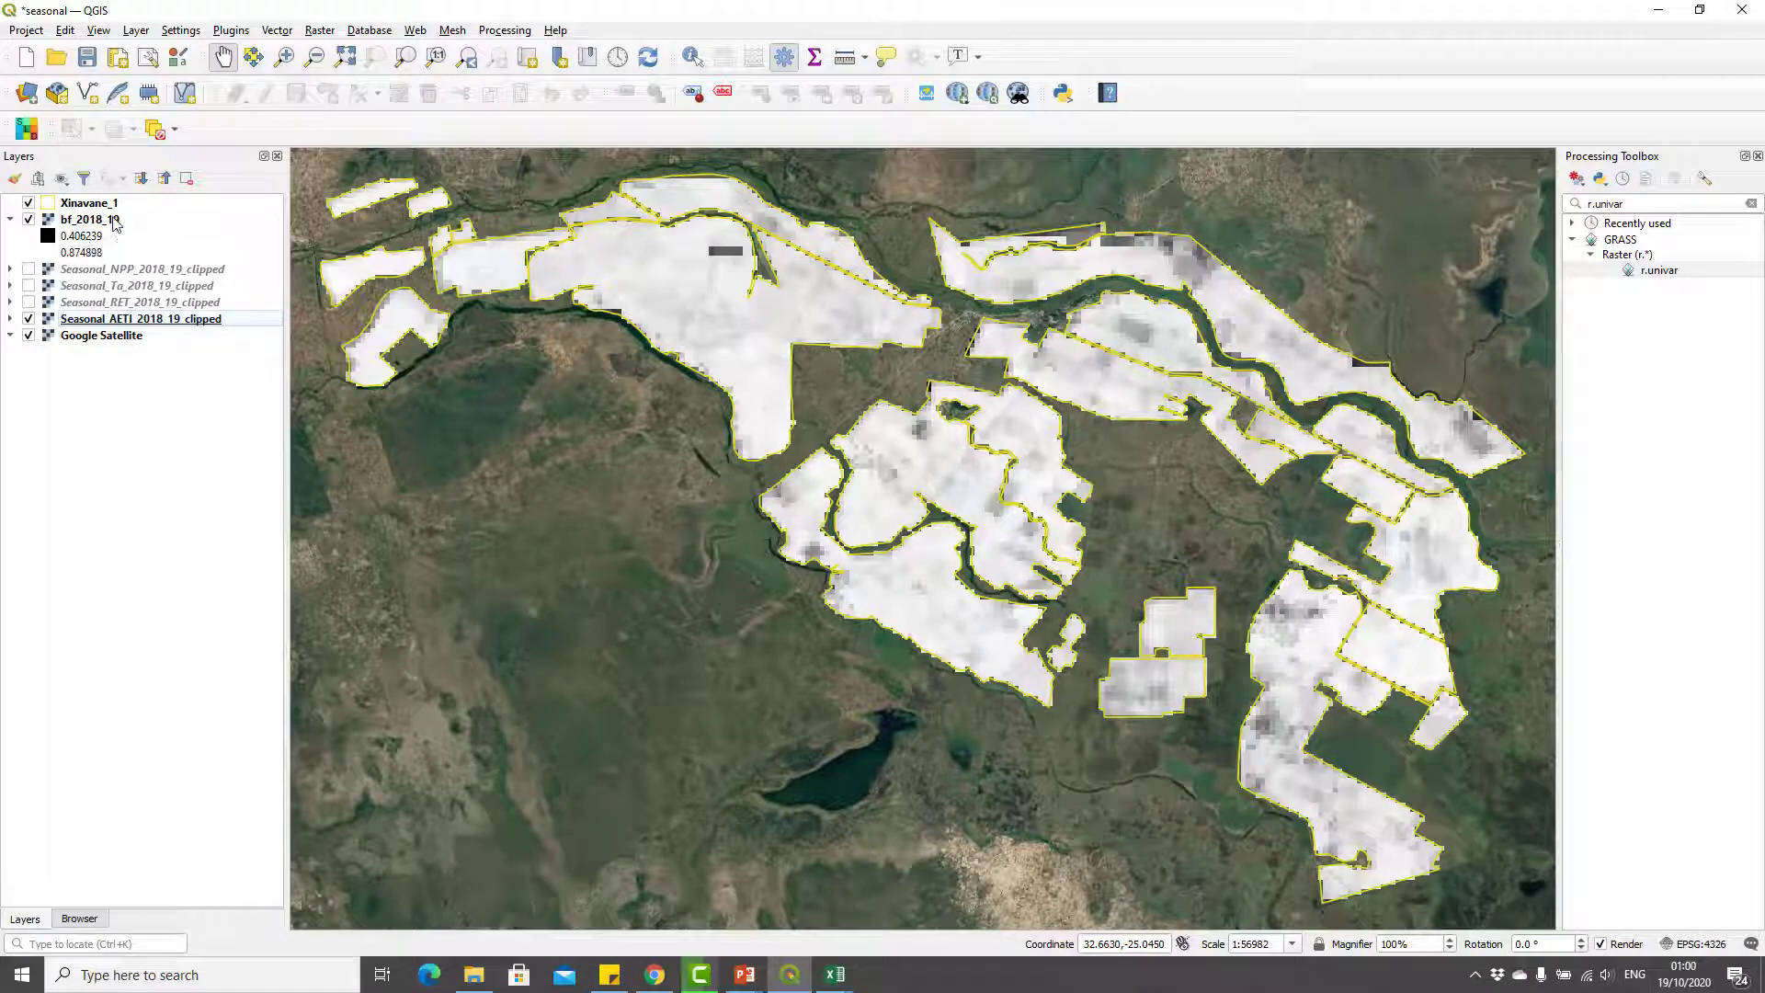
- Open the bf_2018_19 layer's Symbology settings to apply a purple pseudocolor ramp
{"action": "left_click", "coordinate": [88, 219]}
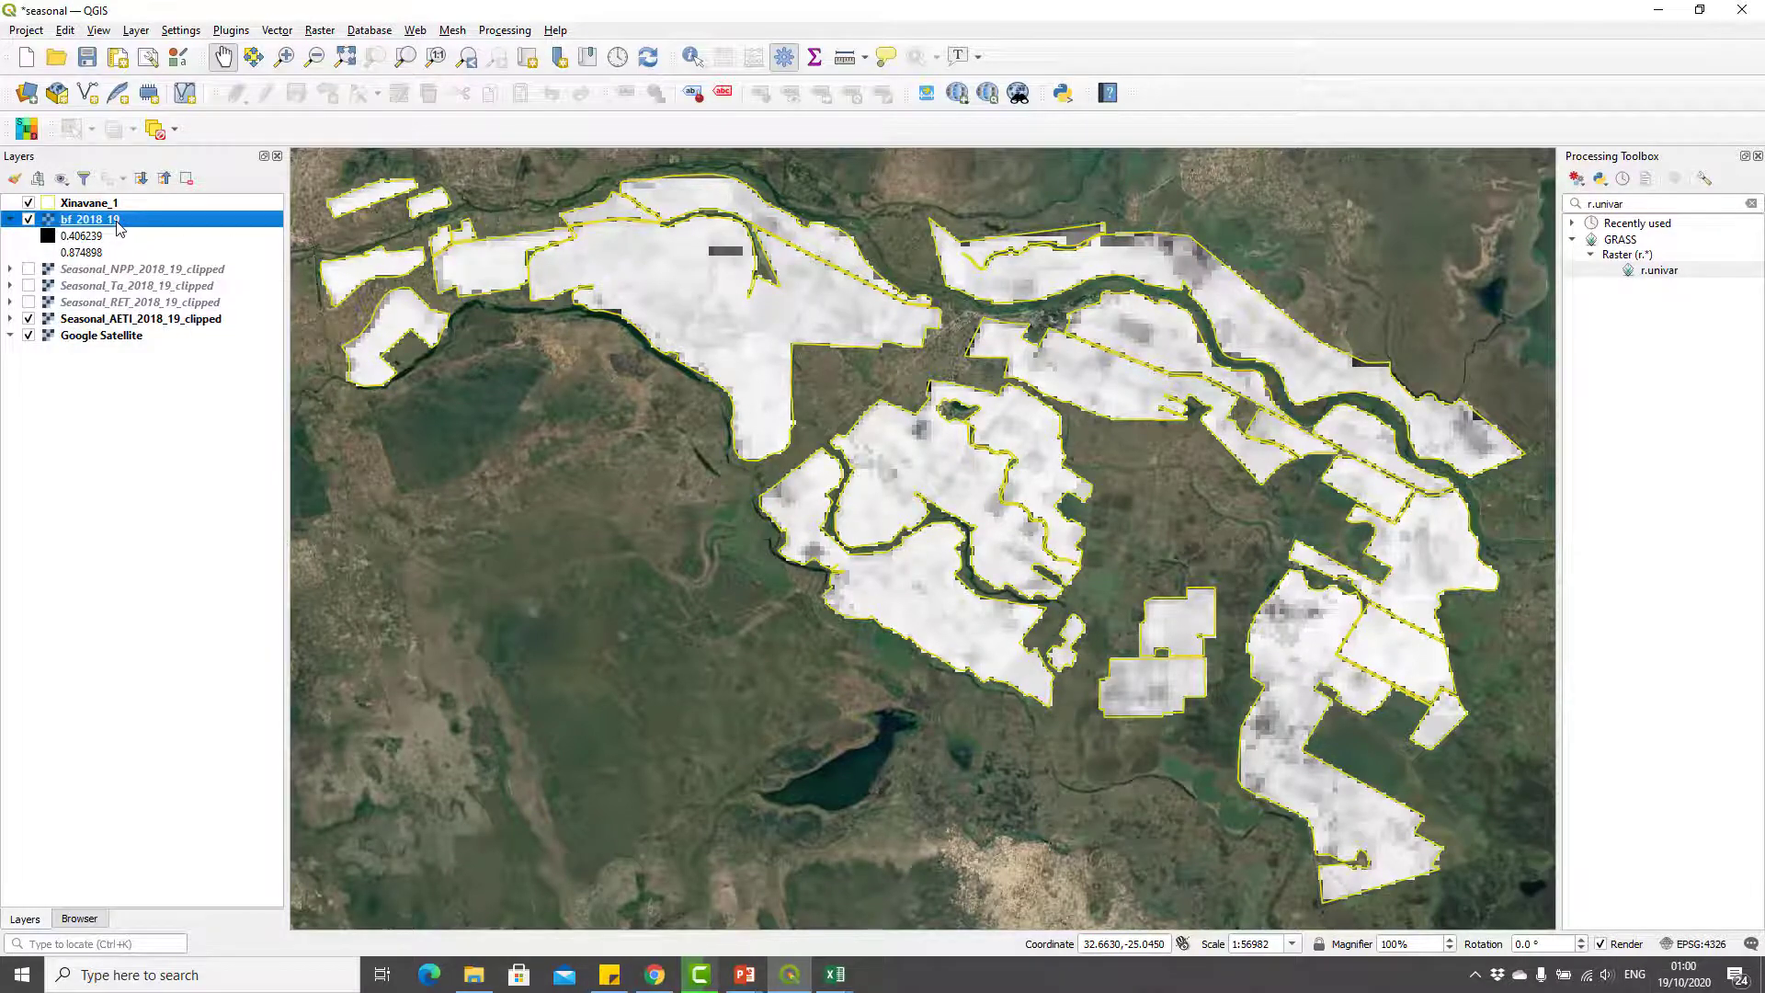
{"action": "double_click", "coordinate": [90, 219]}
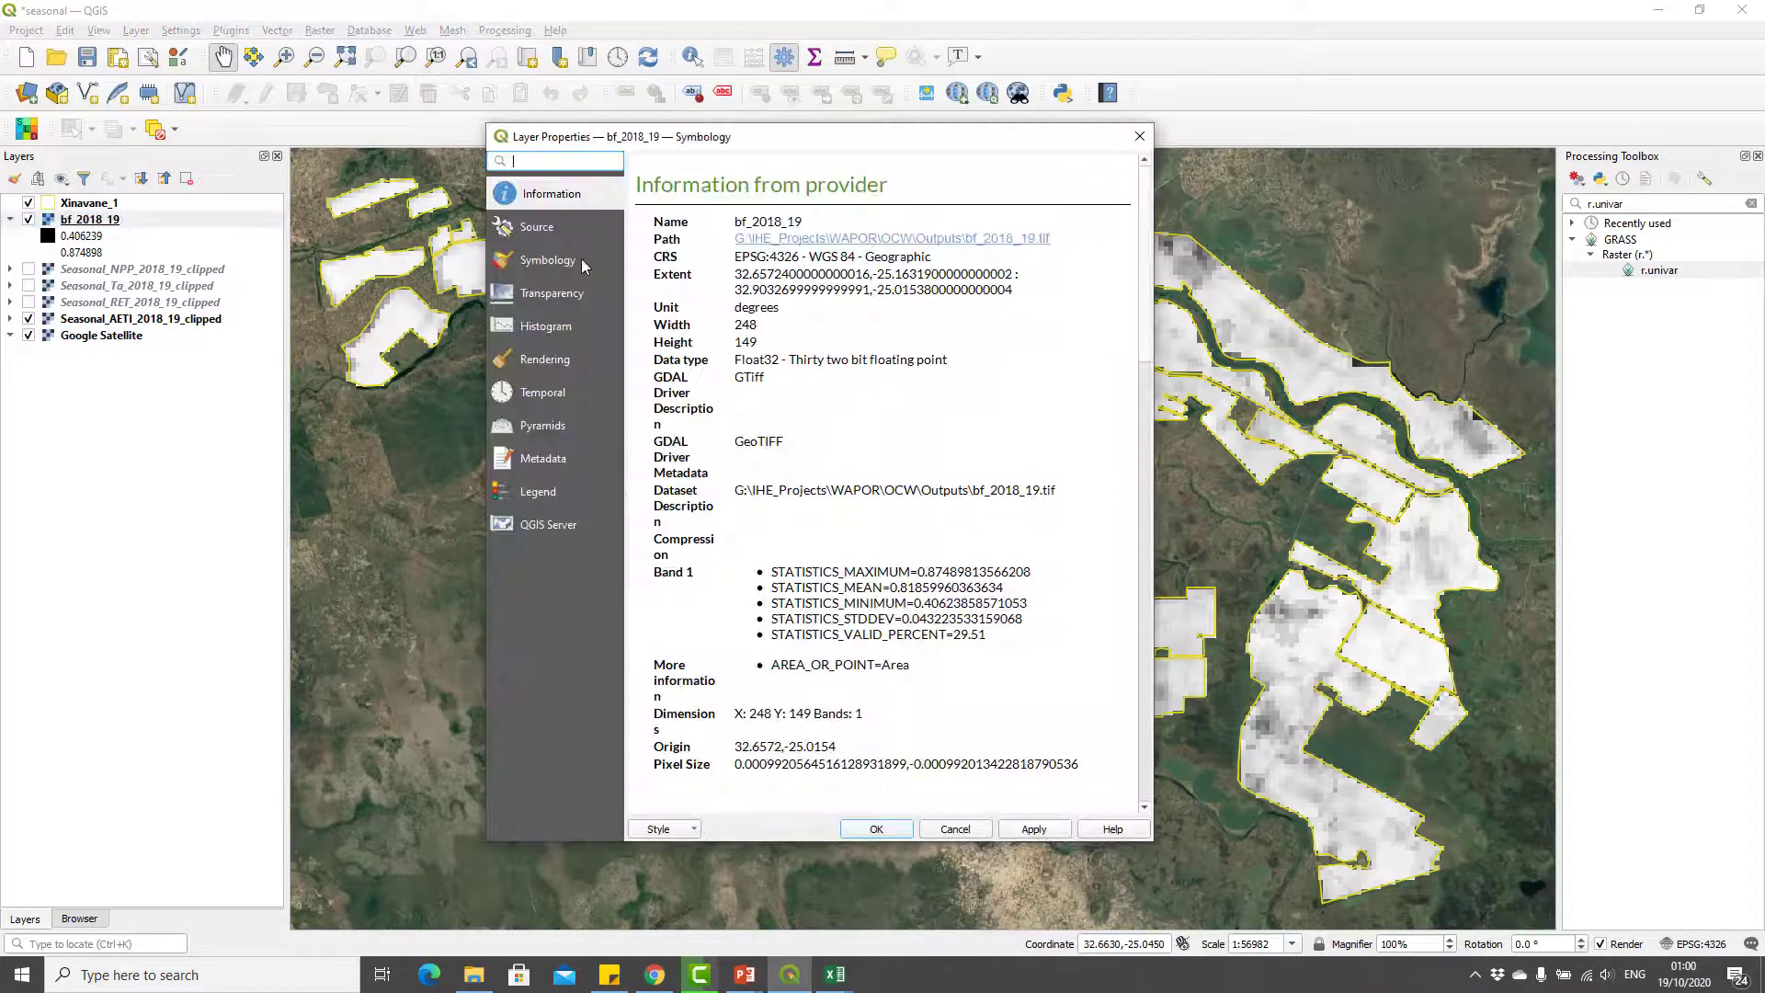
{"action": "left_click", "coordinate": [550, 259]}
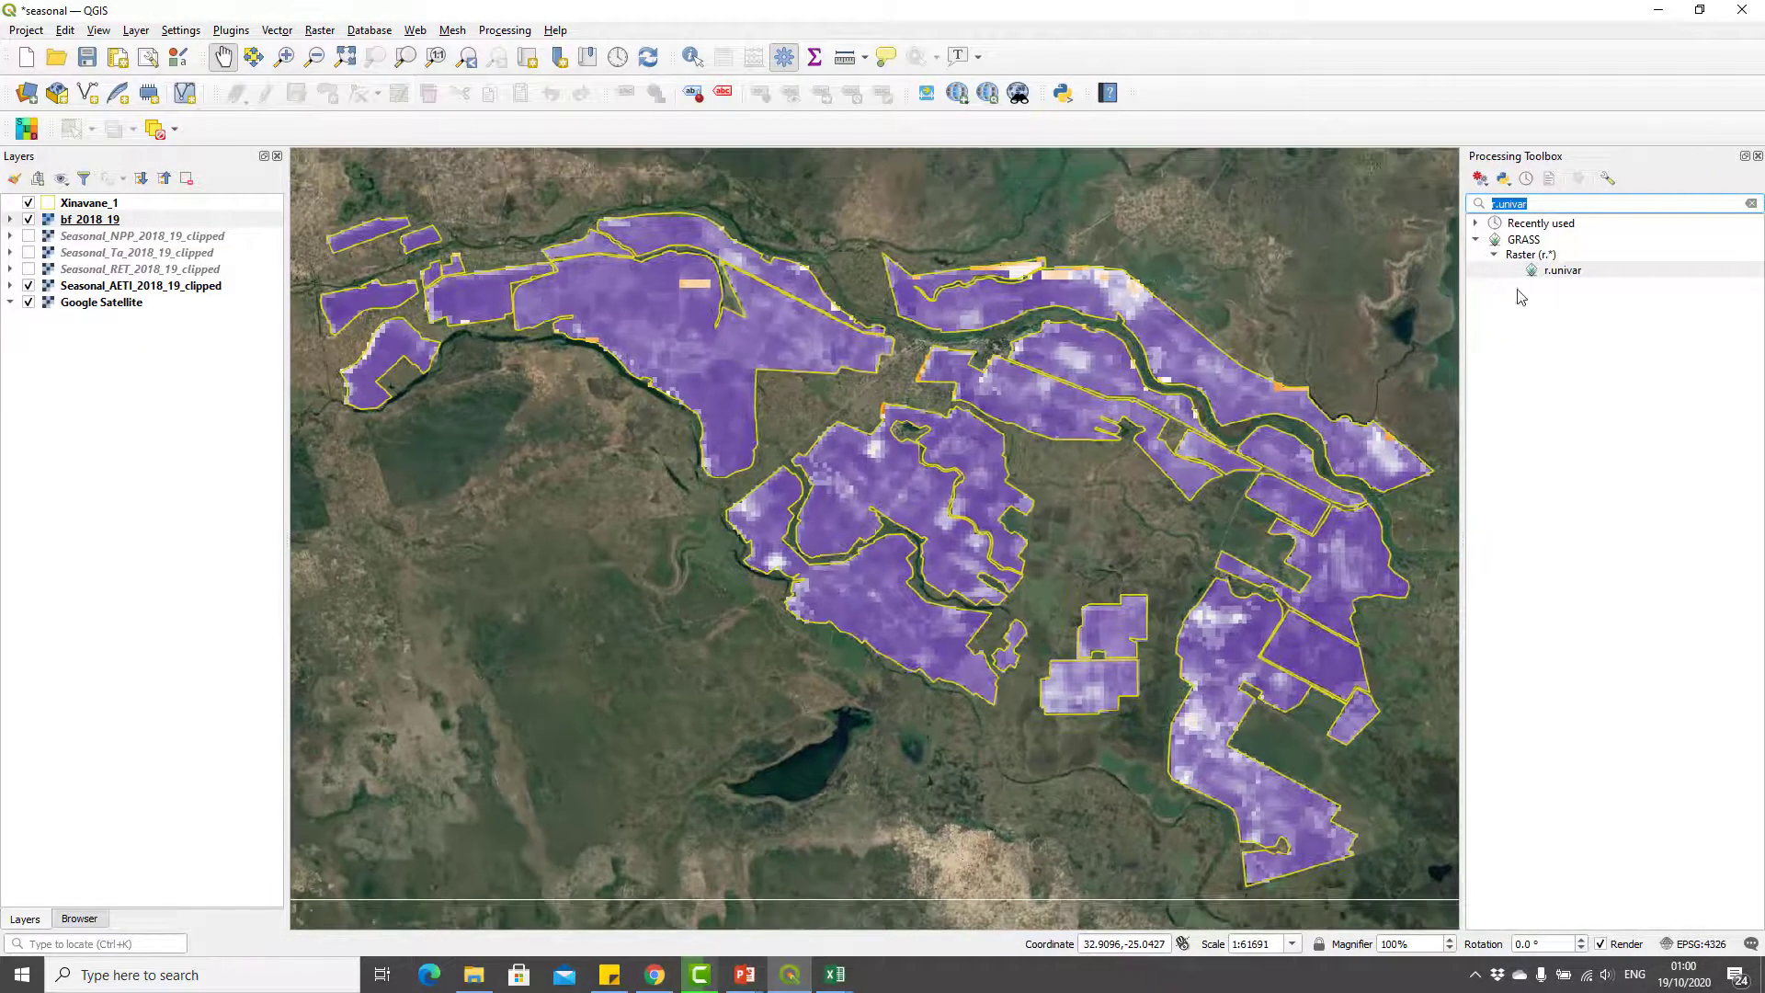
- Run Raster layer statistics on bf_2018_19 from the Processing Toolbox
{"action": "type", "text": "rastte"}
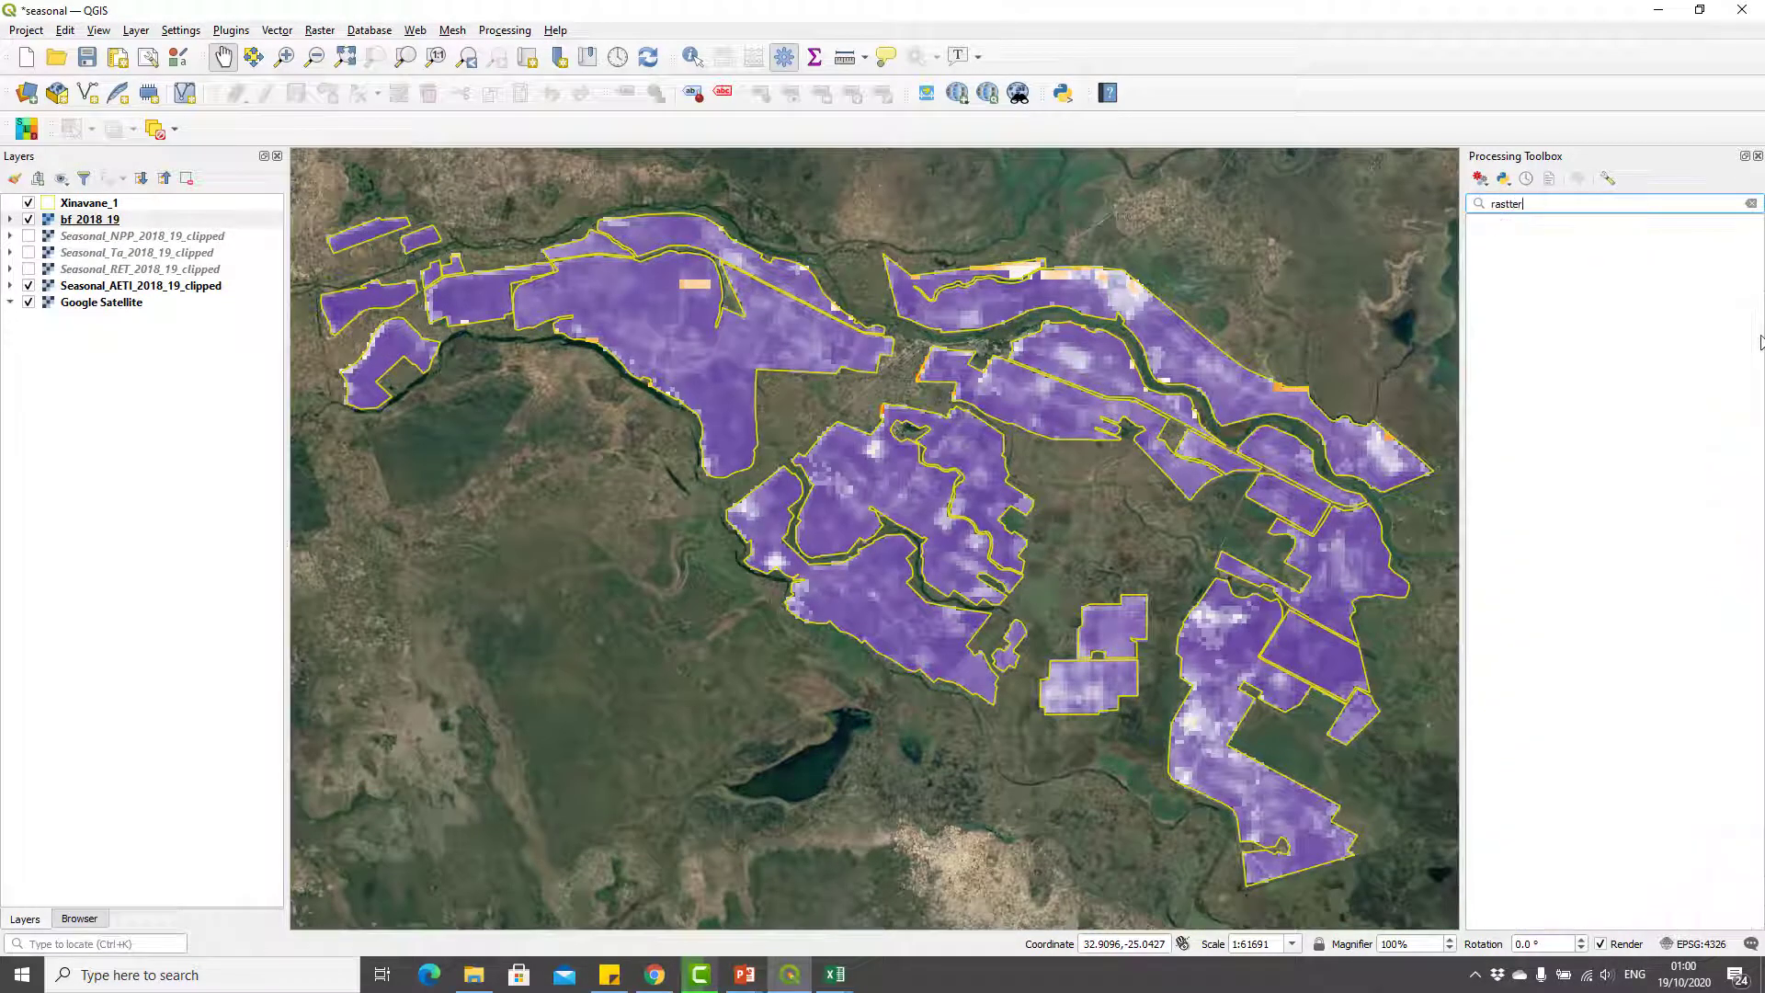
{"action": "type", "text": "raster"}
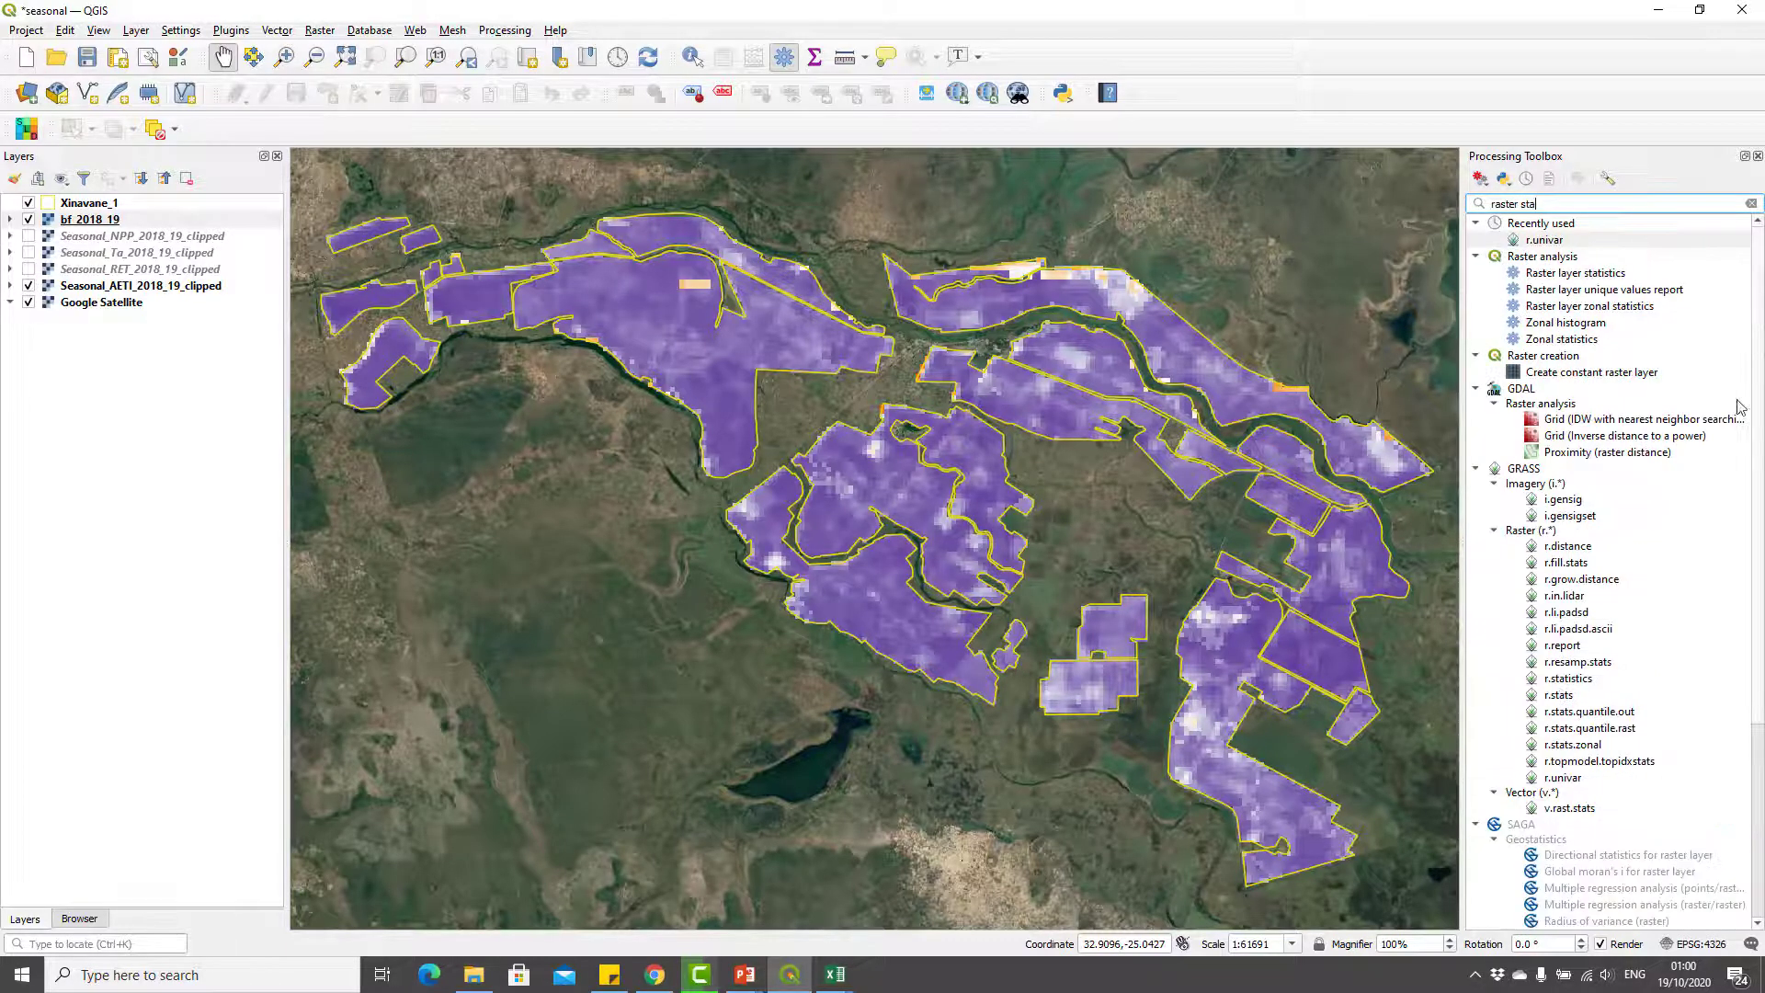
{"action": "left_click", "coordinate": [1574, 272]}
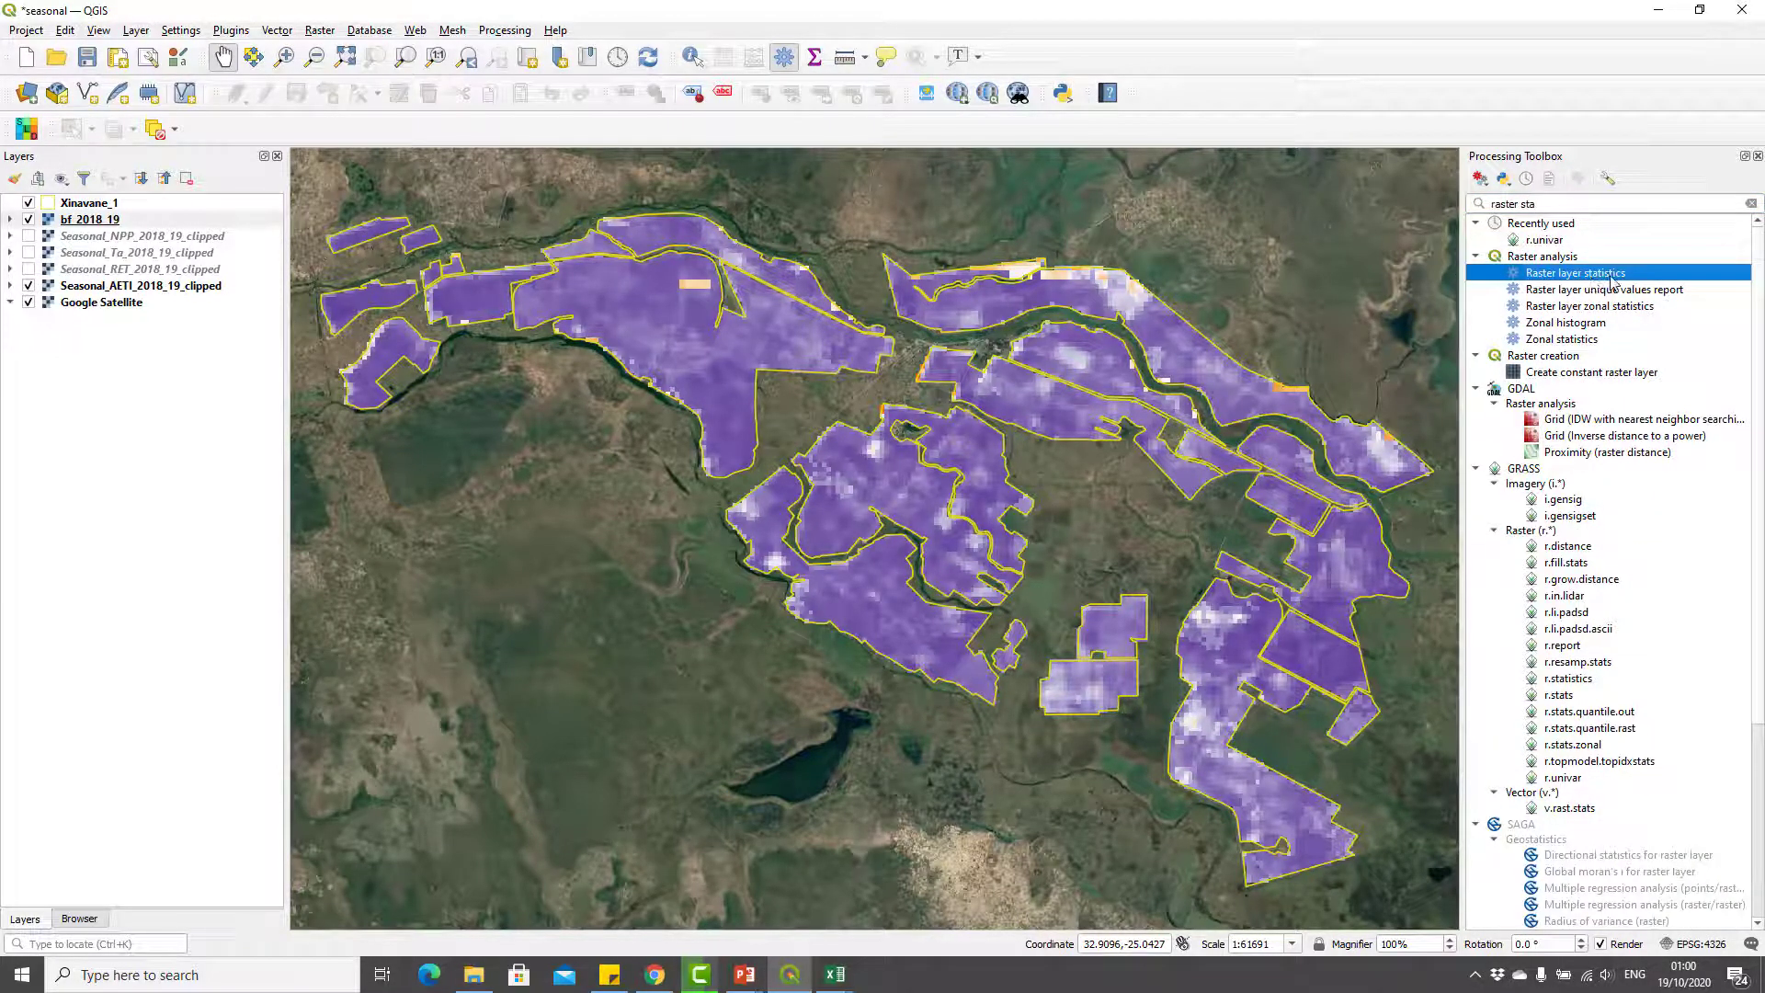
{"action": "double_click", "coordinate": [1574, 272]}
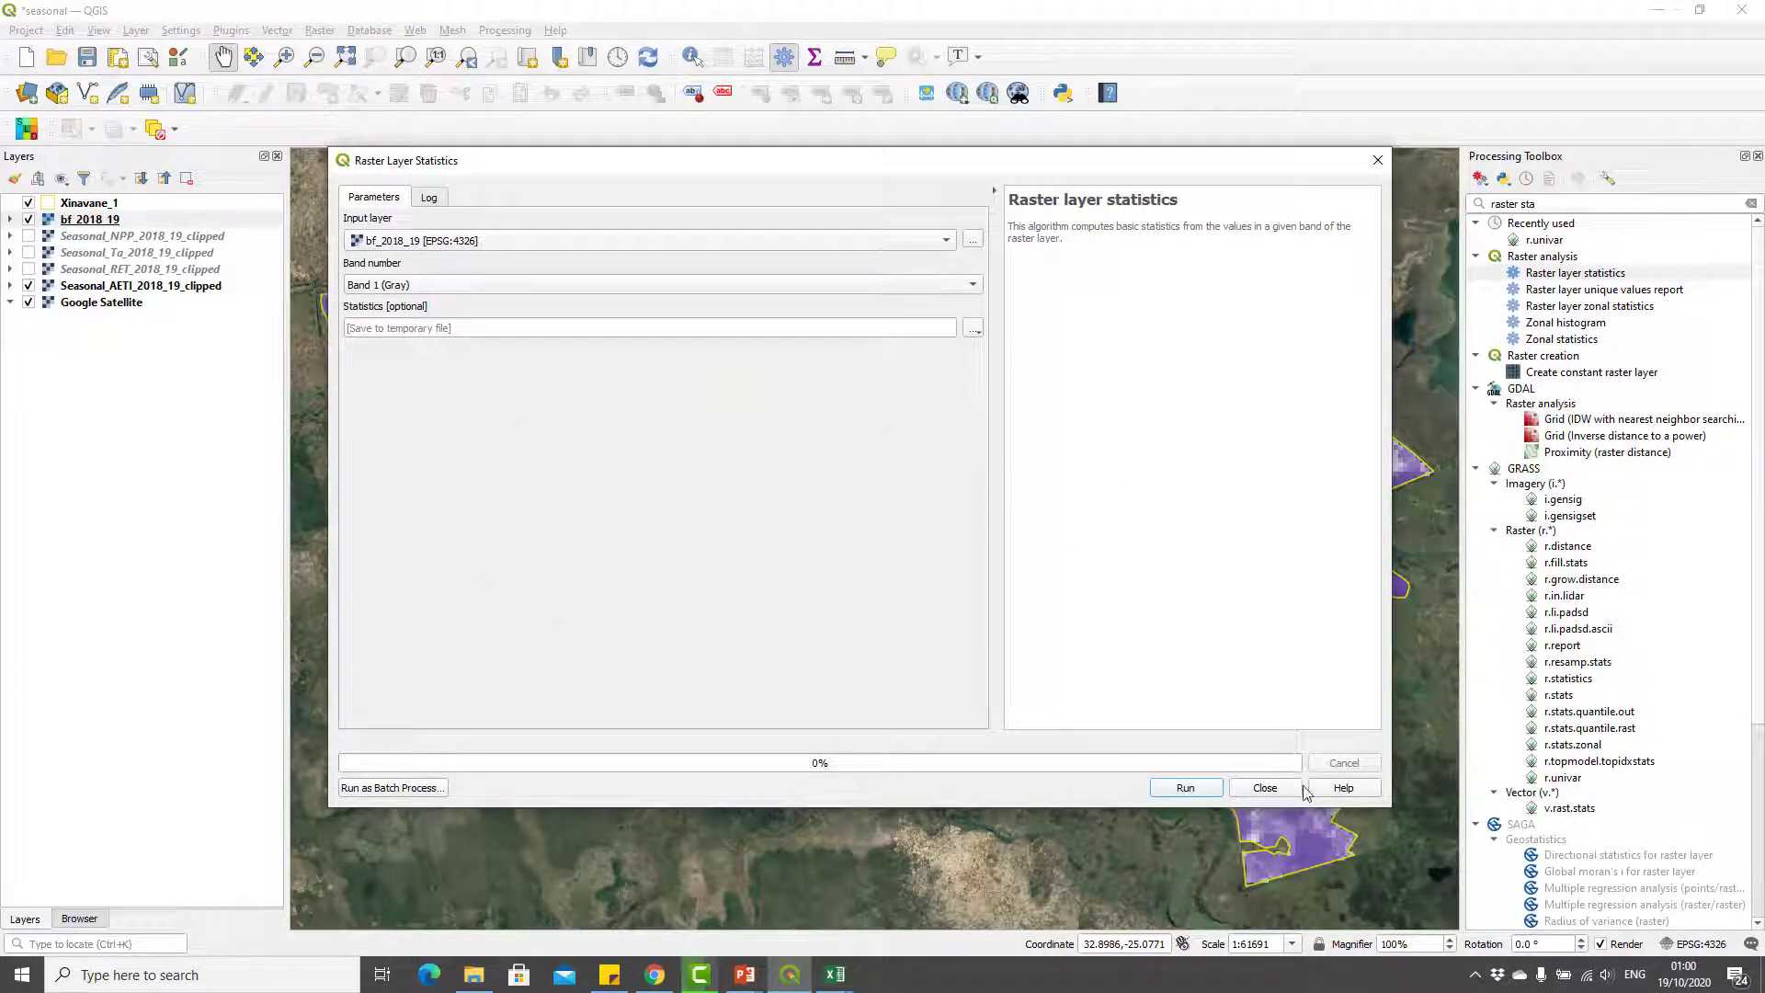
{"action": "left_click", "coordinate": [1185, 787]}
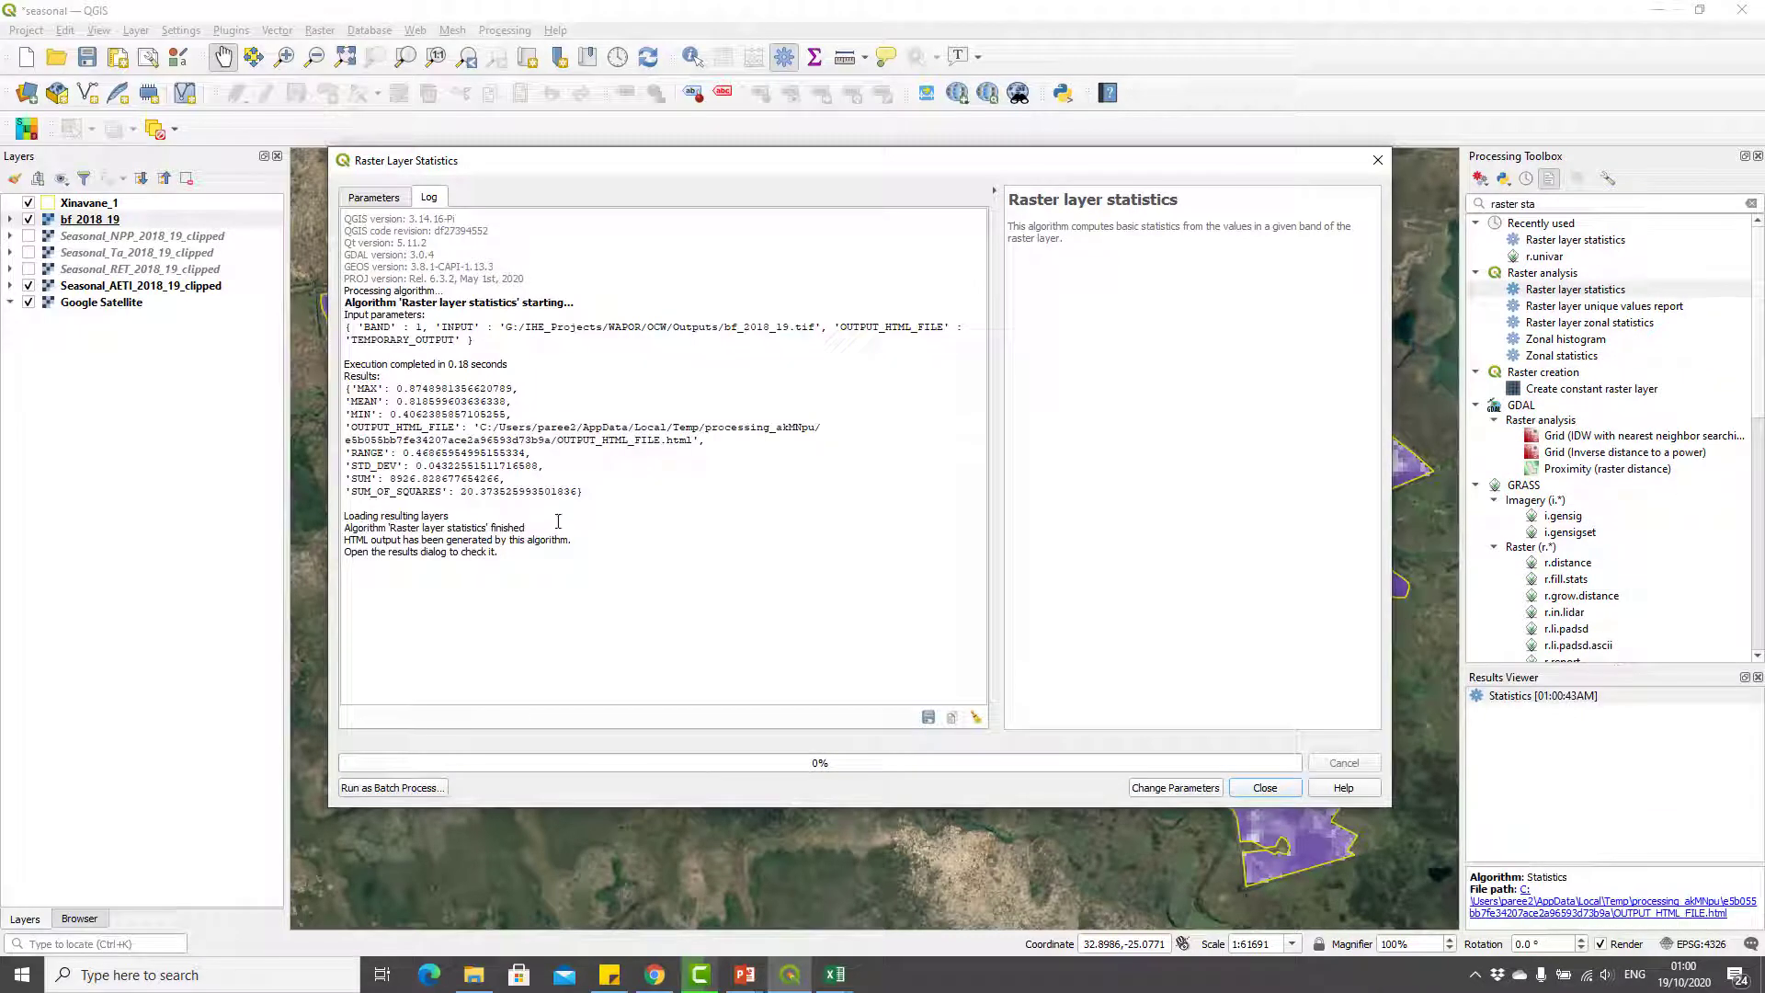
- Select the bf_2018_19 statistics Results lines in the Log tab
{"action": "left_click_drag", "start_coordinate": [345, 364], "coordinate": [583, 491]}
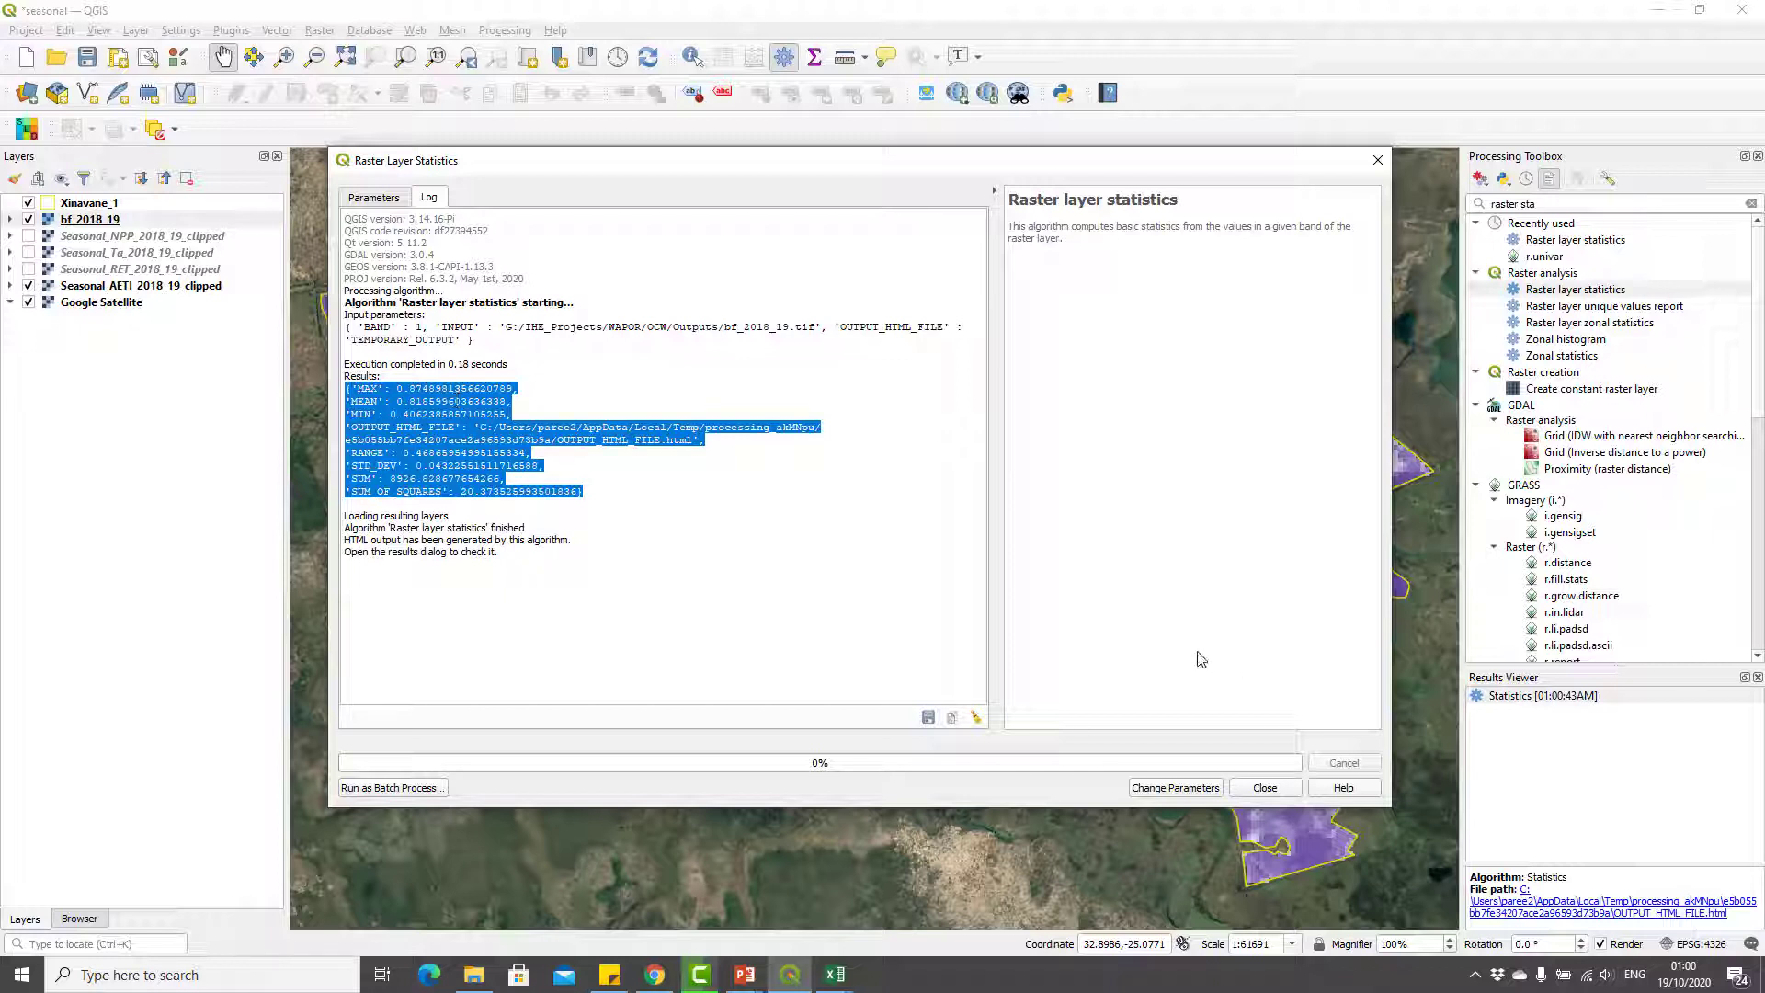
{"action": "mouse_move", "coordinate": [1287, 789]}
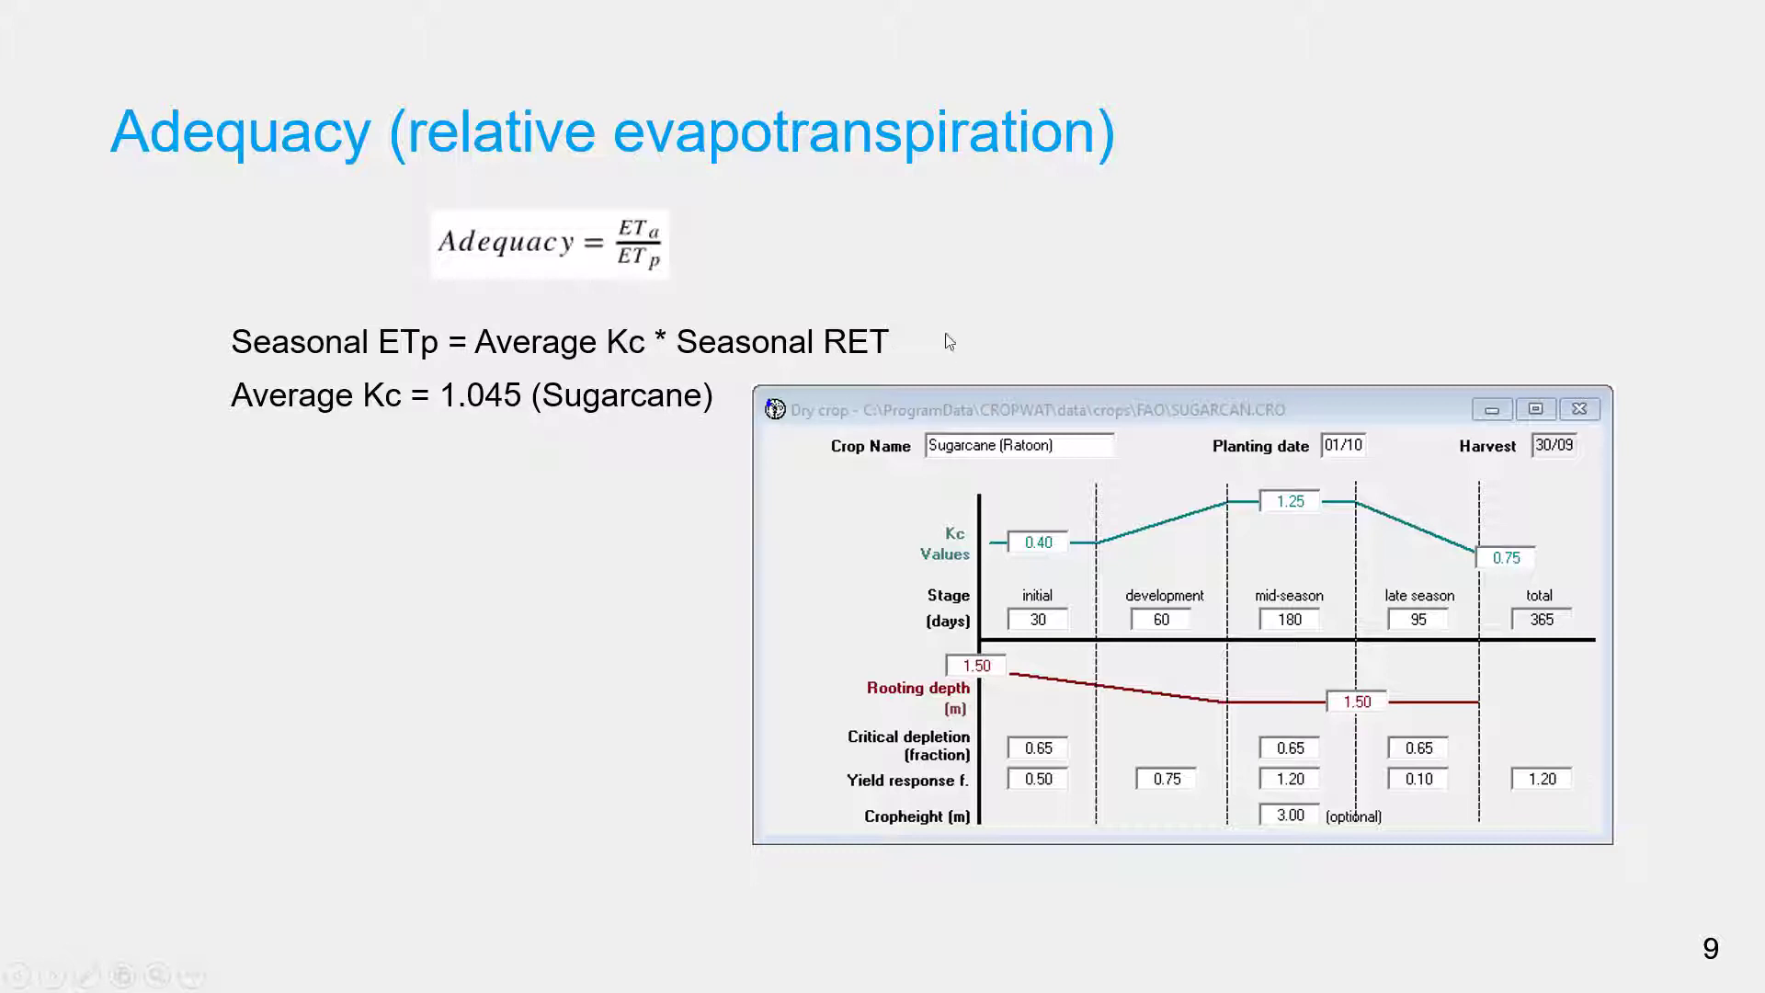
{"action": "mouse_move", "coordinate": [842, 496]}
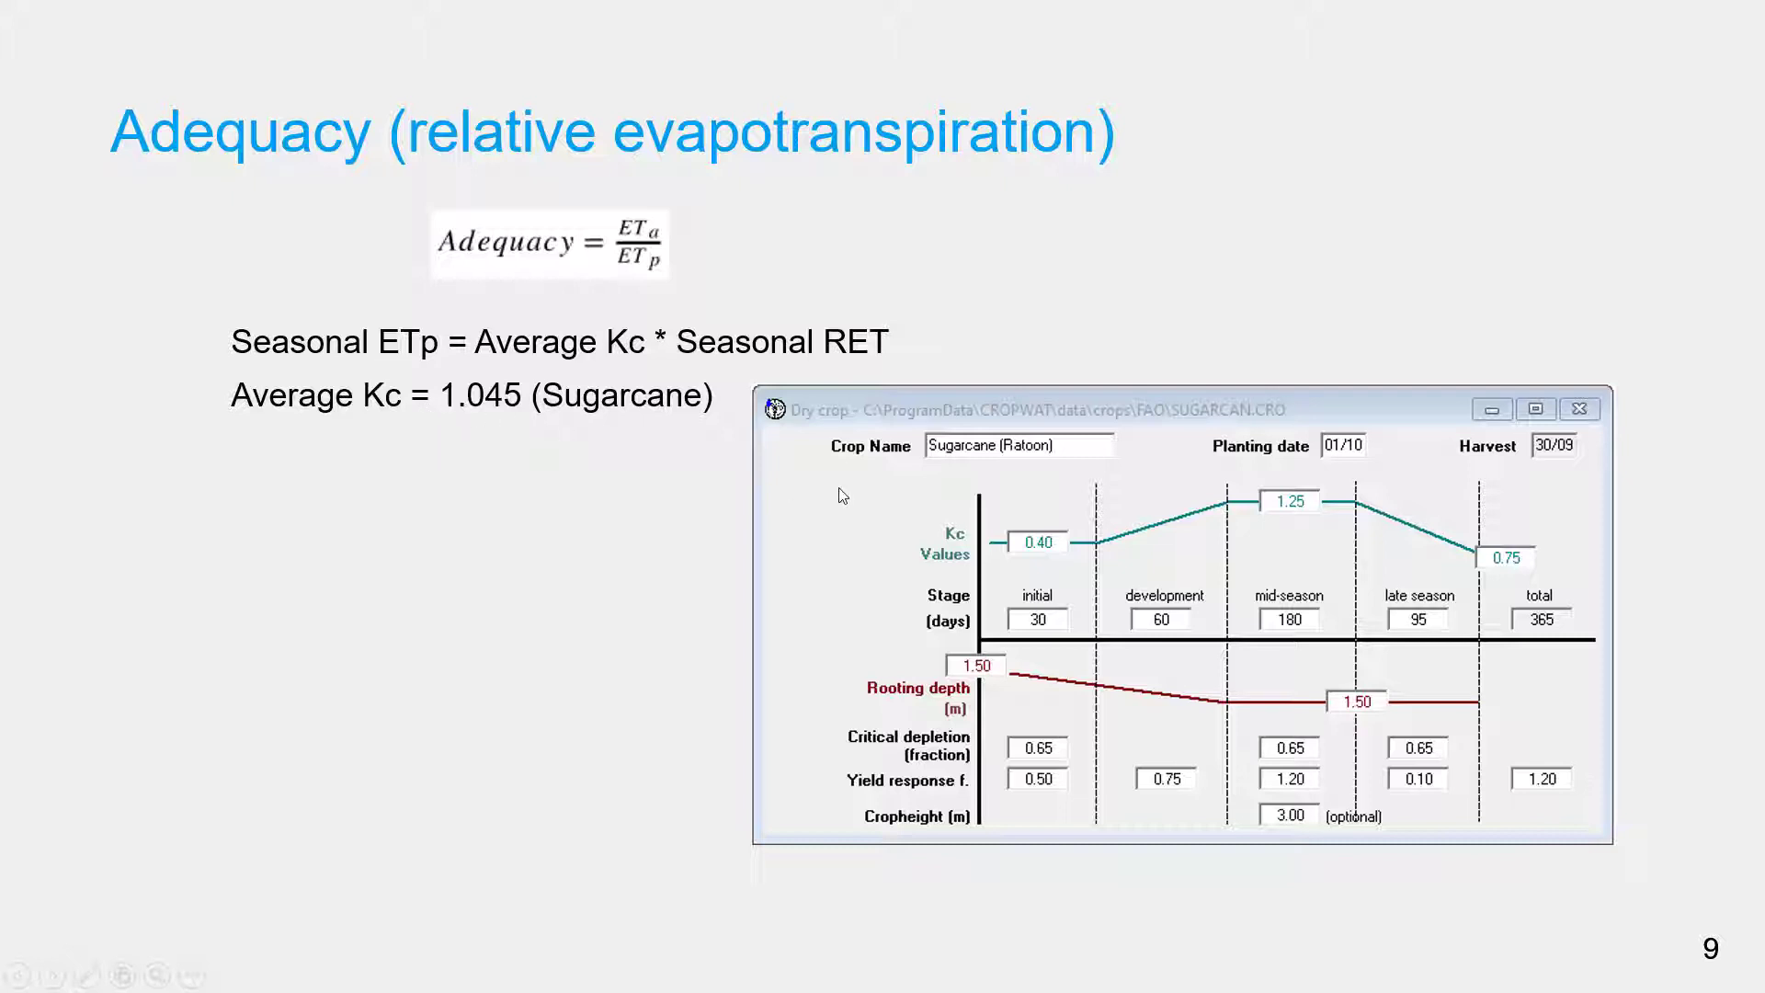
- Present the Adequacy slide: Seasonal ETp equals Average Kc 1.045 times Seasonal RET
{"action": "key", "text": "alt+tab"}
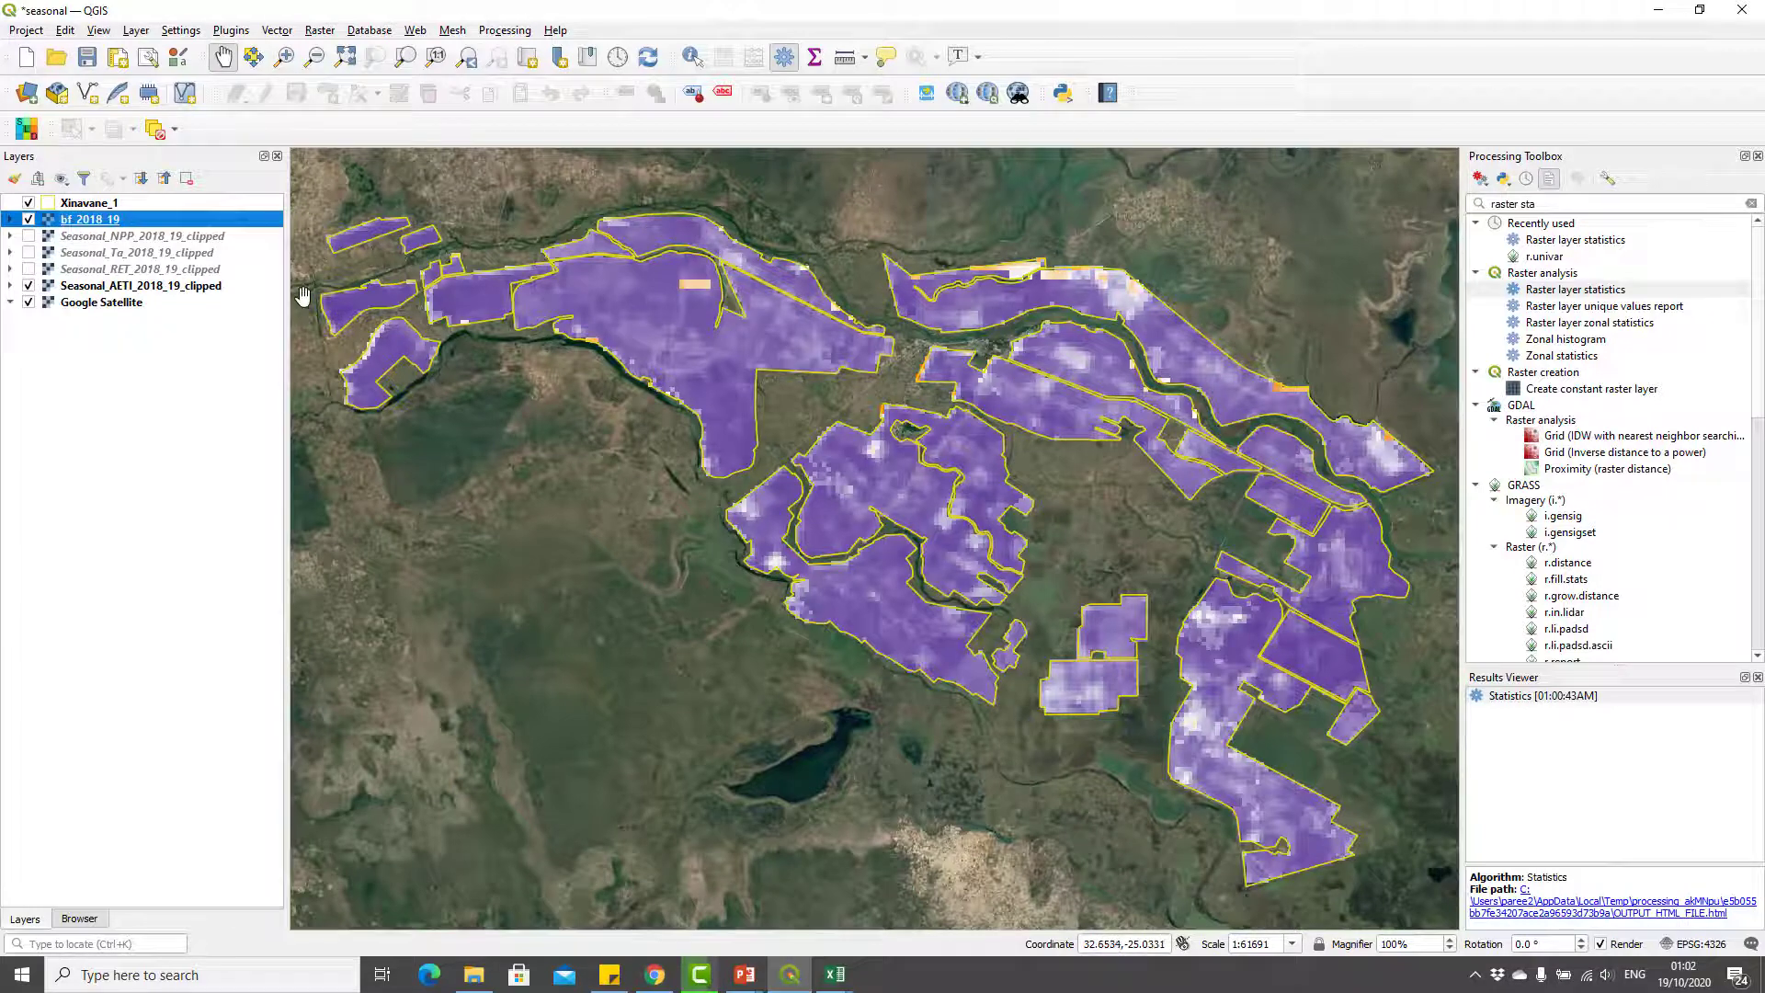
- Select Seasonal_RET in the Layers panel and bring up an empty Raster Calculator
{"action": "left_click", "coordinate": [142, 236]}
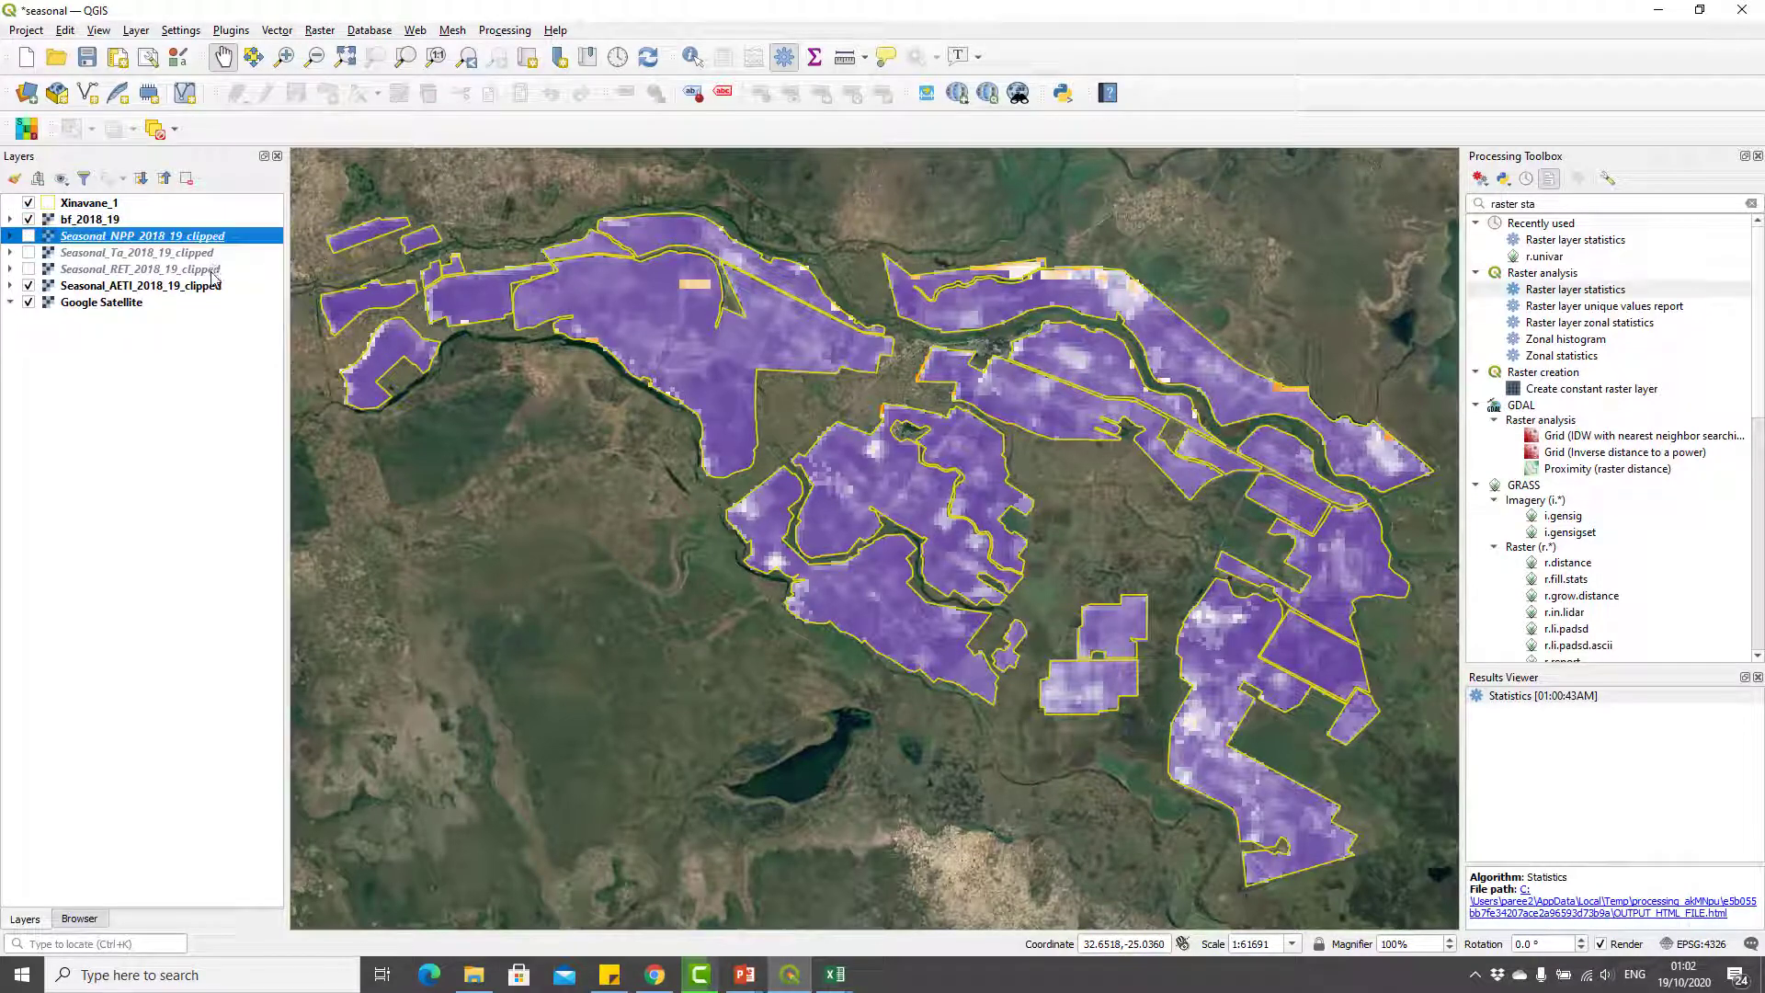
{"action": "left_click", "coordinate": [141, 285]}
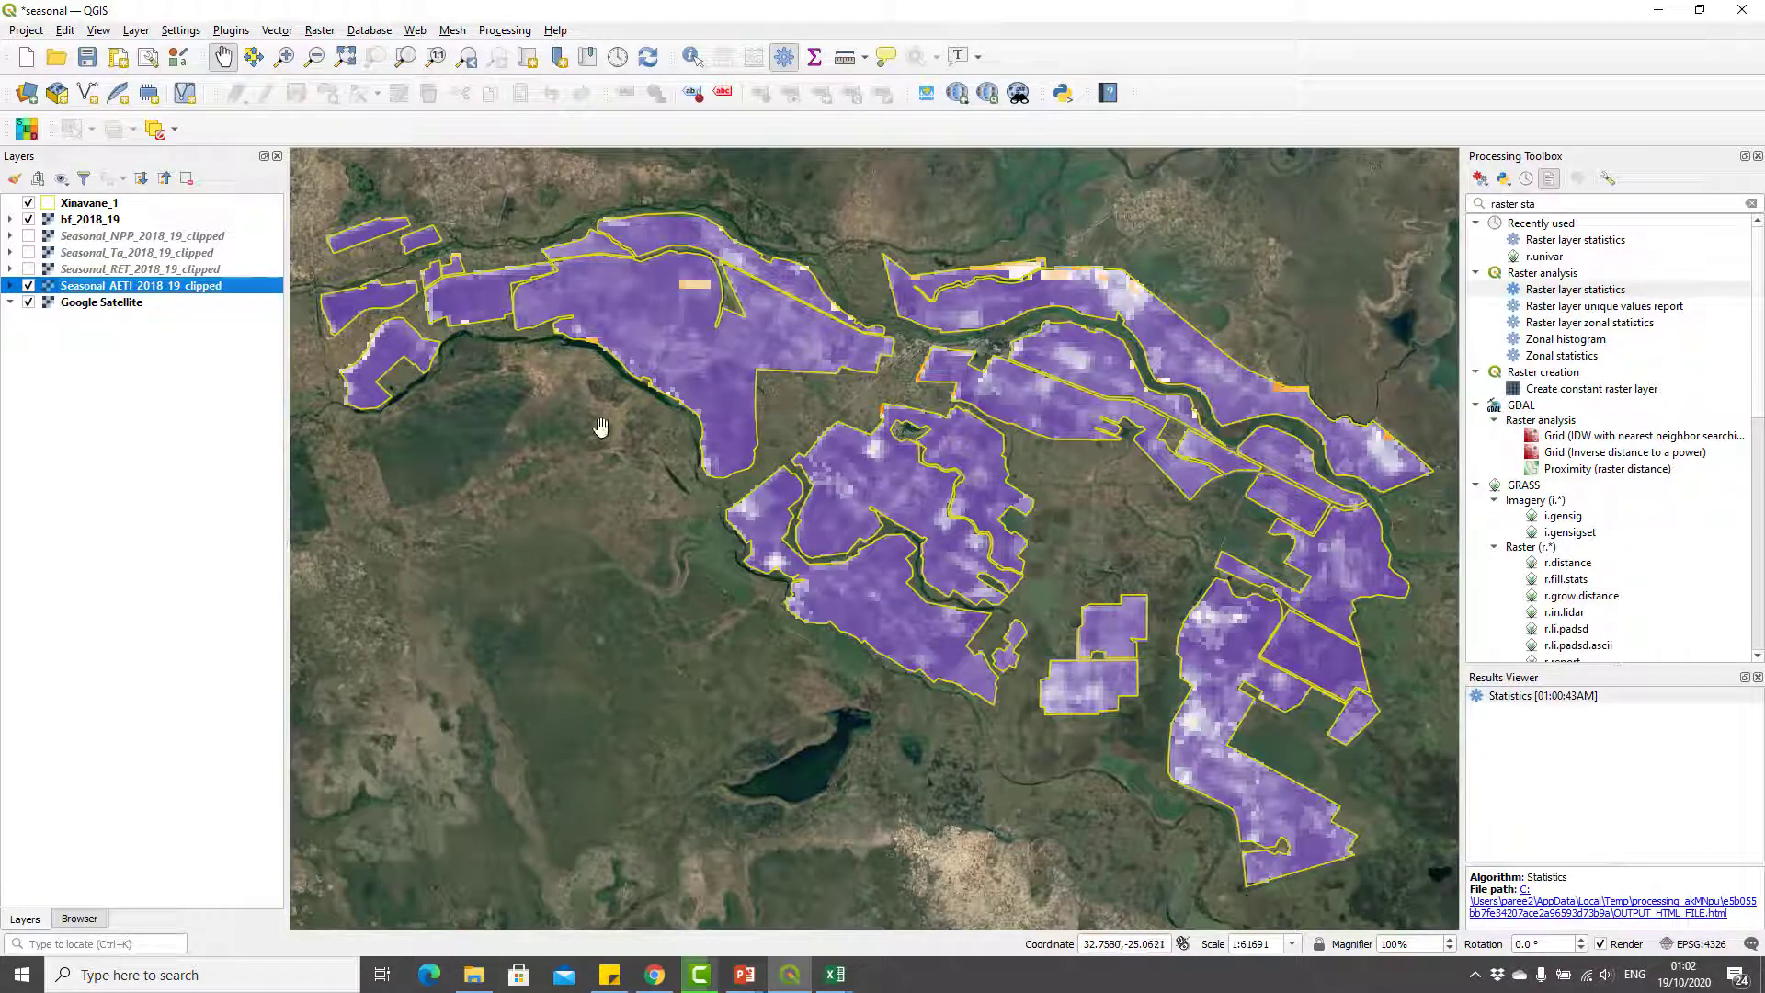
{"action": "left_click", "coordinate": [140, 268]}
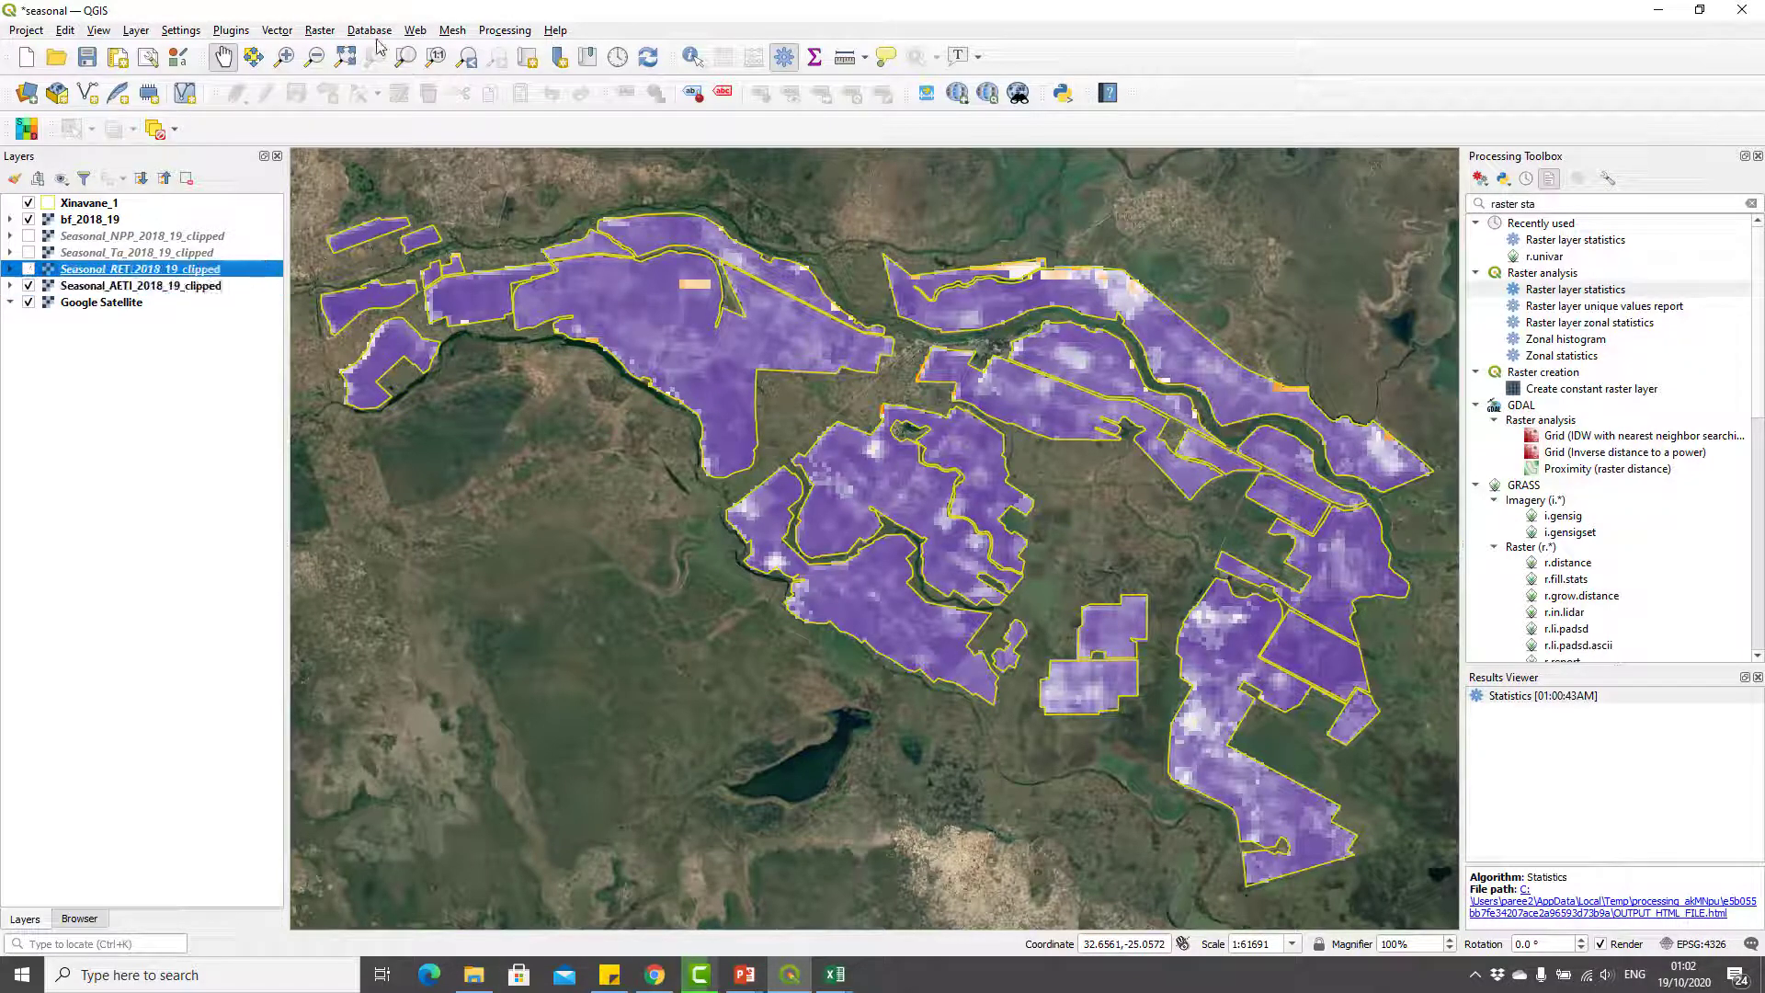
{"action": "left_click", "coordinate": [320, 29]}
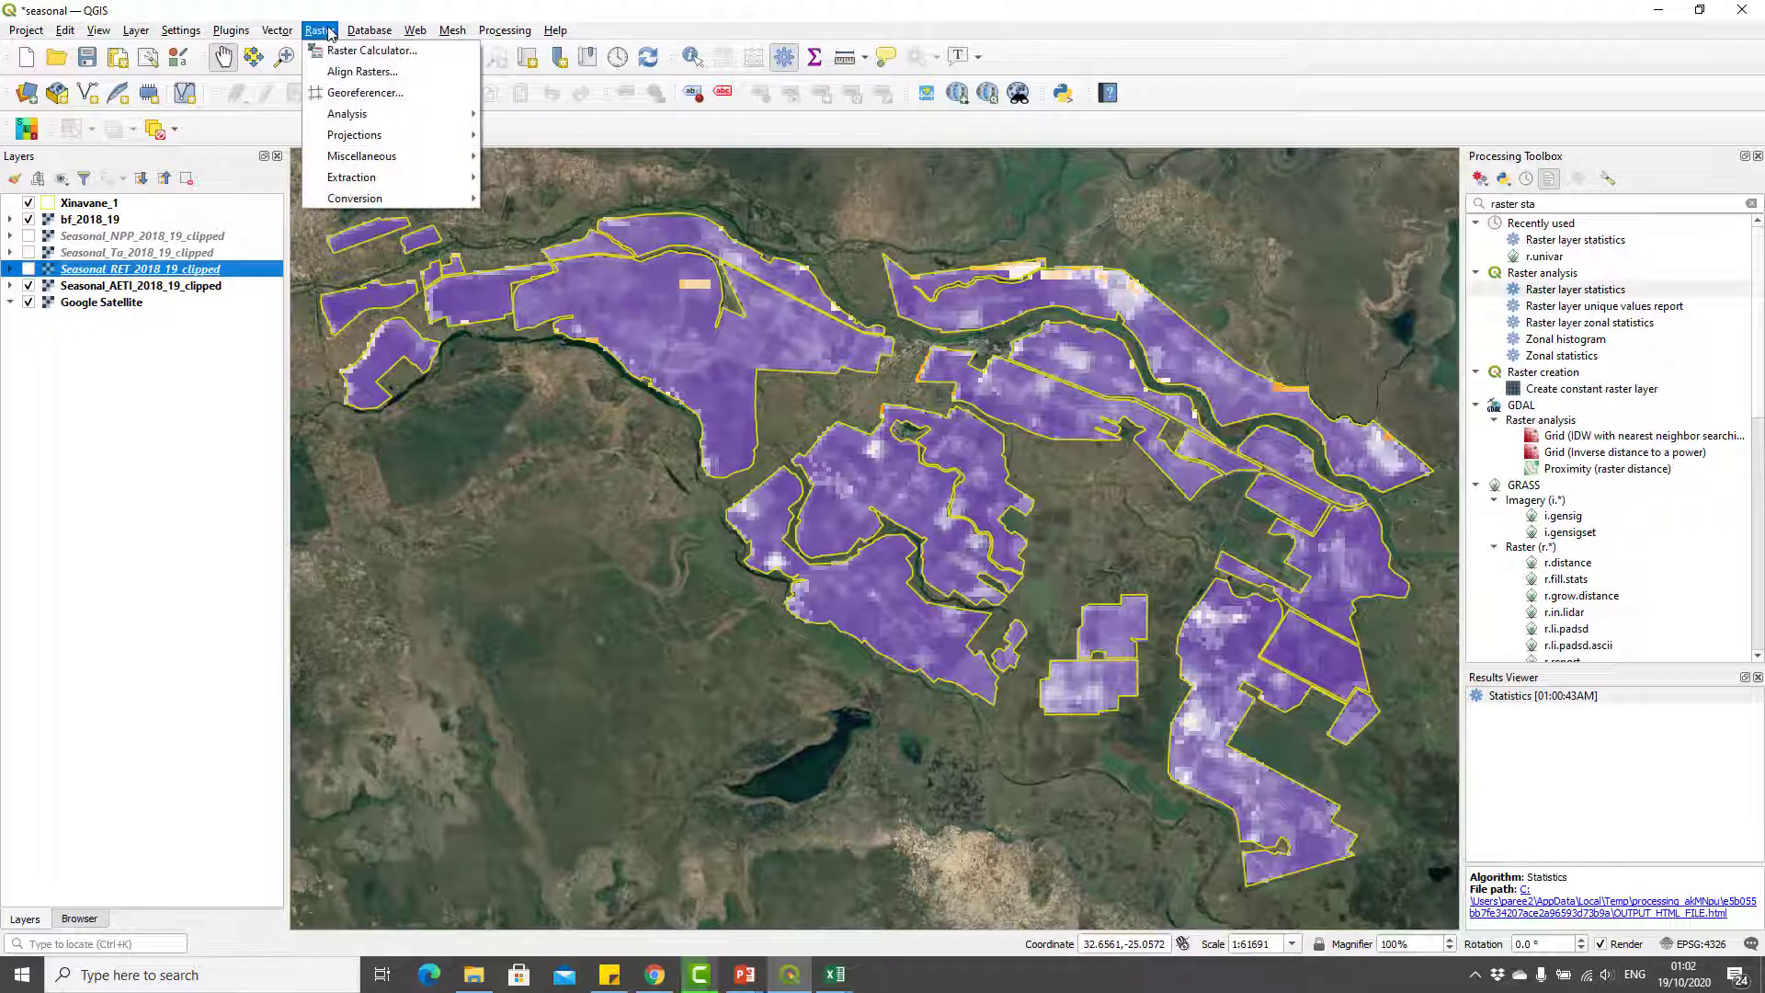
{"action": "left_click", "coordinate": [370, 50]}
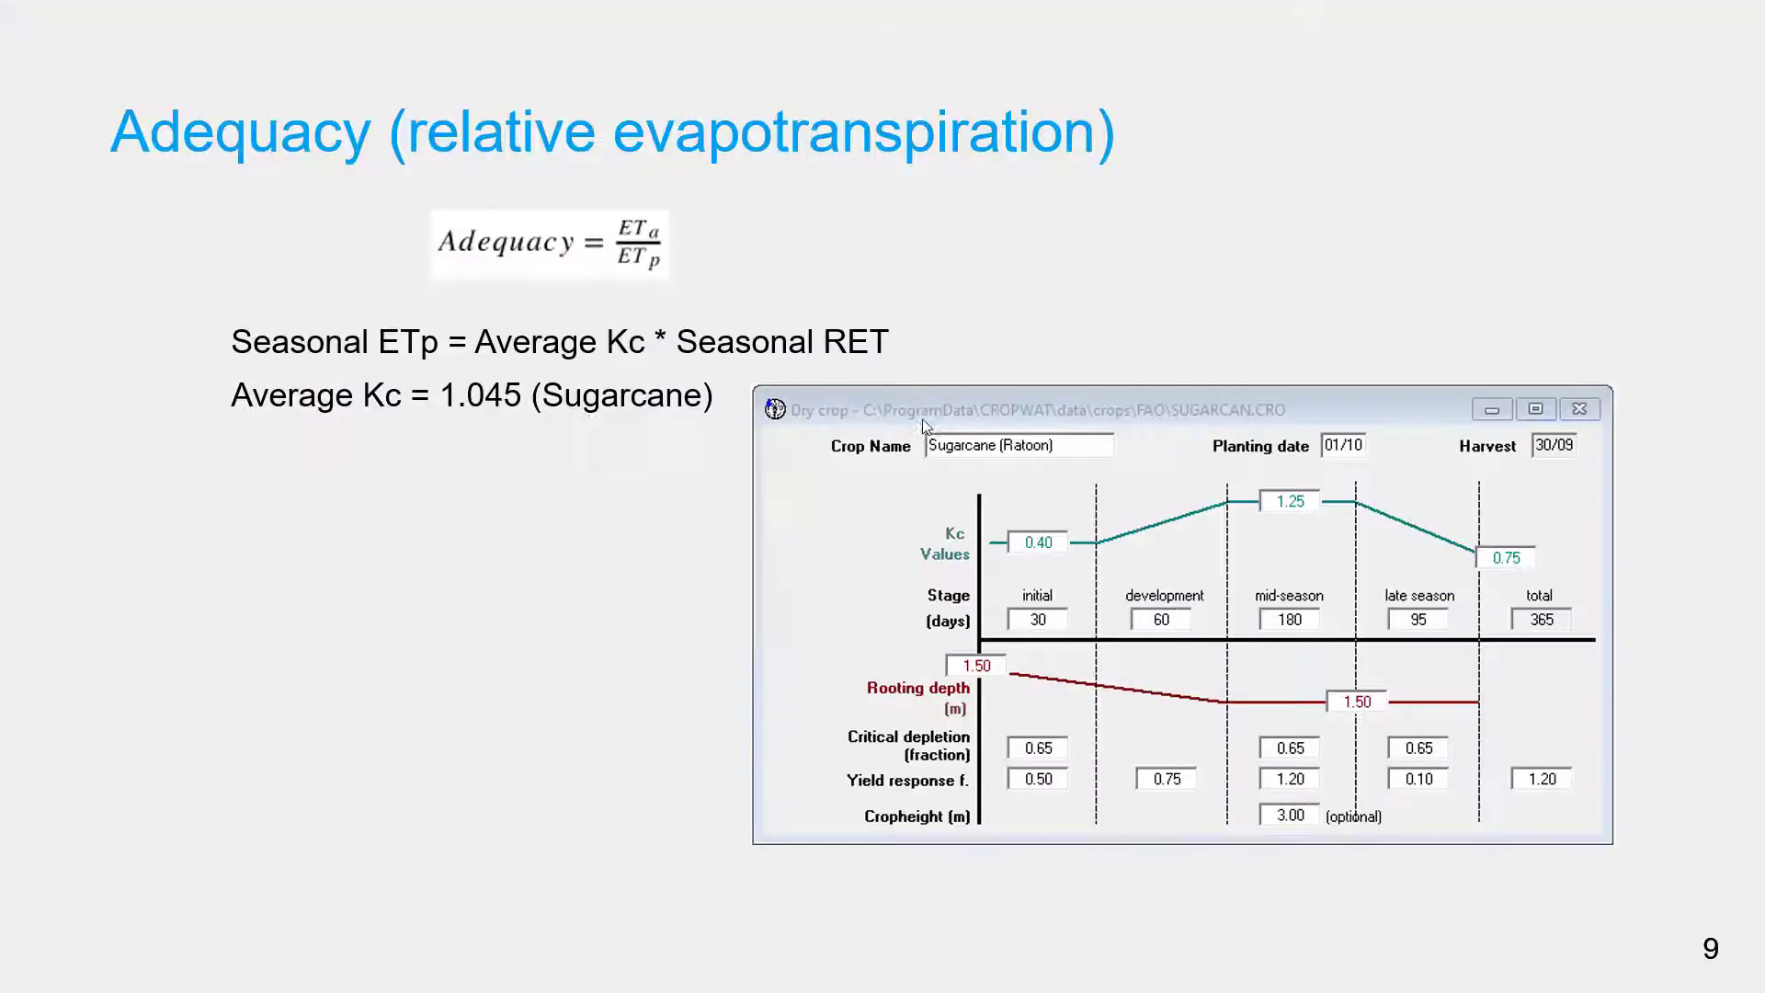
{"action": "left_click", "coordinate": [787, 973]}
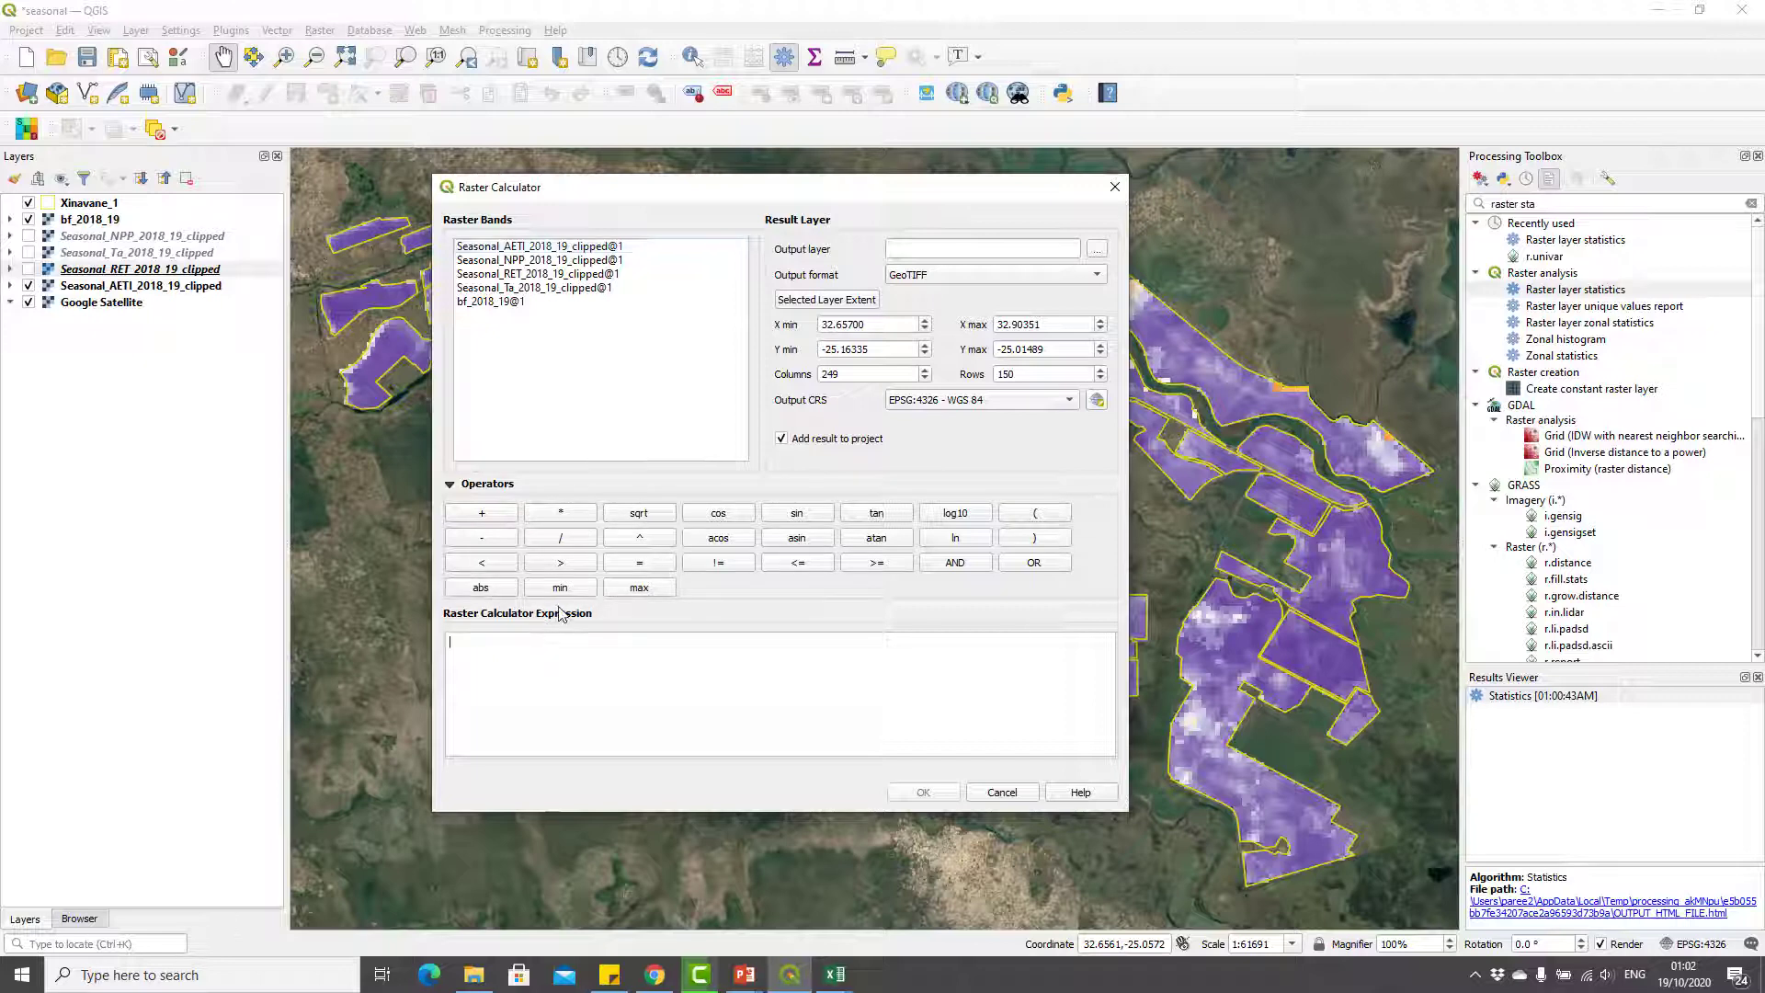
- Compute 1.045 × the RET band and save it as Seasonal_PET_2018_19_clipped
{"action": "type", "text": "1.045"}
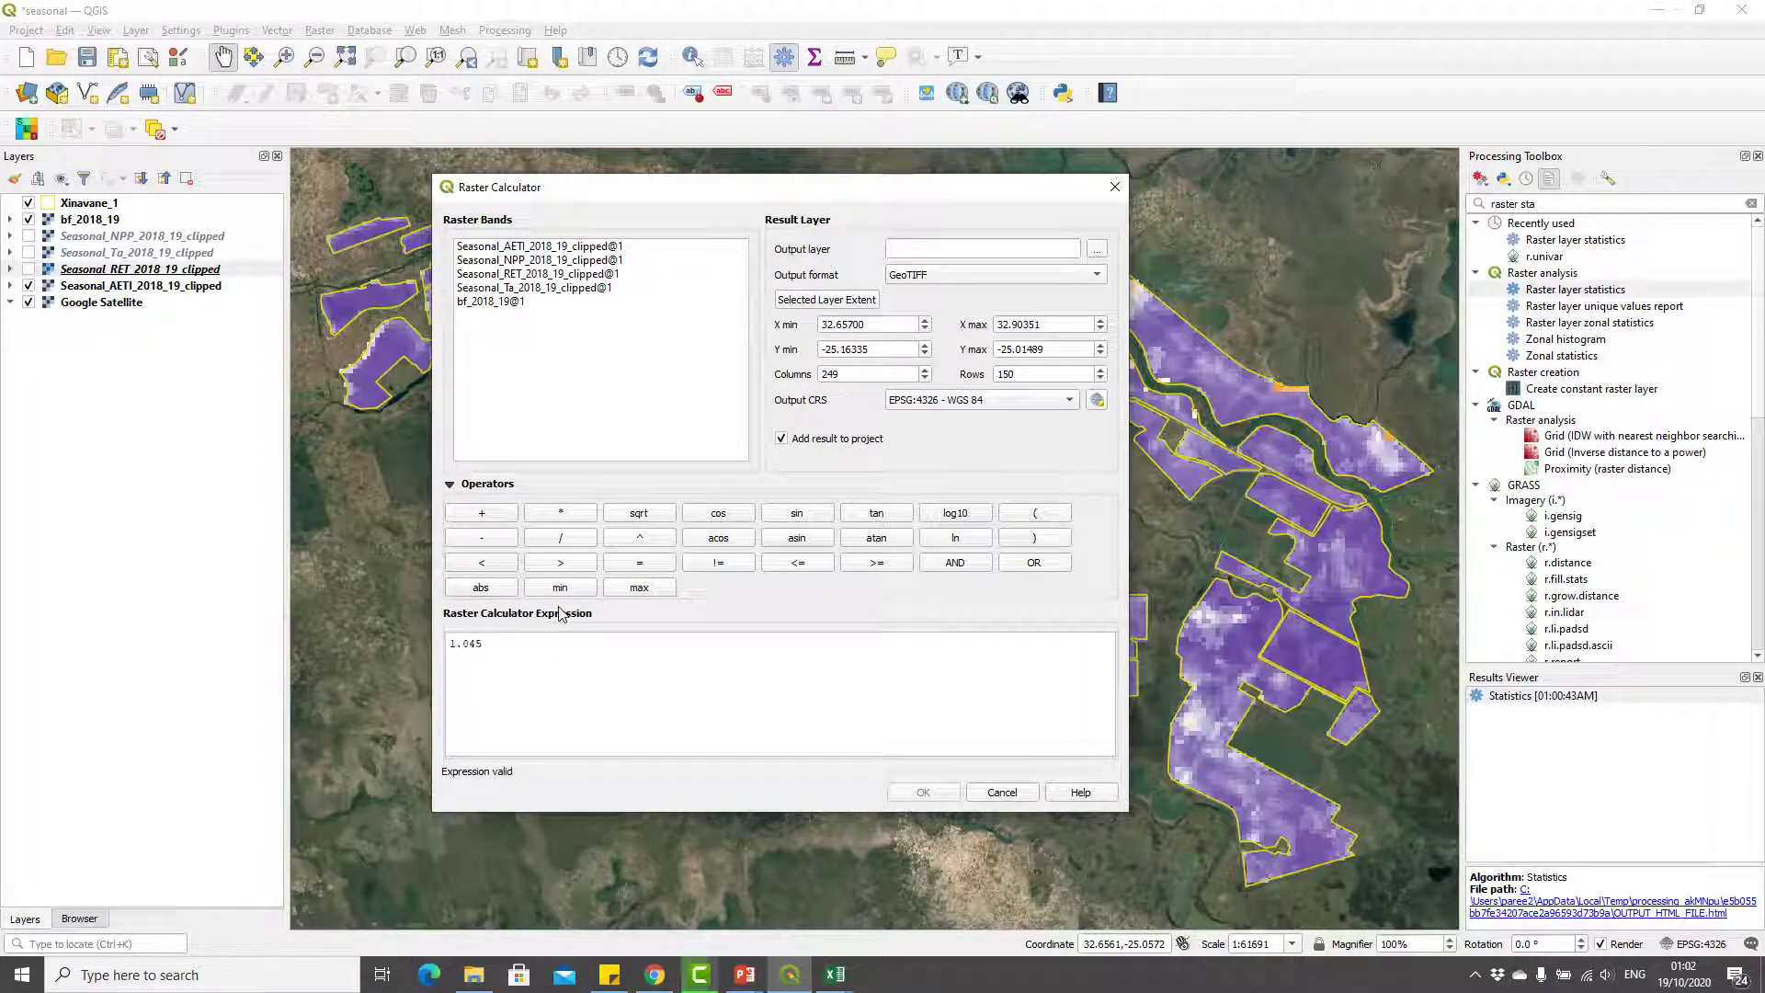
{"action": "left_click", "coordinate": [560, 512]}
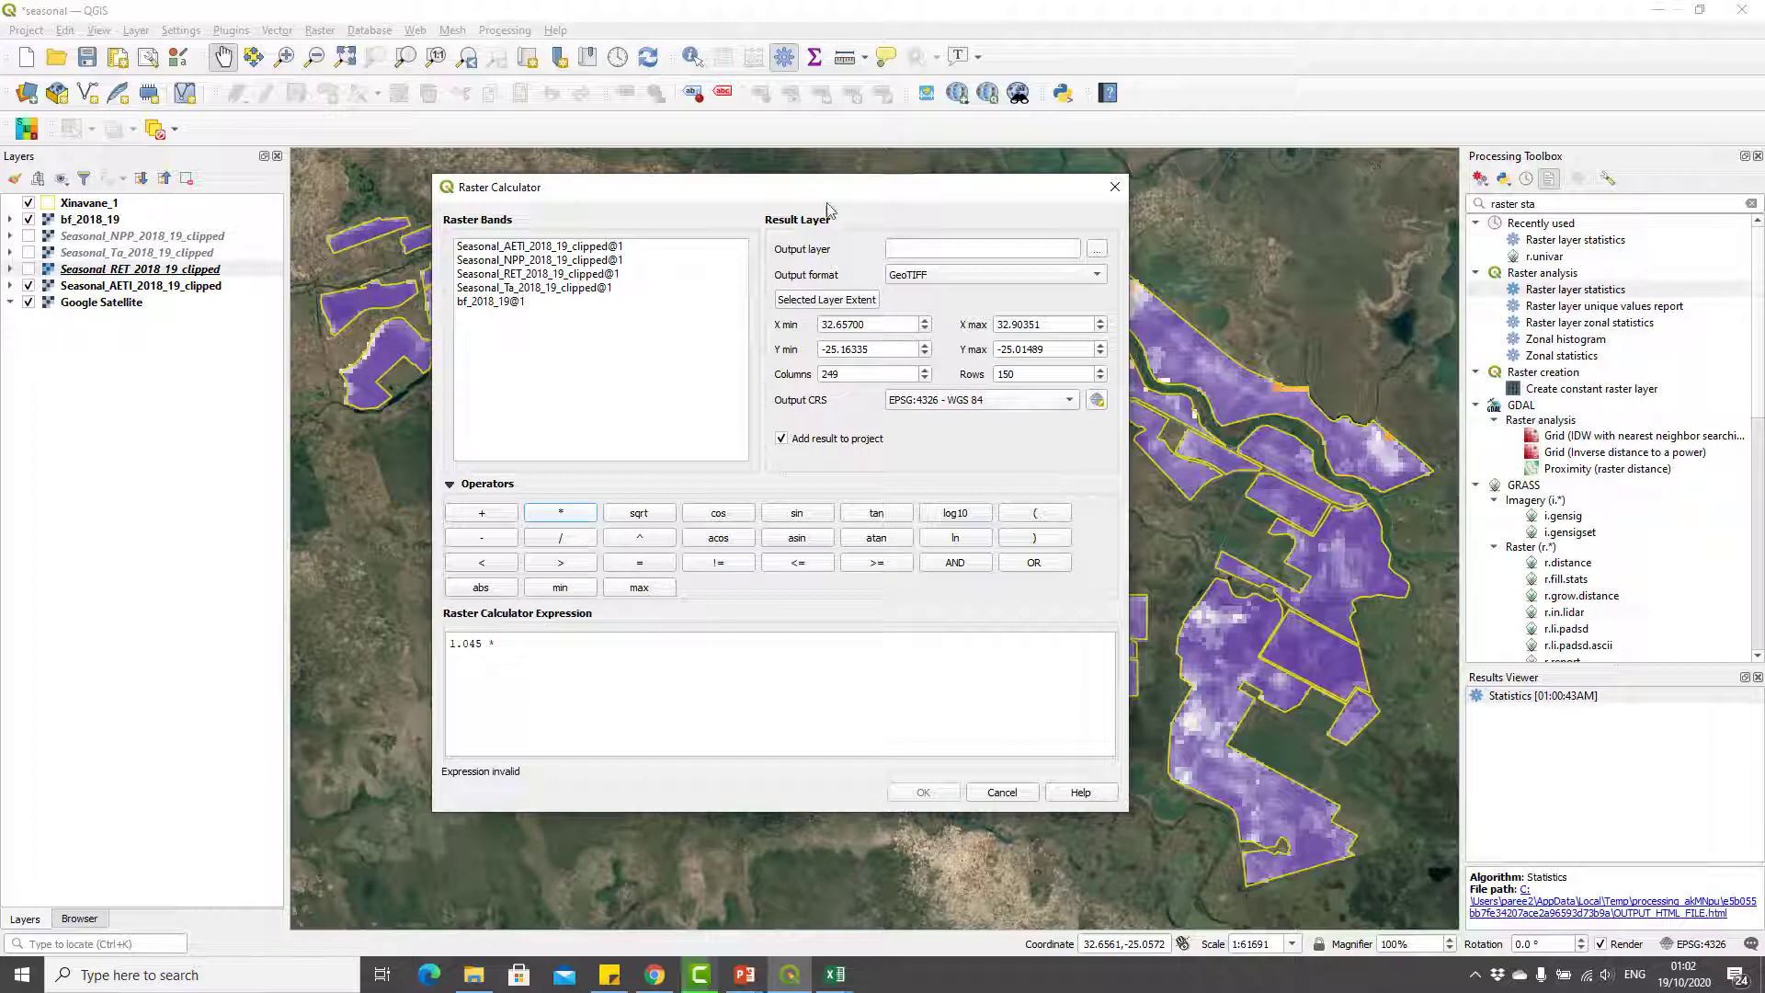
{"action": "double_click", "coordinate": [539, 274]}
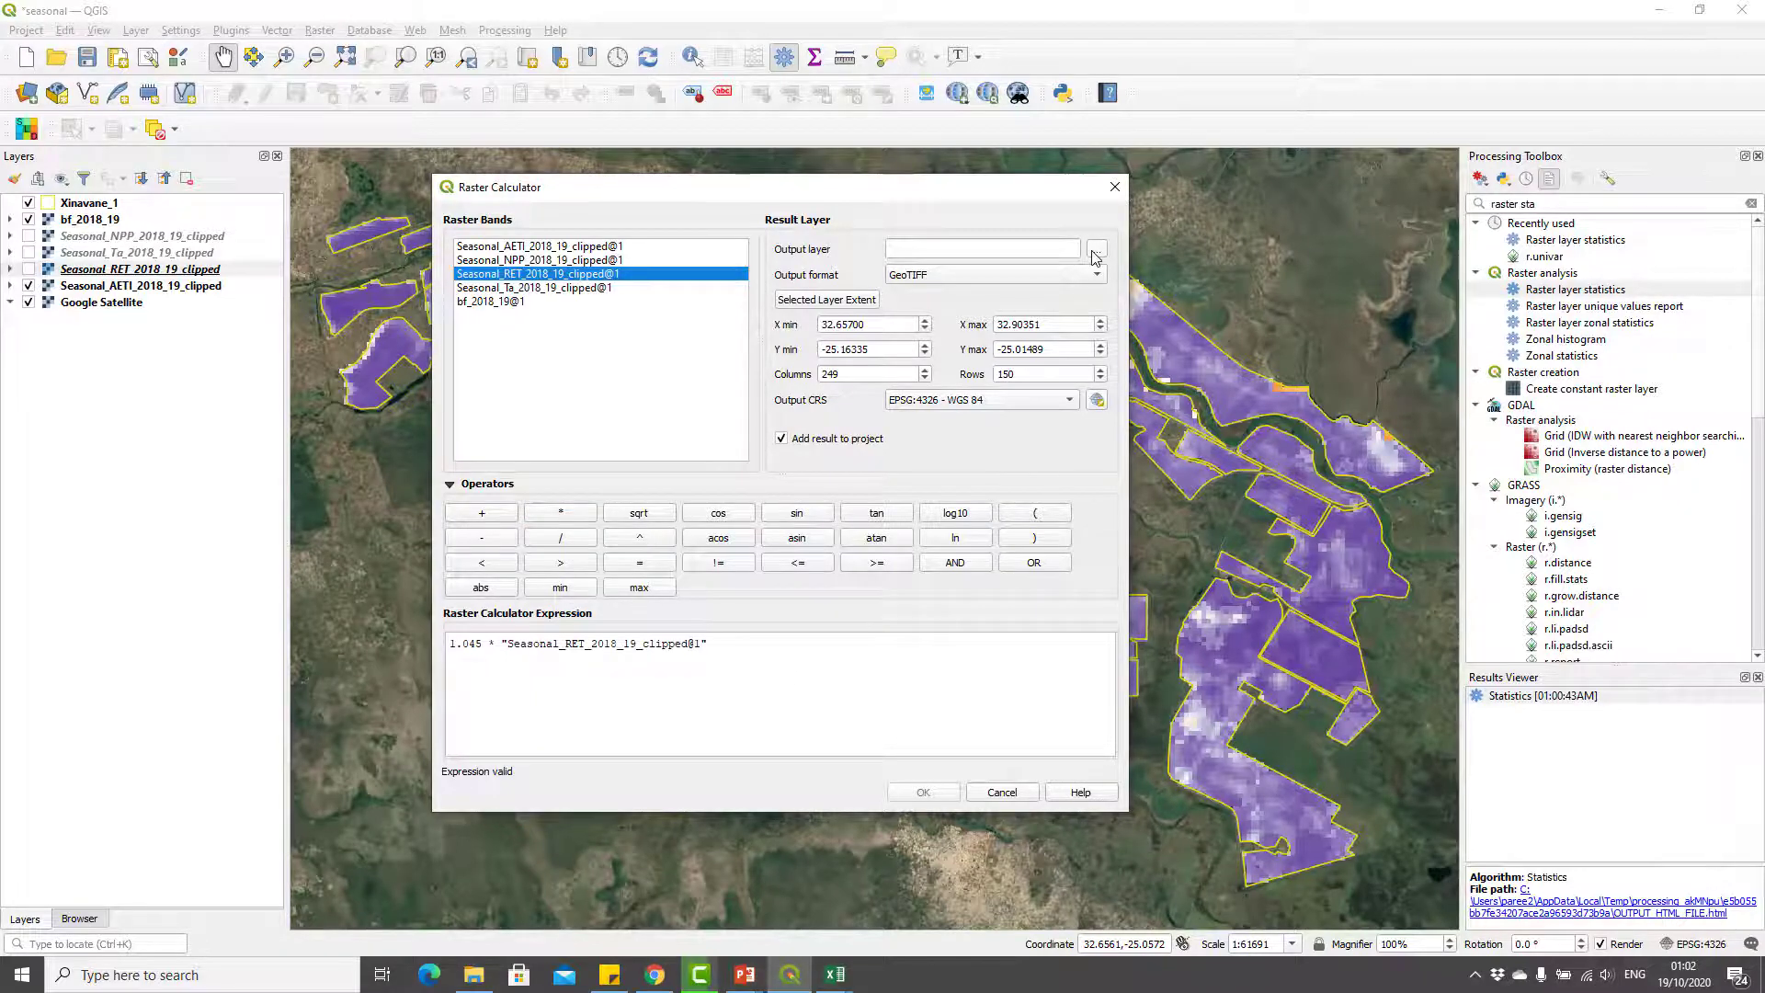
{"action": "left_click", "coordinate": [1094, 249]}
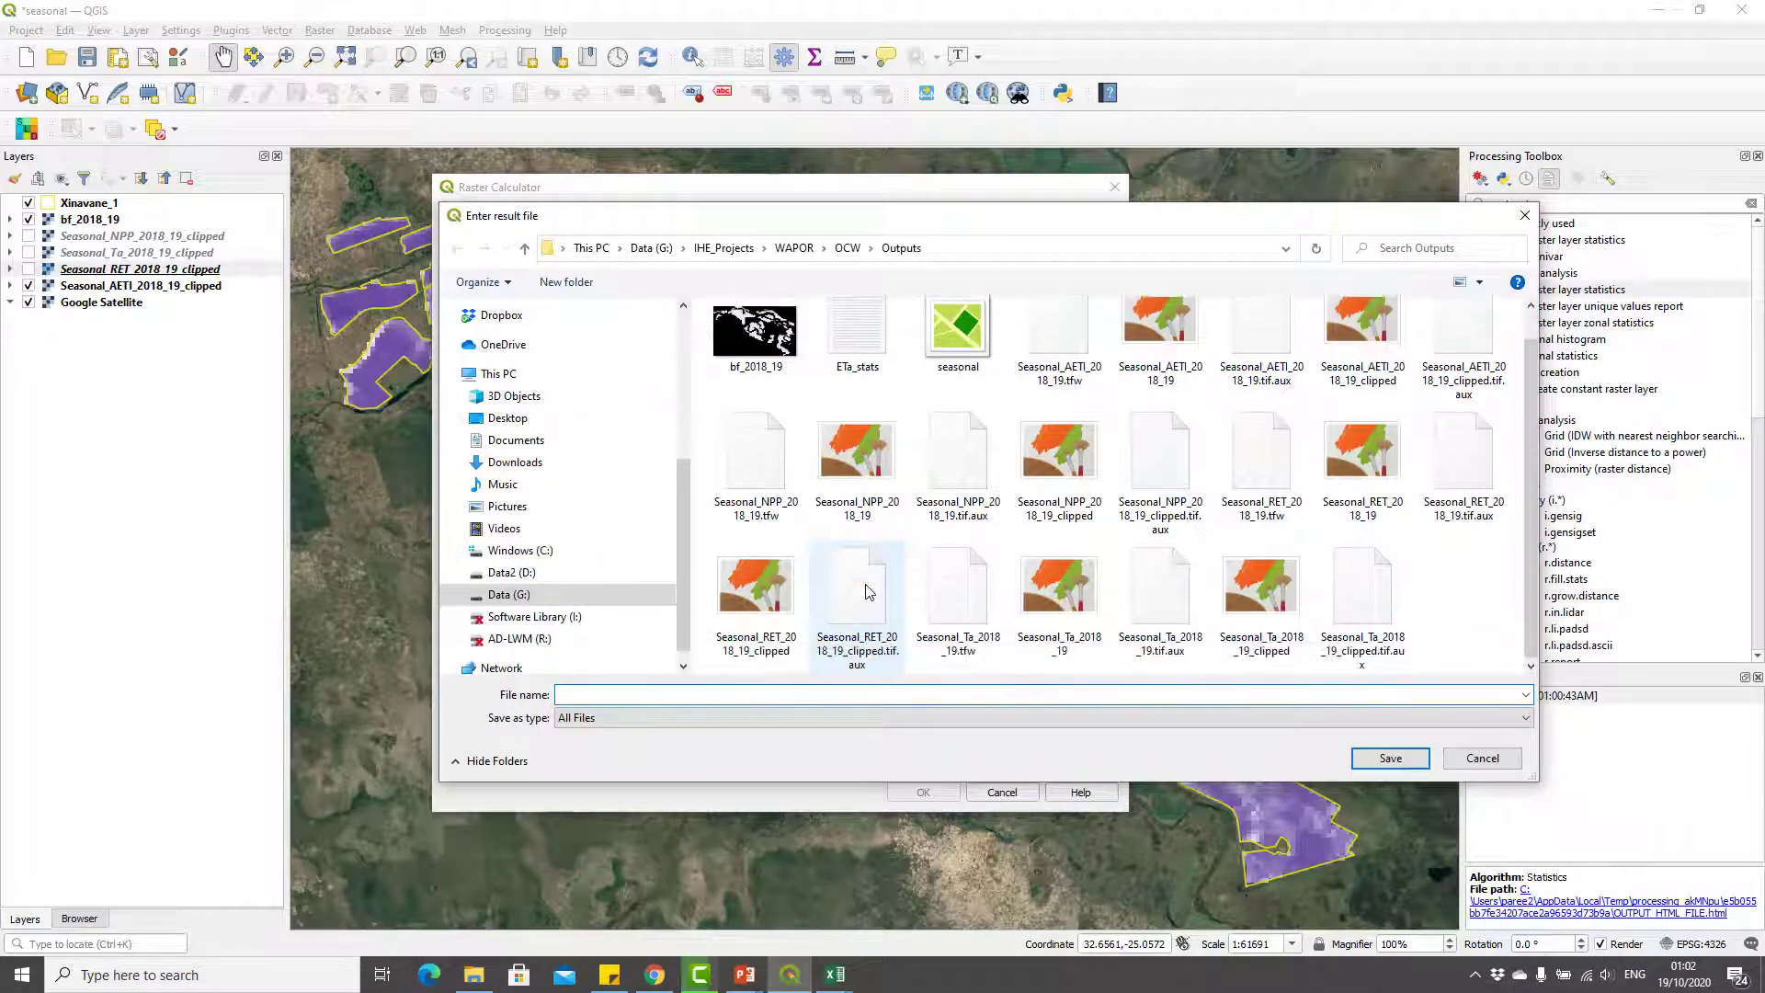
{"action": "left_click", "coordinate": [856, 591]}
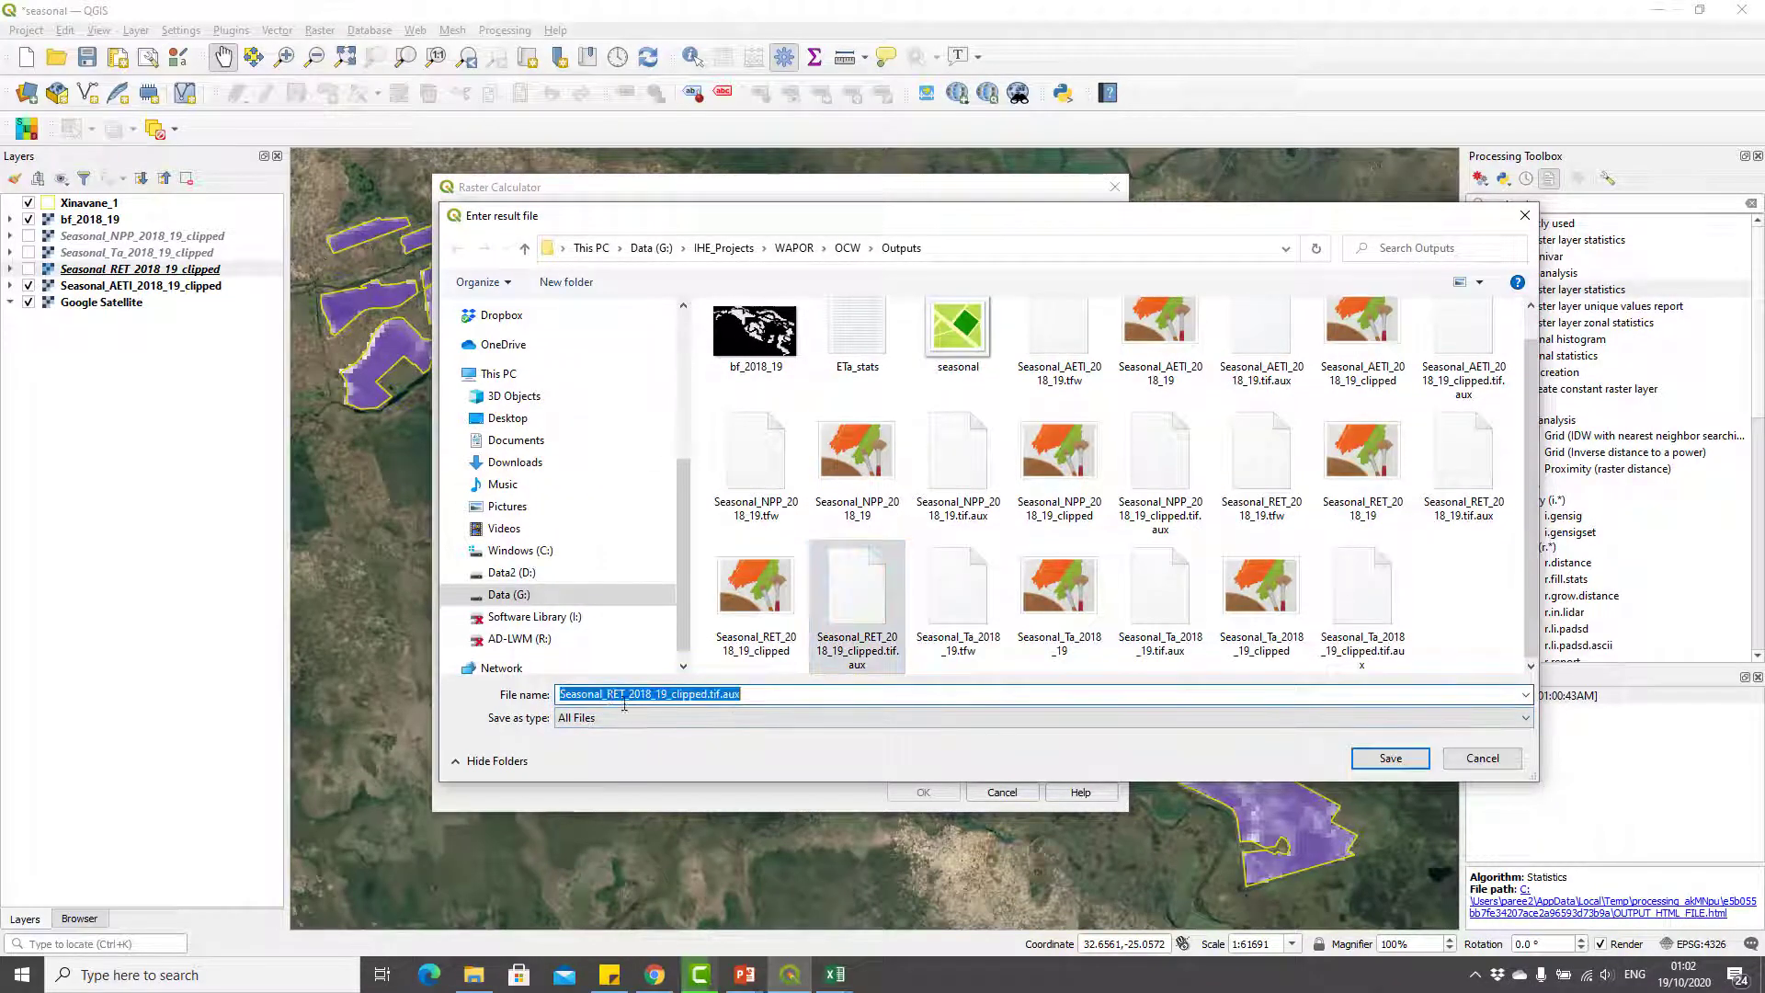
{"action": "left_click", "coordinate": [754, 577]}
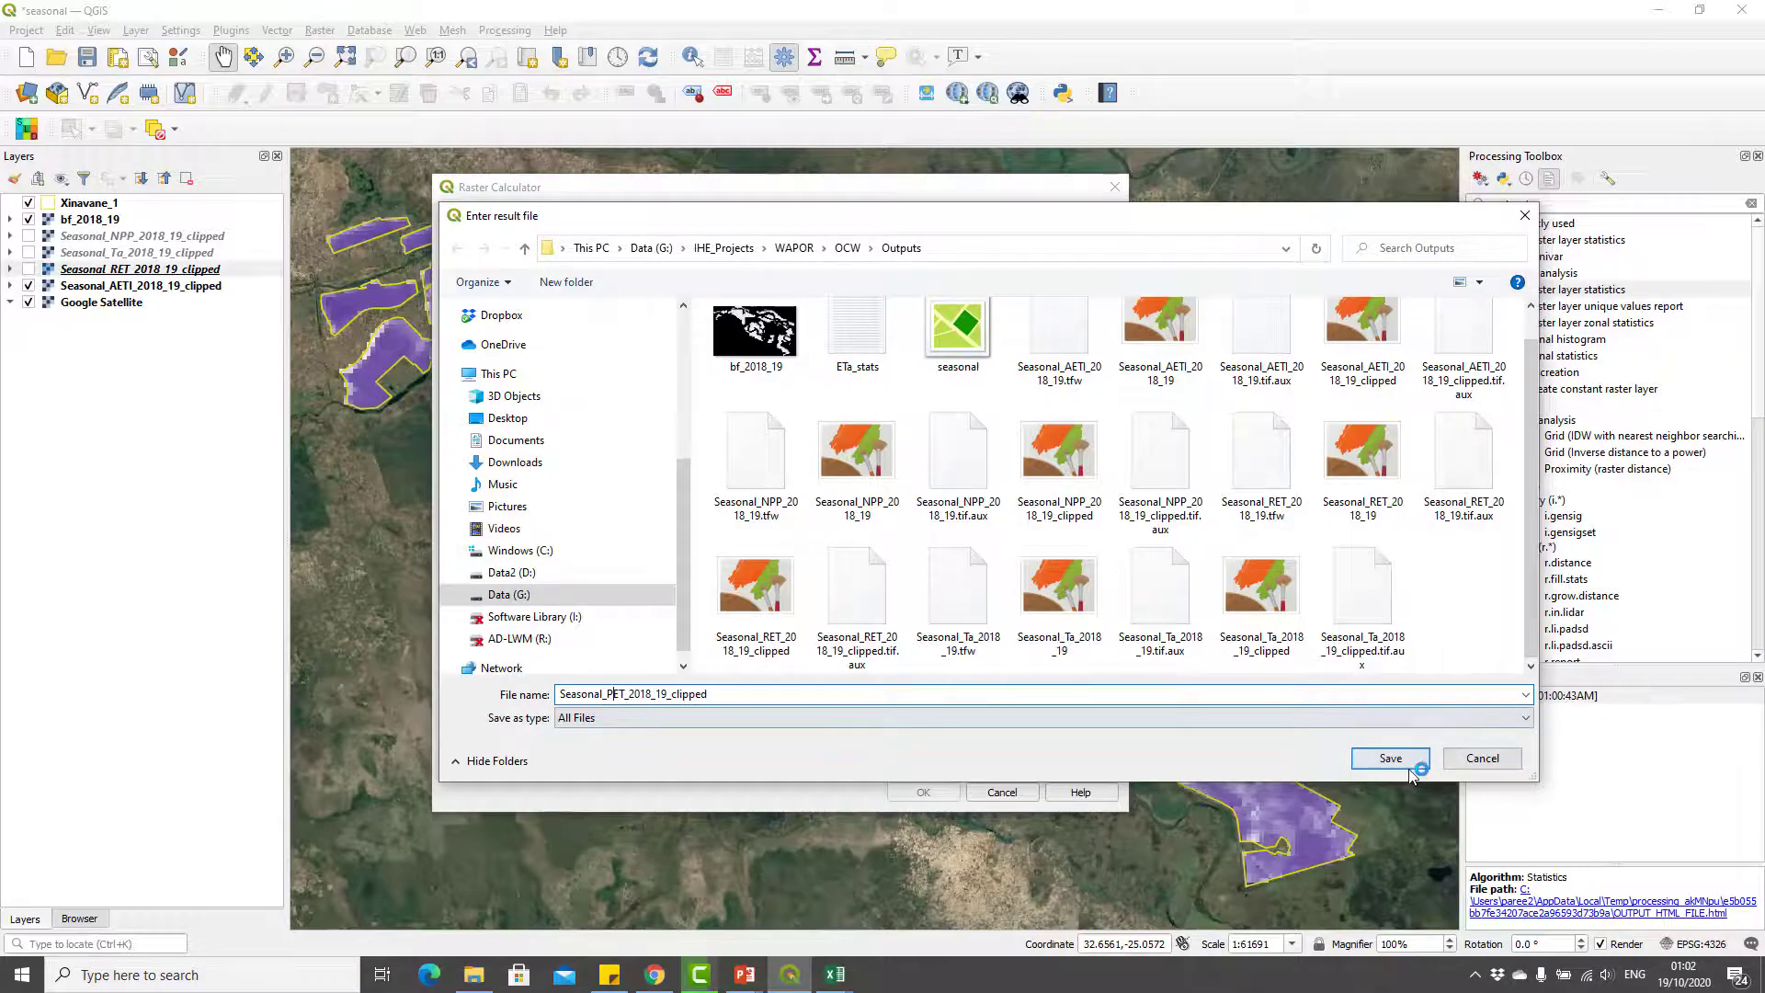
{"action": "left_click", "coordinate": [1389, 758]}
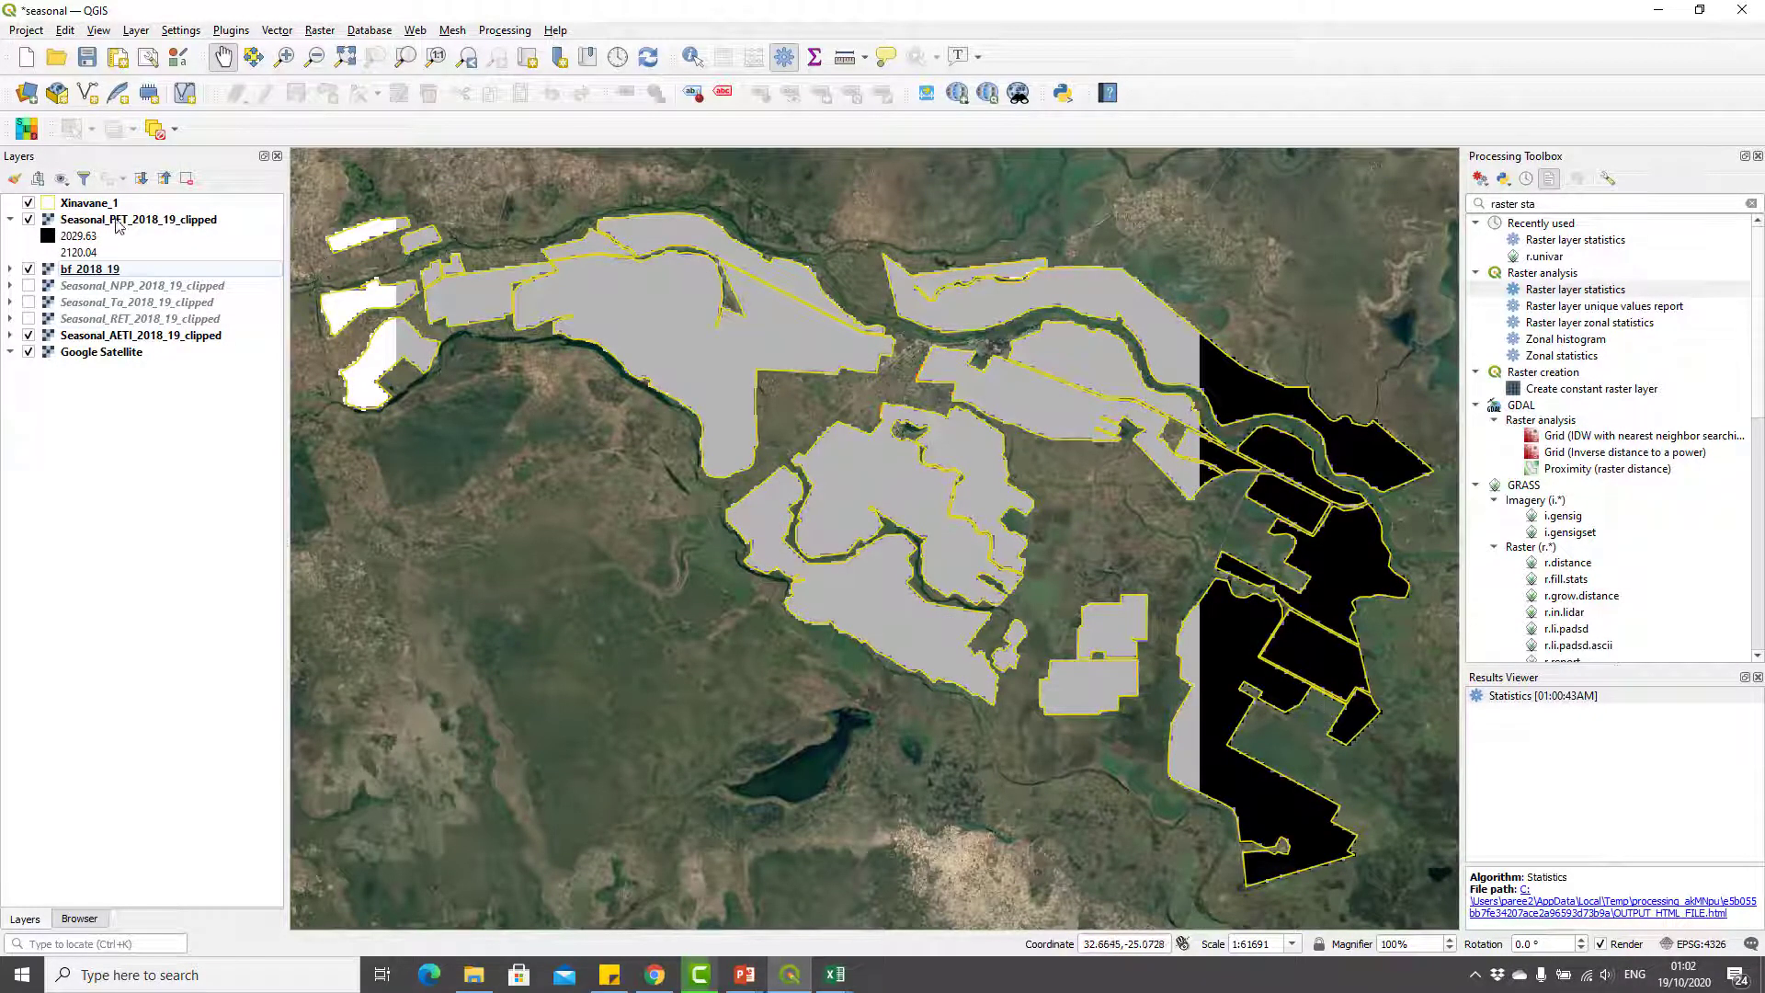
{"action": "mouse_move", "coordinate": [138, 219]}
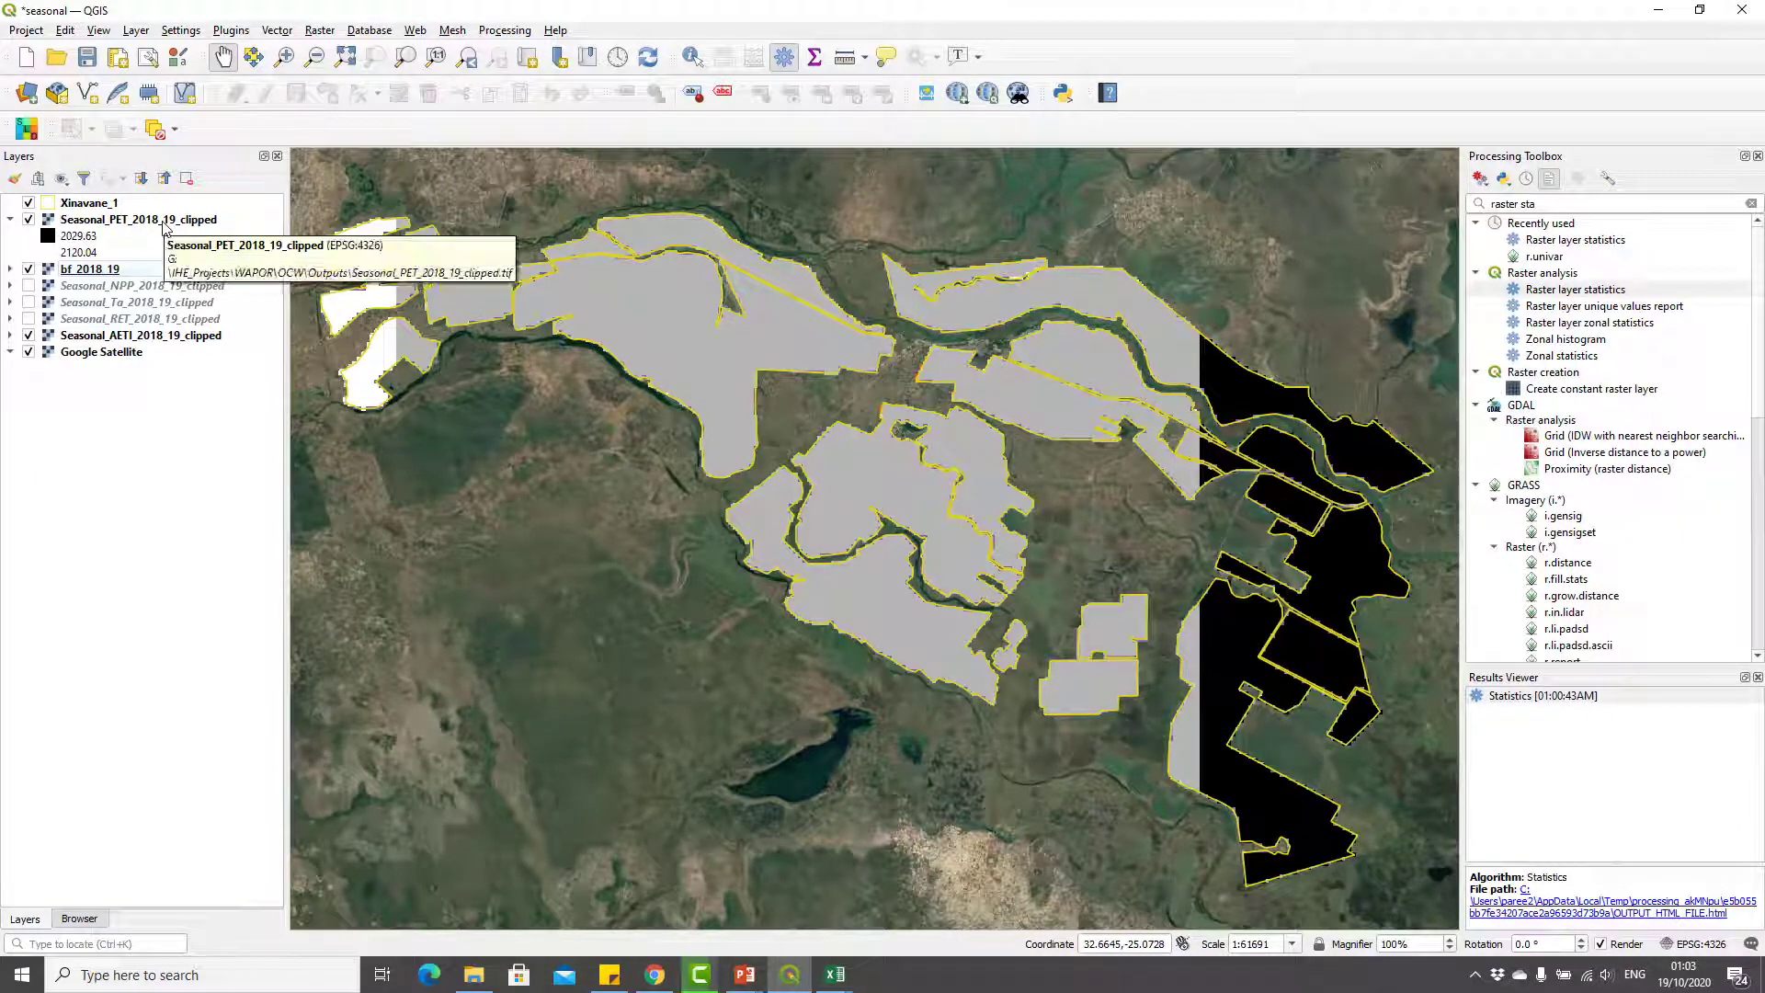
{"action": "left_click", "coordinate": [139, 220]}
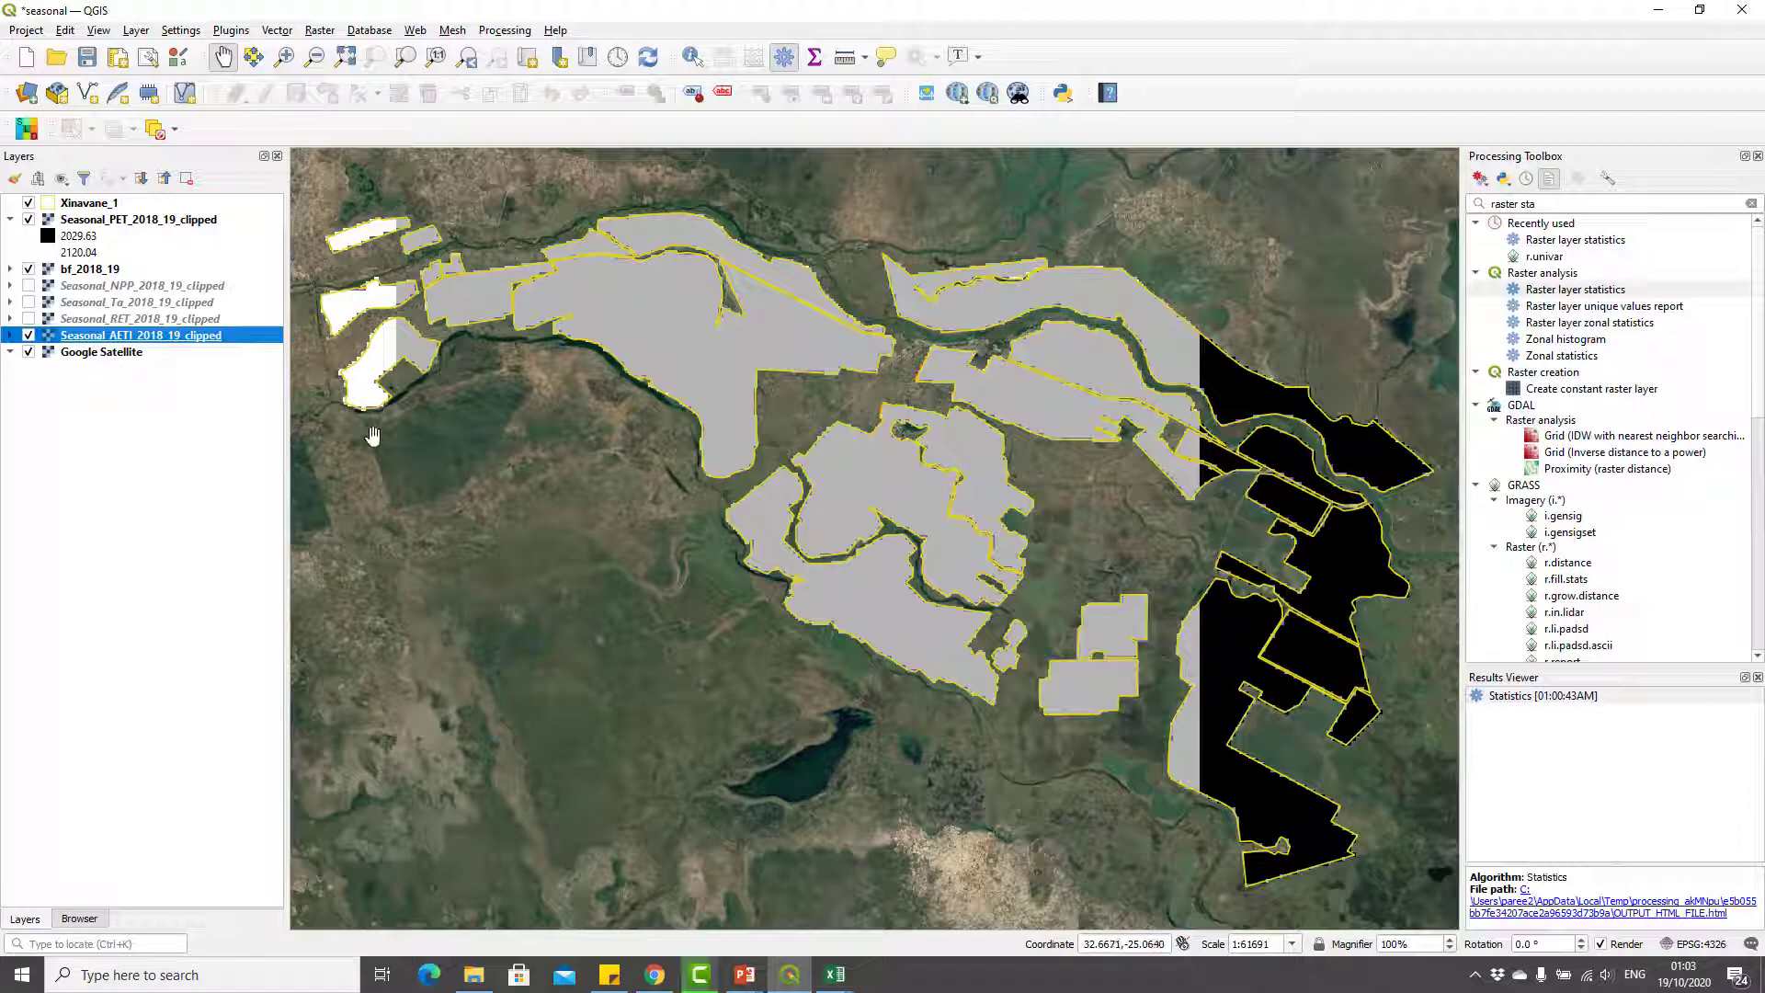
{"action": "left_click", "coordinate": [369, 29]}
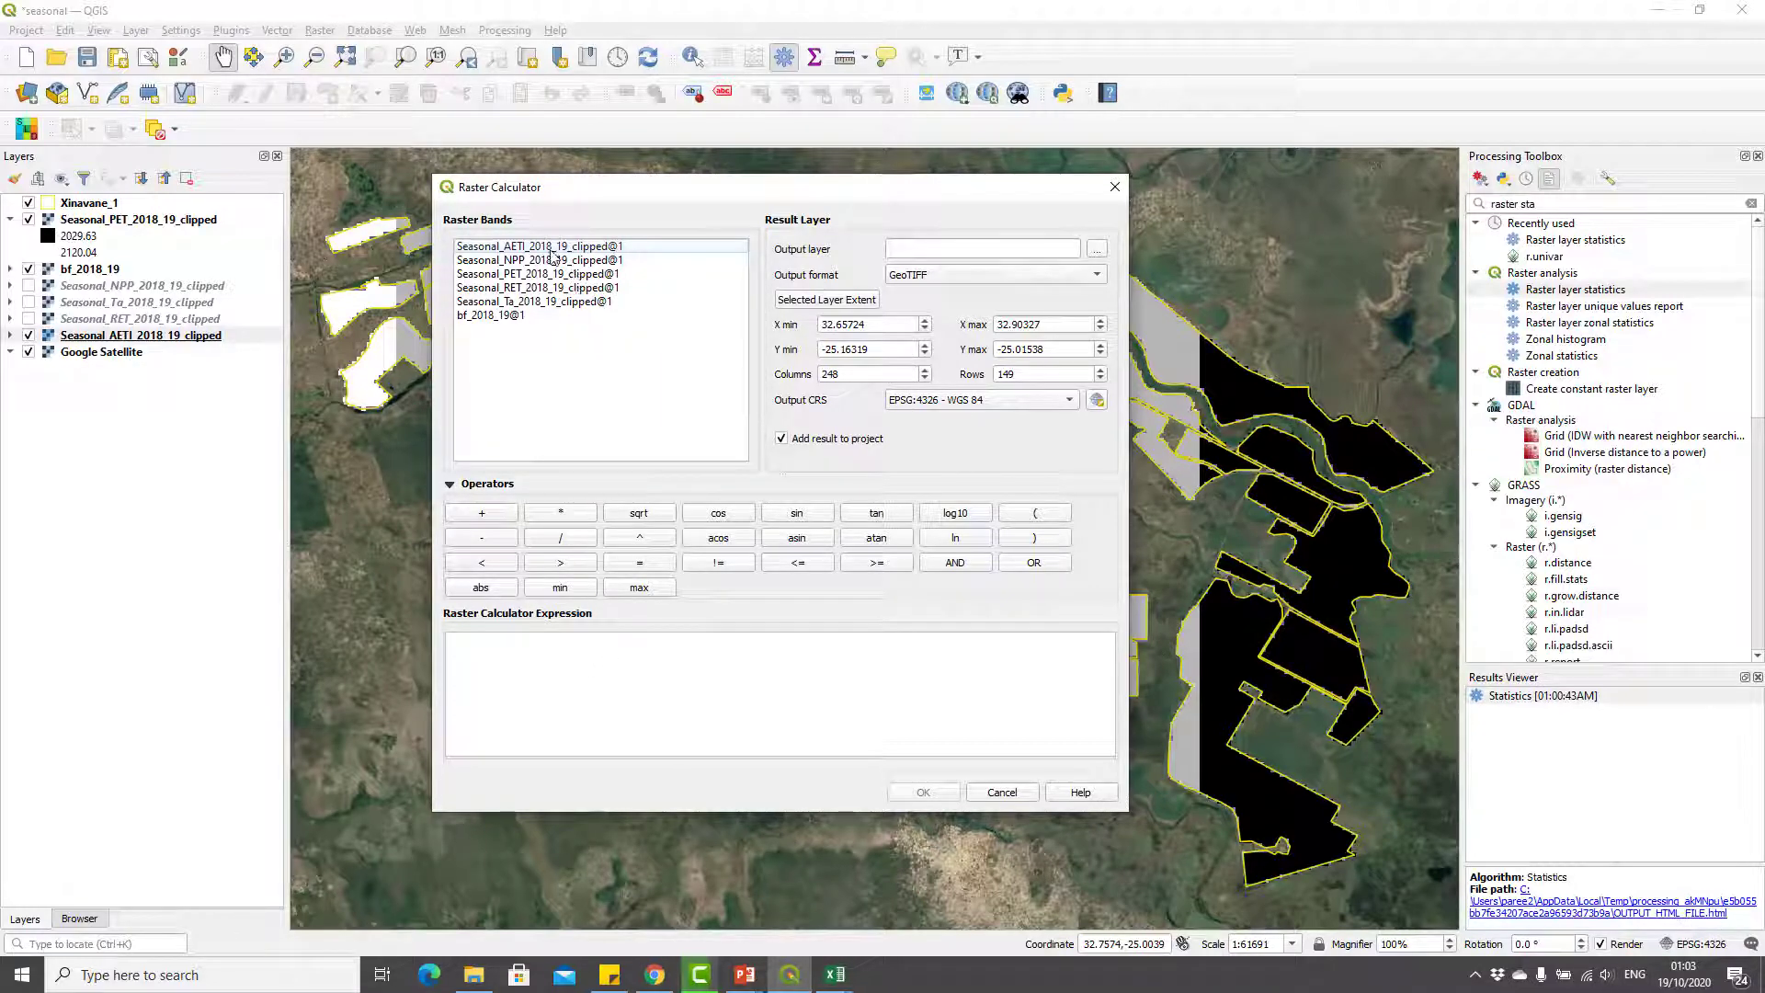
- Compute the AETI band divided by the PET band and save it as Adequacy_2018_19
{"action": "double_click", "coordinate": [540, 245]}
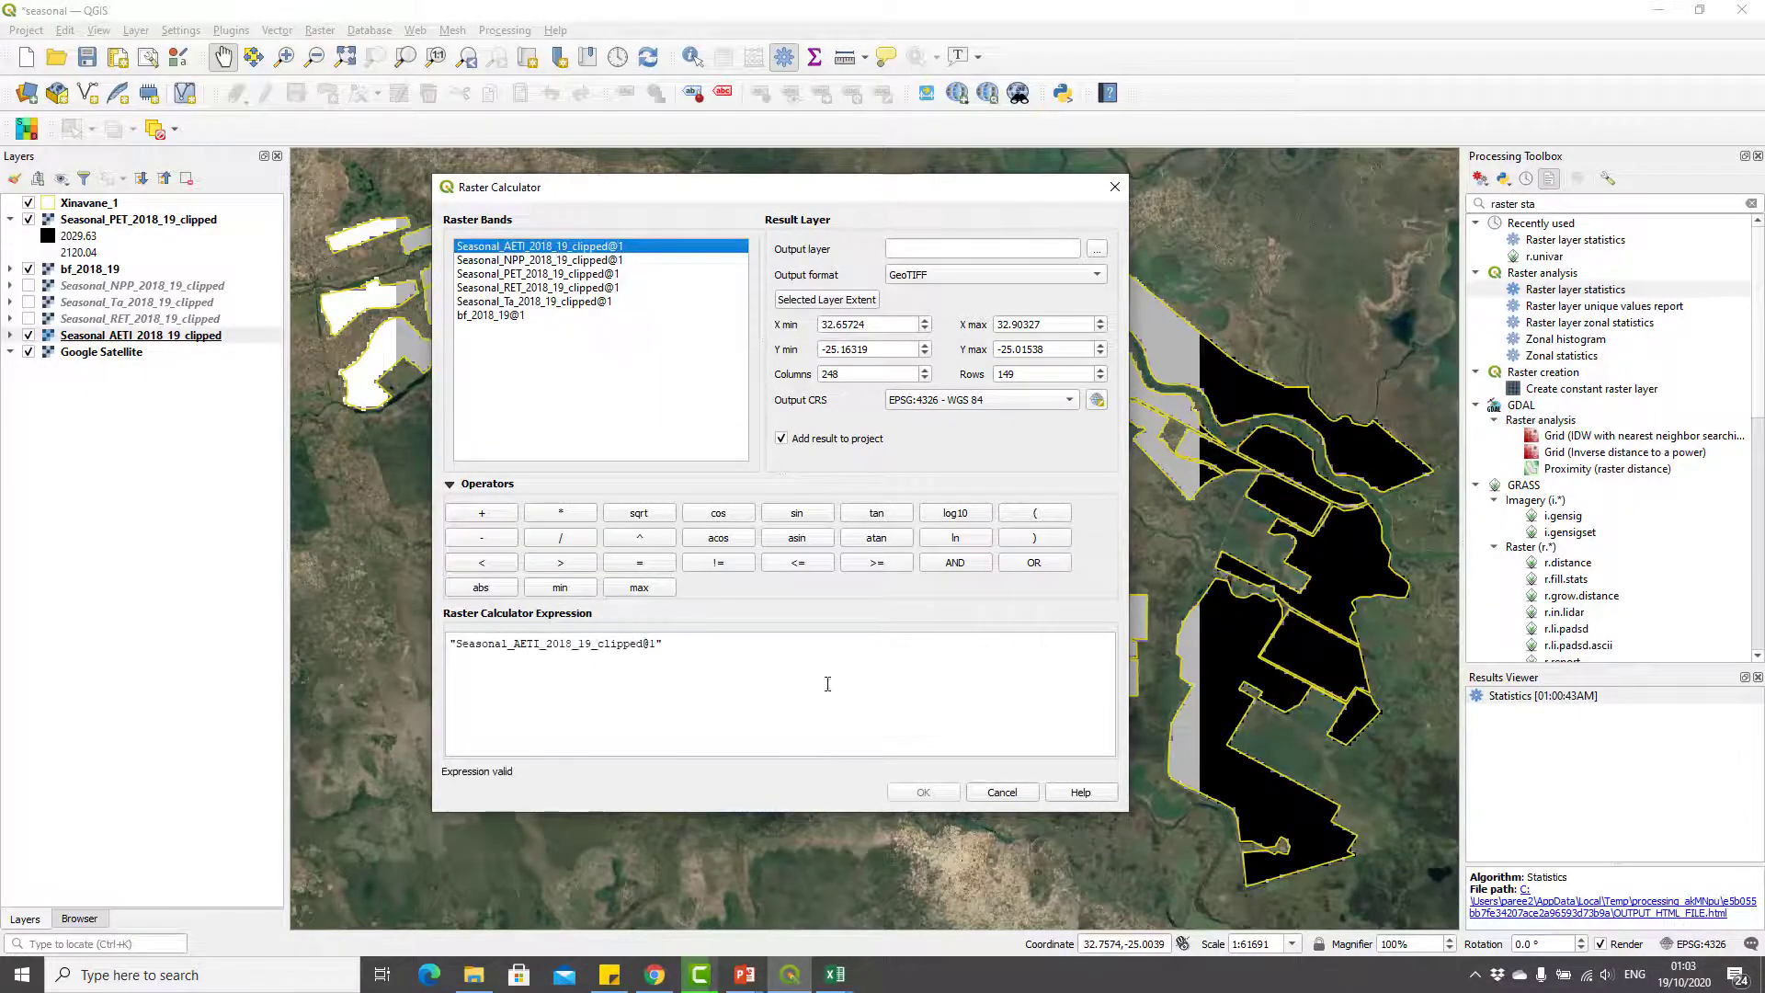
{"action": "left_click", "coordinate": [560, 537]}
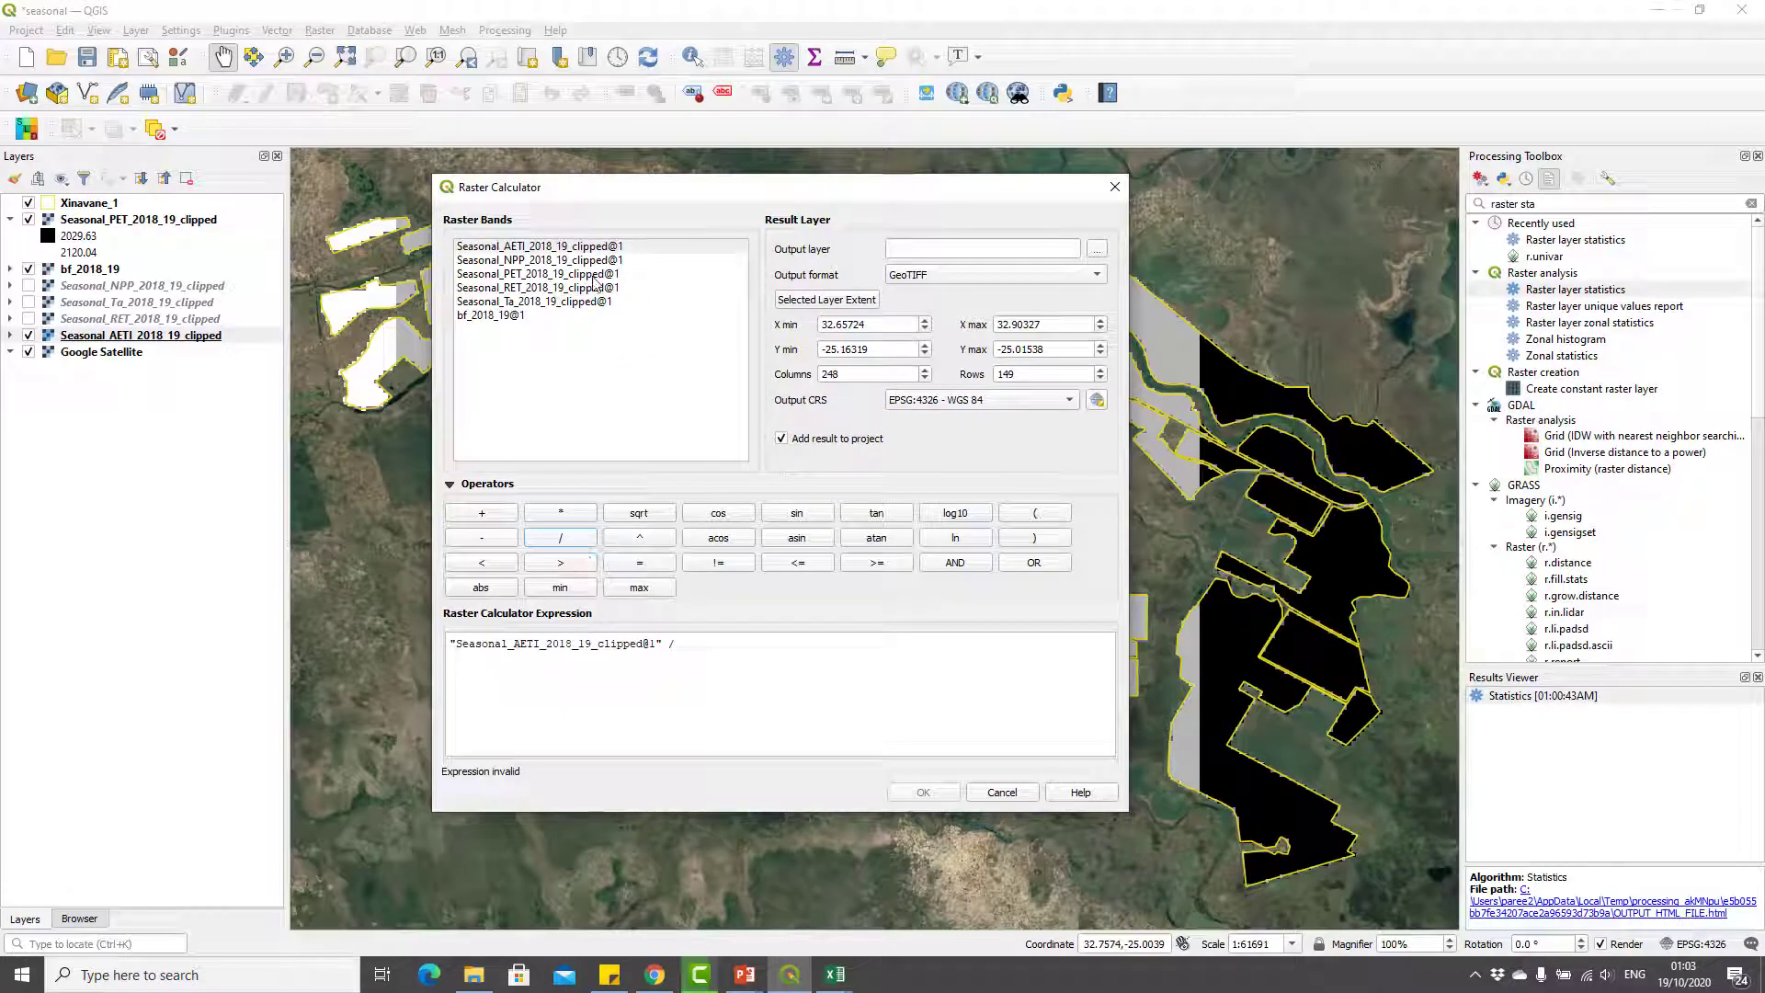
{"action": "double_click", "coordinate": [540, 274]}
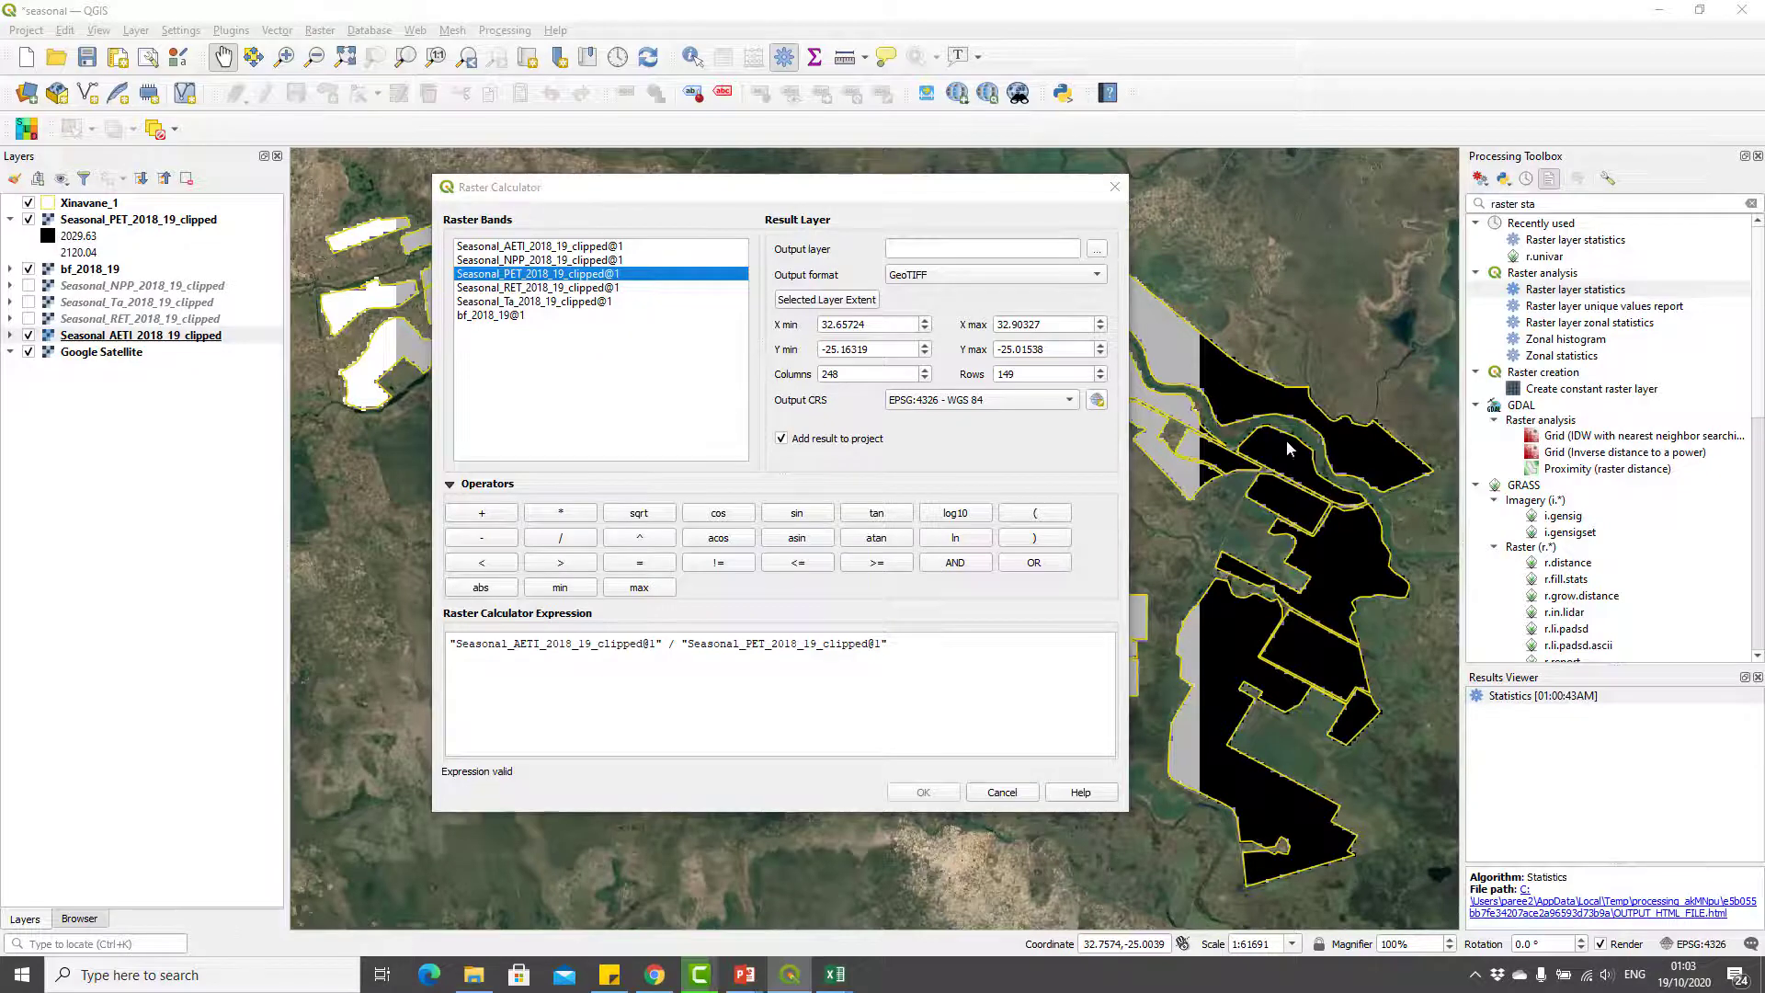
{"action": "left_click", "coordinate": [1094, 249]}
{"action": "type", "text": "Adequacy_2018_19"}
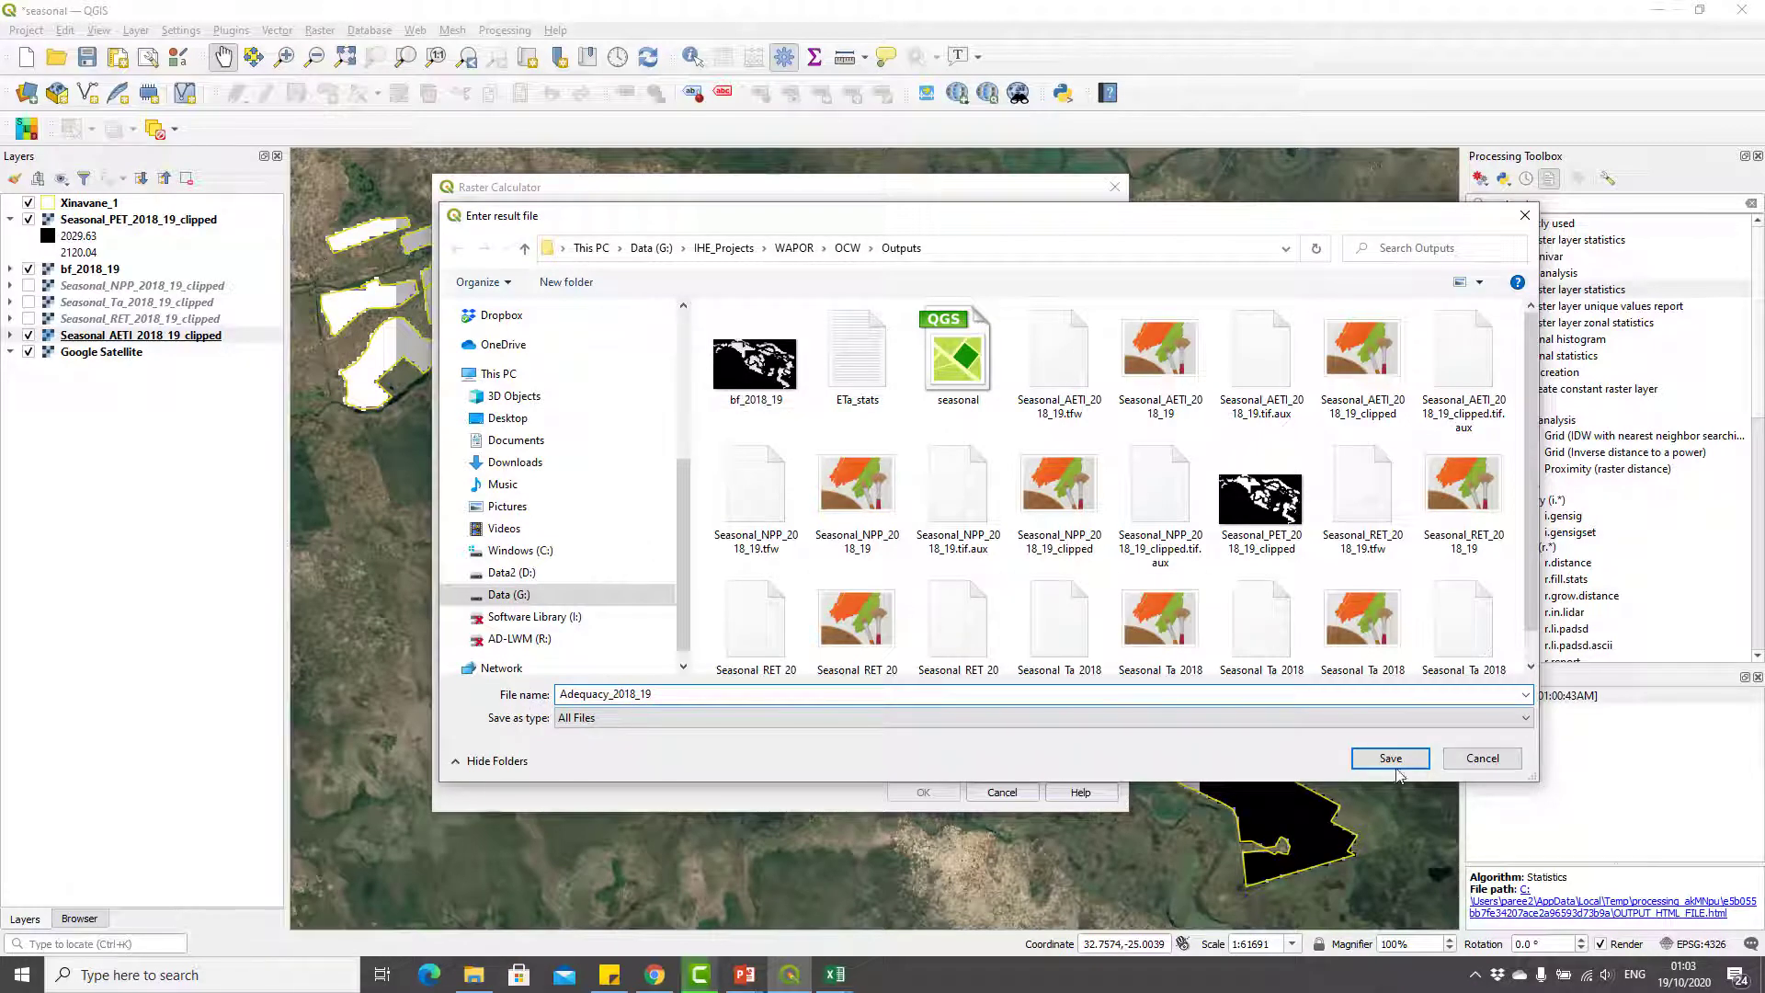
{"action": "left_click", "coordinate": [1389, 758]}
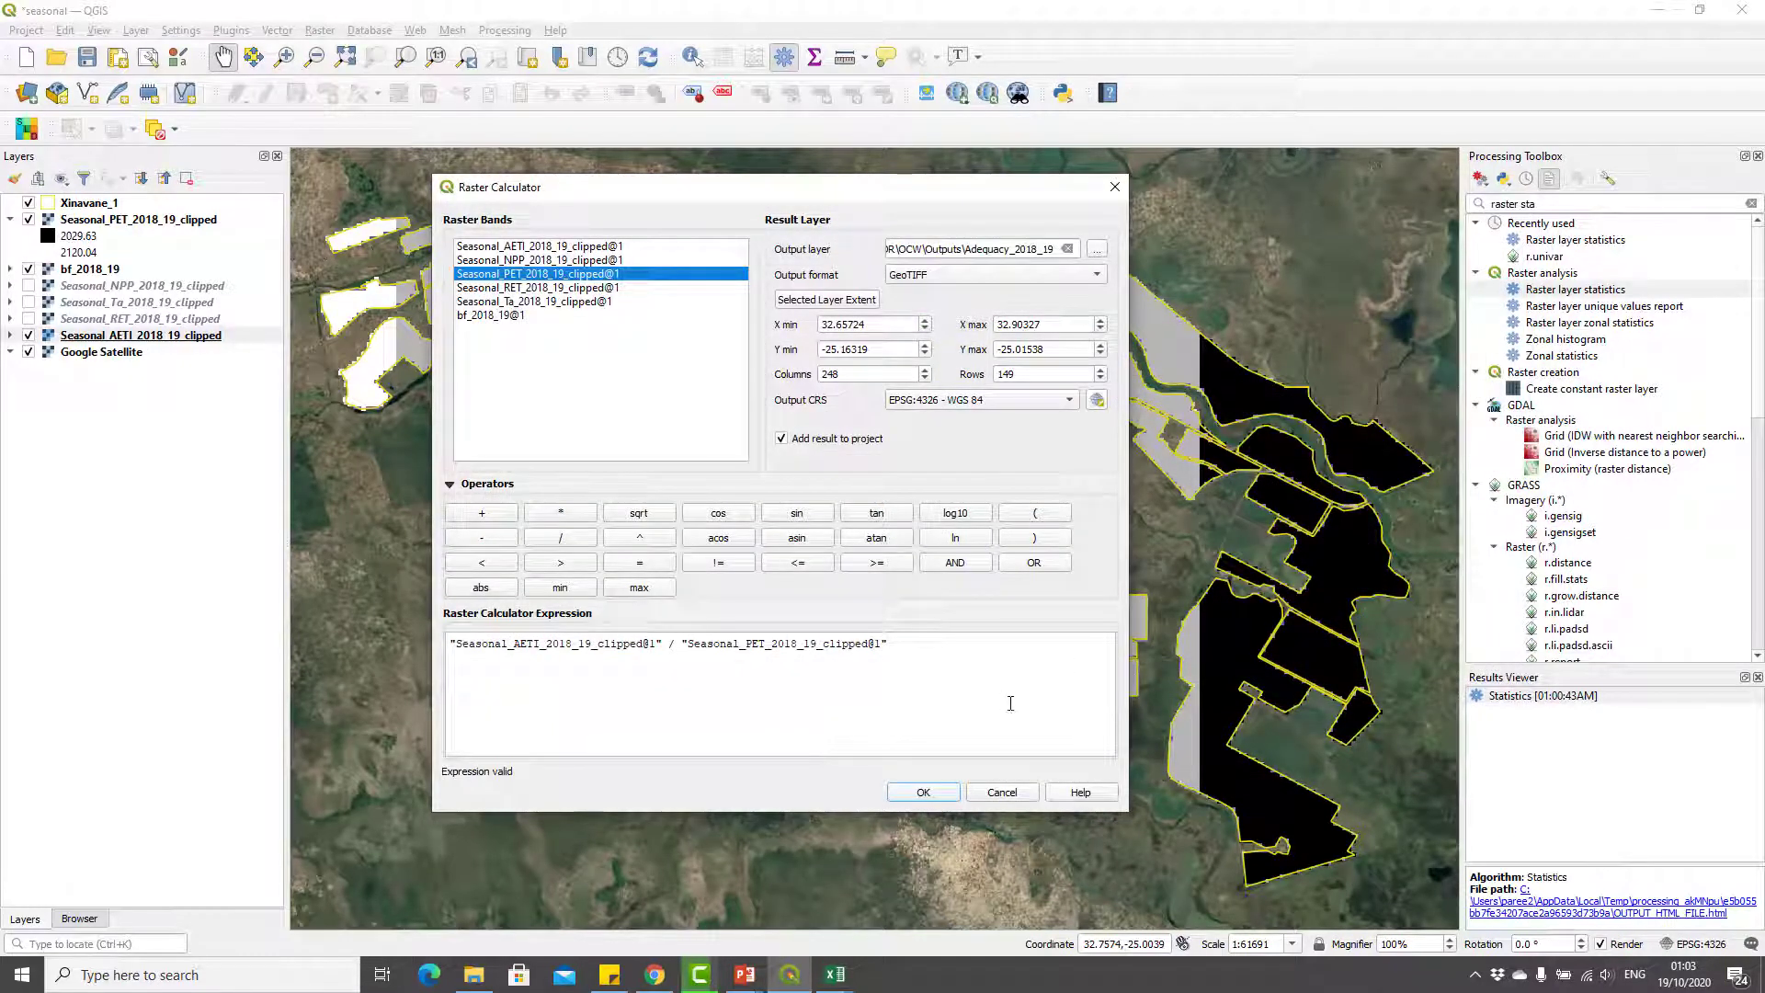
{"action": "left_click", "coordinate": [922, 792]}
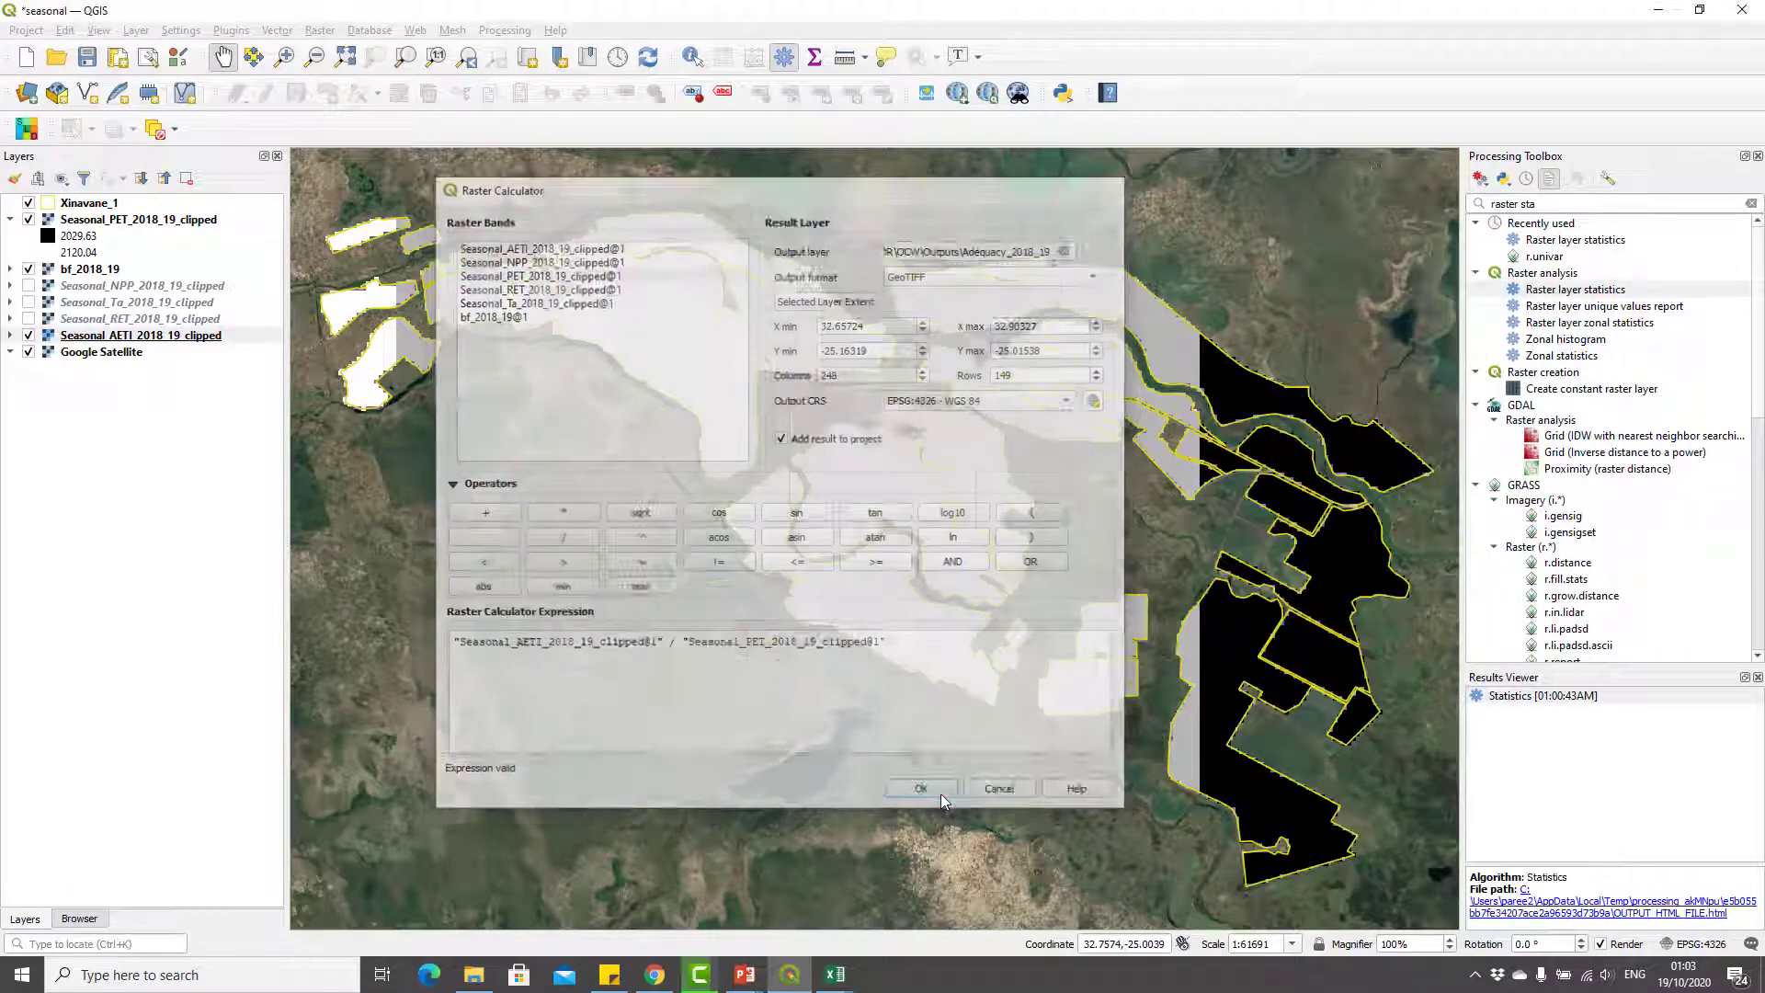
{"action": "left_click", "coordinate": [918, 787]}
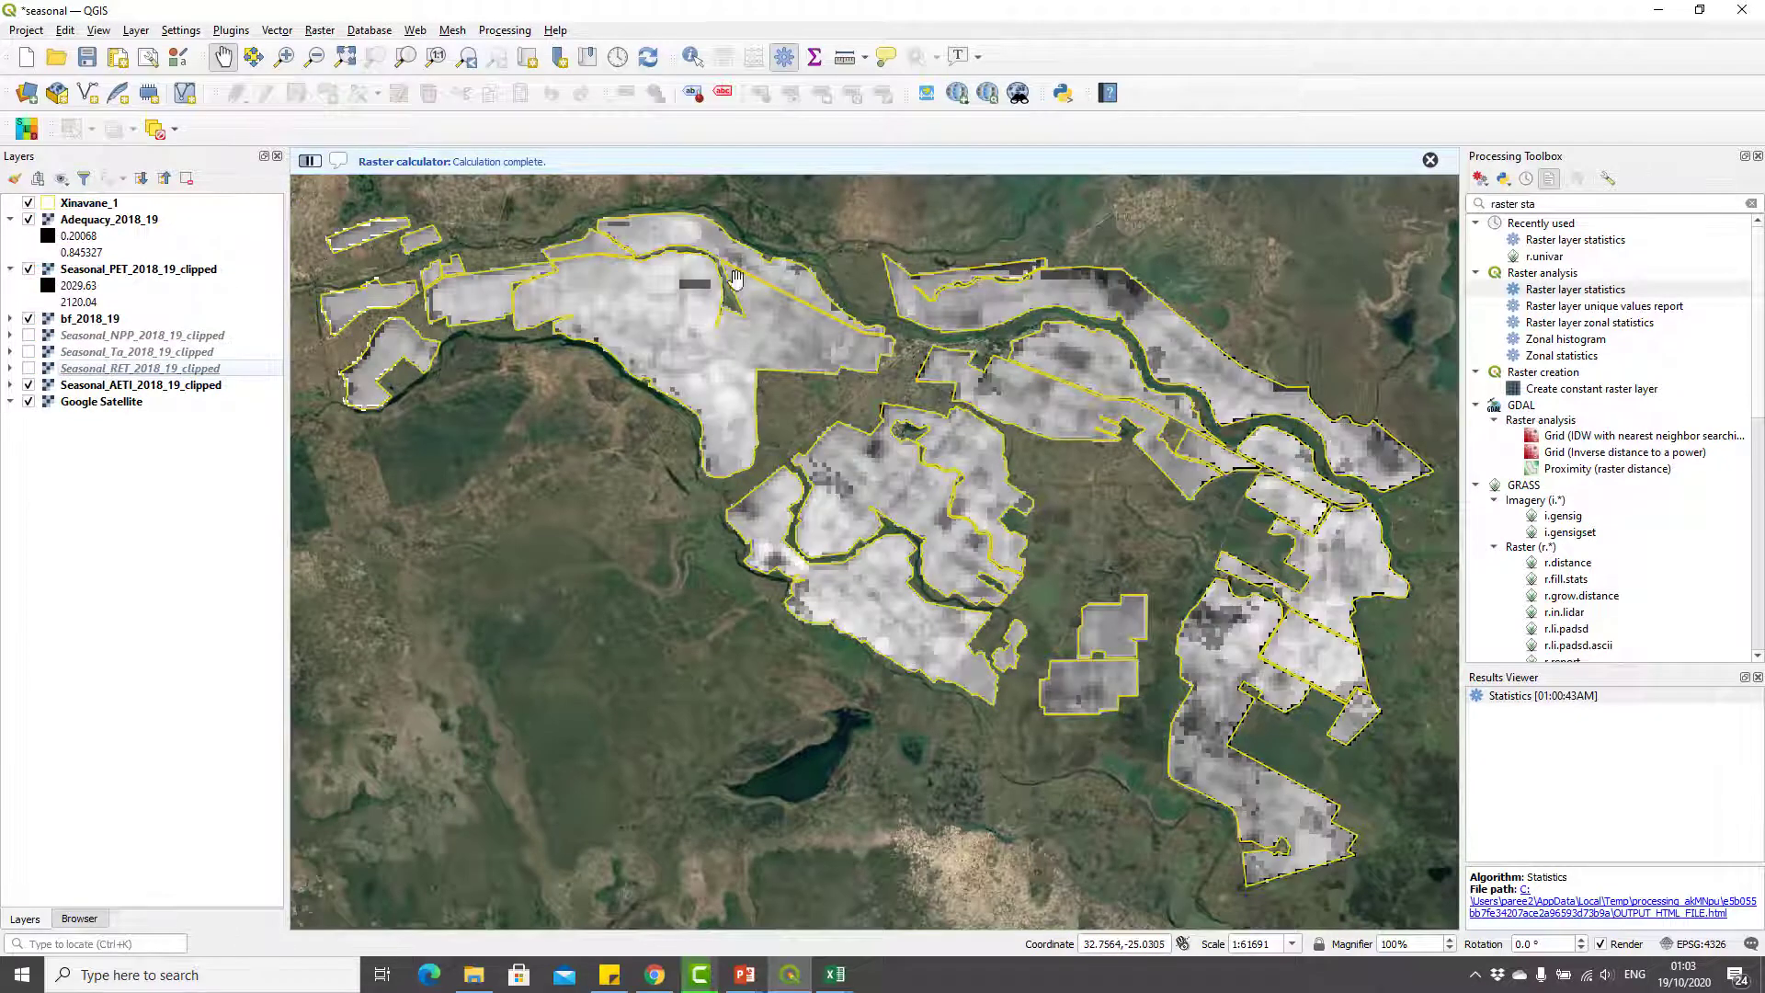
{"action": "left_click", "coordinate": [109, 219]}
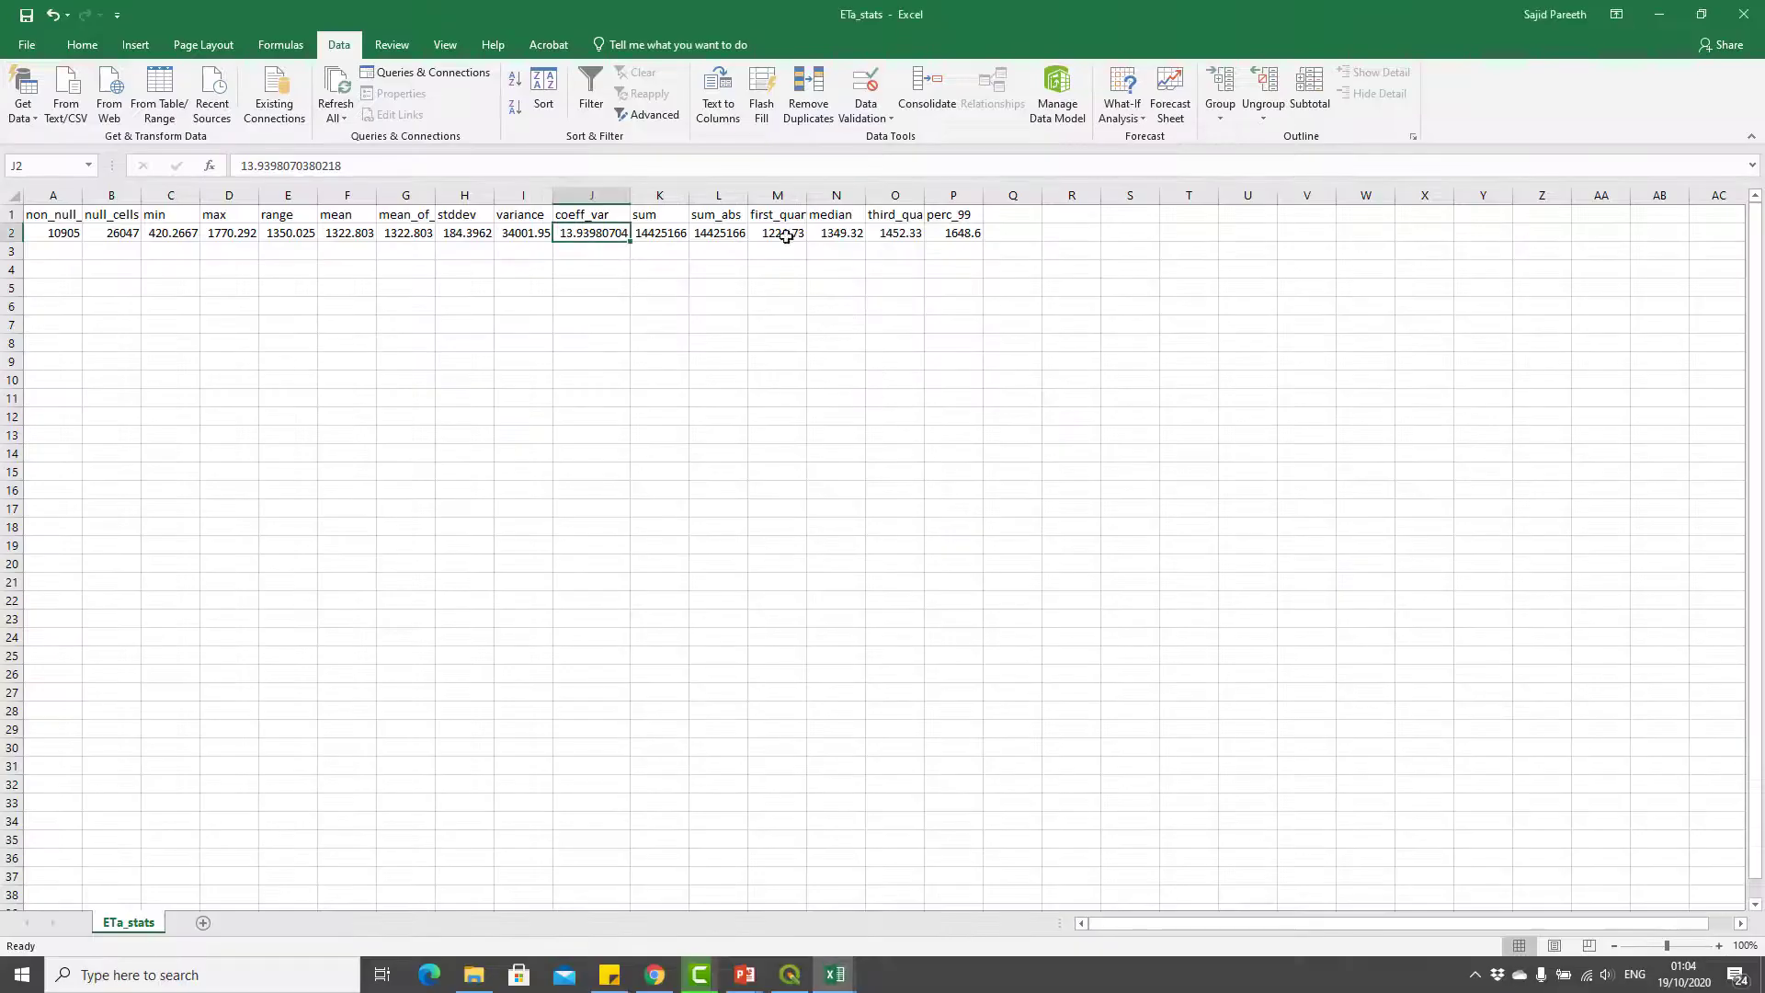
- Read the perc_99 value 1648.6 in ETa_stats and return to QGIS
{"action": "left_click", "coordinate": [953, 232]}
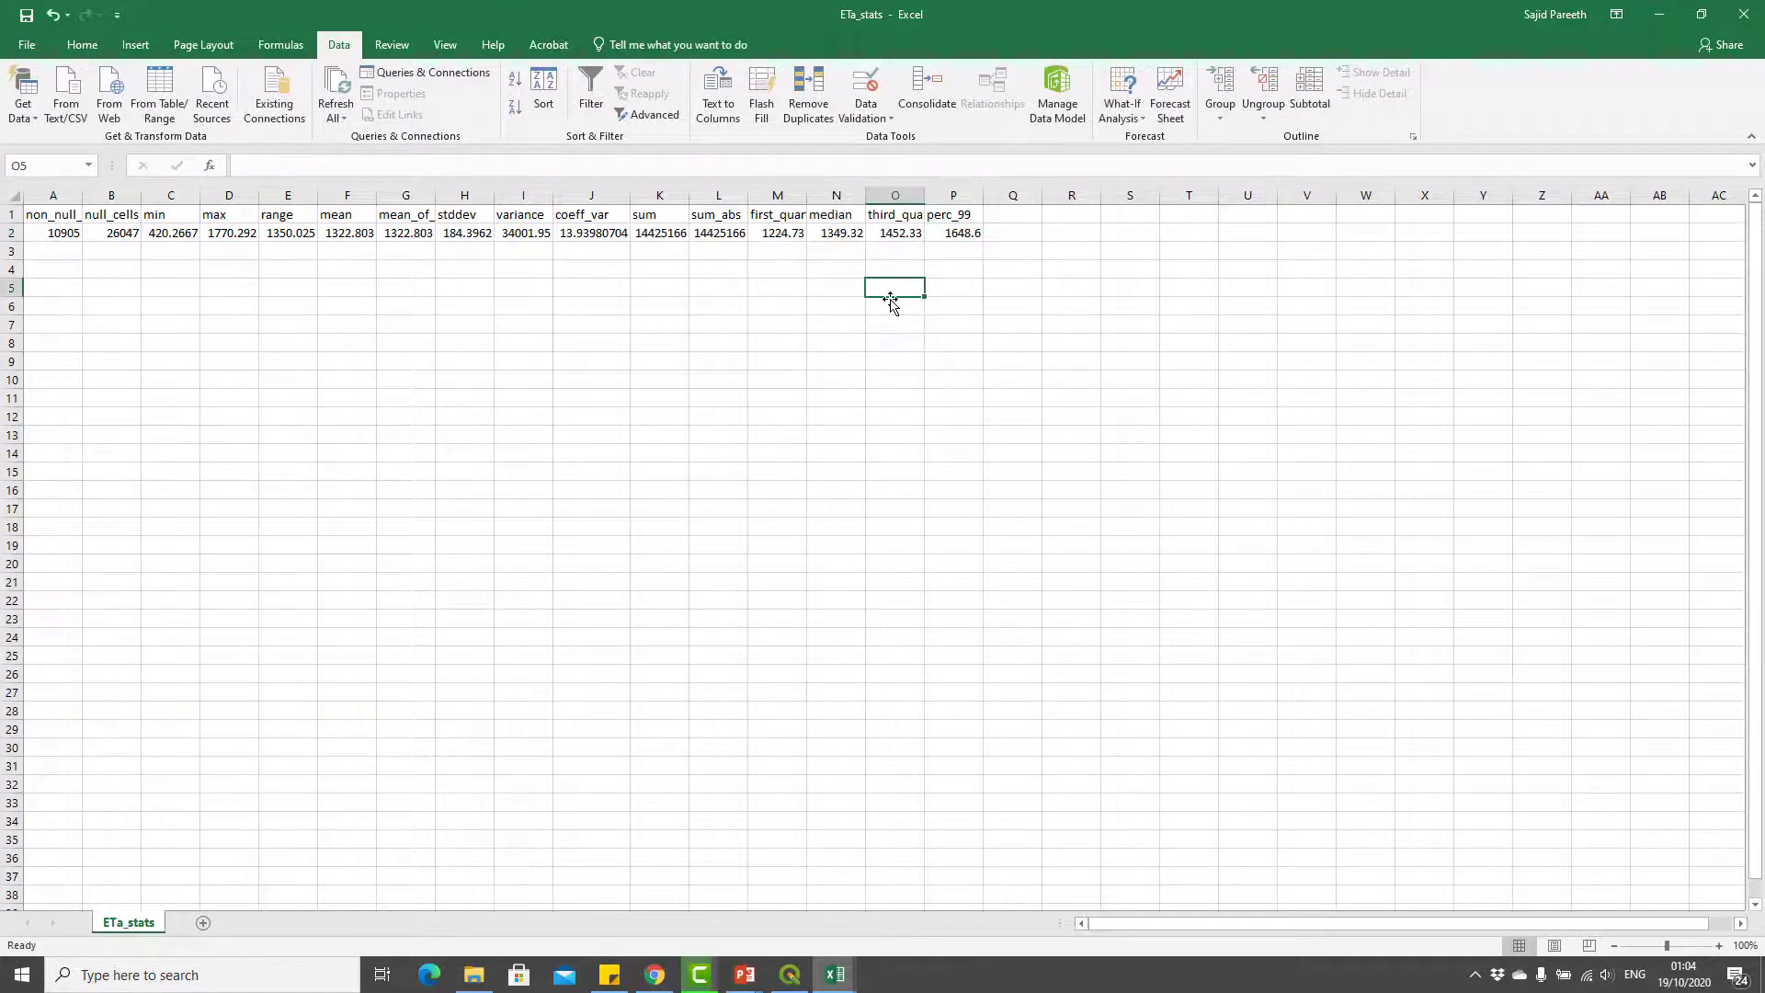
{"action": "key", "text": "alt+tab"}
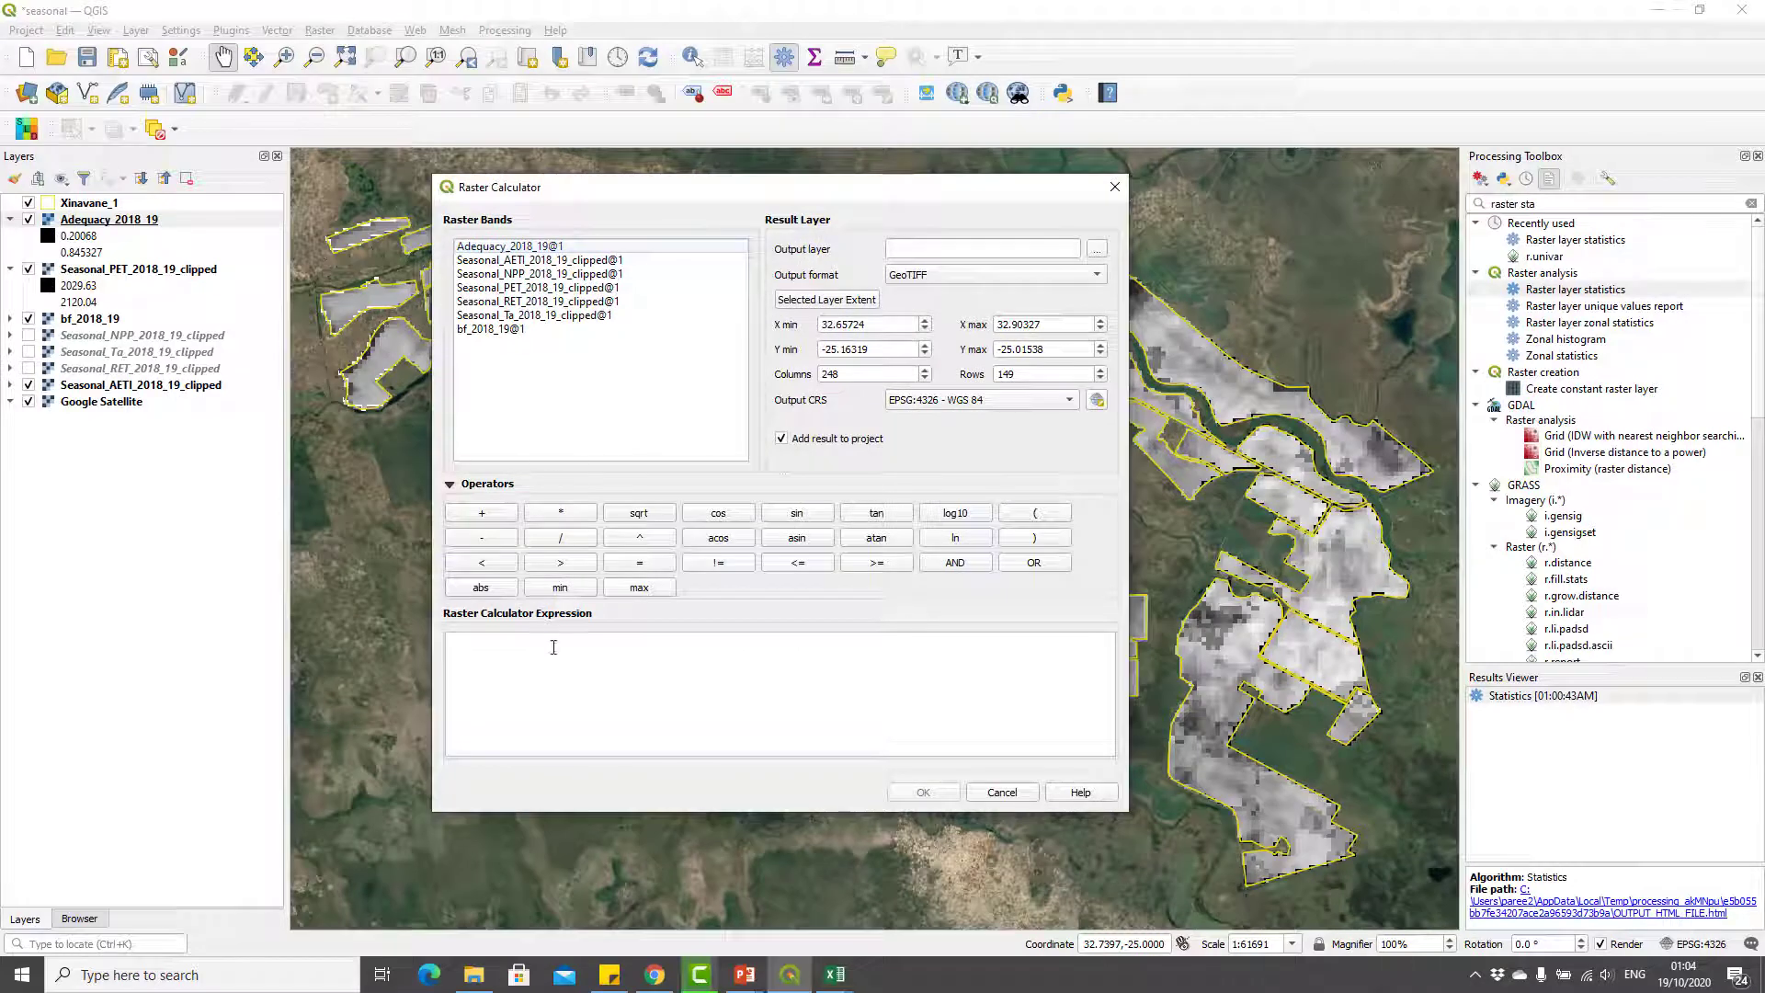
- Enter the expression 1 - (AETI band / 1648.6) in the Raster Calculator
{"action": "type", "text": "1"}
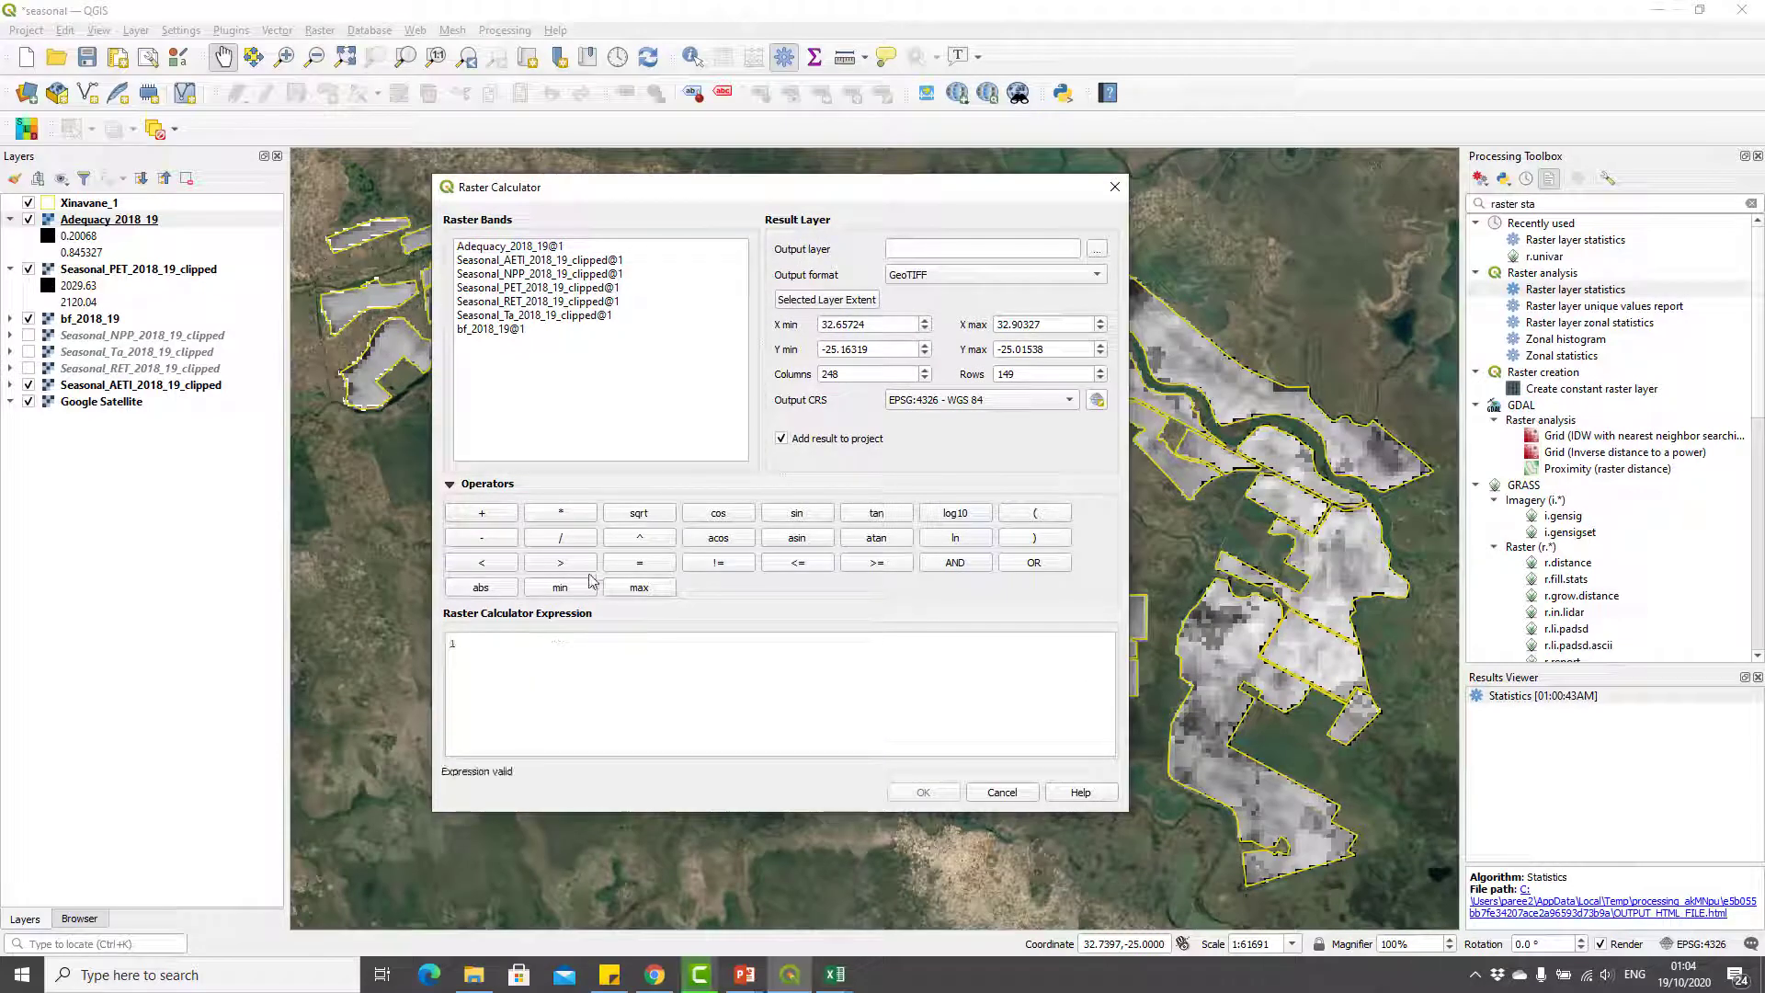
{"action": "left_click", "coordinate": [481, 537]}
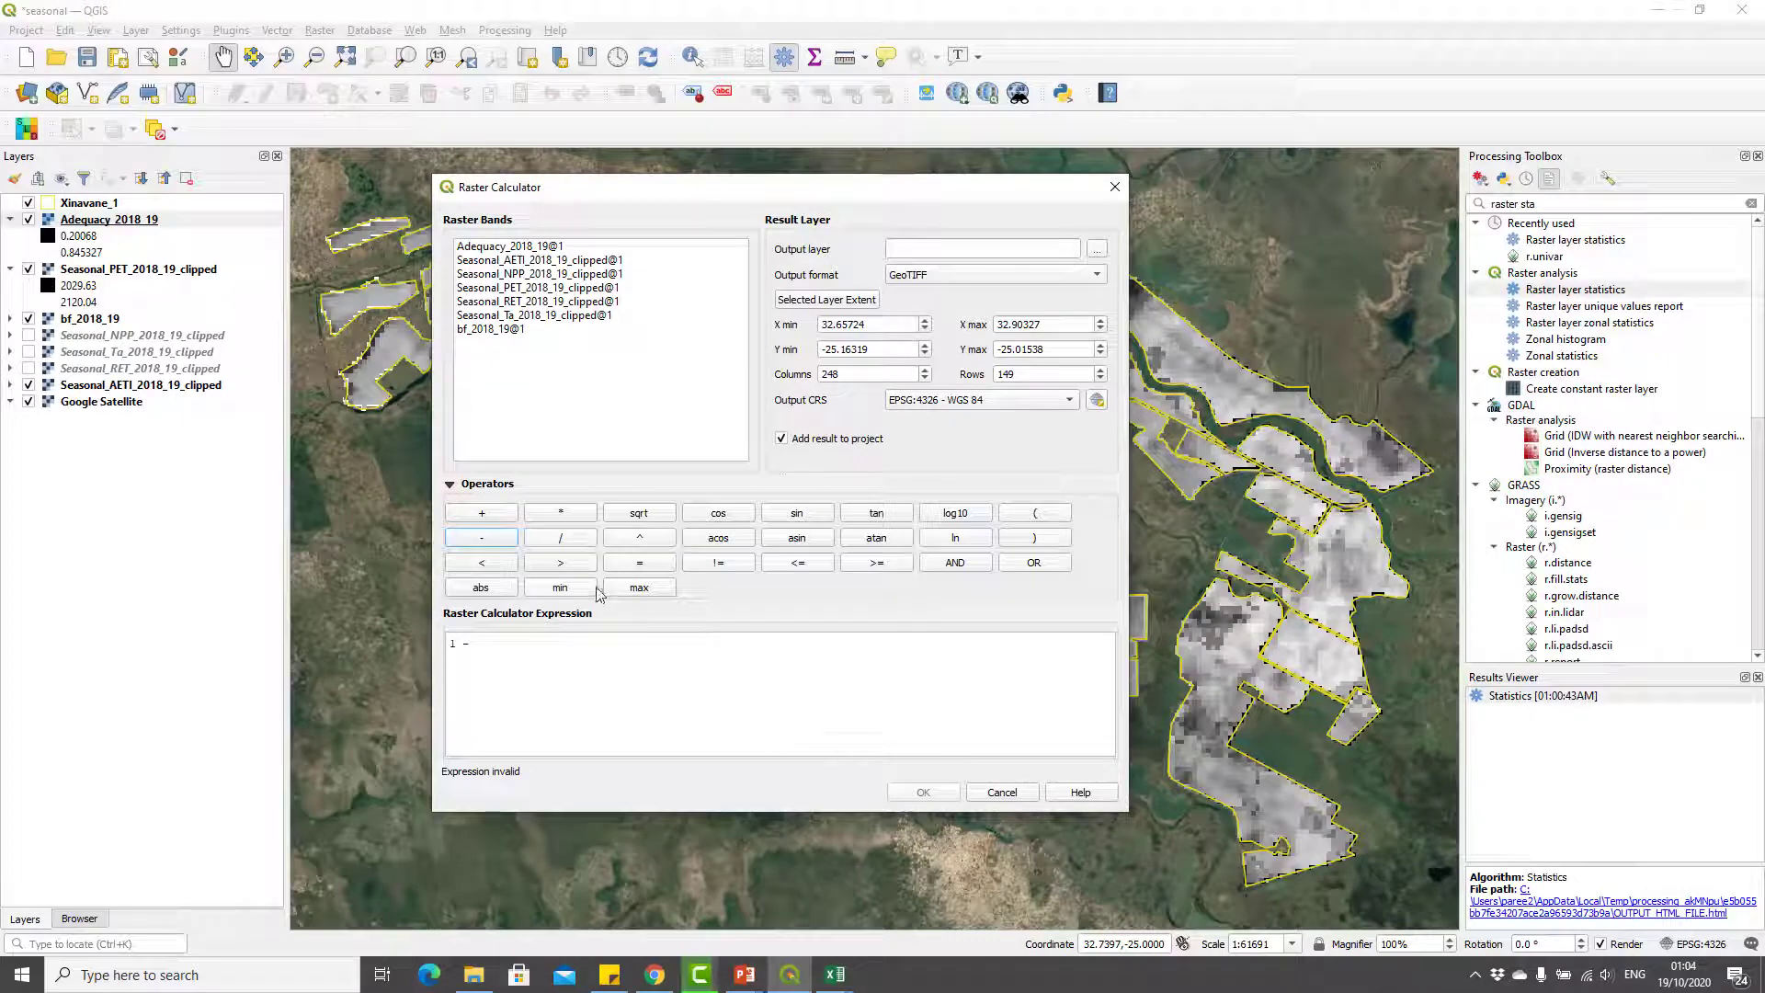
{"action": "left_click", "coordinate": [1034, 512]}
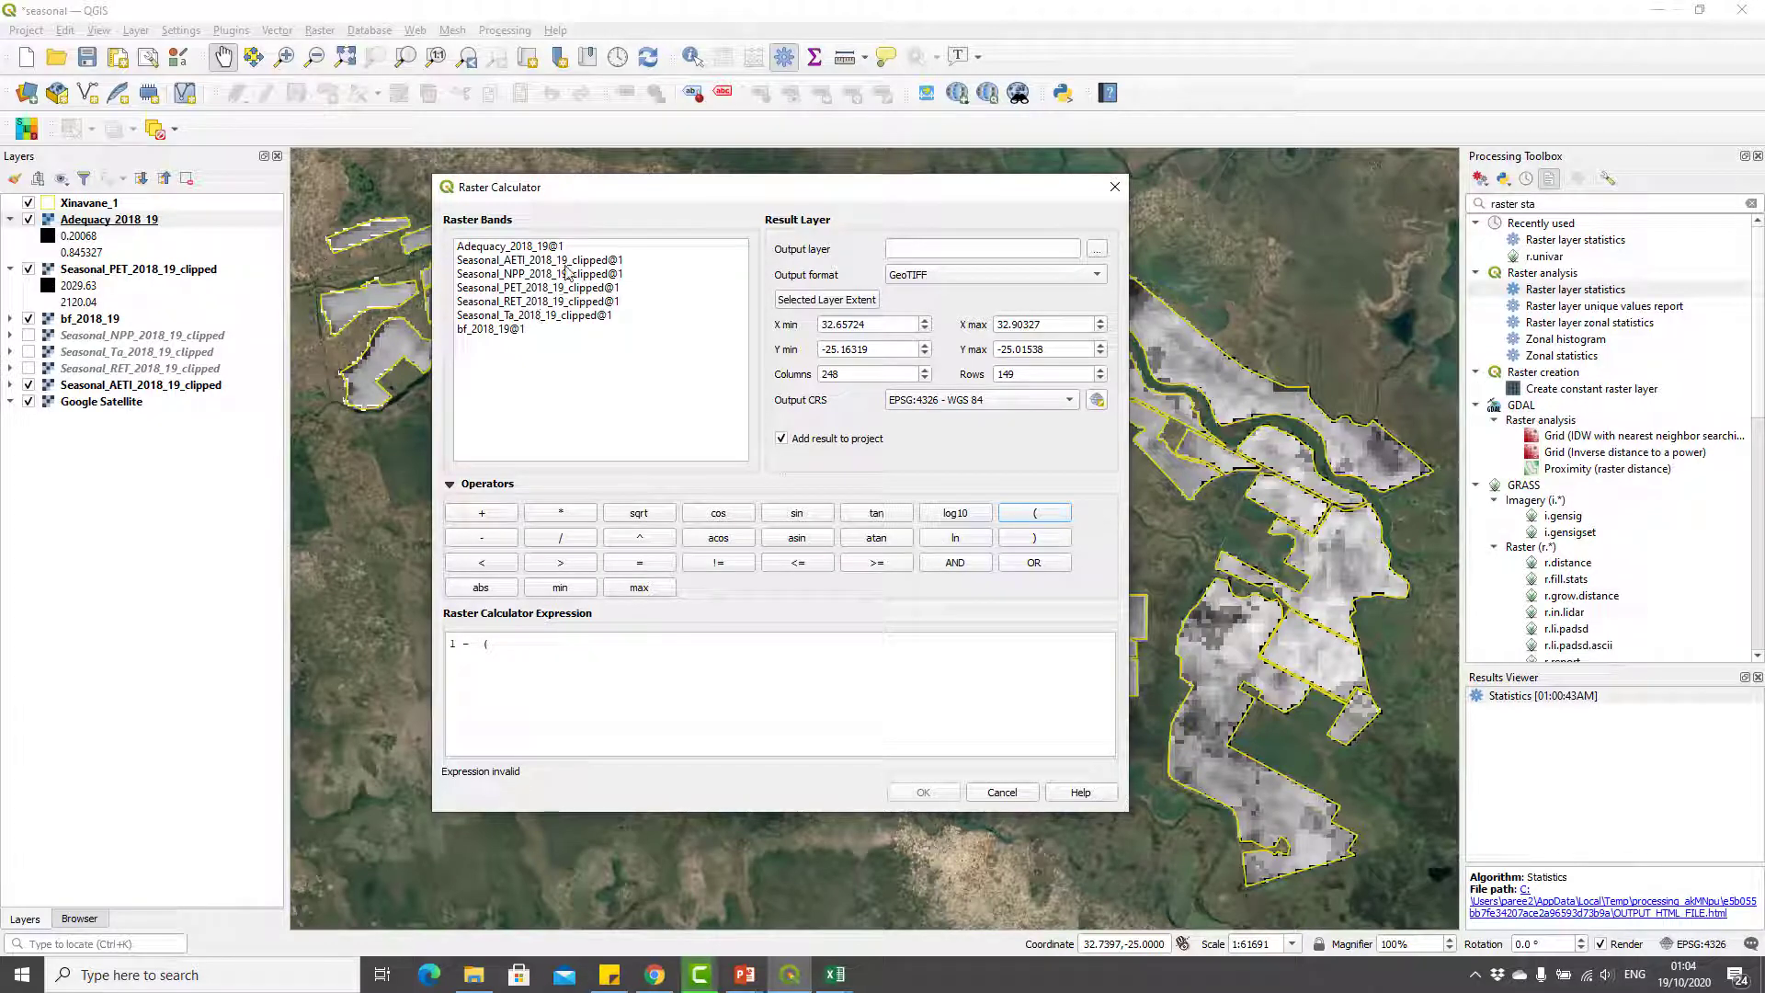
{"action": "double_click", "coordinate": [539, 259]}
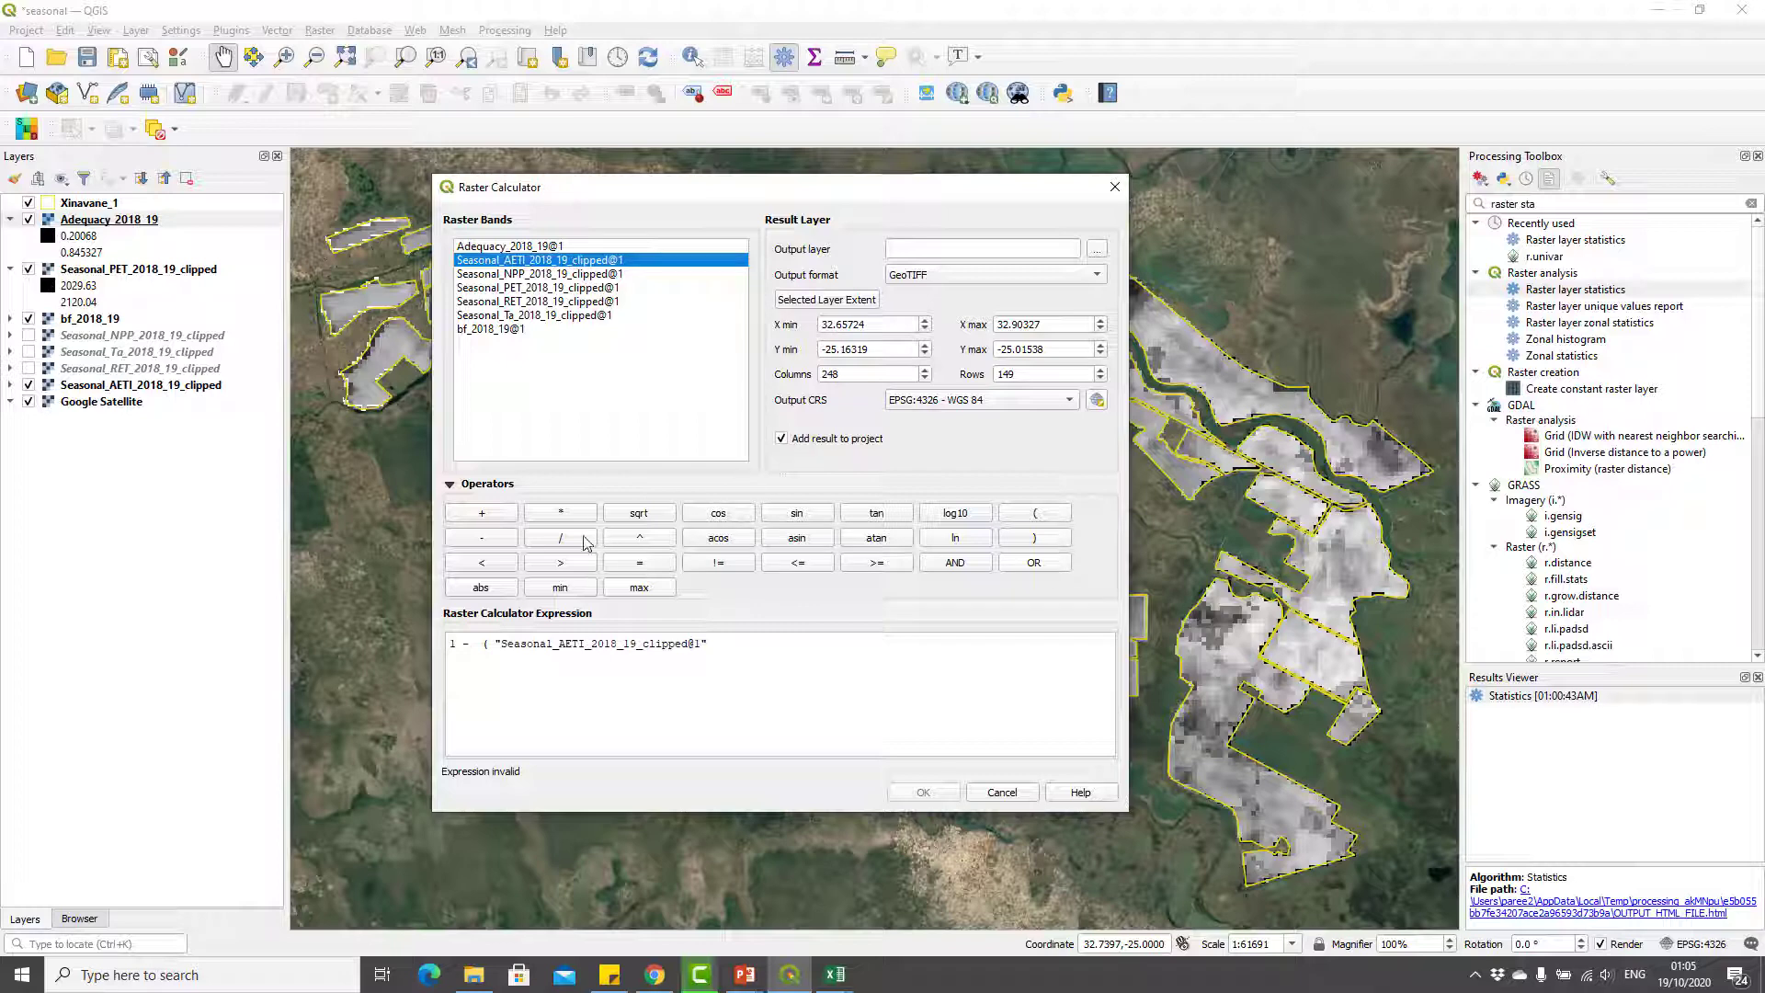
{"action": "left_click", "coordinate": [560, 537]}
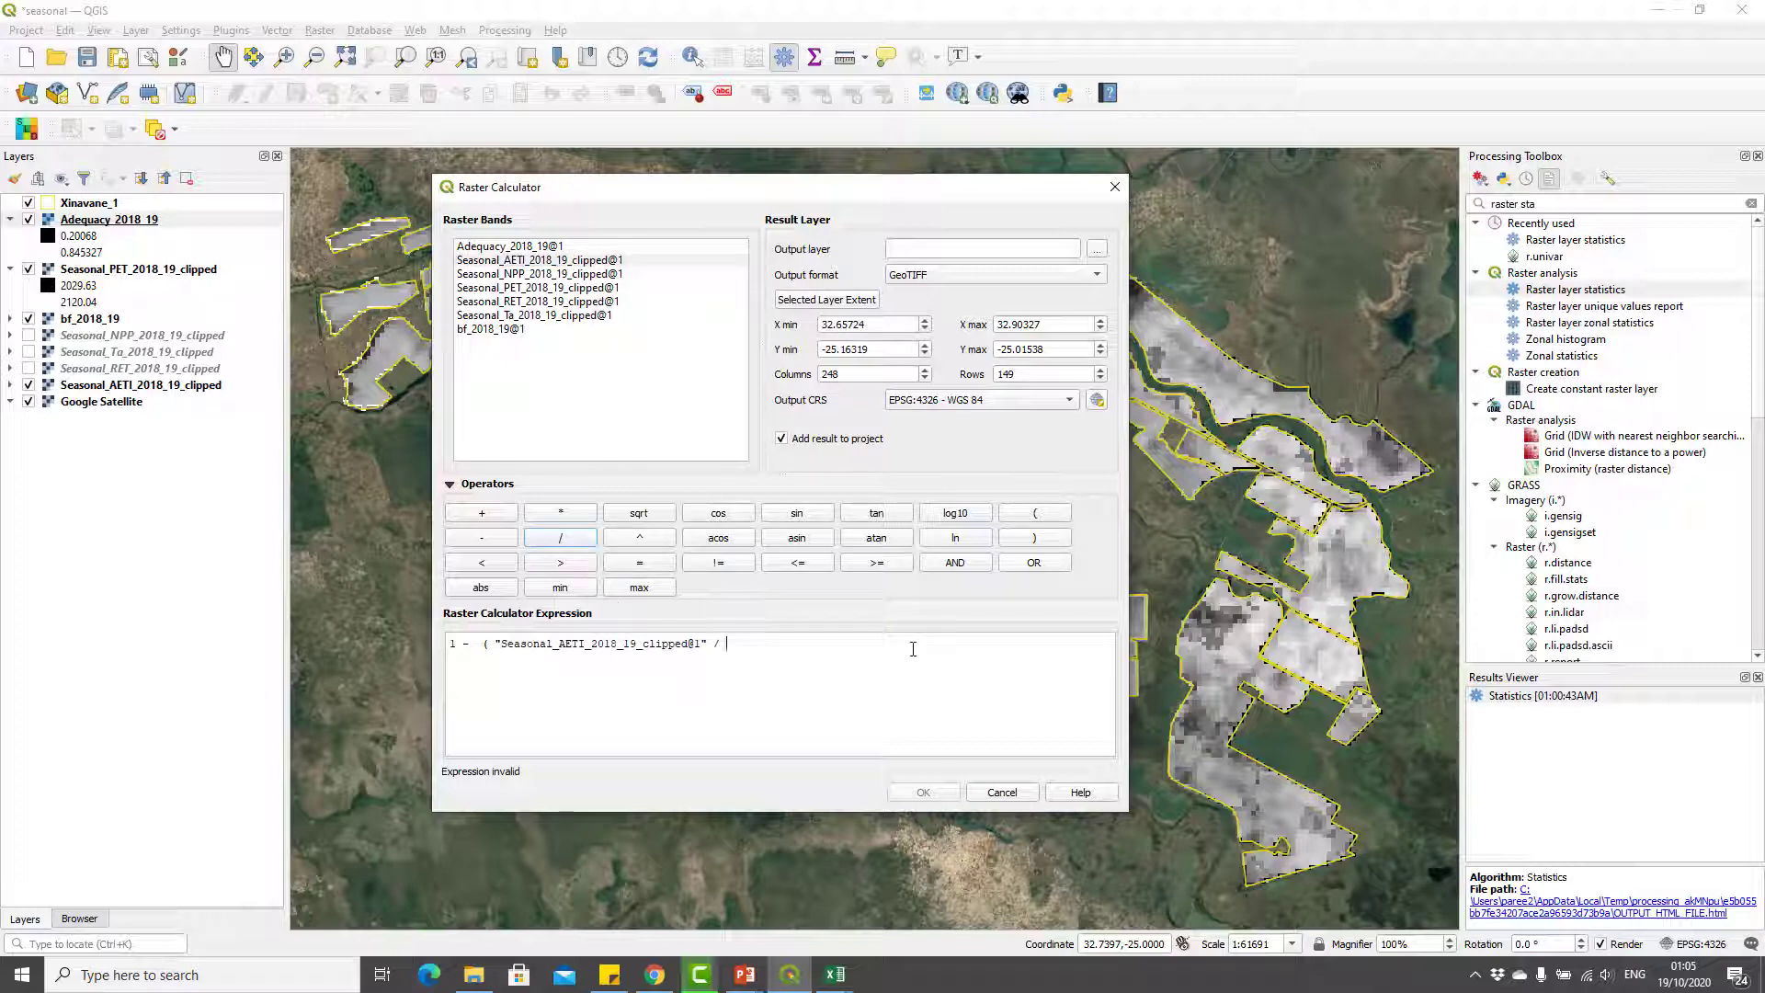
{"action": "type", "text": "1648.6 )"}
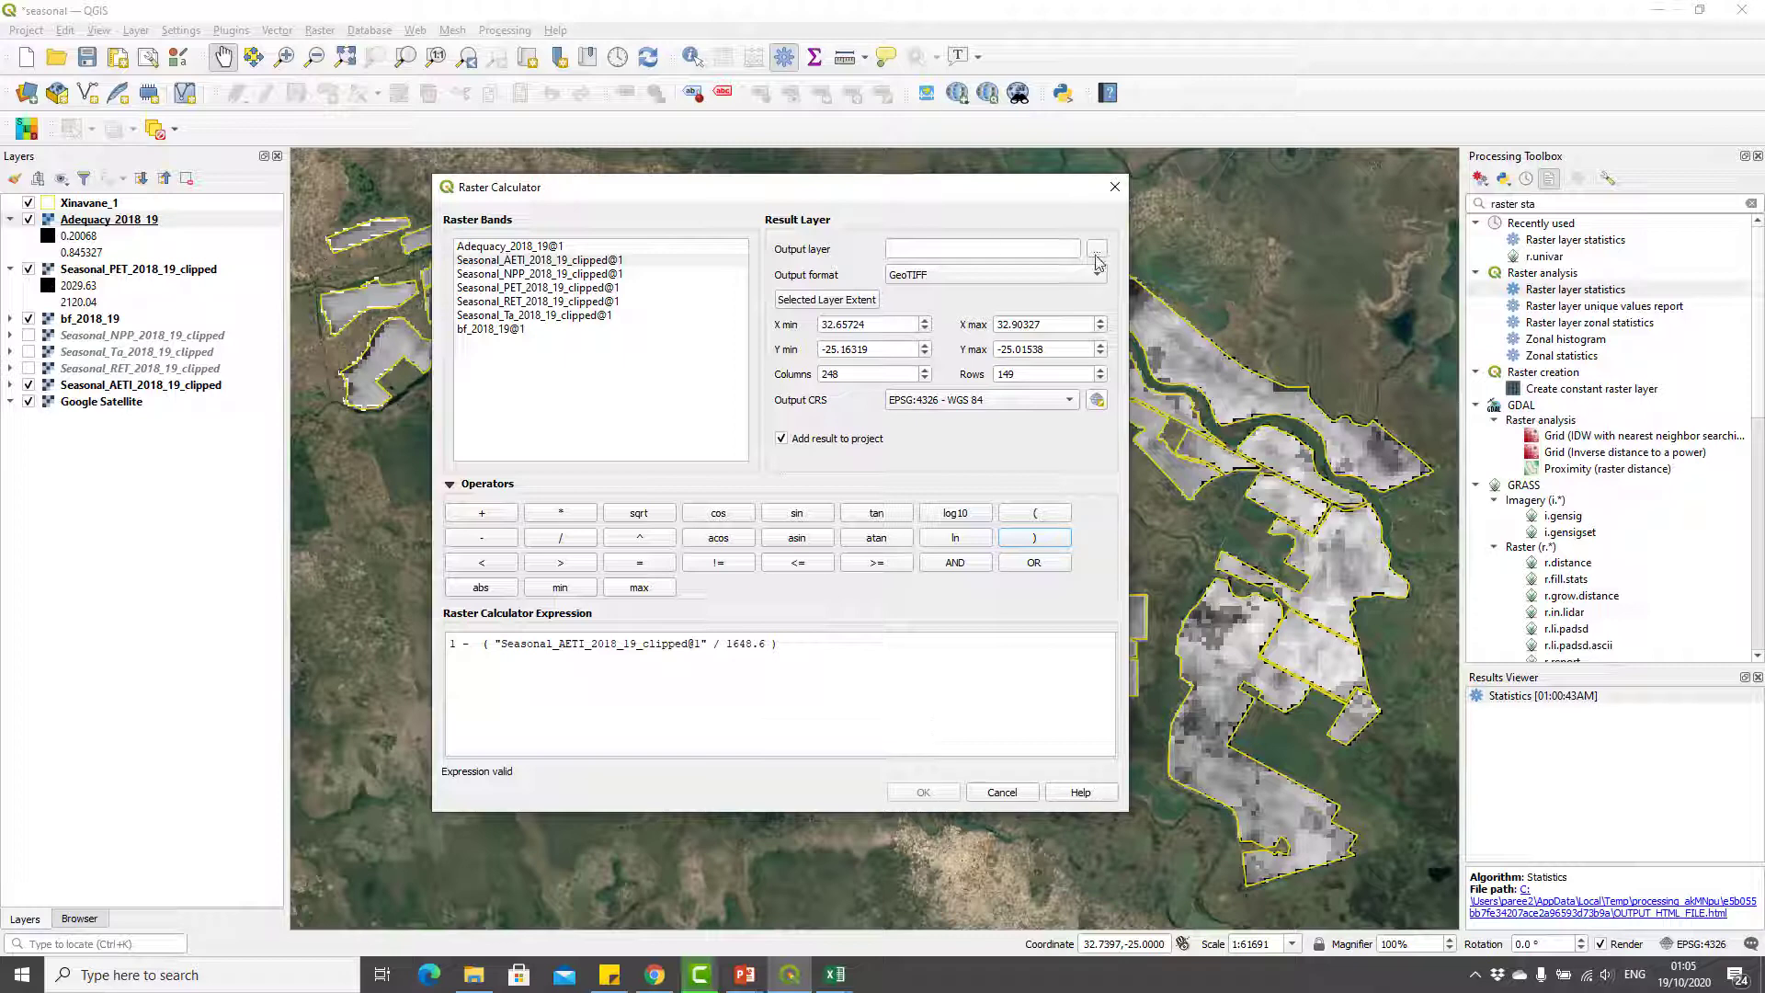
- Save the output as RWD_2018_19 and run the calculation
{"action": "left_click", "coordinate": [1096, 249]}
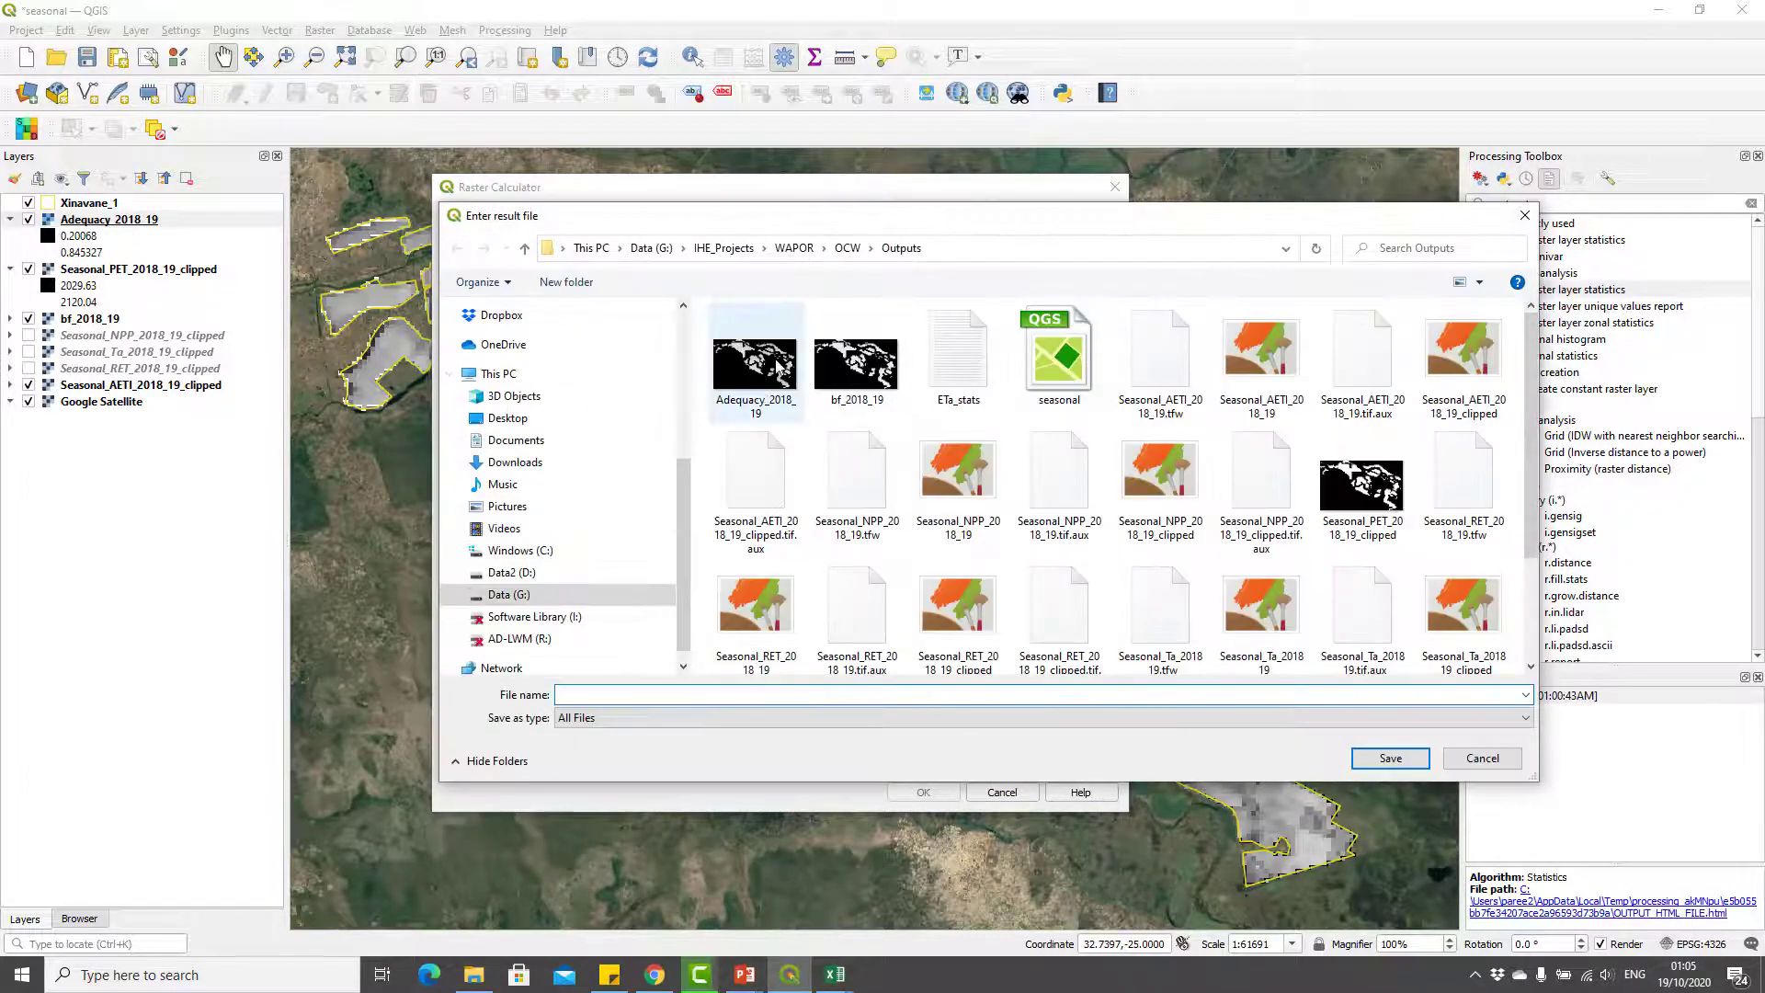
{"action": "left_click", "coordinate": [754, 355]}
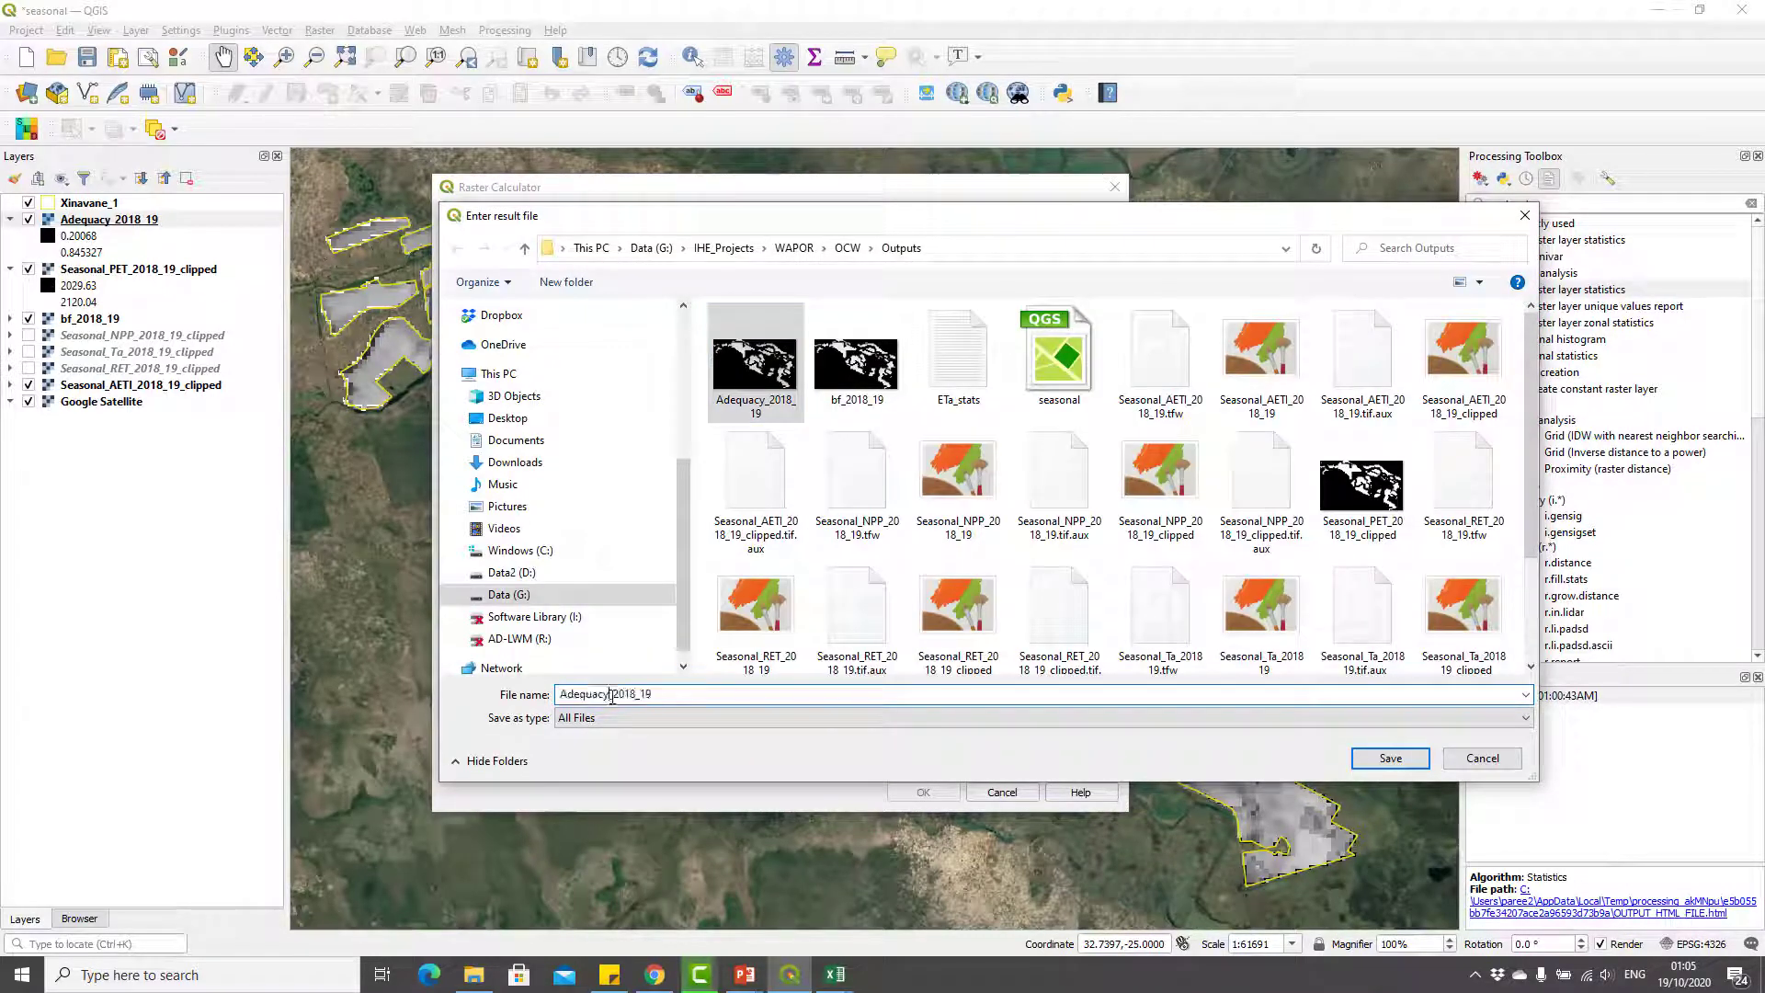
{"action": "double_click", "coordinate": [604, 693]}
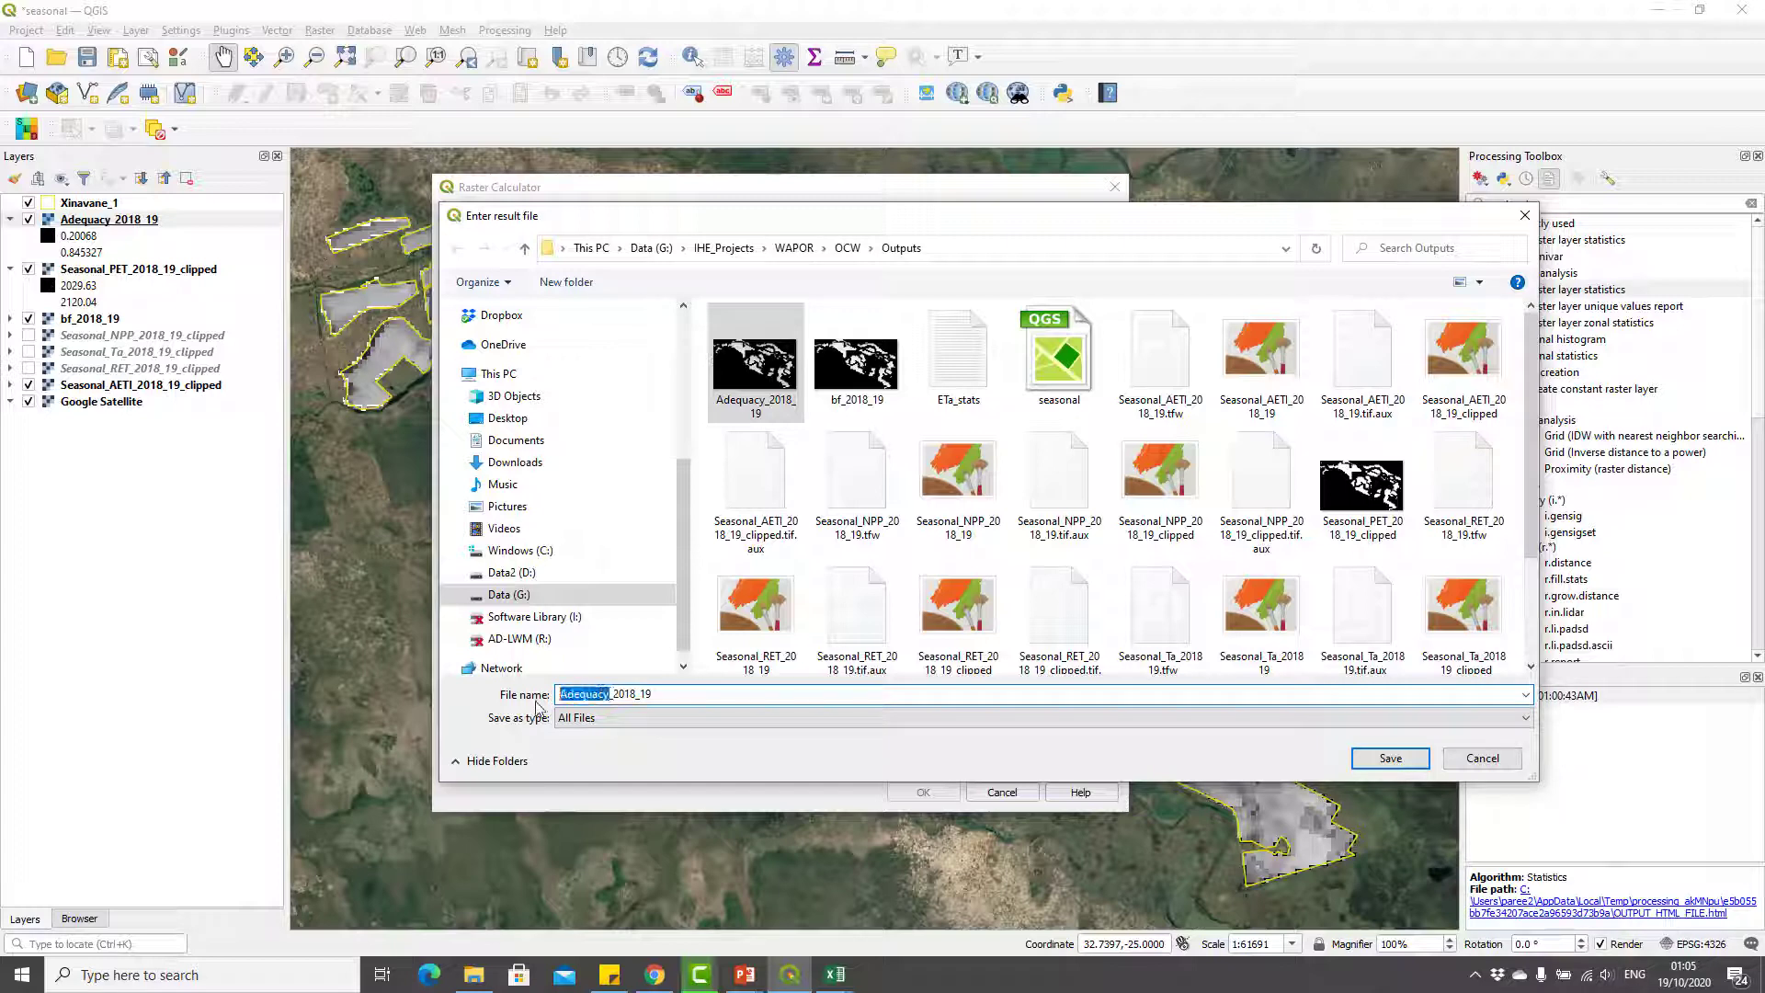
{"action": "left_click", "coordinate": [1389, 758]}
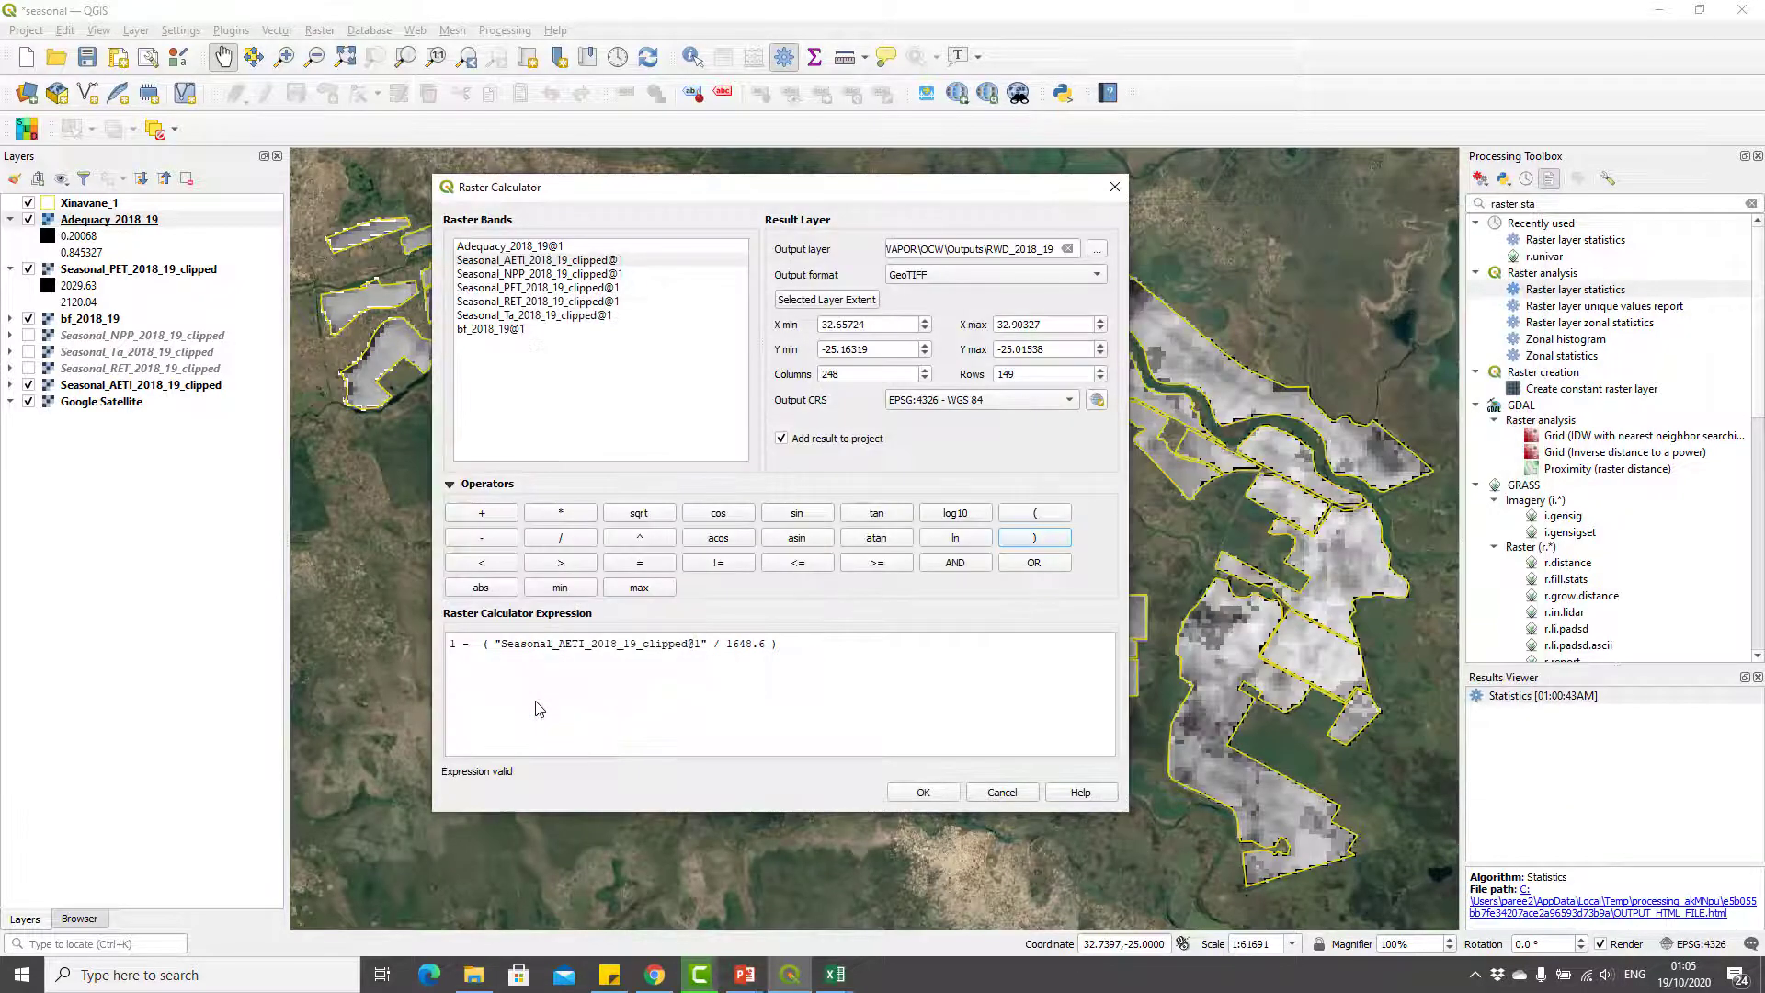
{"action": "left_click", "coordinate": [922, 791]}
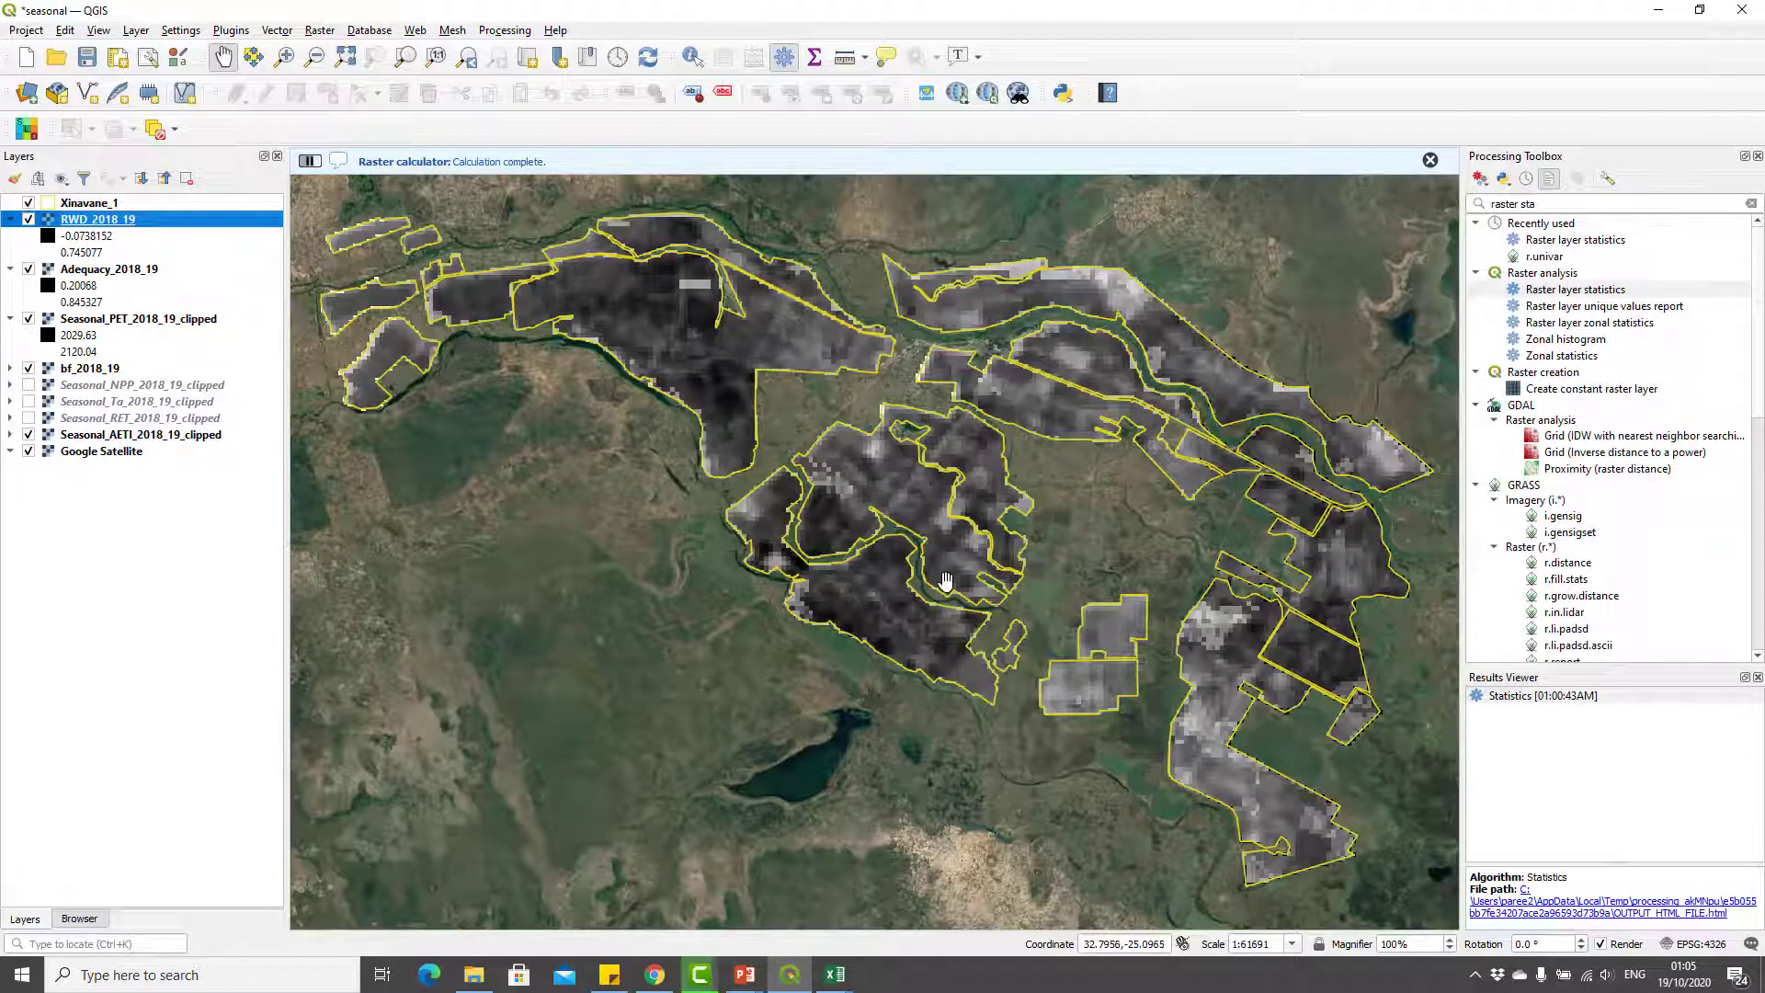
{"action": "left_click_drag", "start_coordinate": [946, 580], "coordinate": [979, 707]}
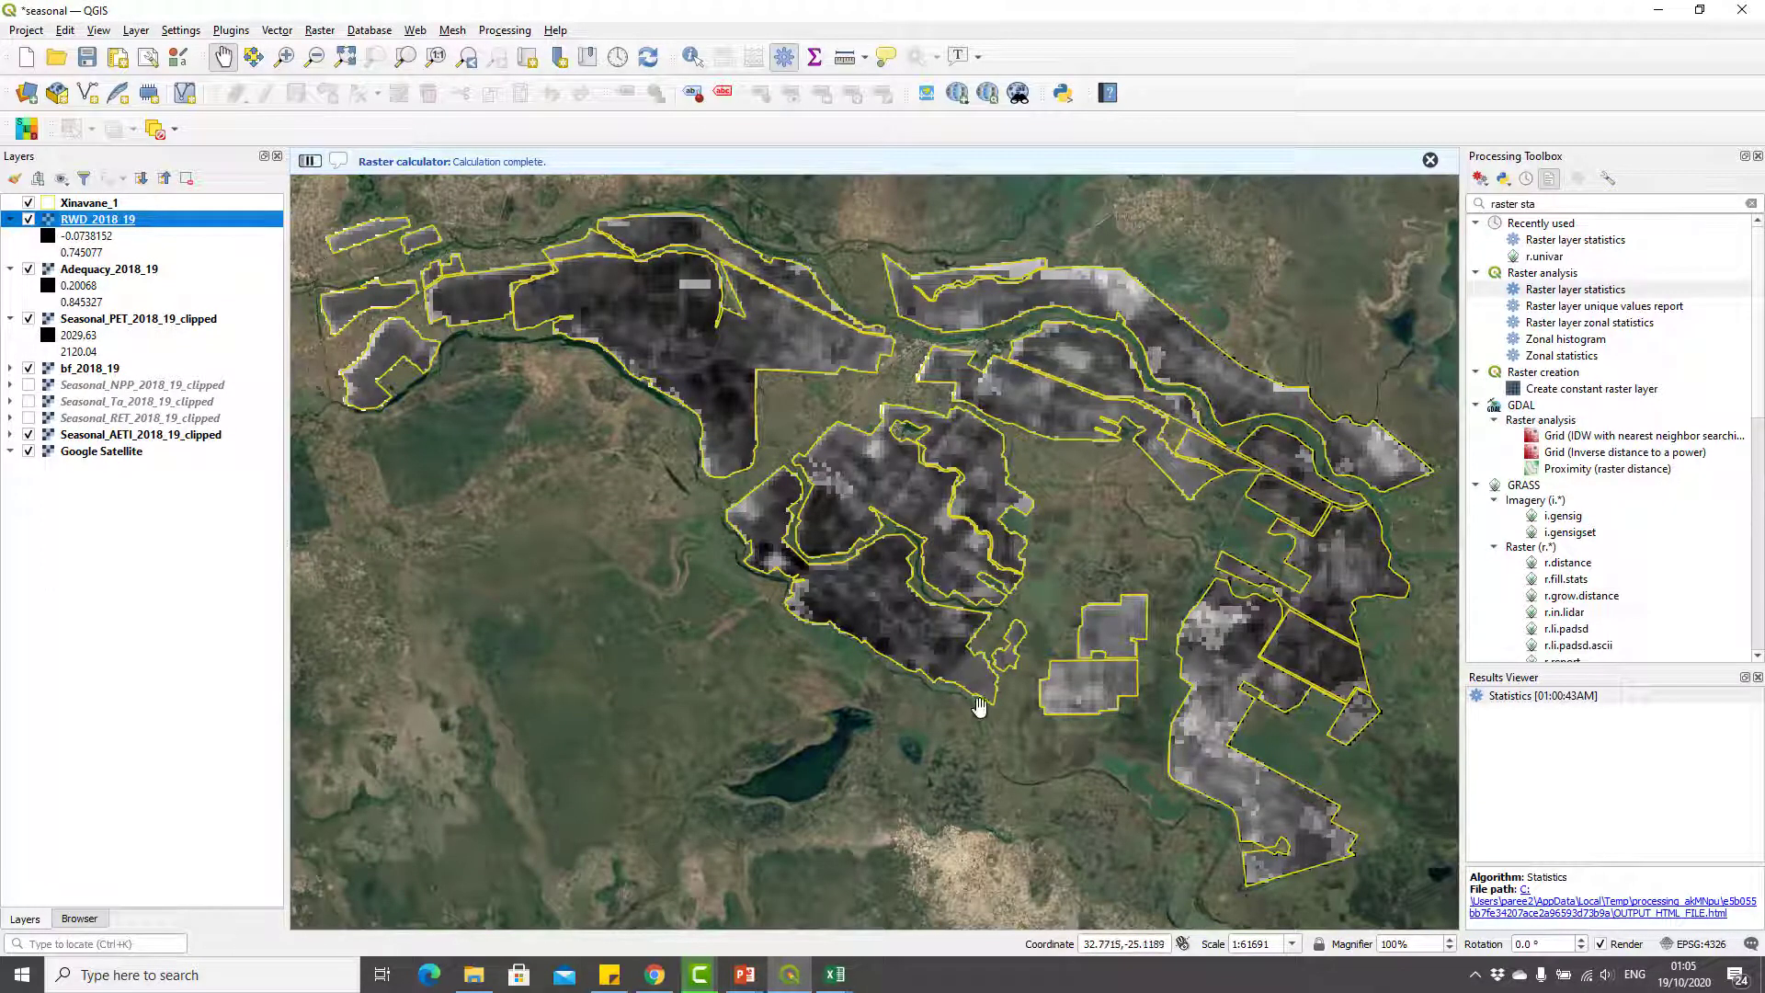